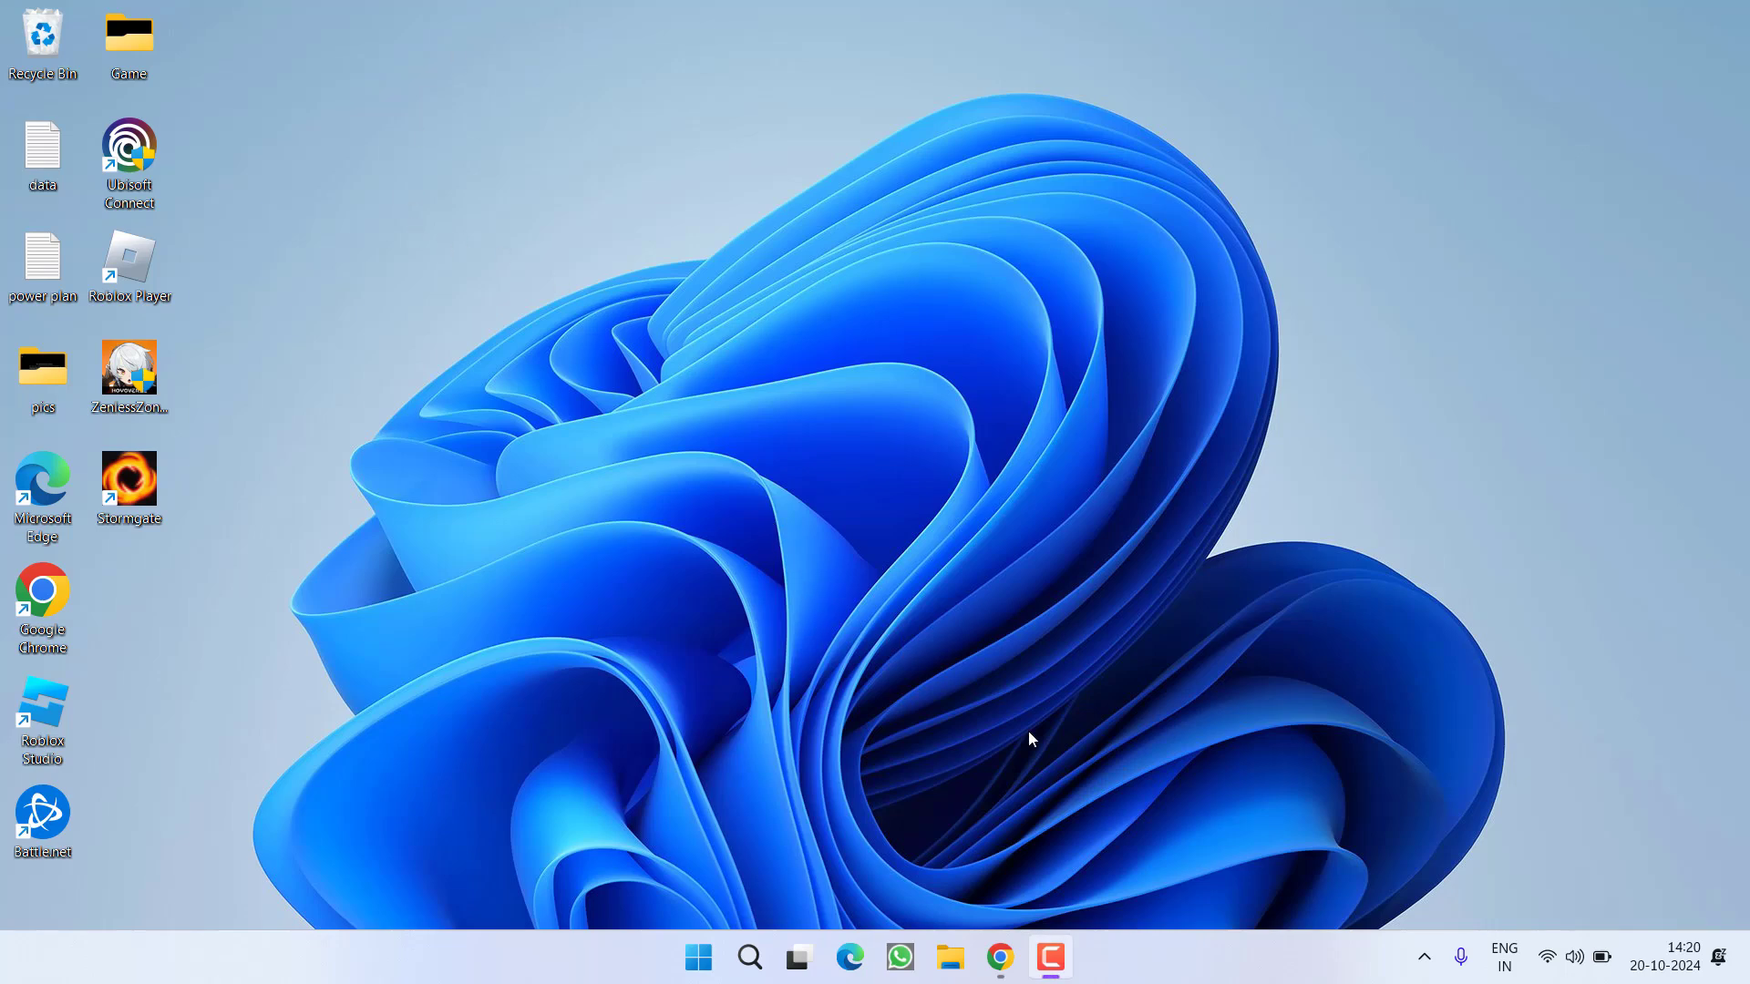
pyautogui.moveTo(1162, 804)
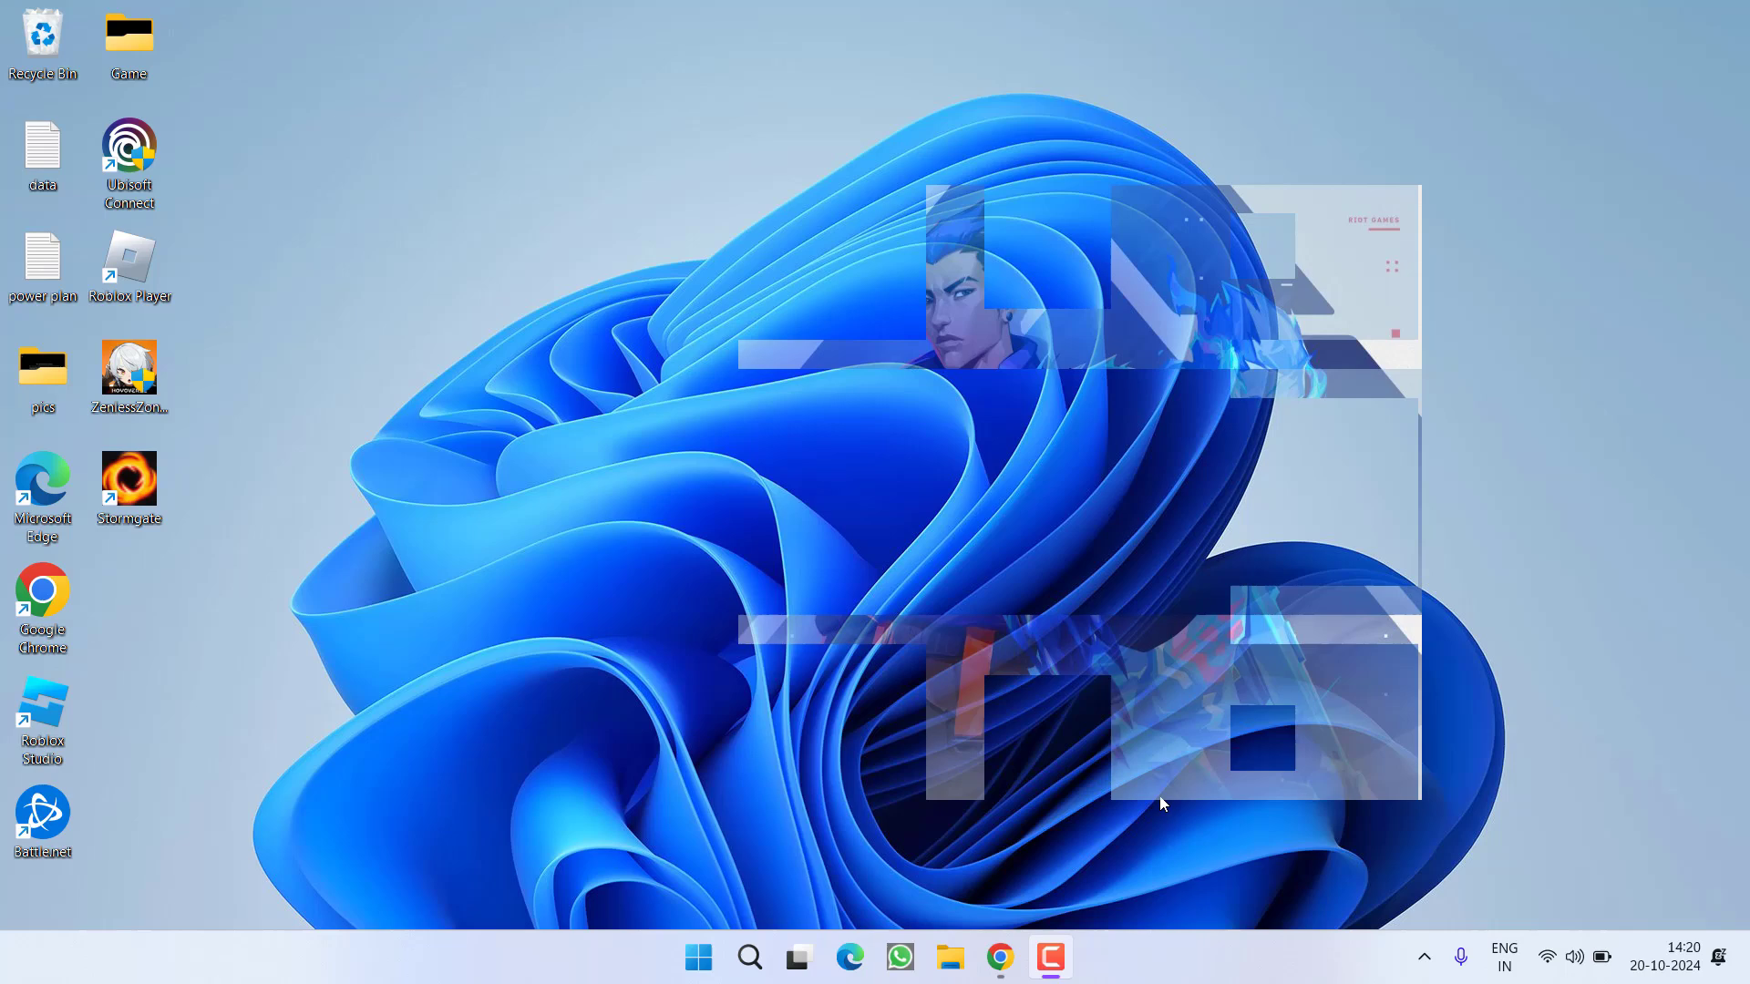
# - Open Settings, go to Windows Update and scroll down to its advanced options
pyautogui.click(1075, 957)
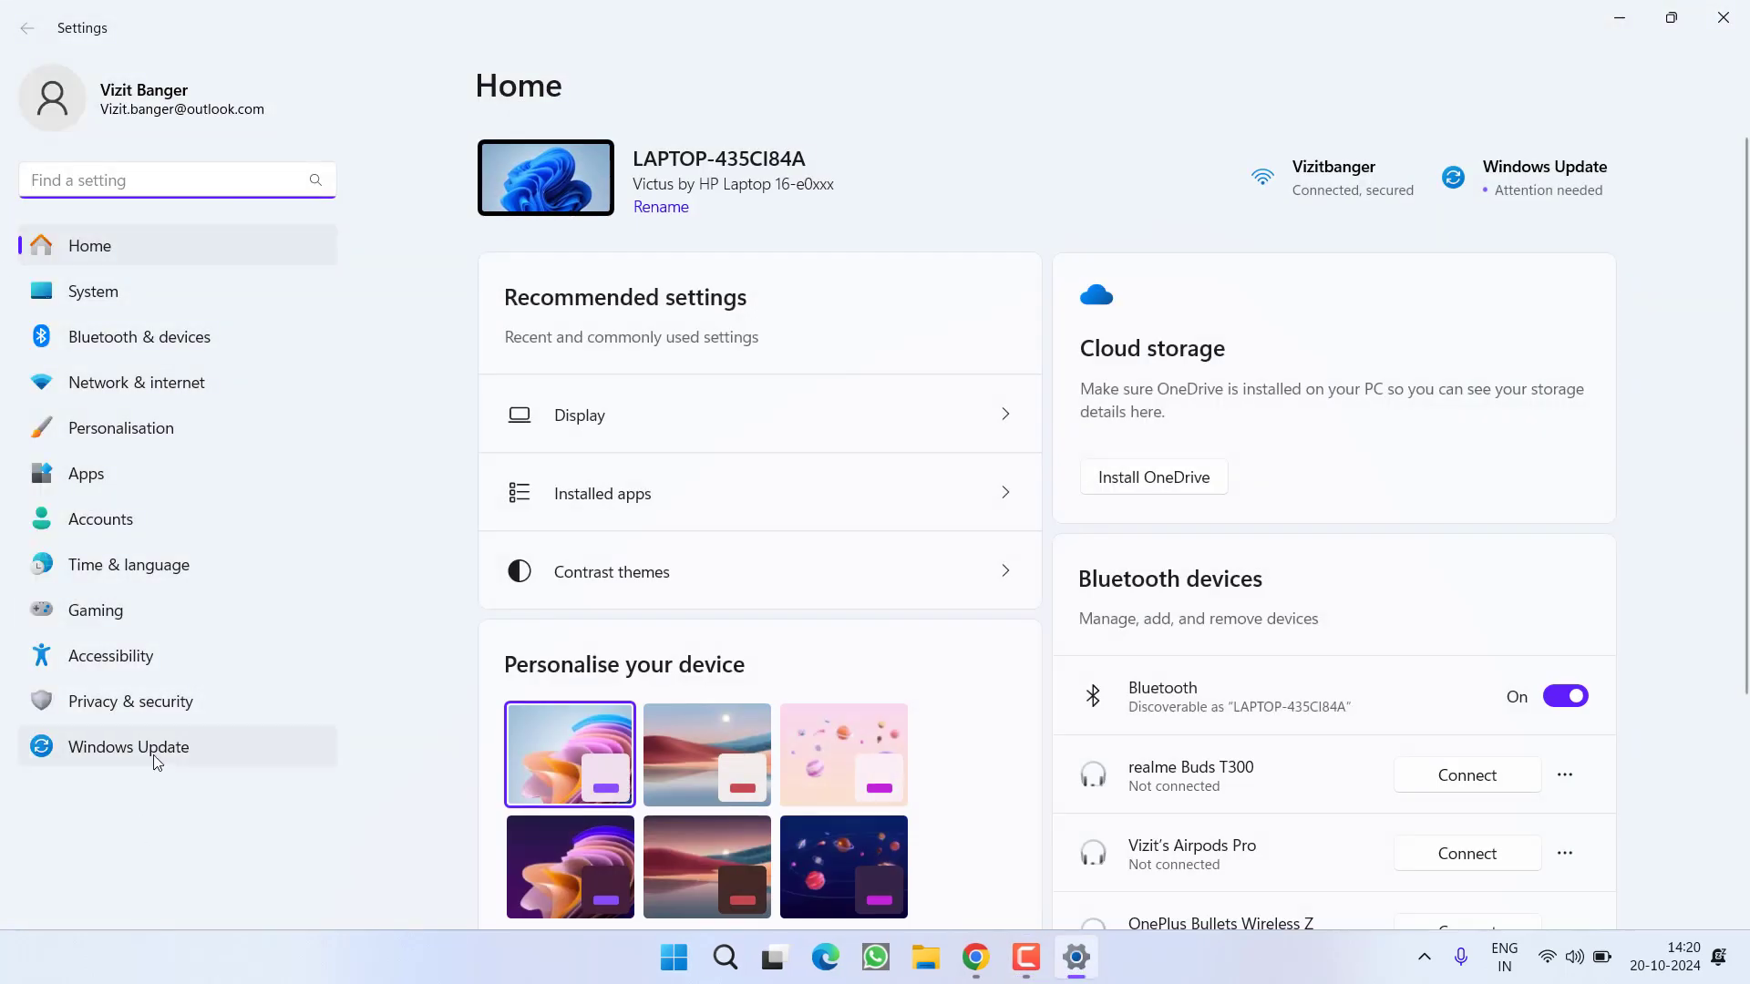
pyautogui.click(127, 747)
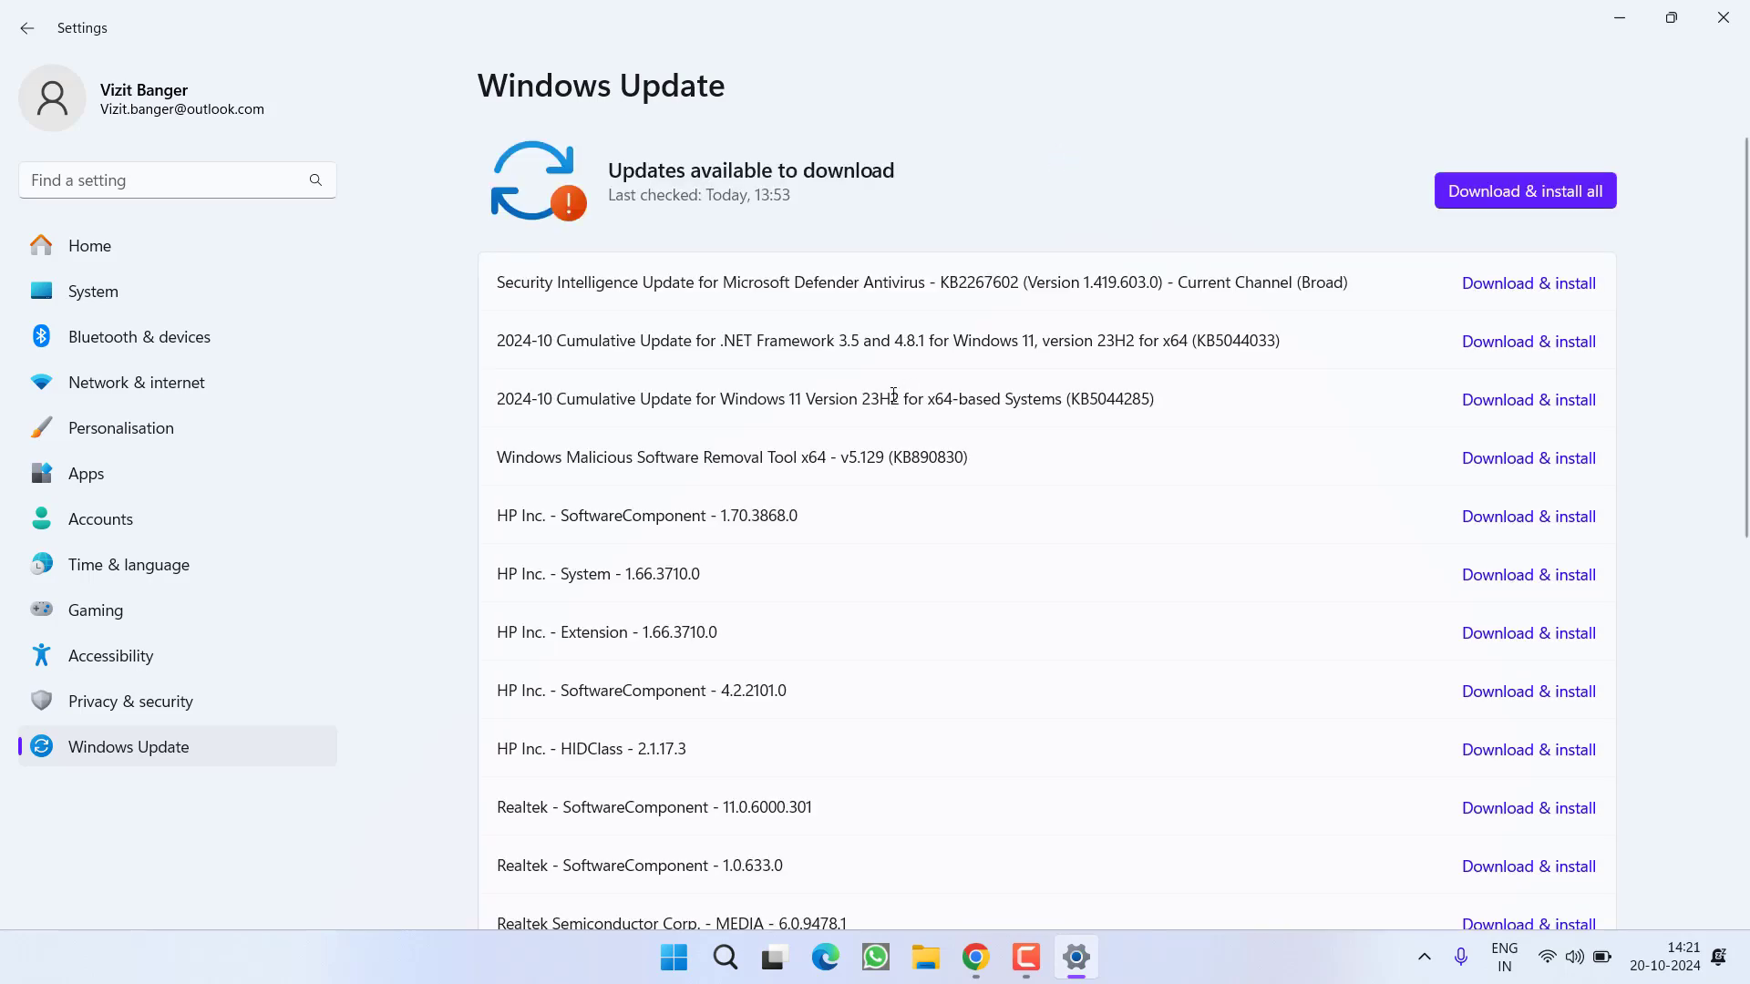
pyautogui.moveTo(1327, 174)
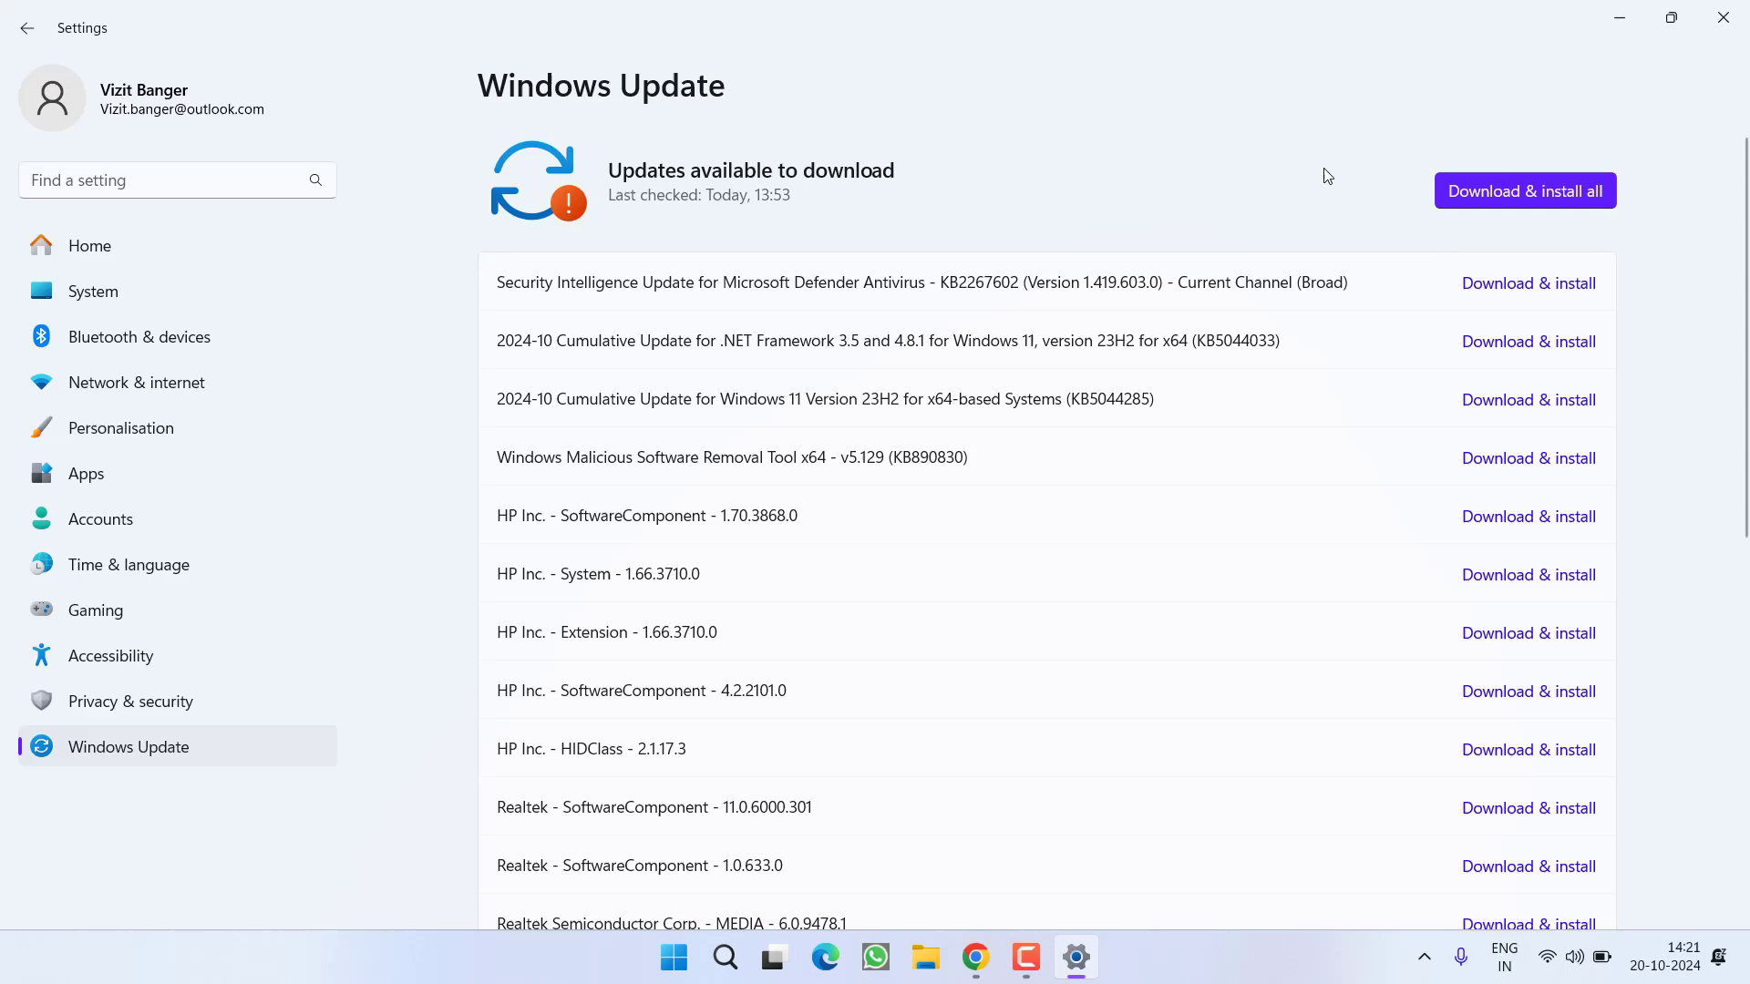
pyautogui.scroll(-3)
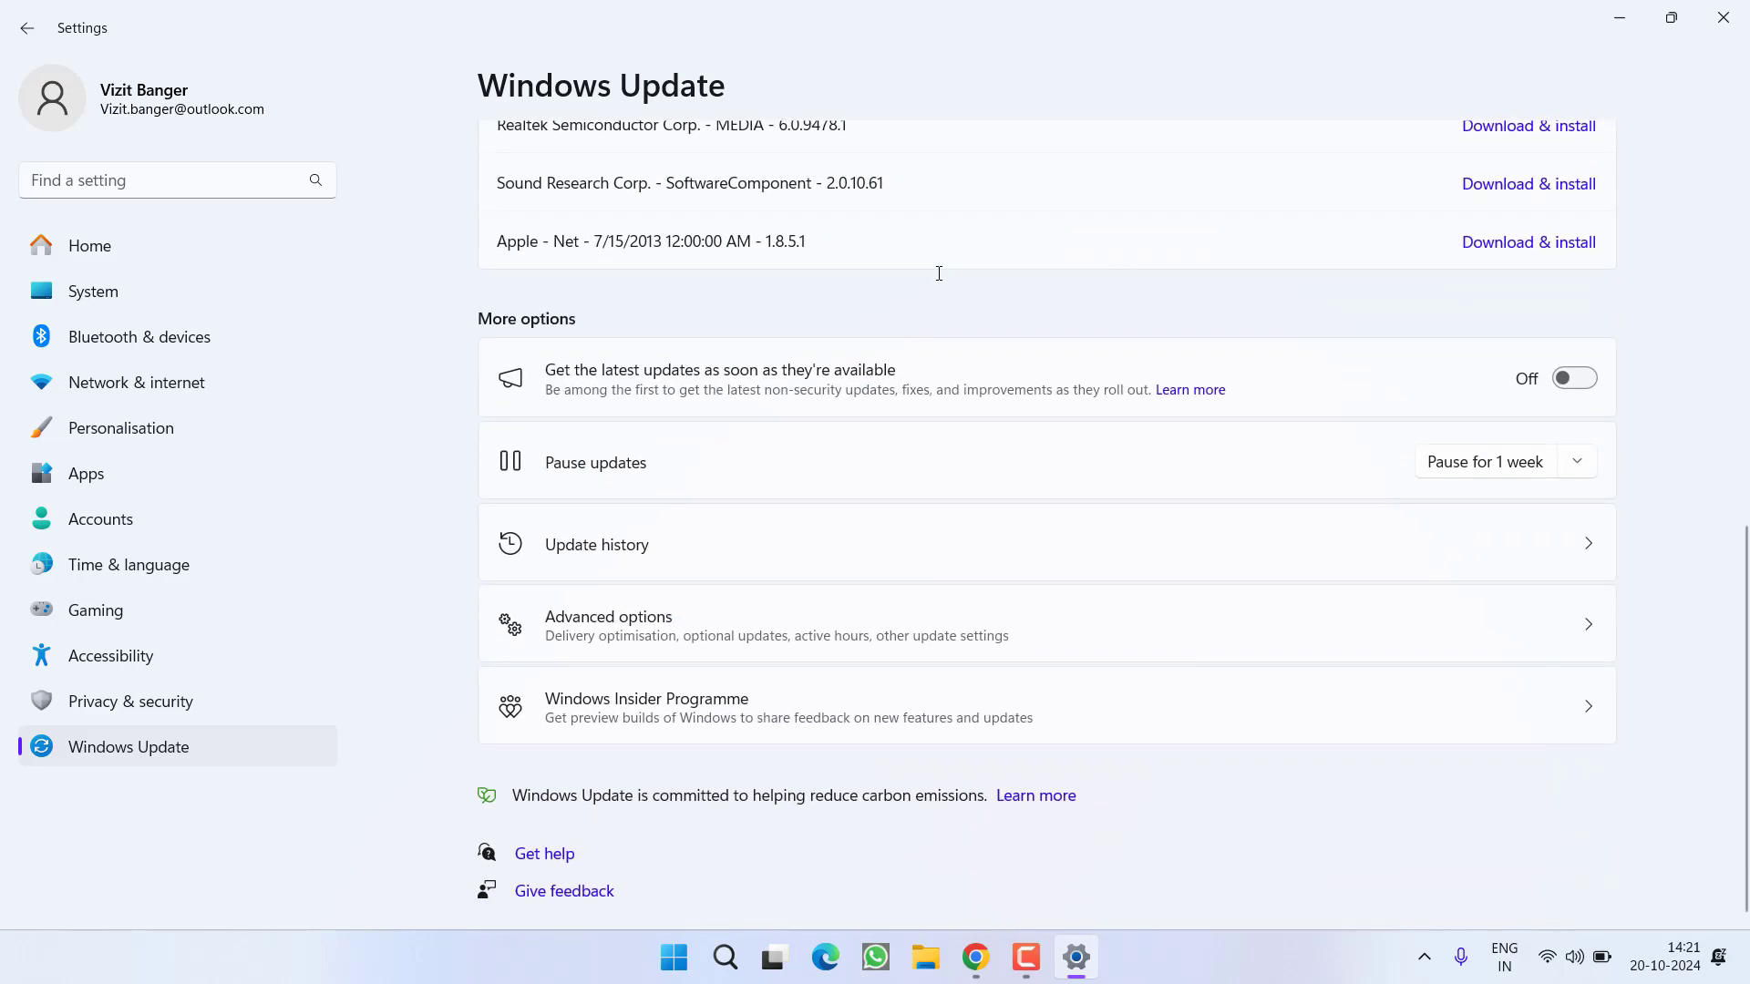
pyautogui.moveTo(699, 640)
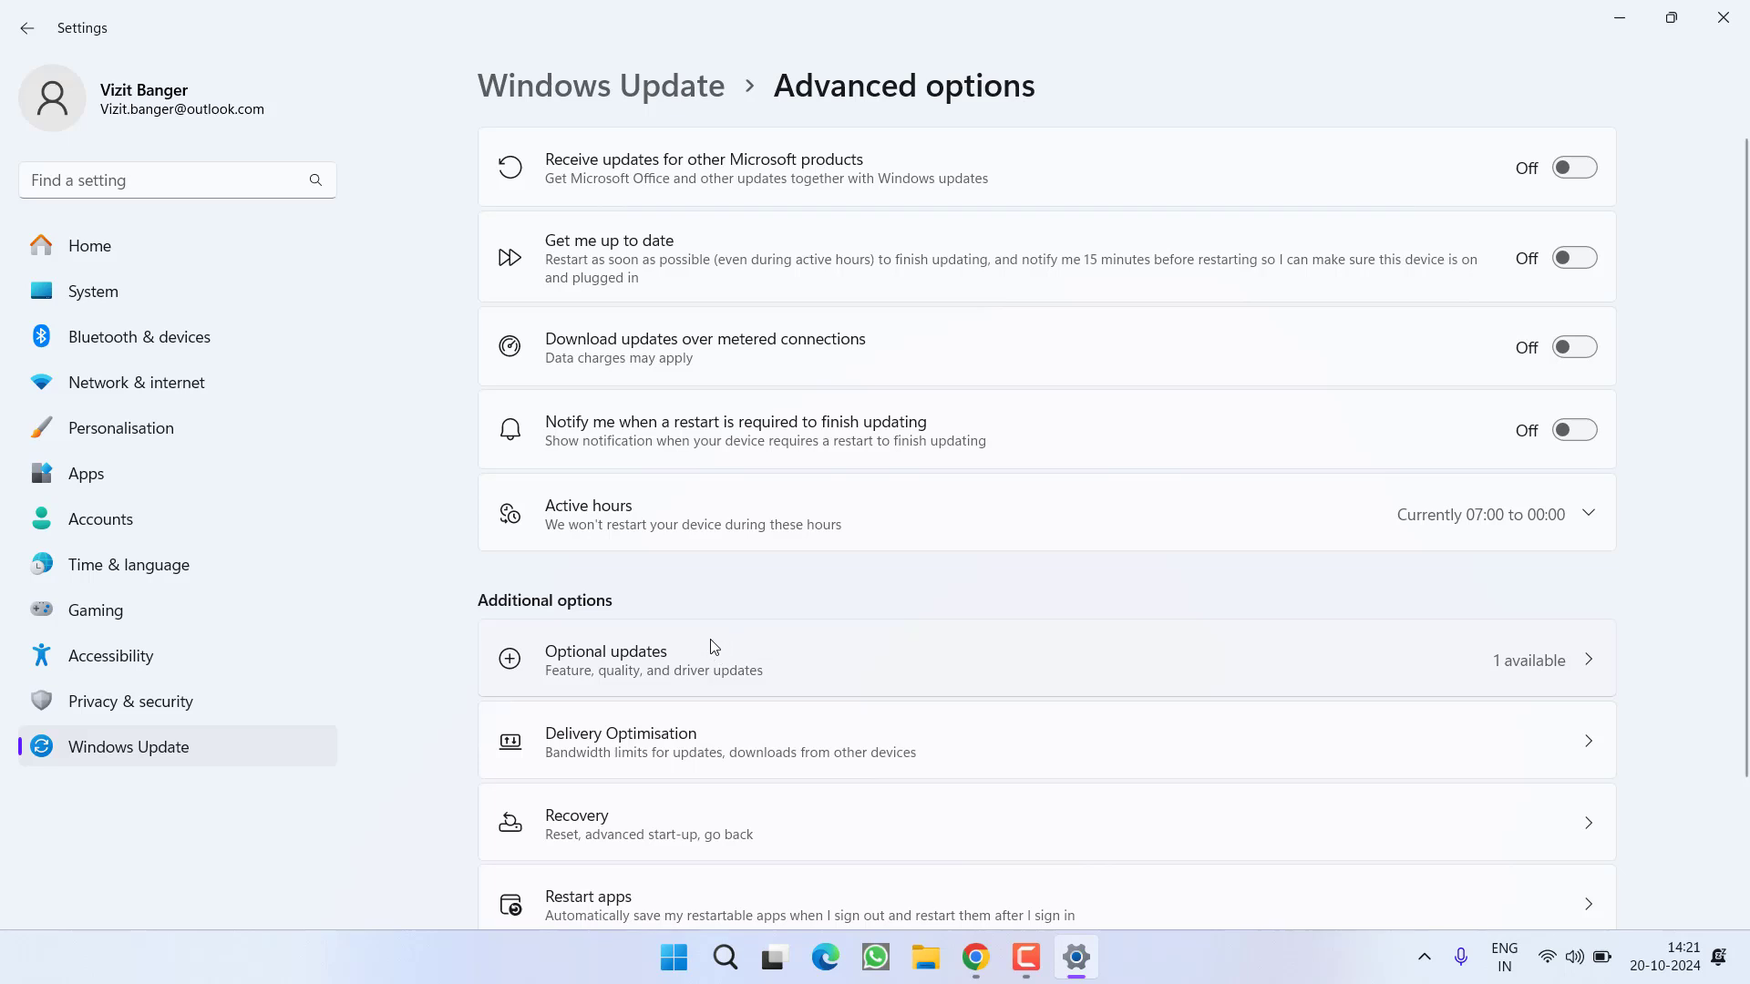
# - In Optional updates, tick the HP Inc. - Firmware - 15.21.0.0 driver update
pyautogui.click(652, 659)
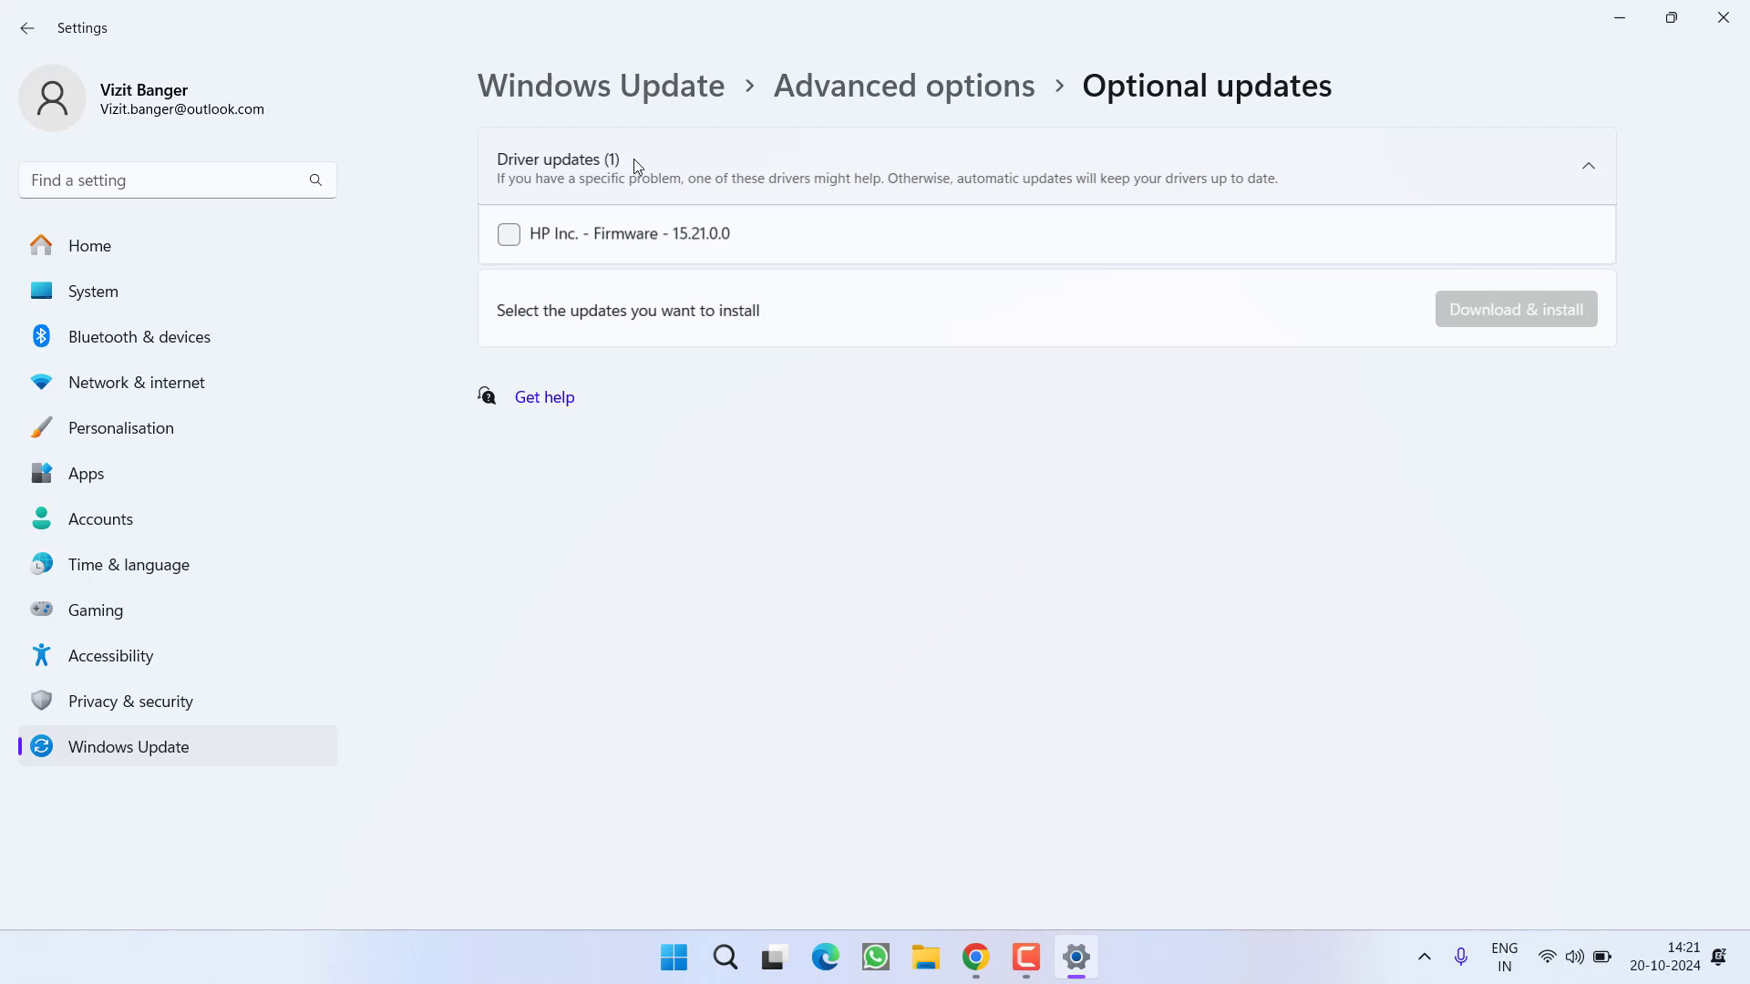
pyautogui.click(508, 234)
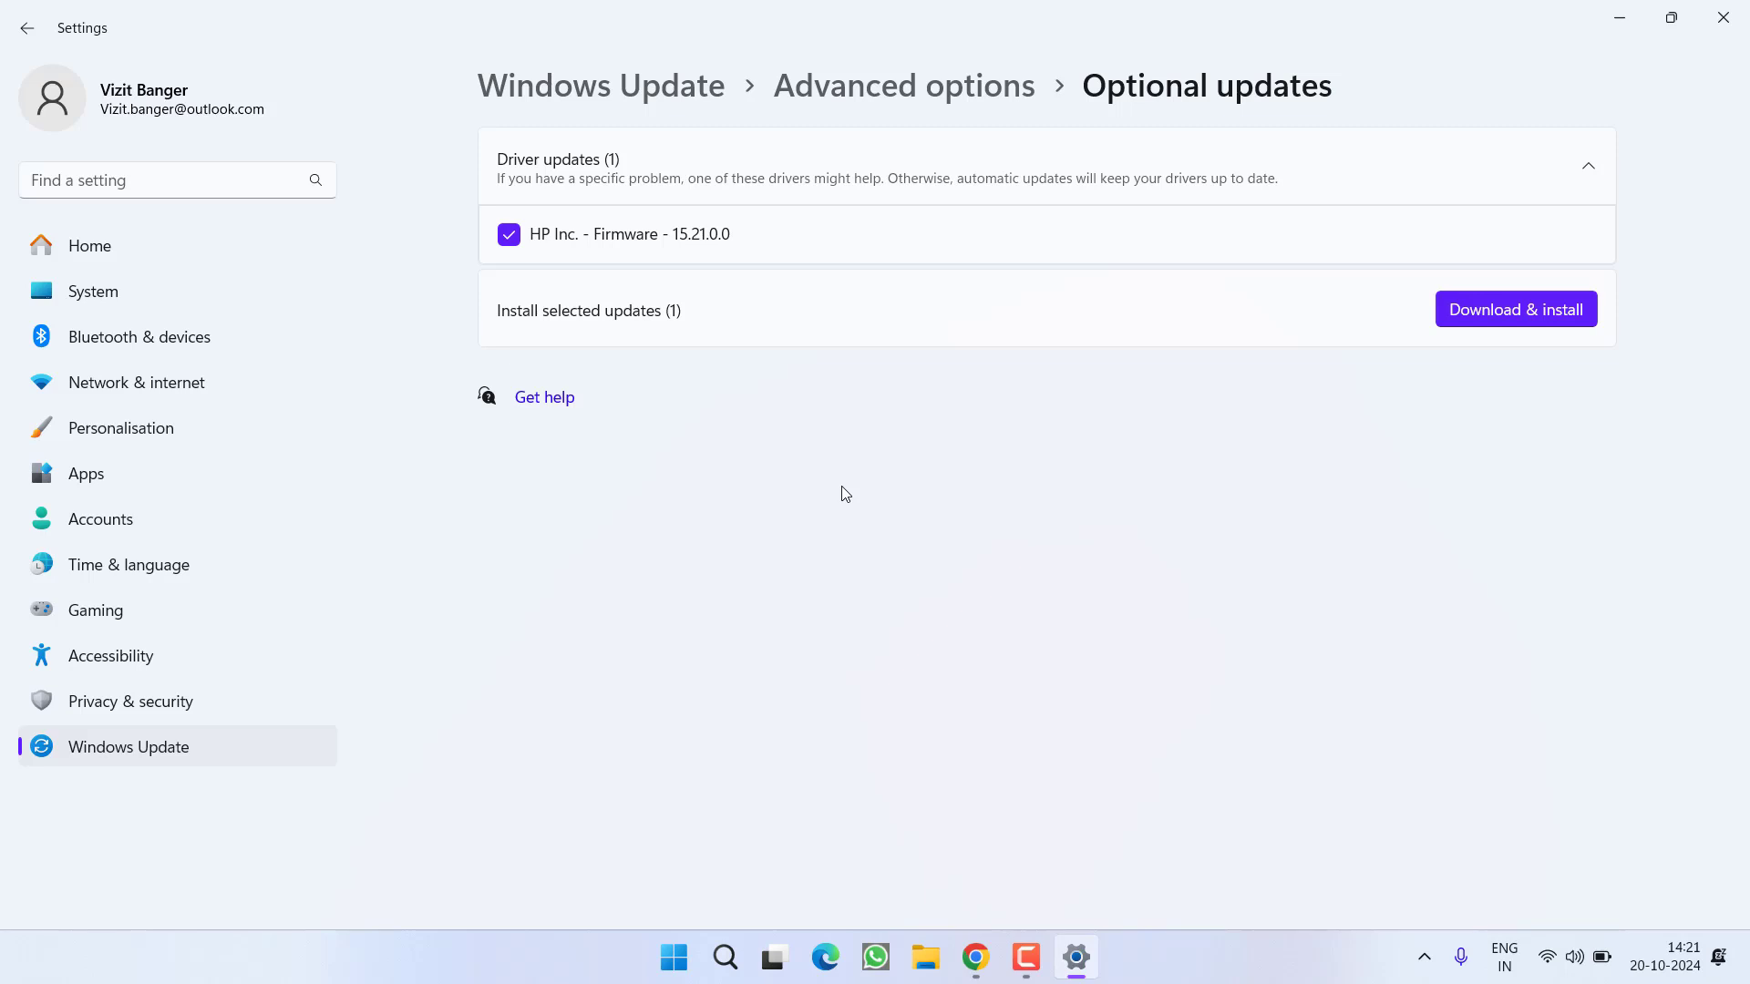
pyautogui.moveTo(644, 325)
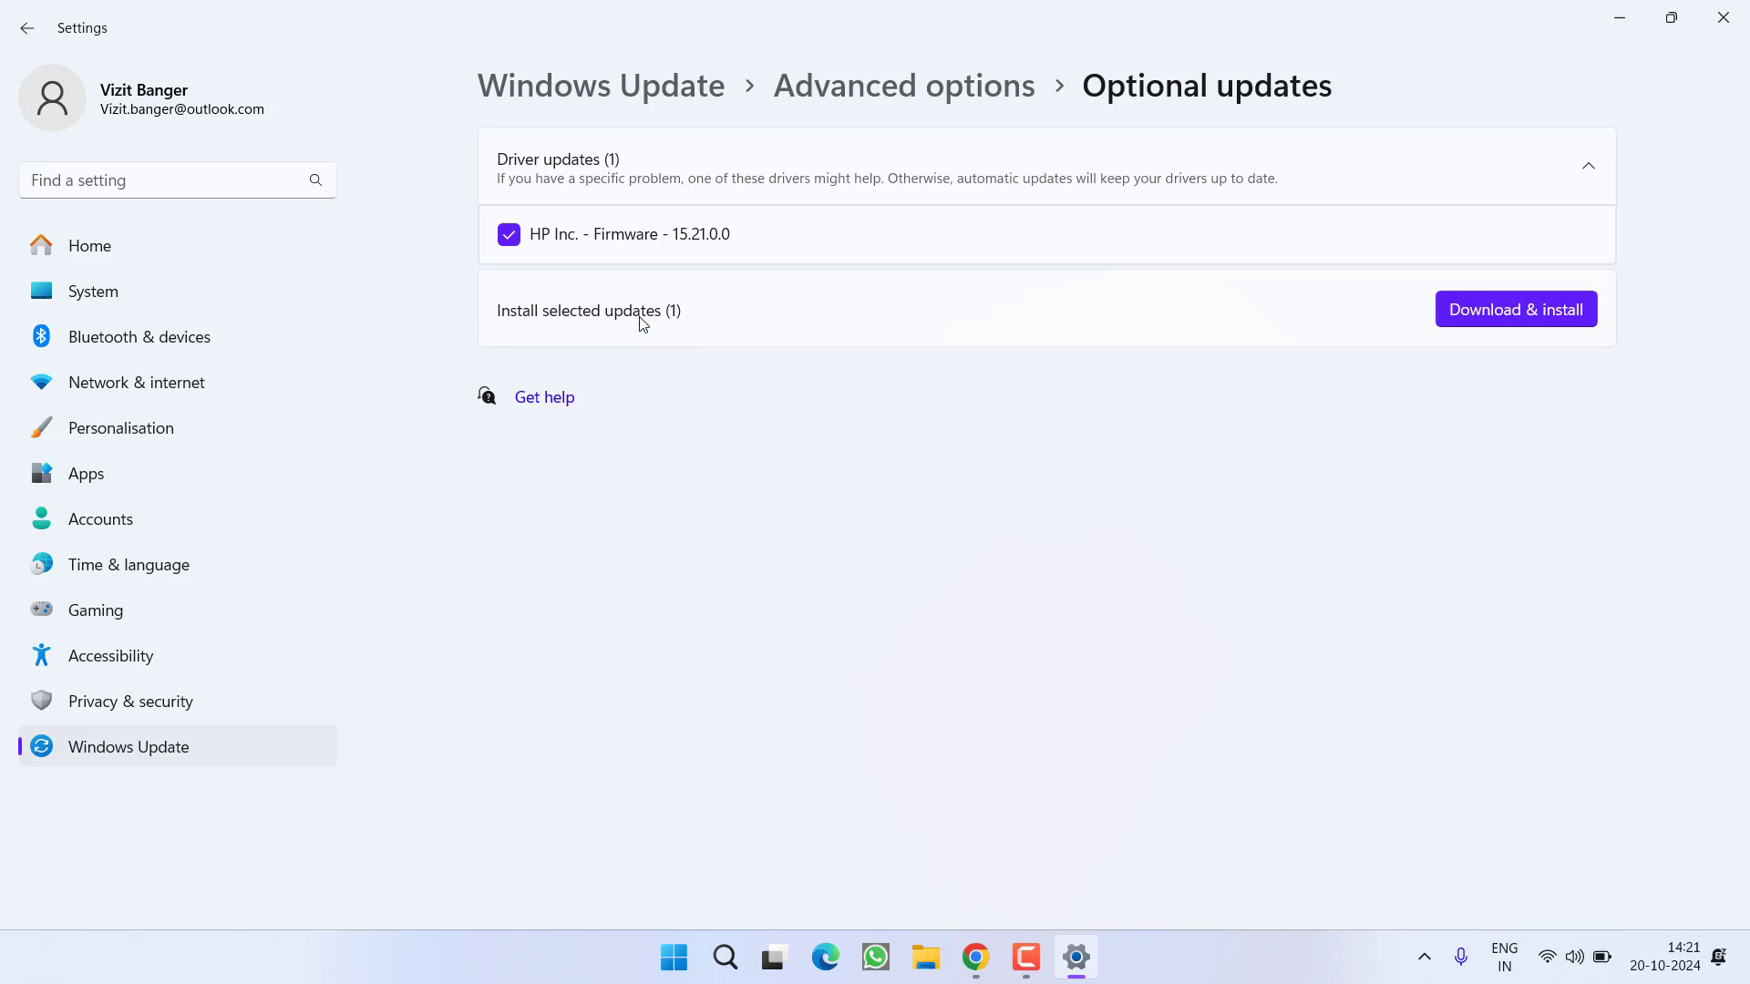
pyautogui.moveTo(751, 235)
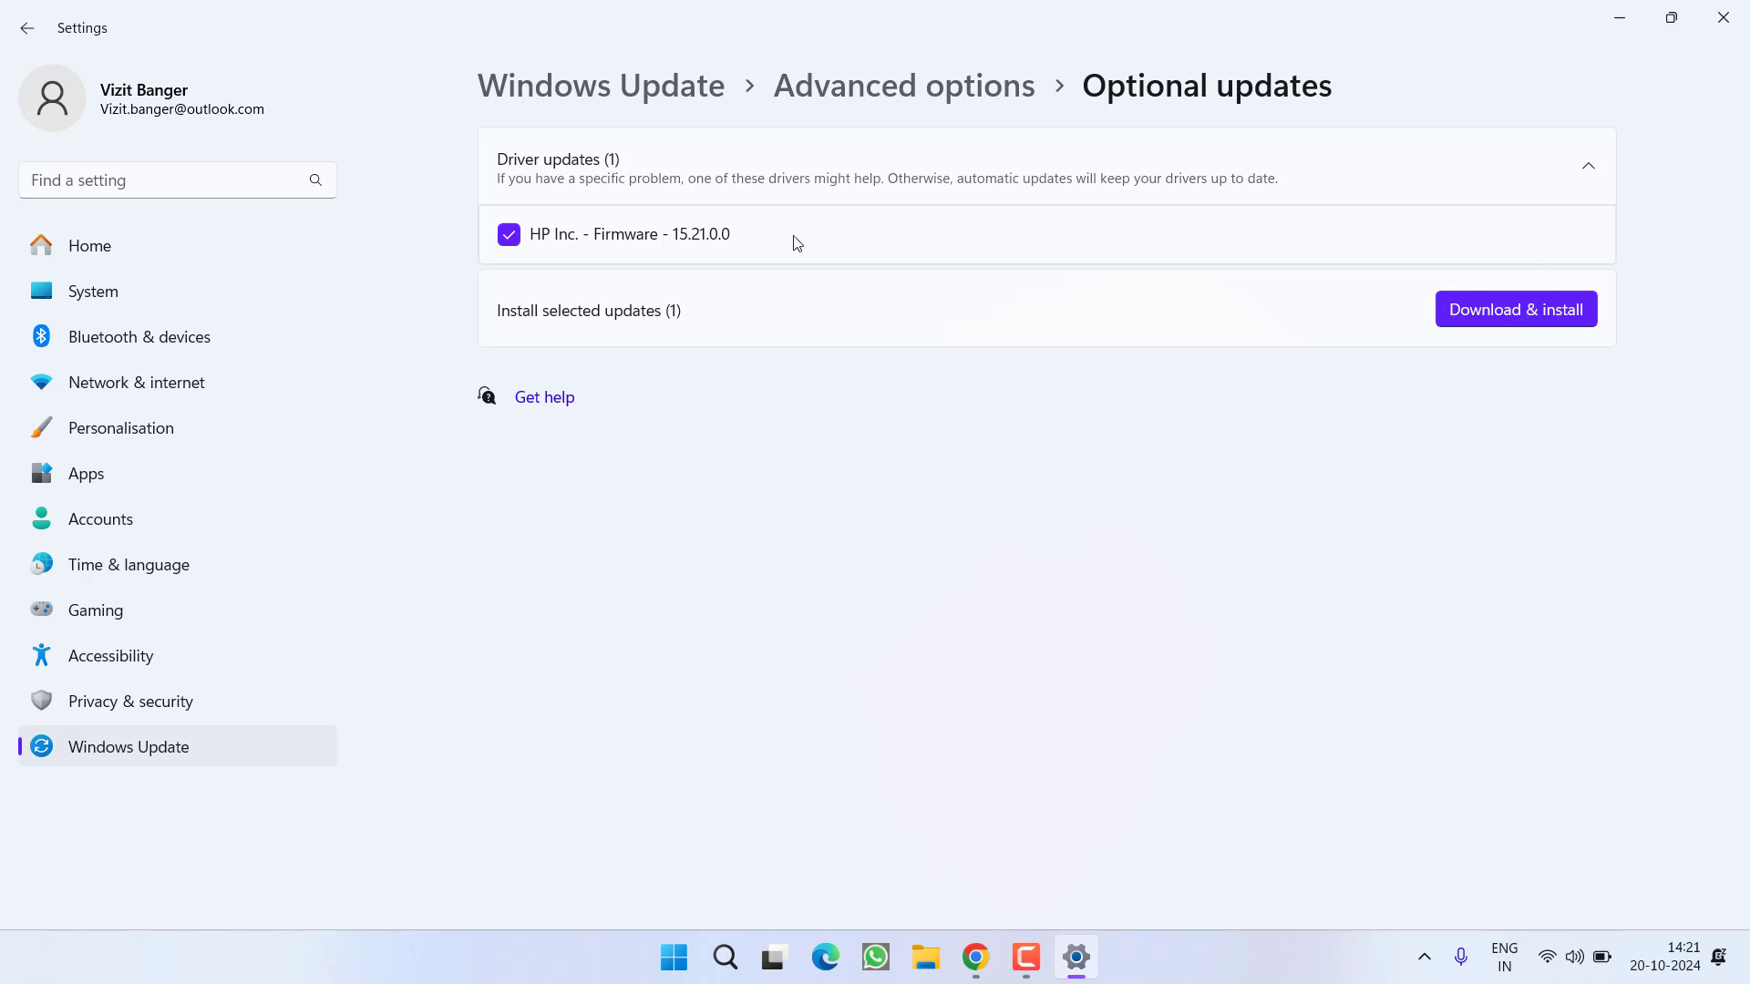
pyautogui.moveTo(735, 261)
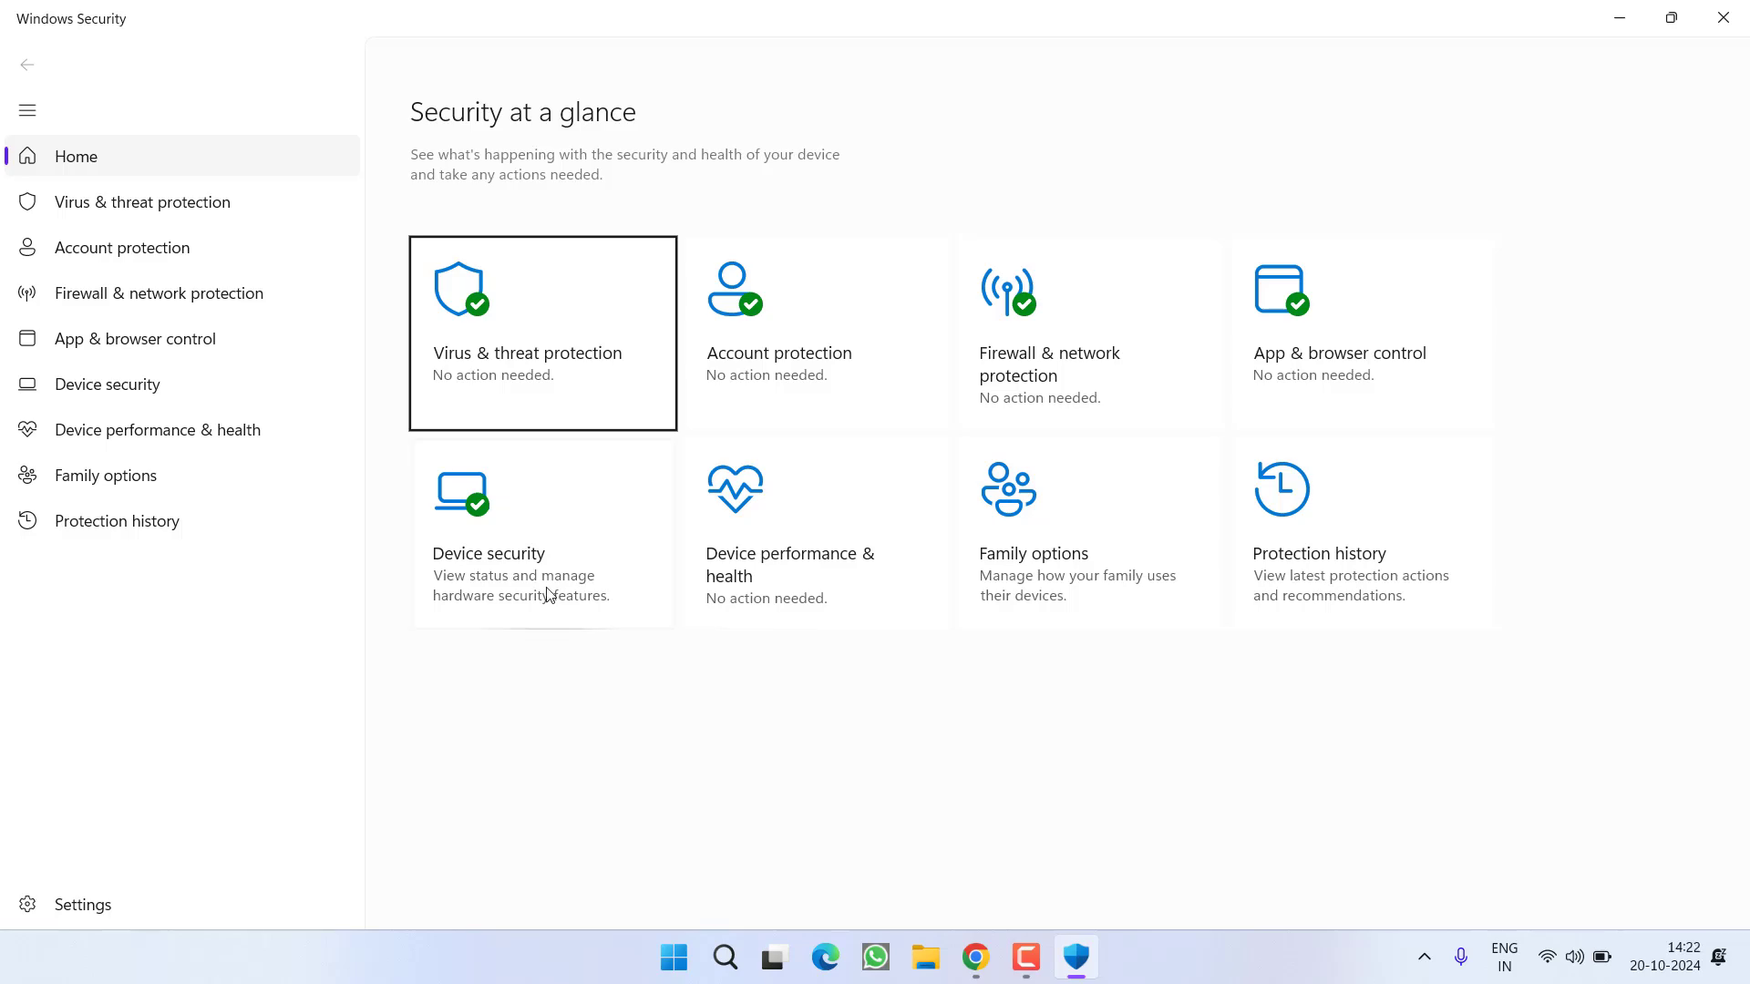
# - Review Memory integrity under Device security's Core isolation, then close Windows Security
pyautogui.click(542, 533)
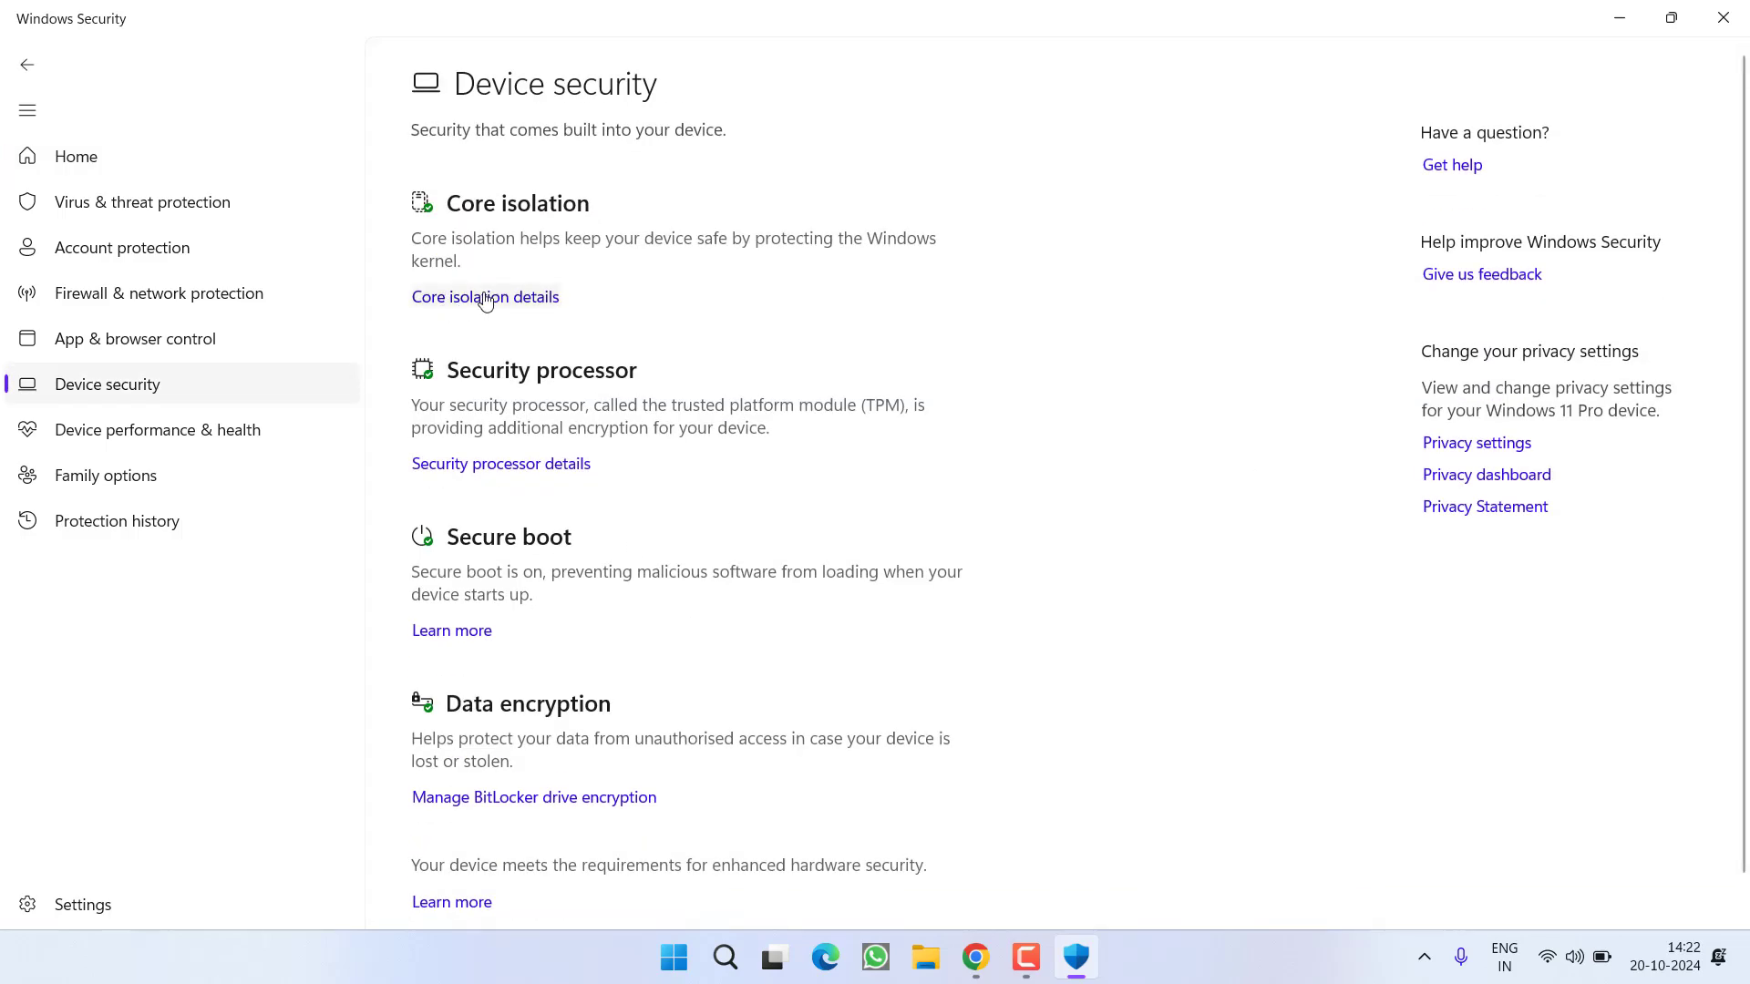
pyautogui.click(485, 297)
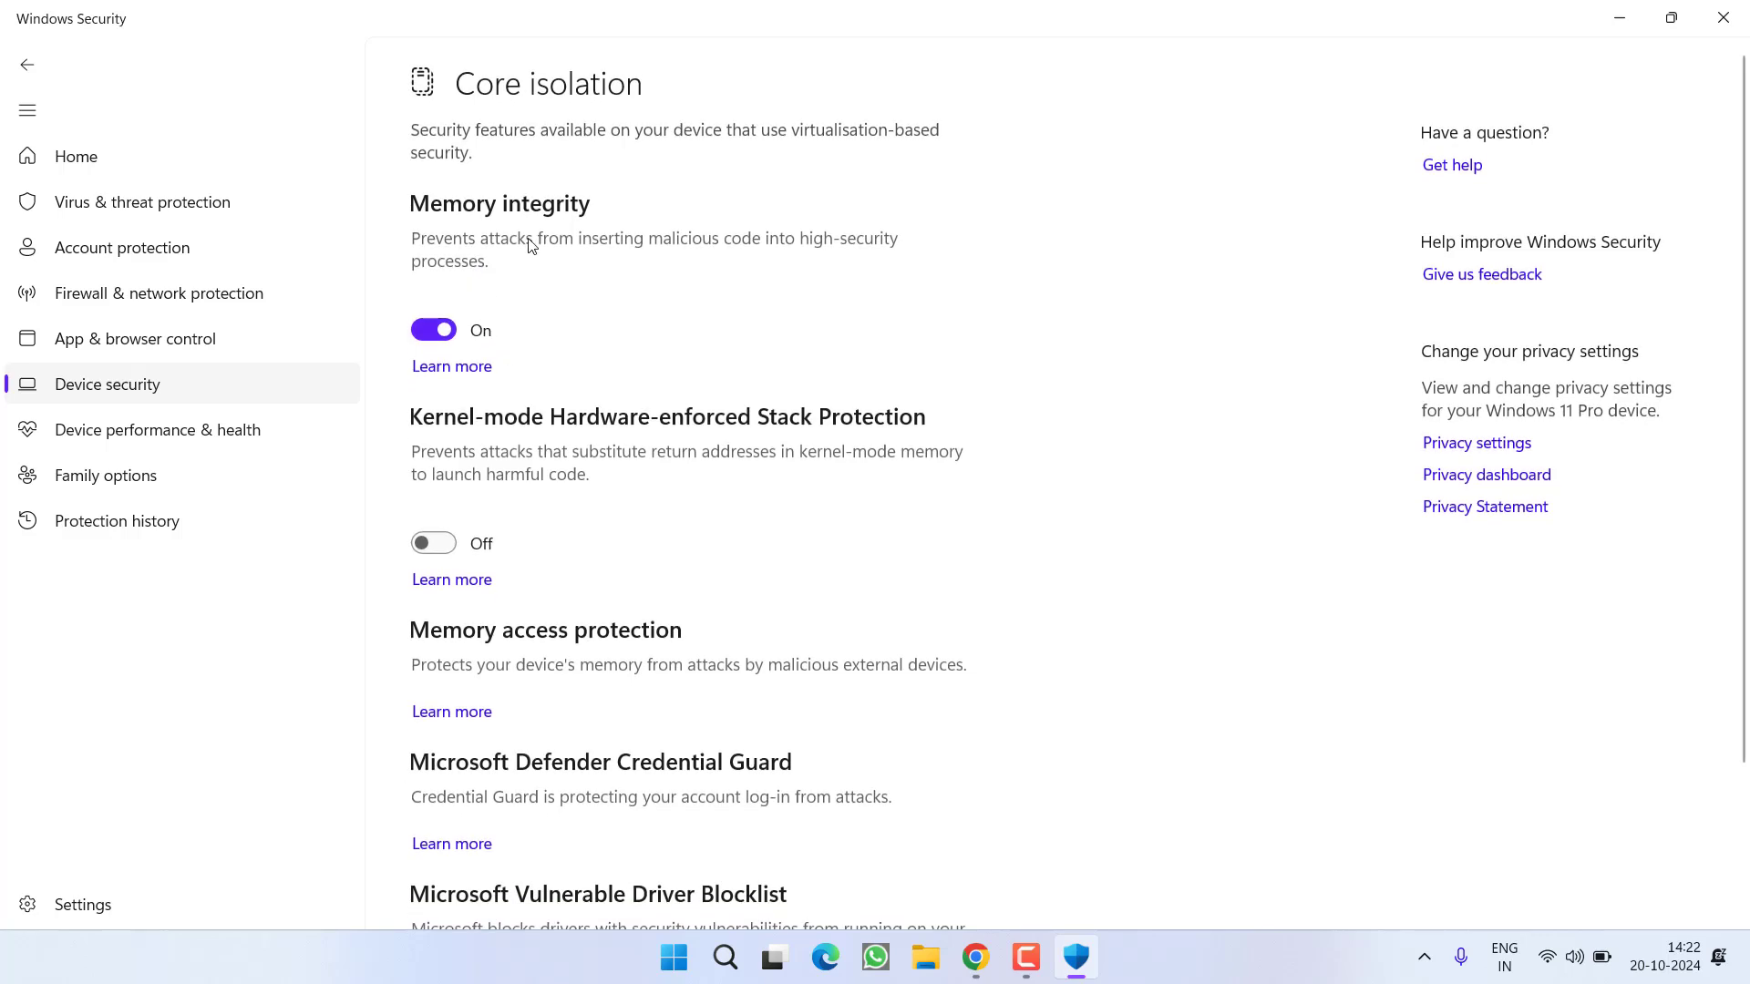
pyautogui.moveTo(485, 230)
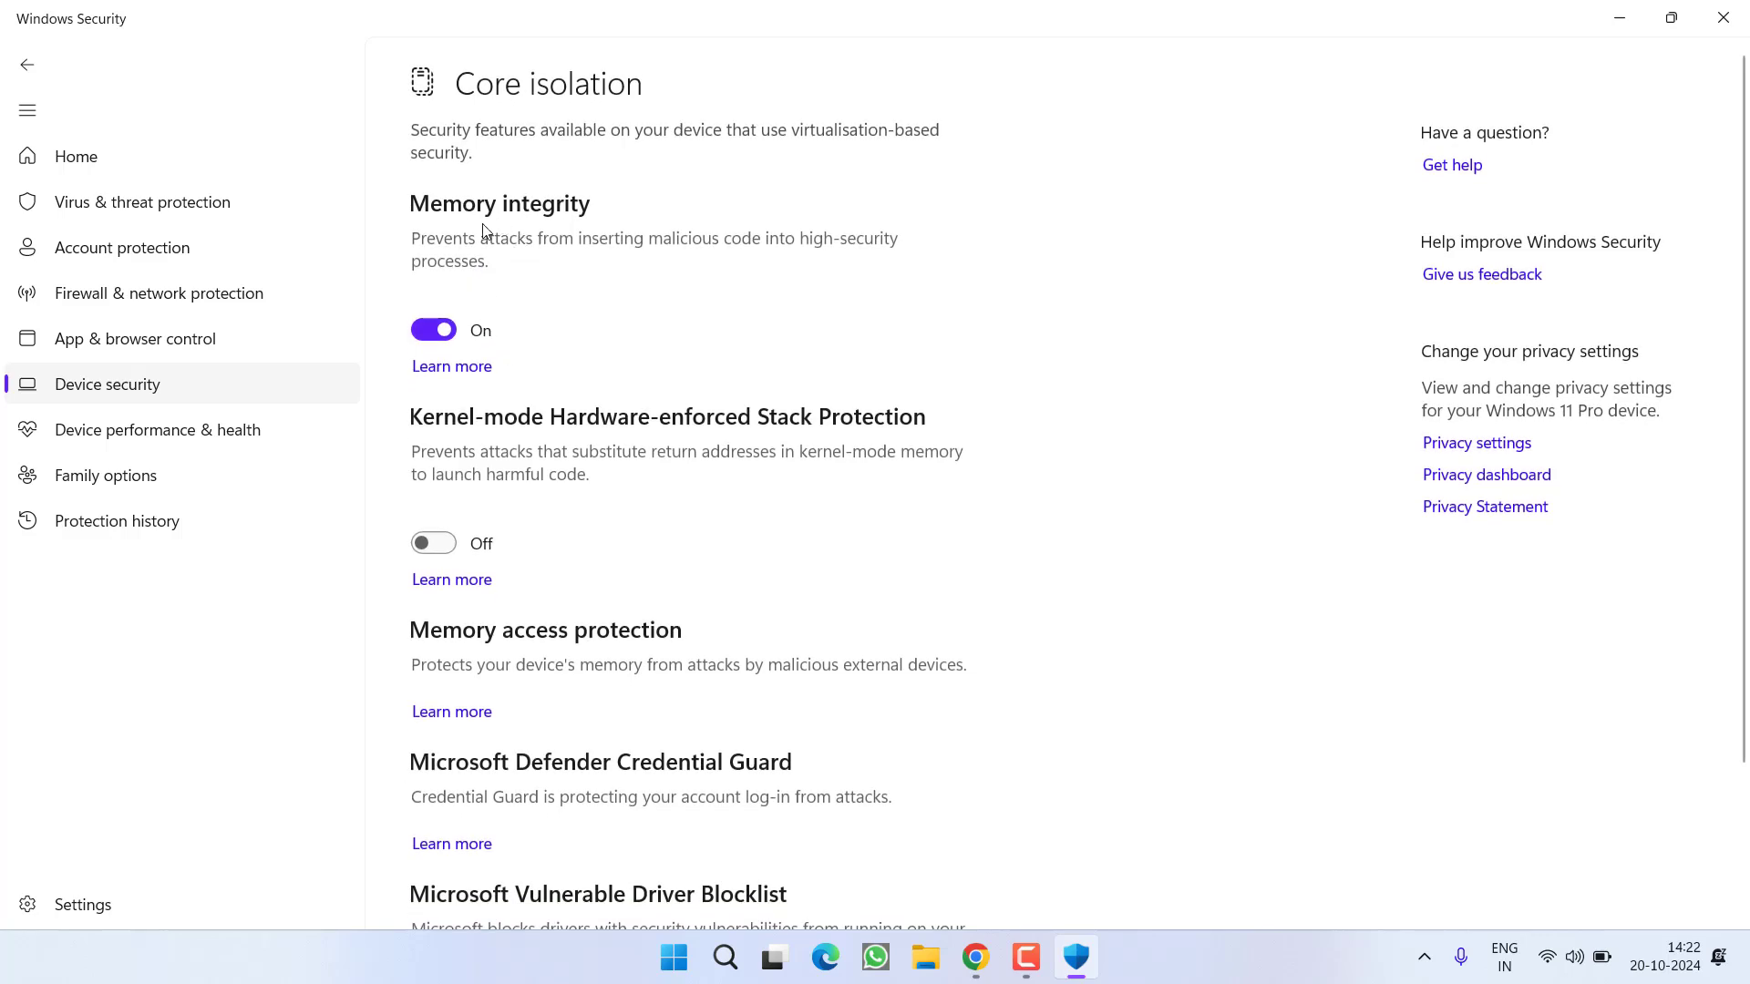
pyautogui.moveTo(522, 354)
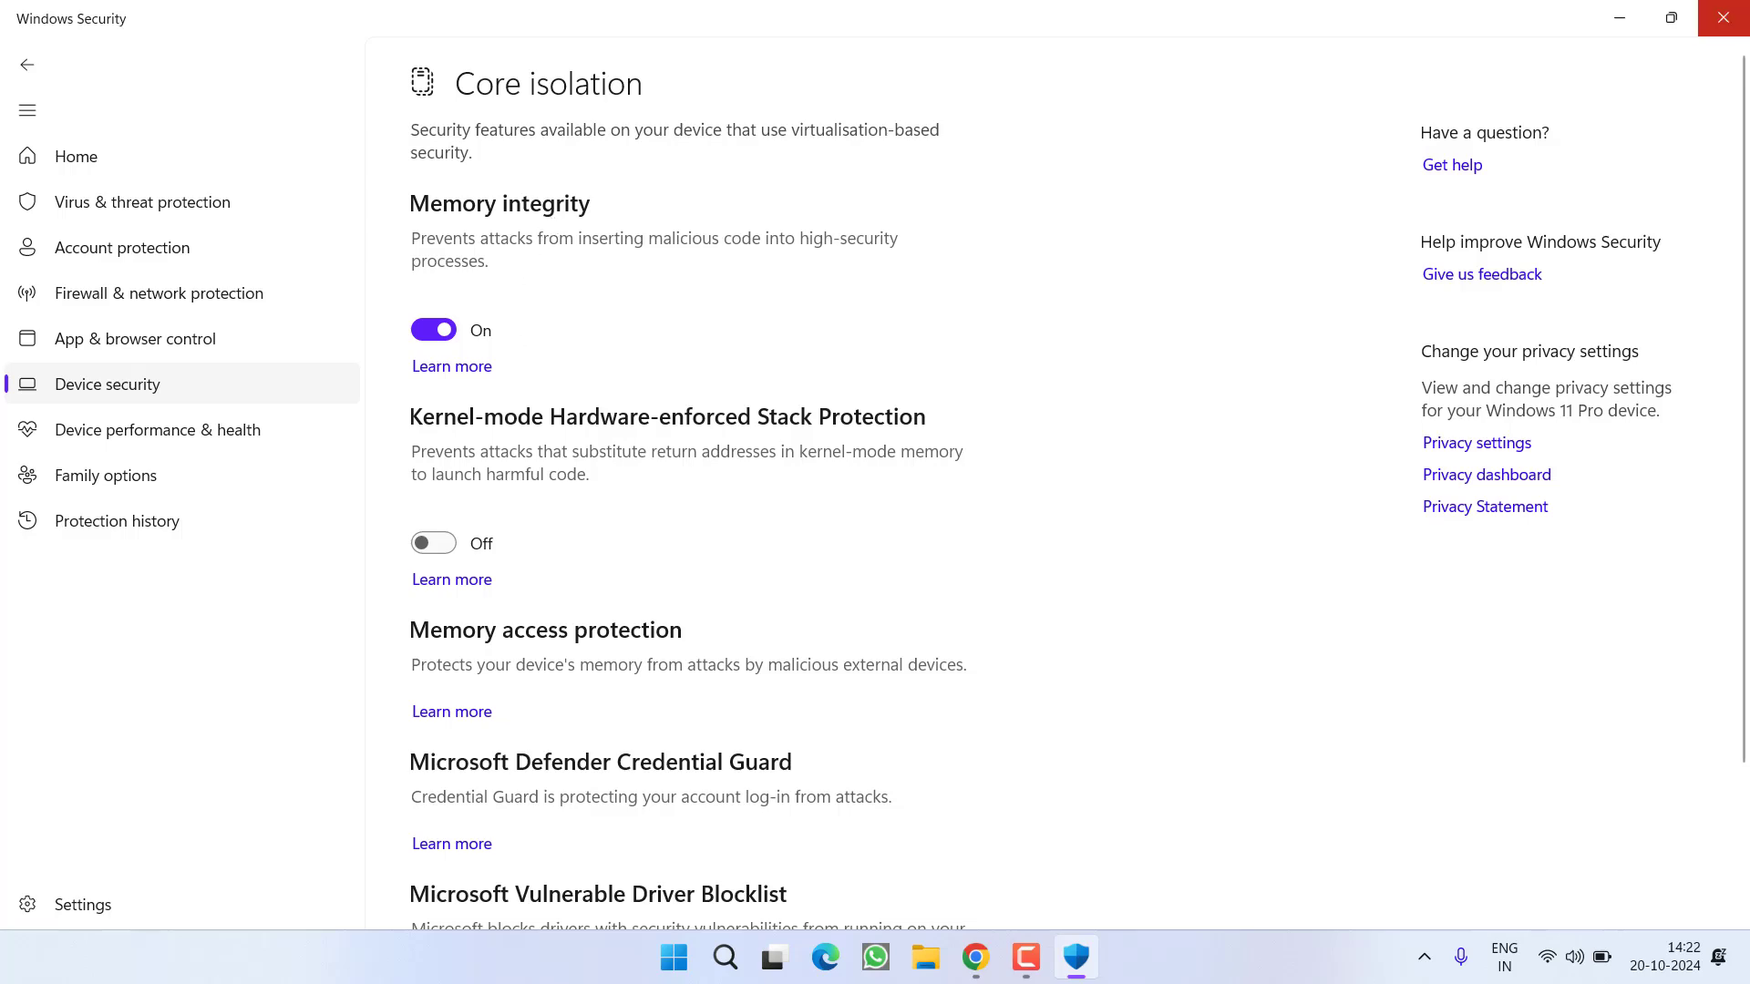
pyautogui.click(1722, 17)
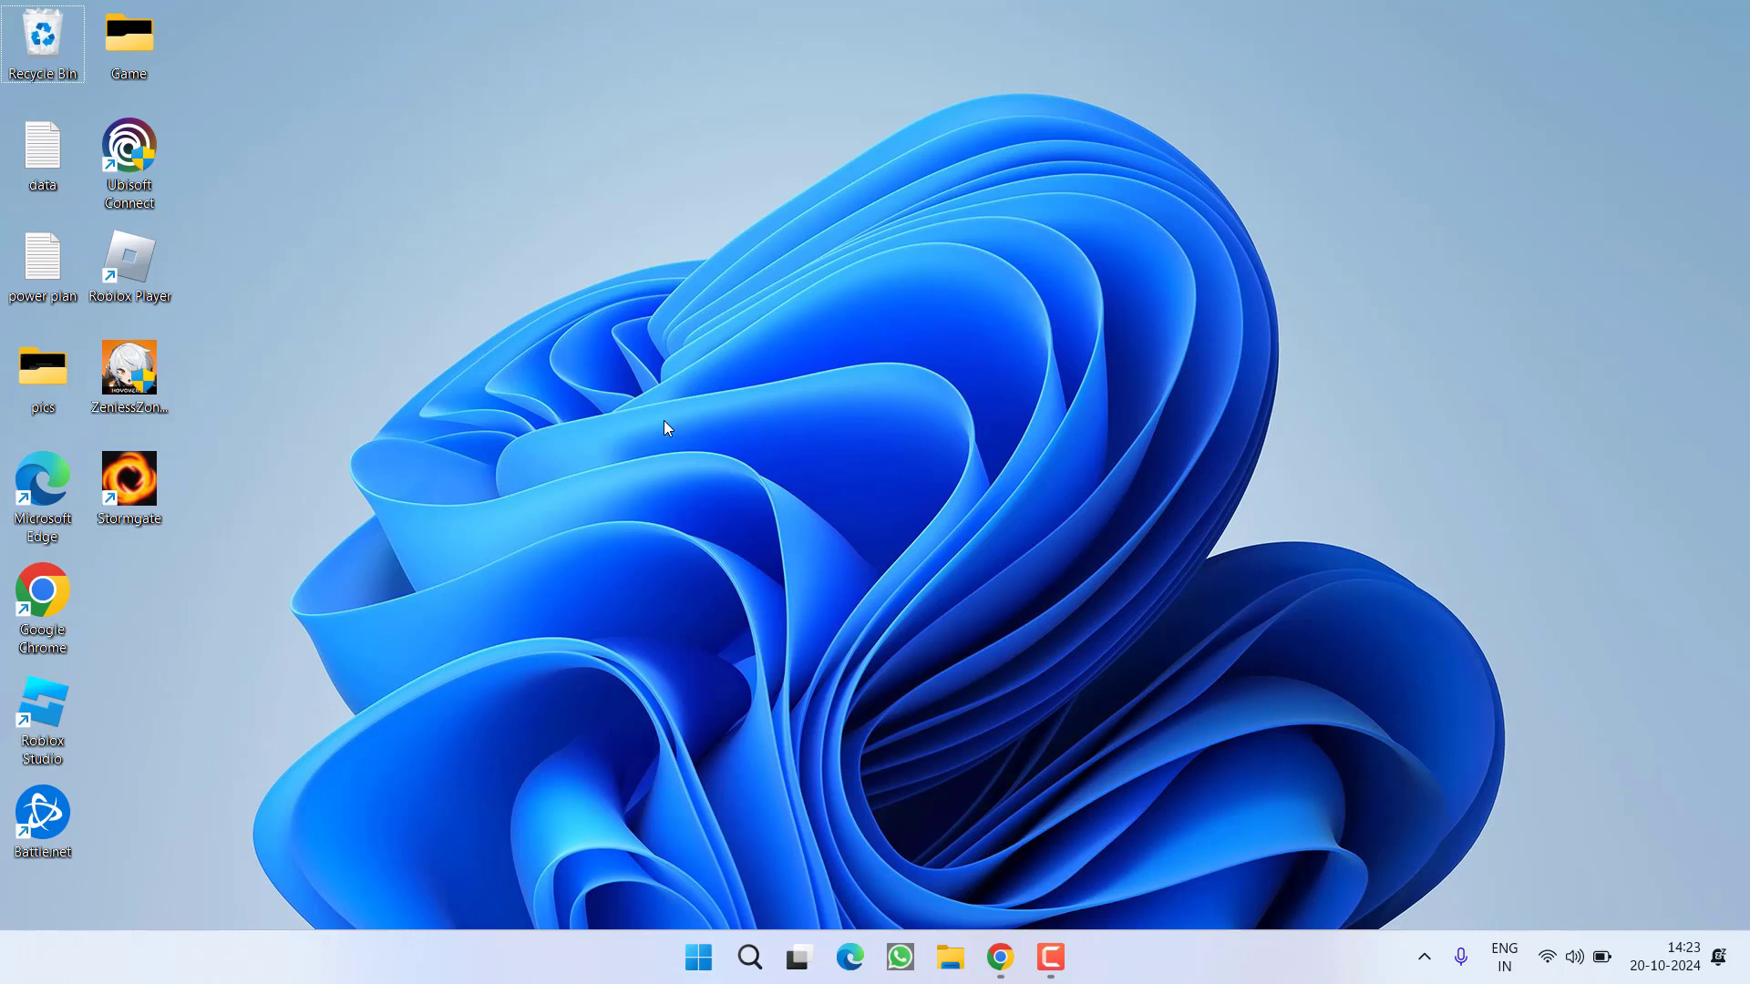
pyautogui.moveTo(674, 416)
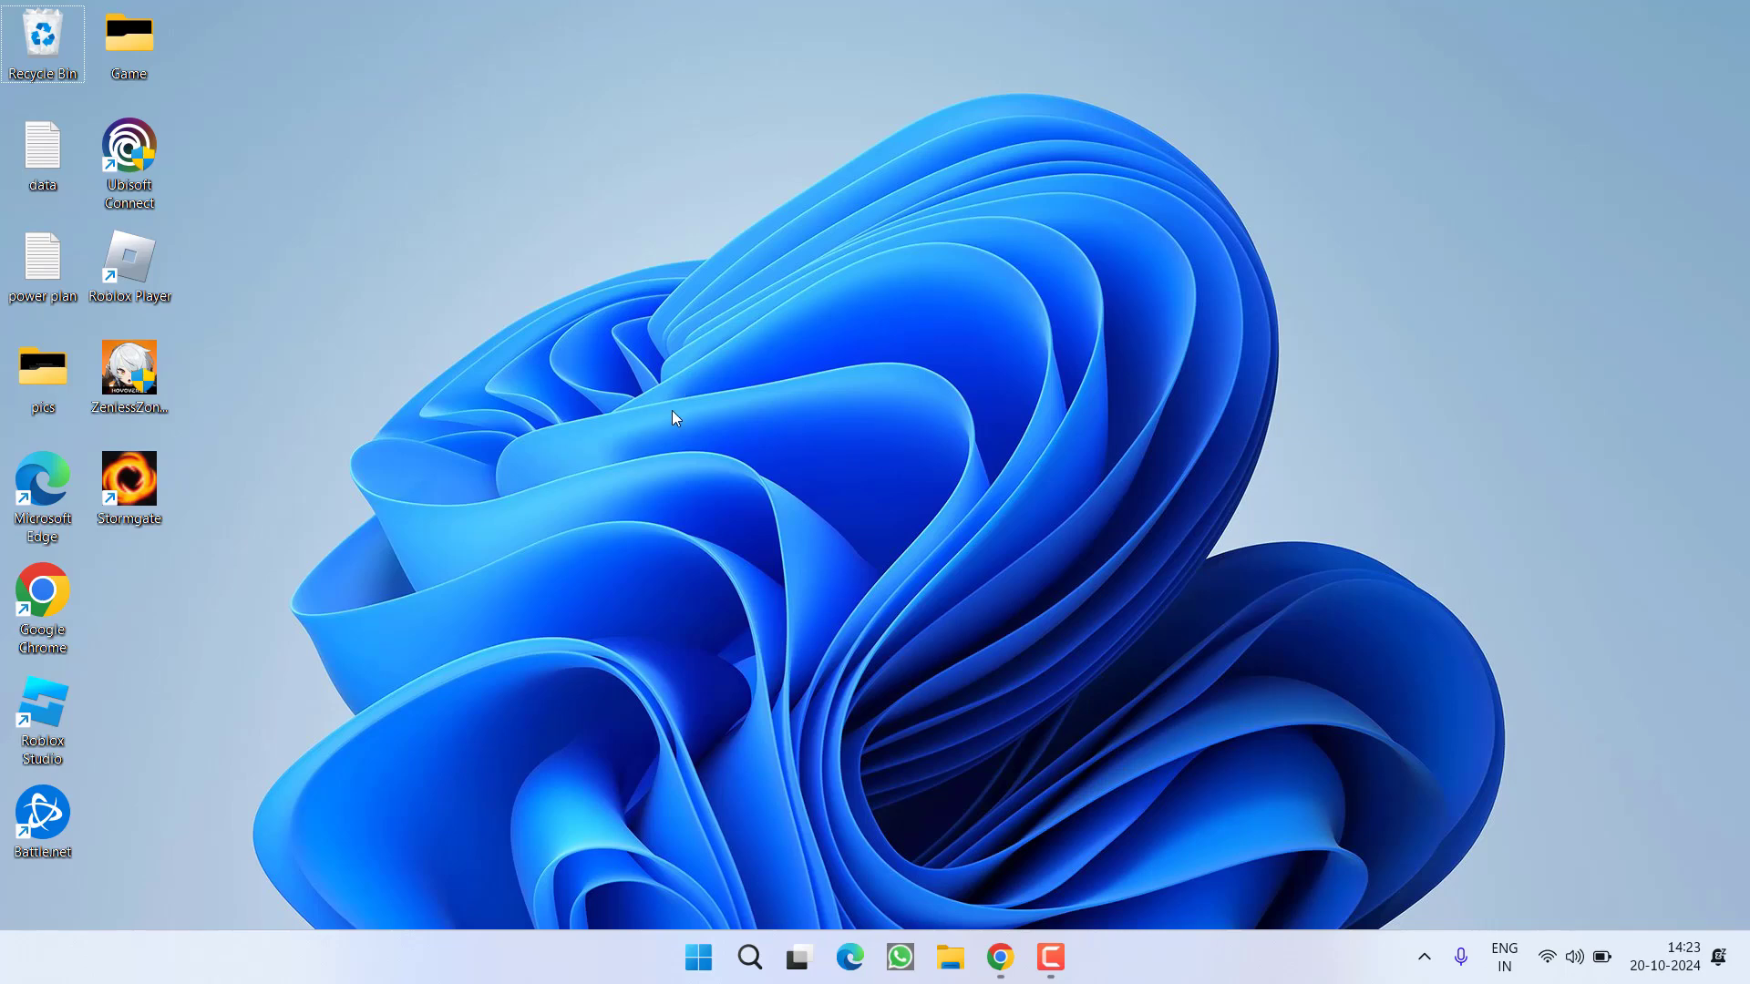
pyautogui.moveTo(705, 957)
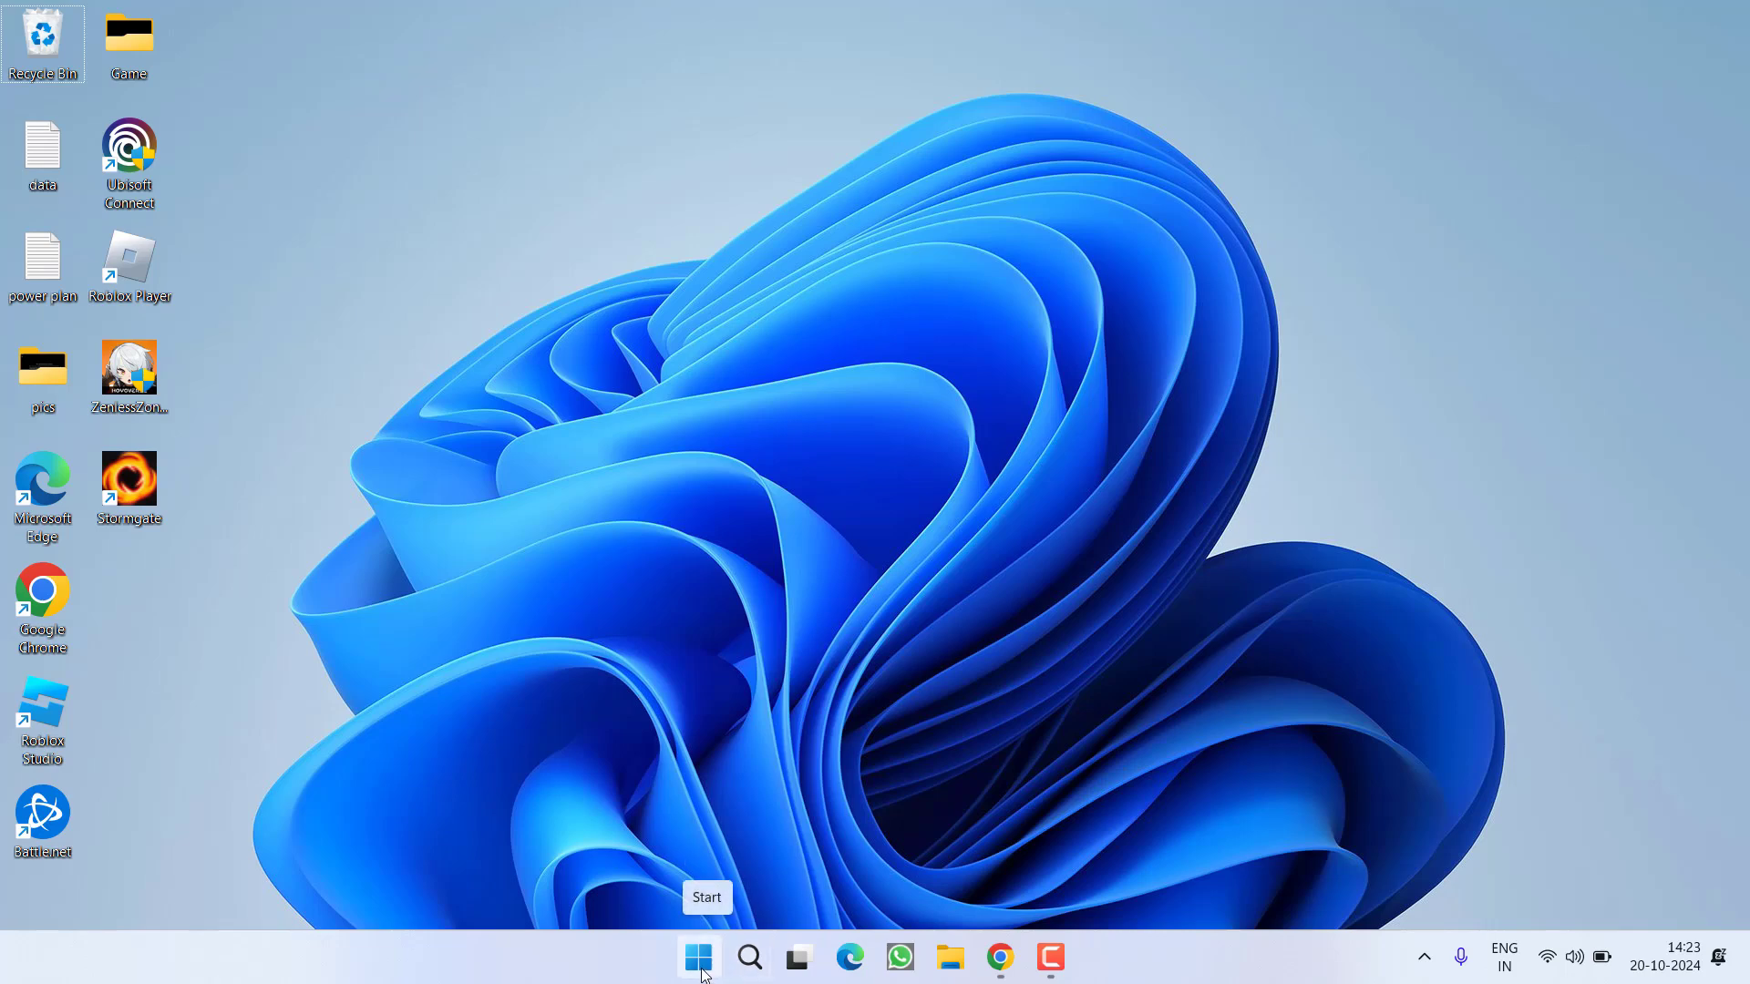
# - Open Device Manager and inspect the AMD Radeon(TM) Graphics and Radeon RX 5500M adapters
pyautogui.rightClick(698, 957)
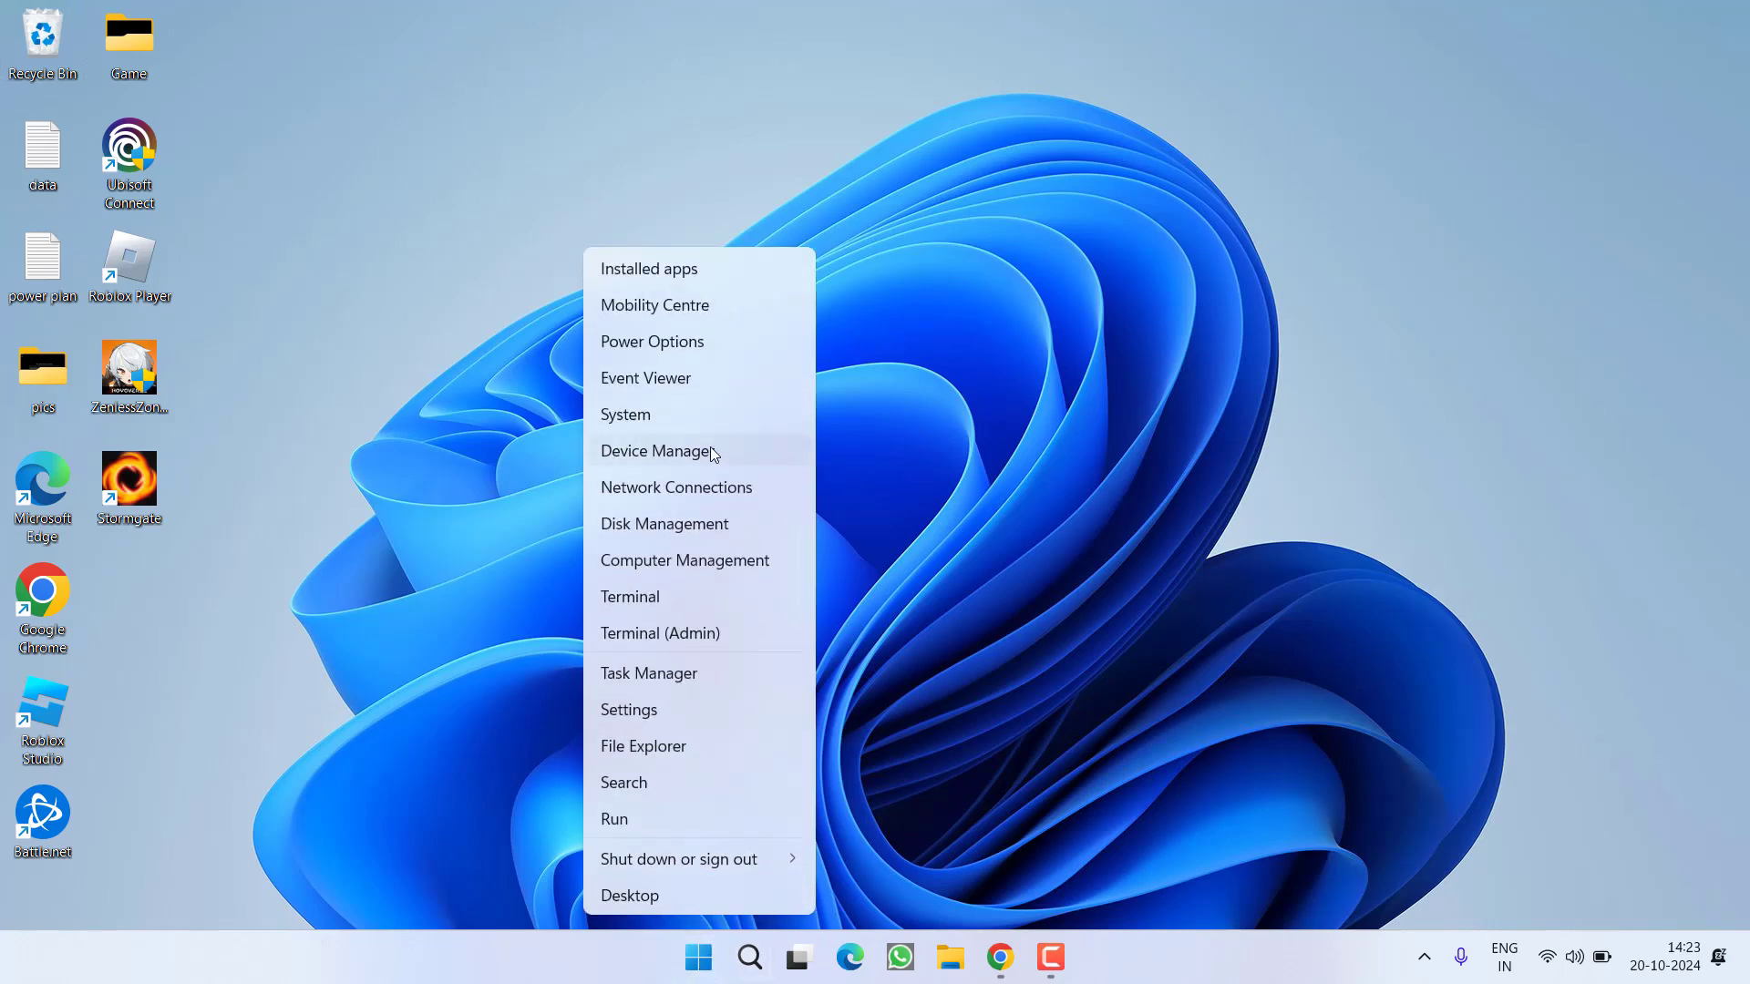
pyautogui.click(656, 451)
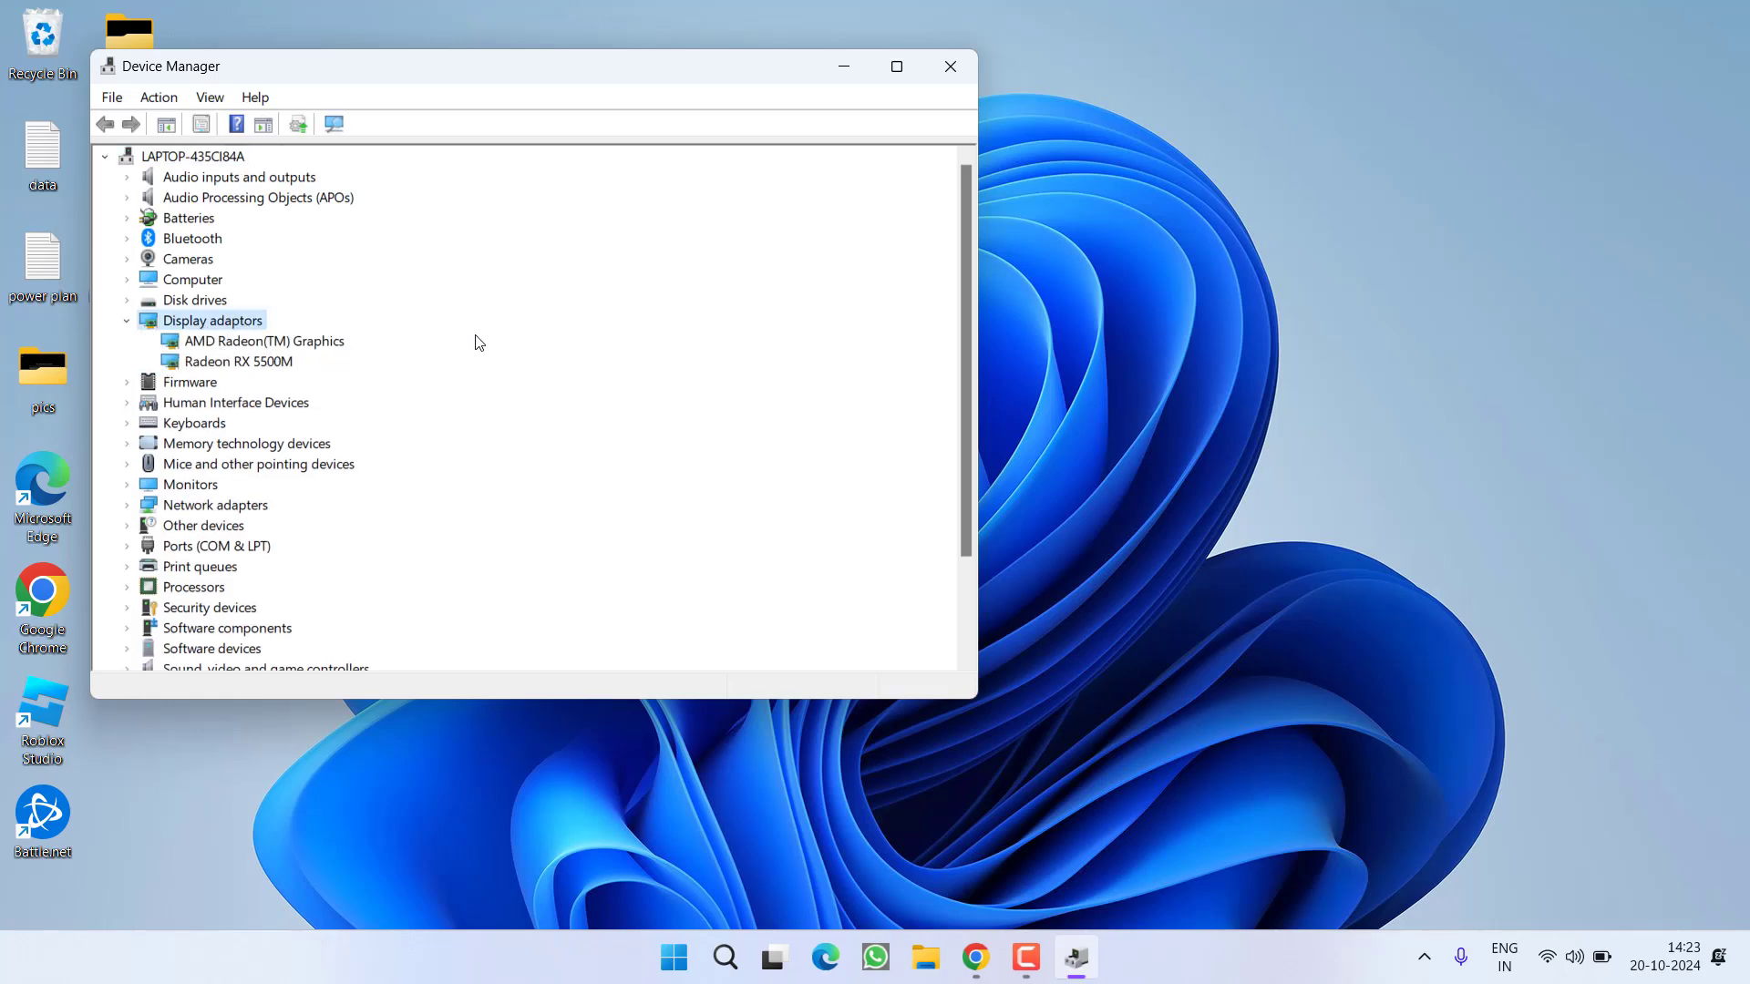
pyautogui.moveTo(462, 354)
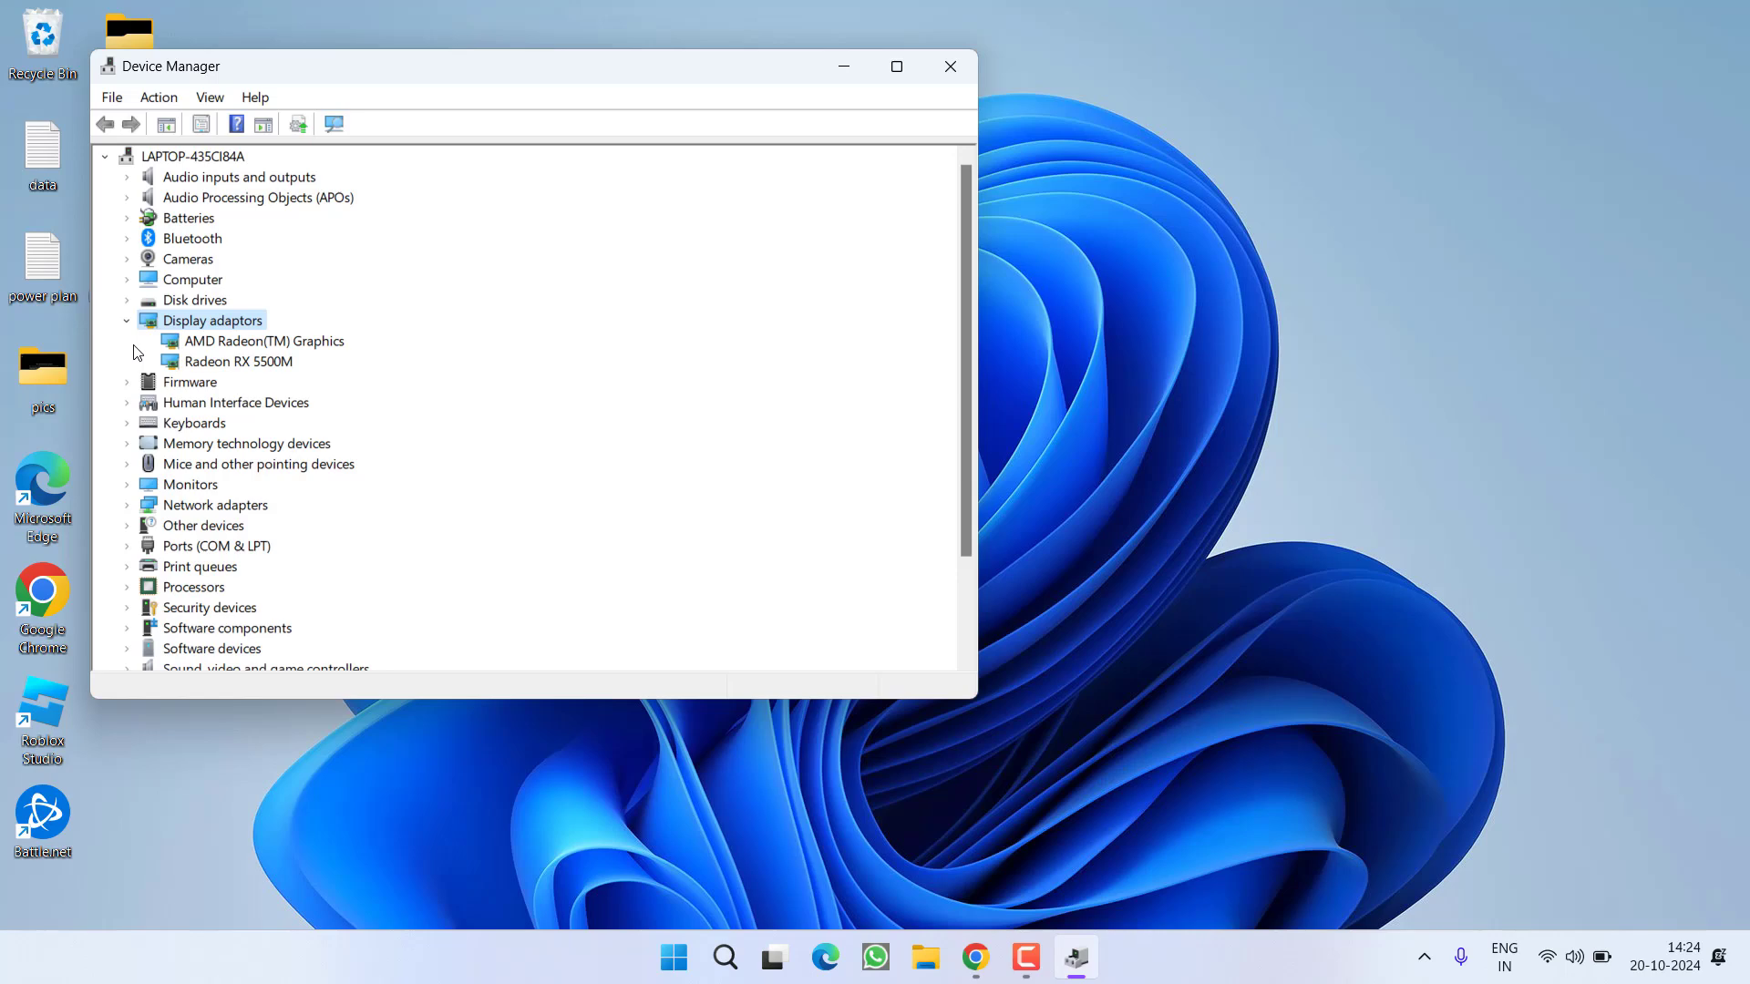
pyautogui.click(264, 341)
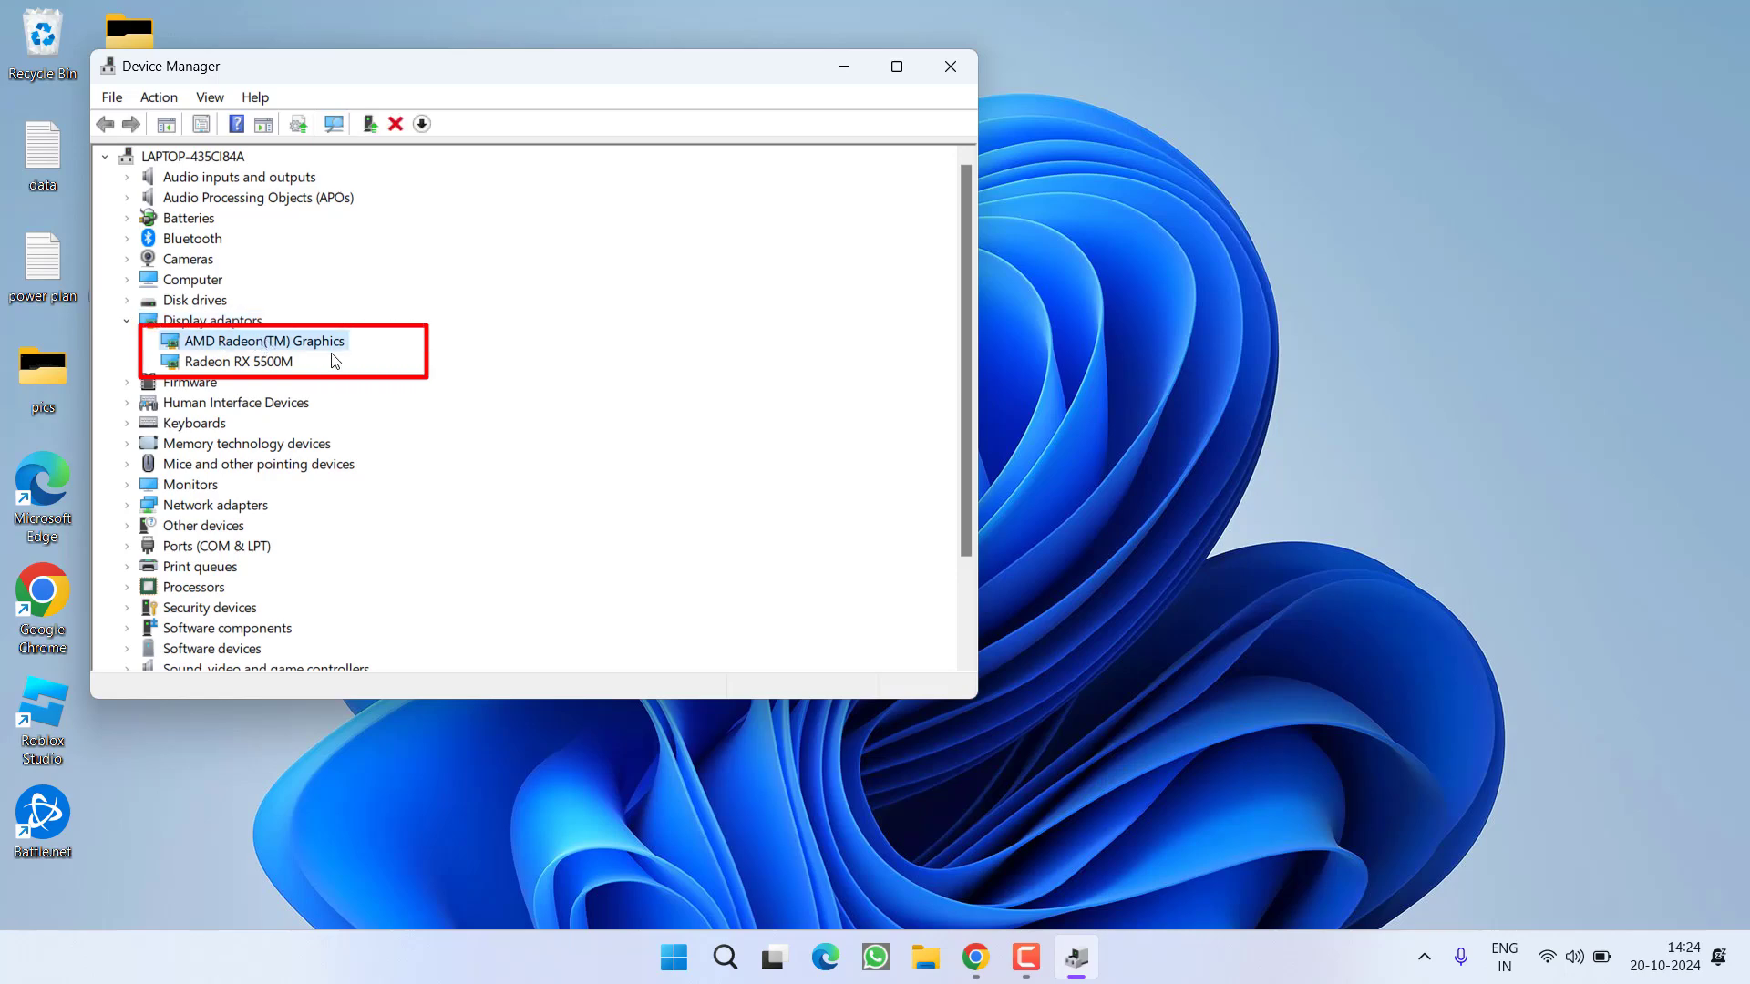
pyautogui.click(222, 361)
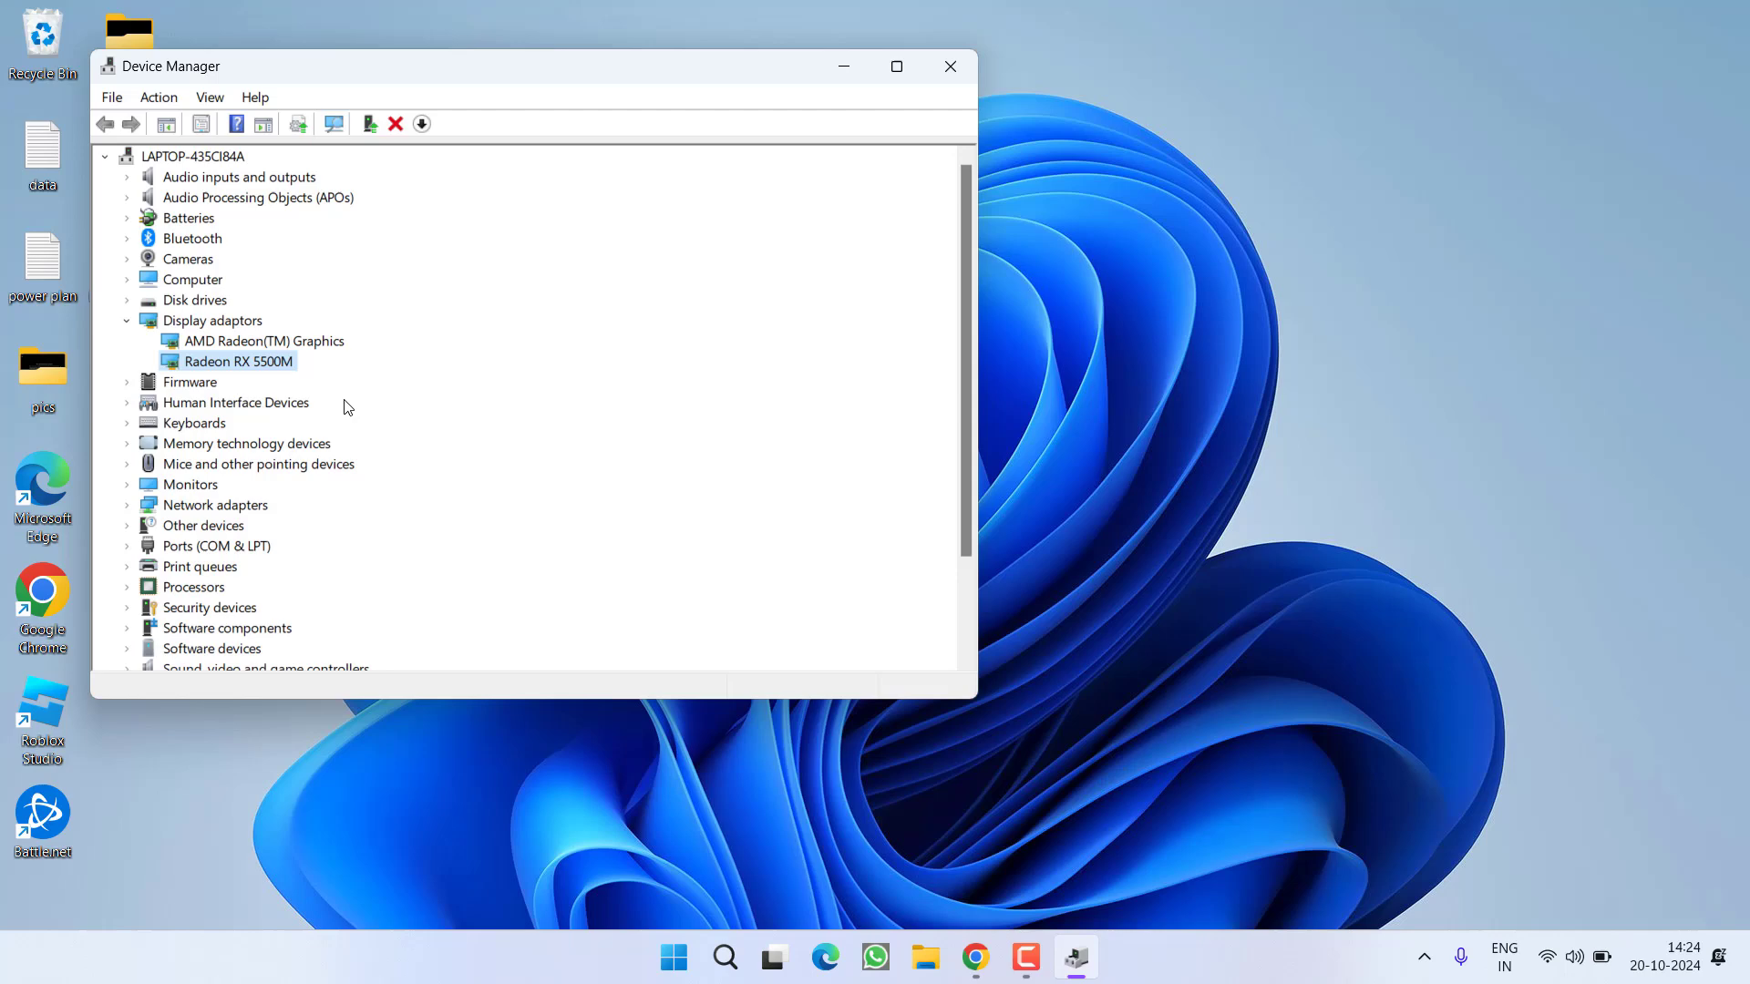
pyautogui.moveTo(241, 344)
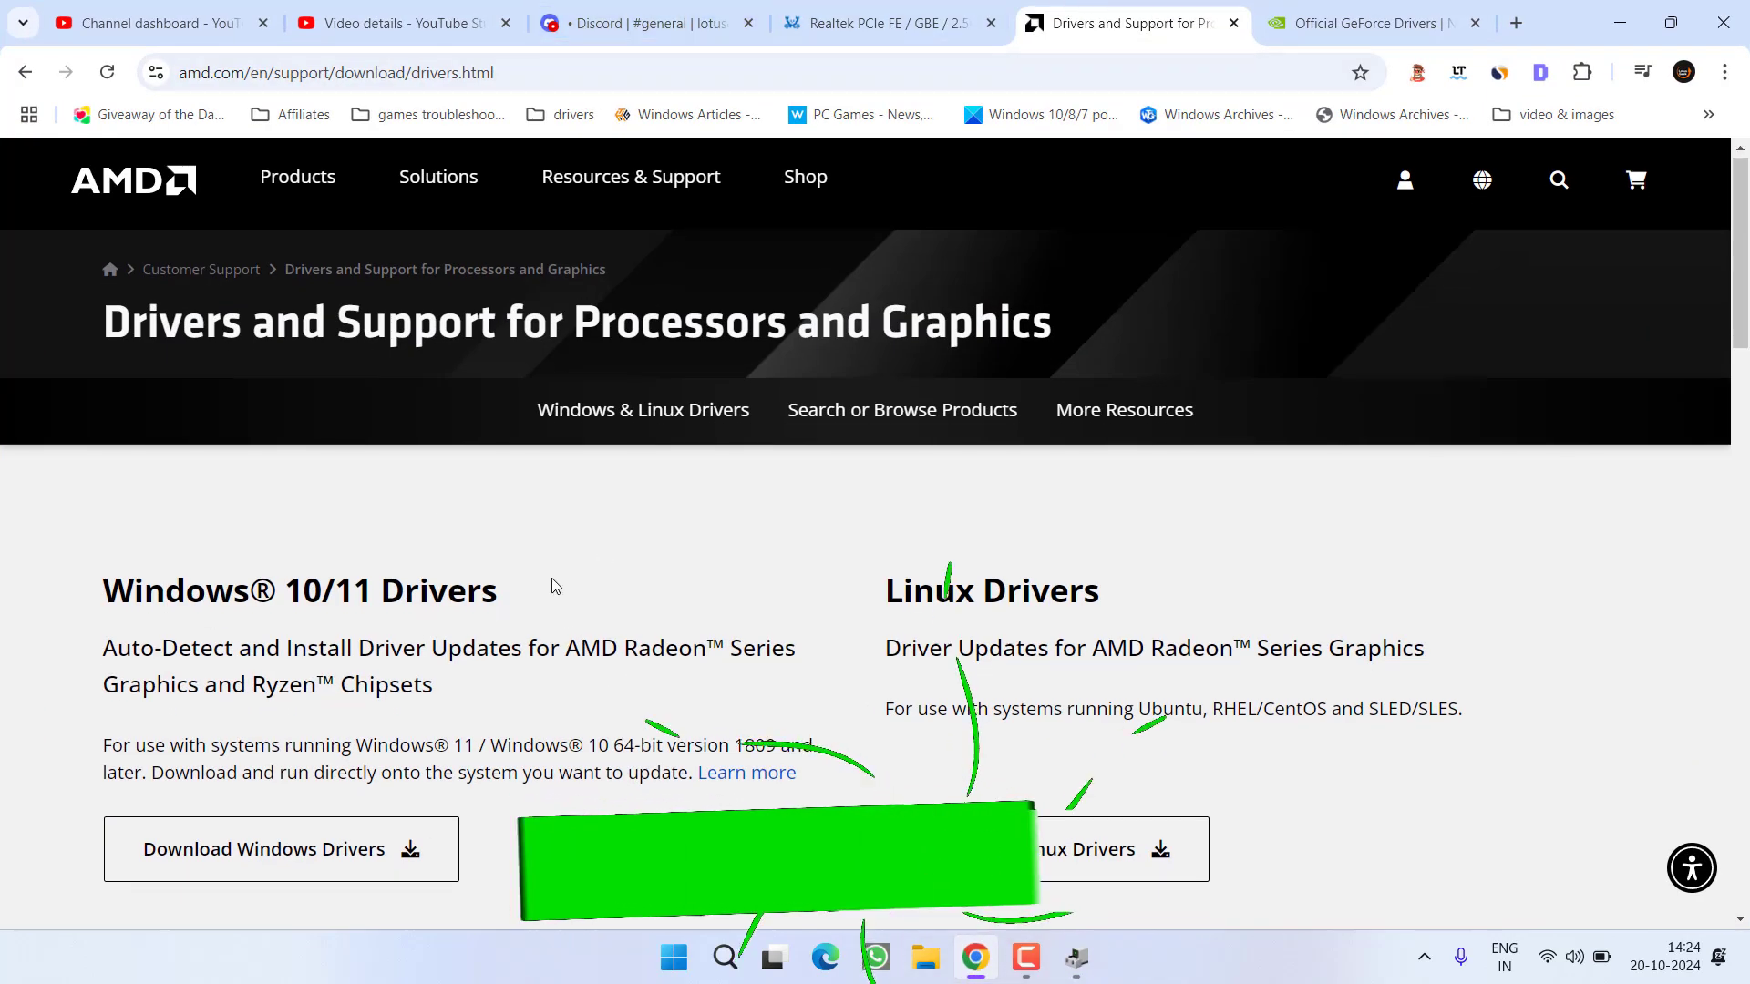
# - Download the AMD Windows driver installer and the NVIDIA GeForce Experience installer
pyautogui.scroll(-3)
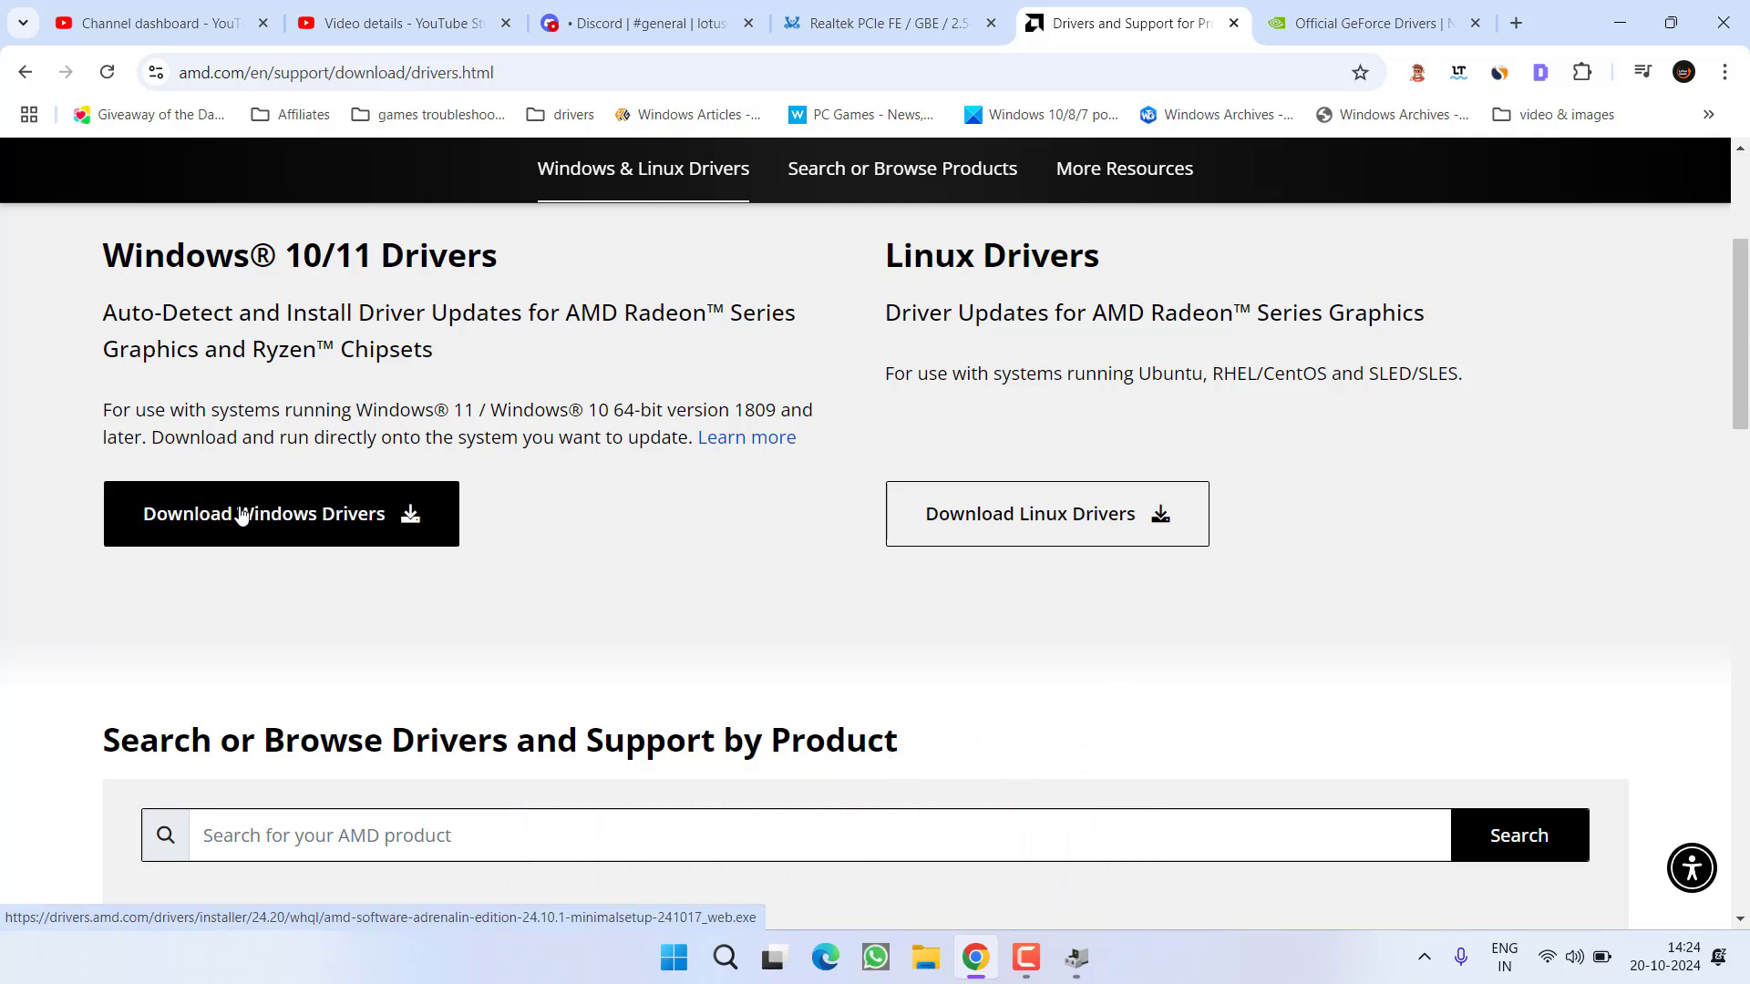
pyautogui.click(264, 514)
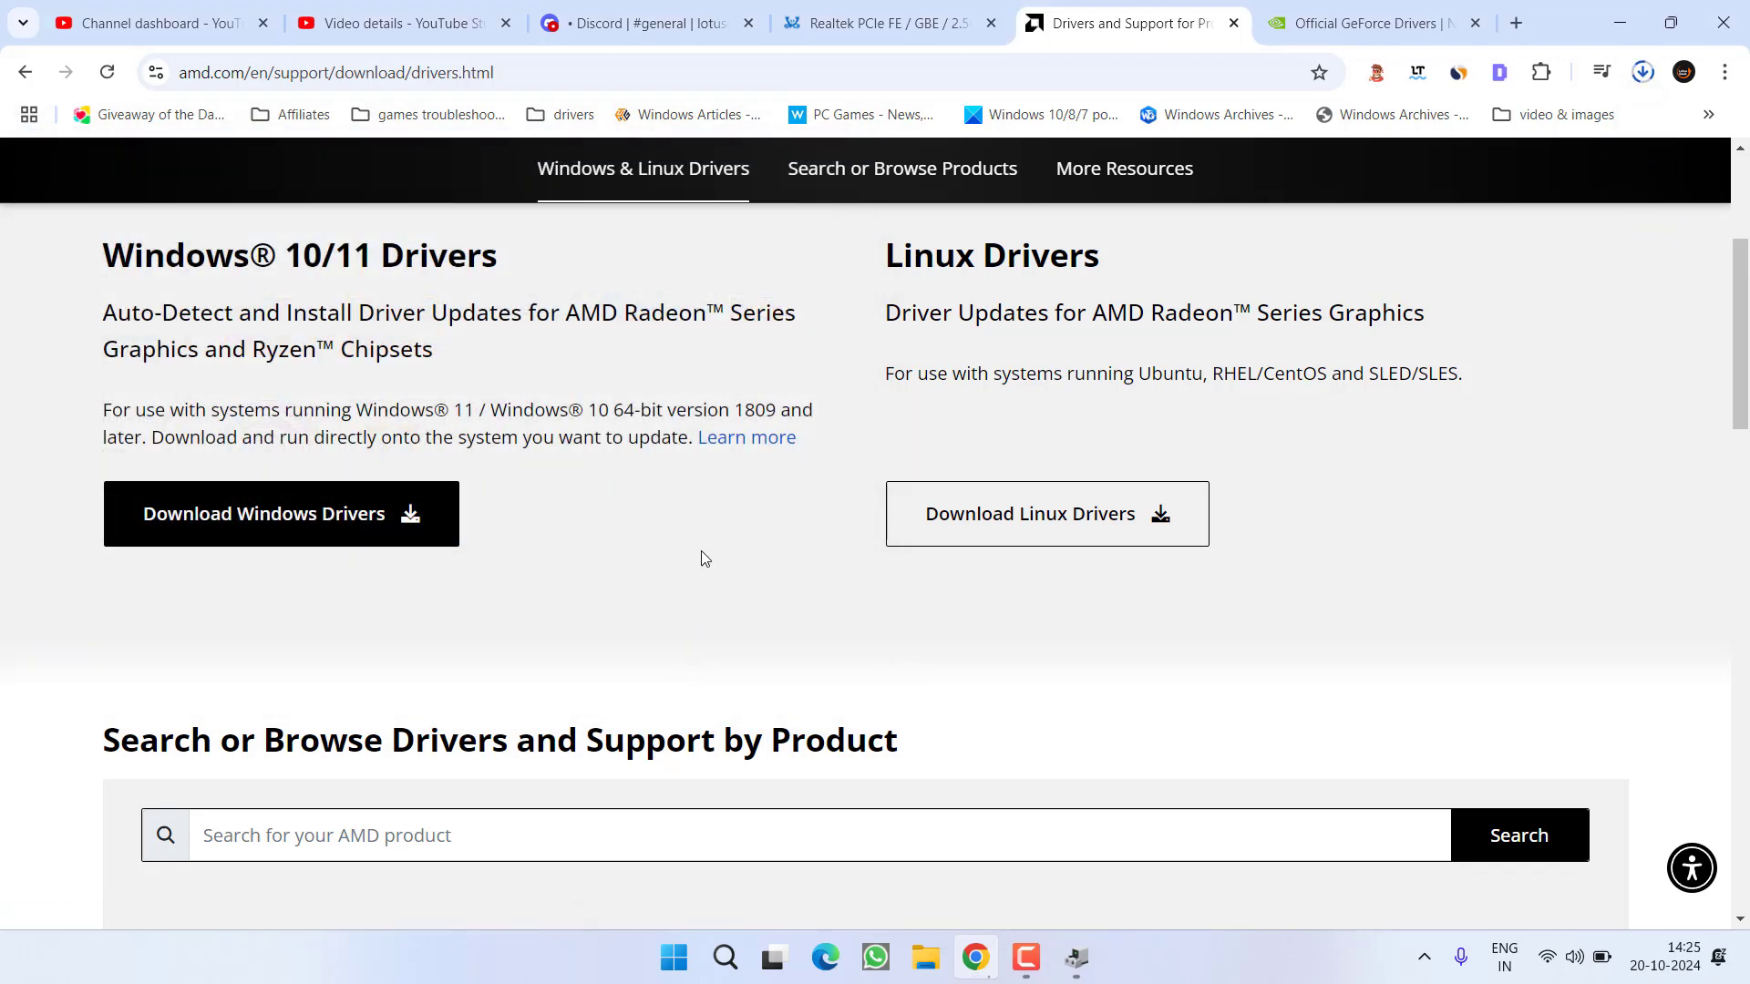
pyautogui.click(1374, 23)
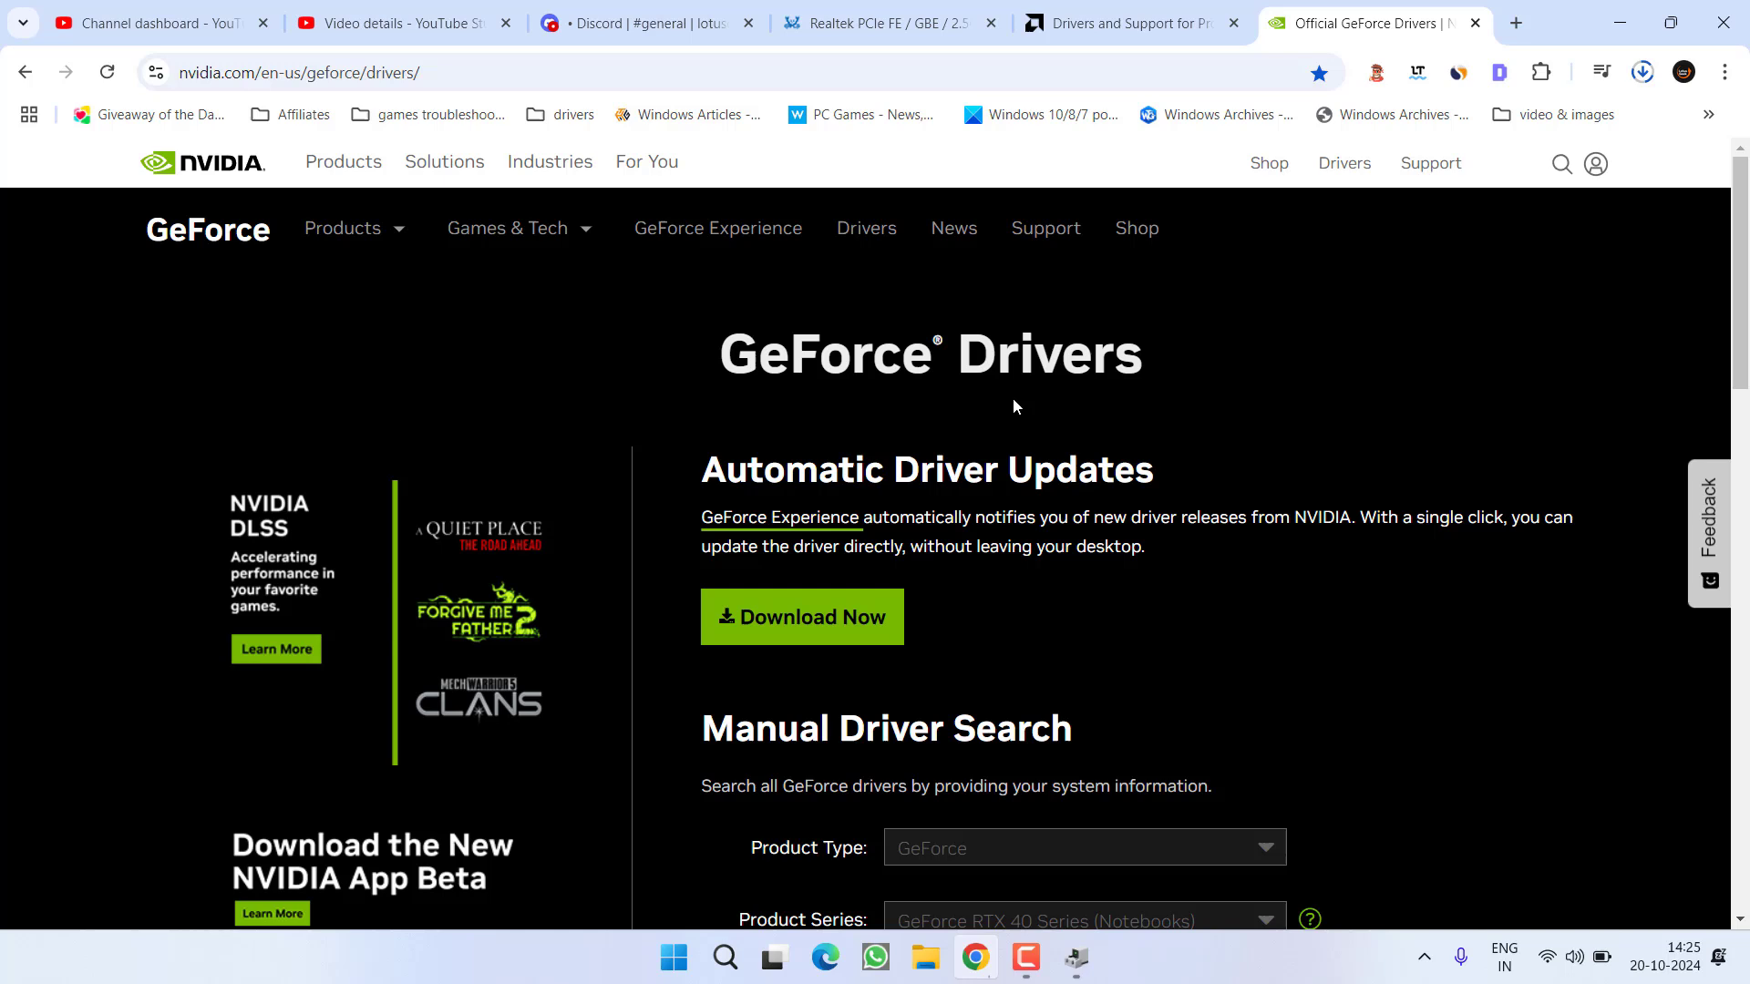
pyautogui.moveTo(855, 535)
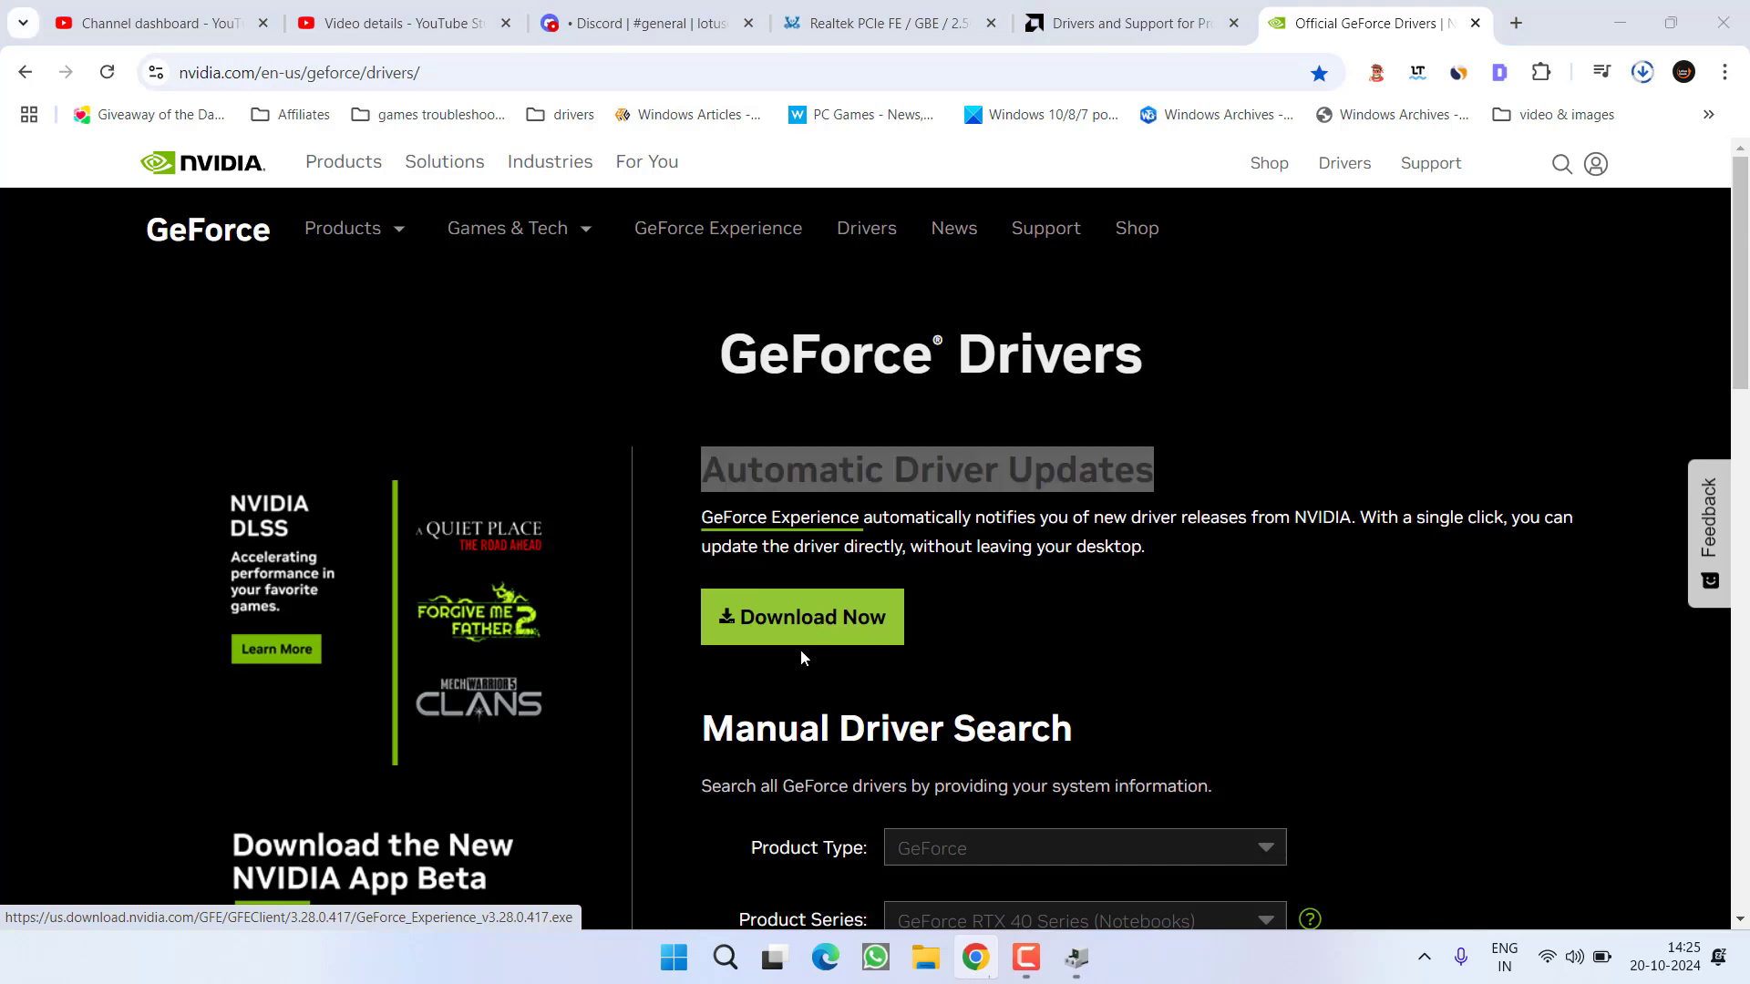
pyautogui.click(802, 617)
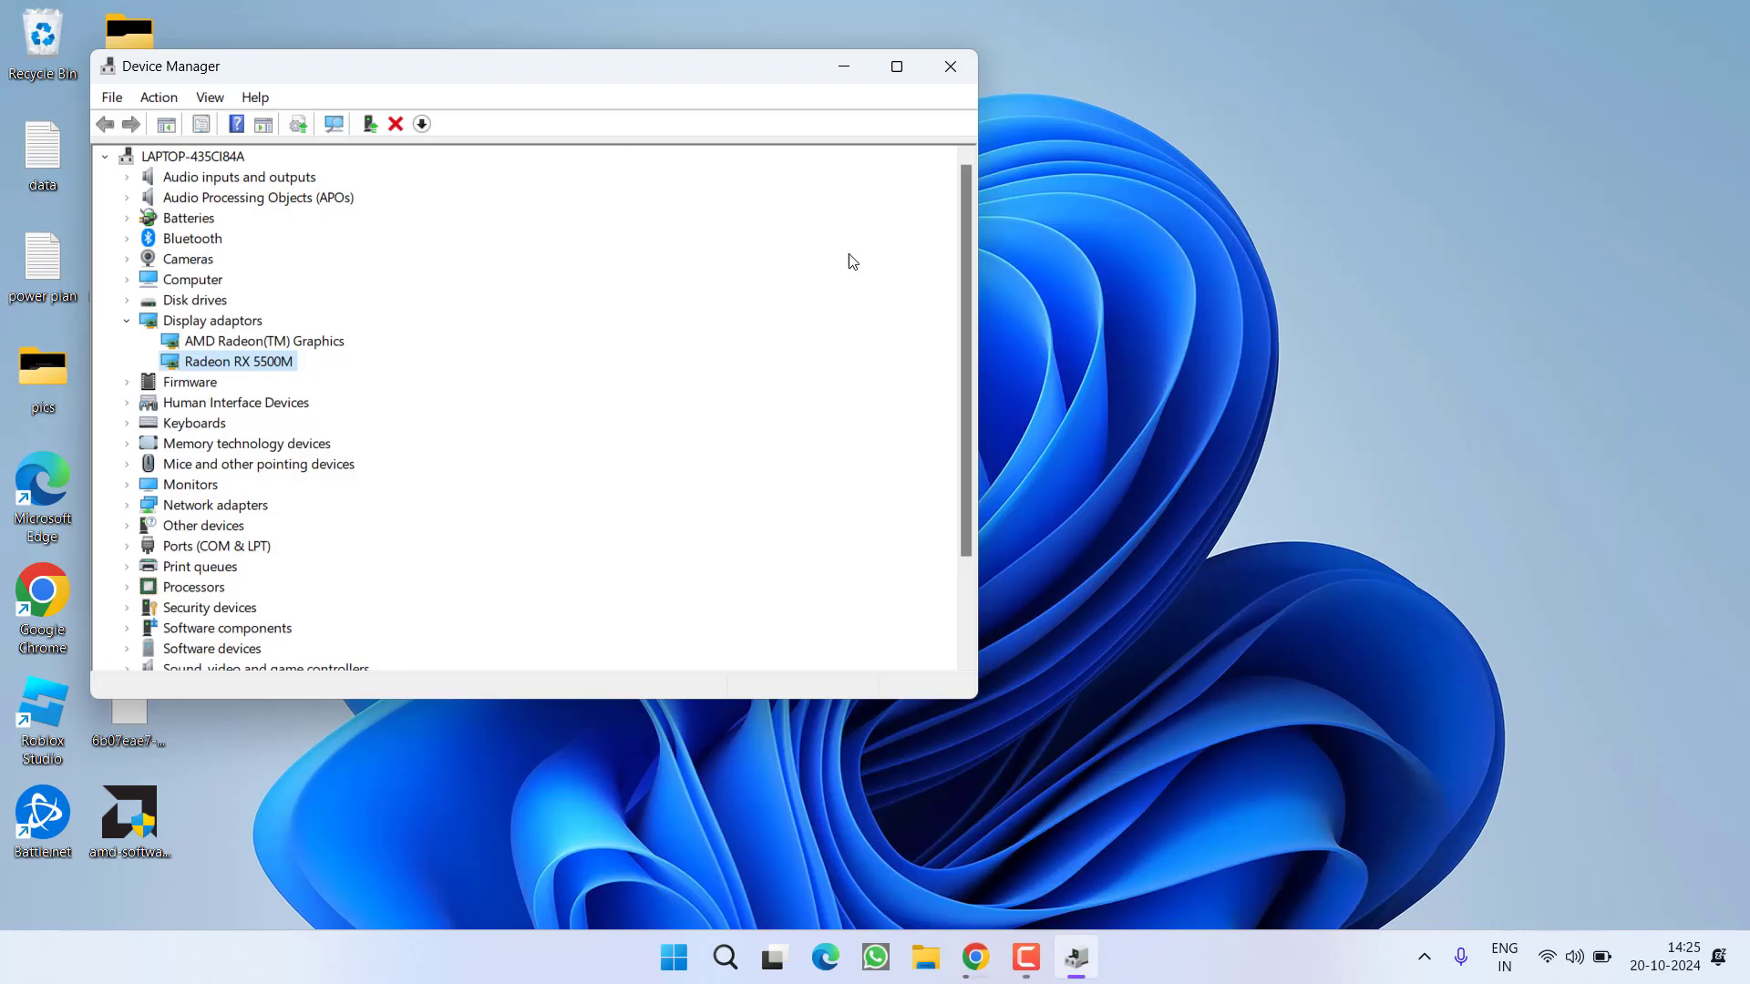
# - Close Device Manager, leaving only the desktop visible
pyautogui.click(950, 66)
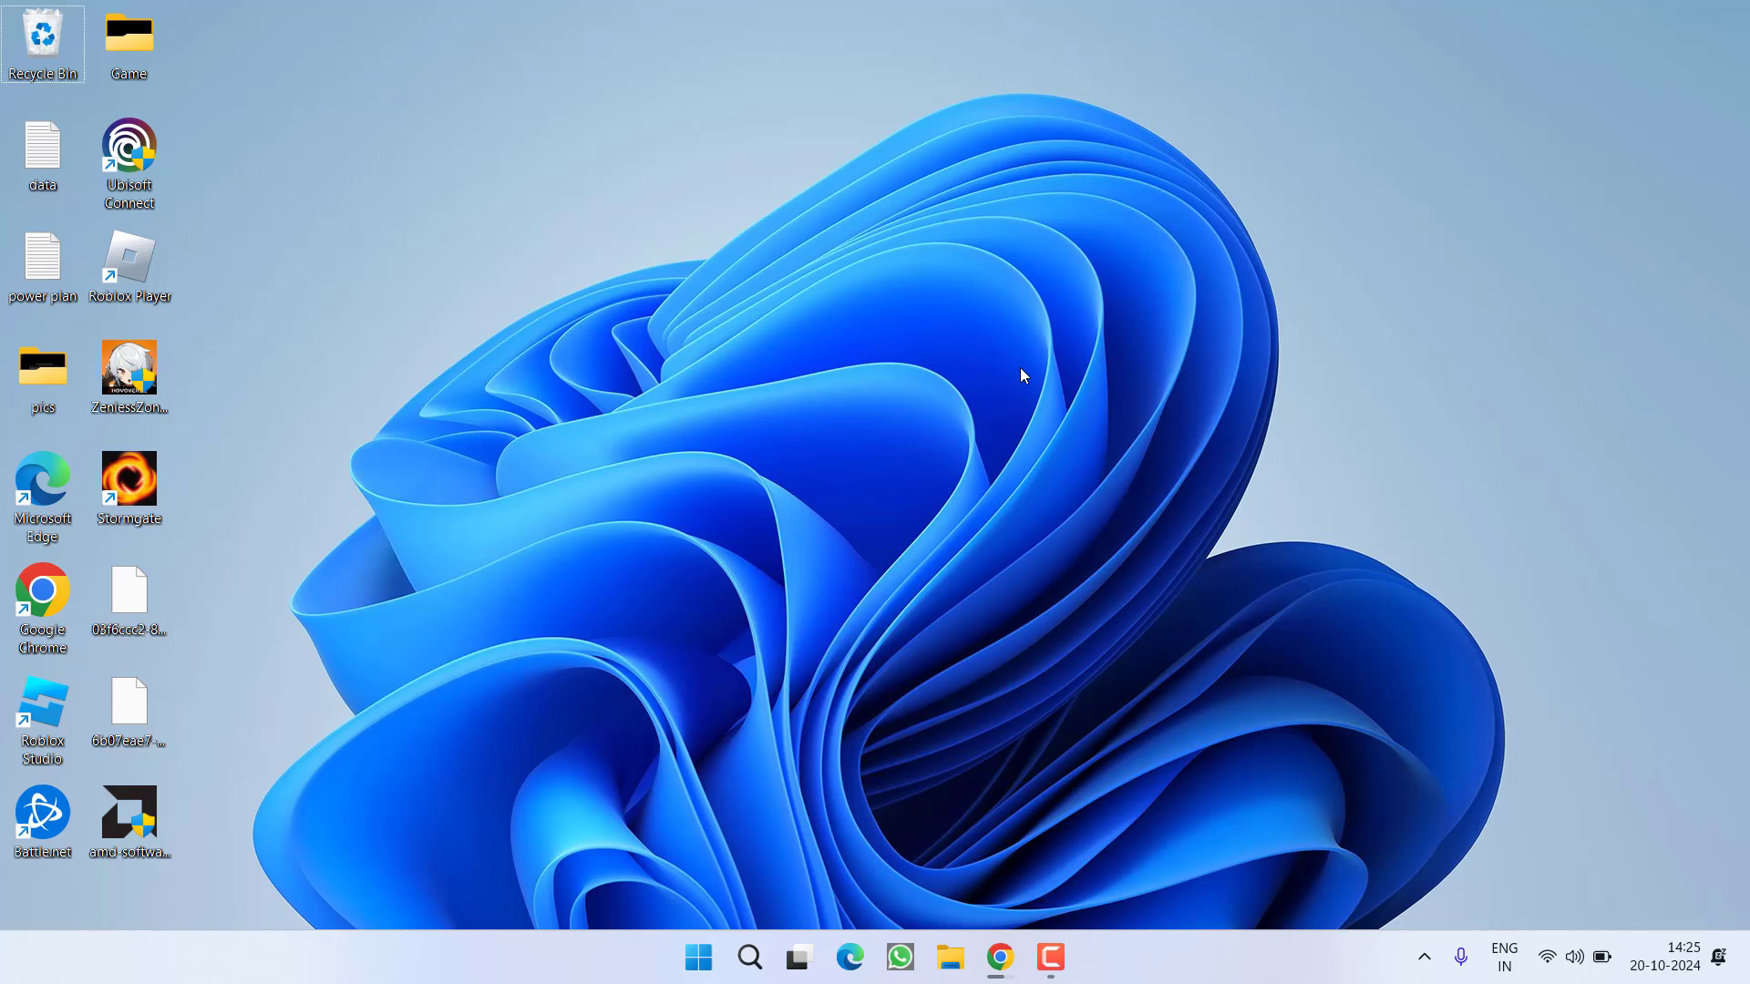
# - Turn on and save fast start-up in Control Panel's power button settings, then close it
pyautogui.write('con')
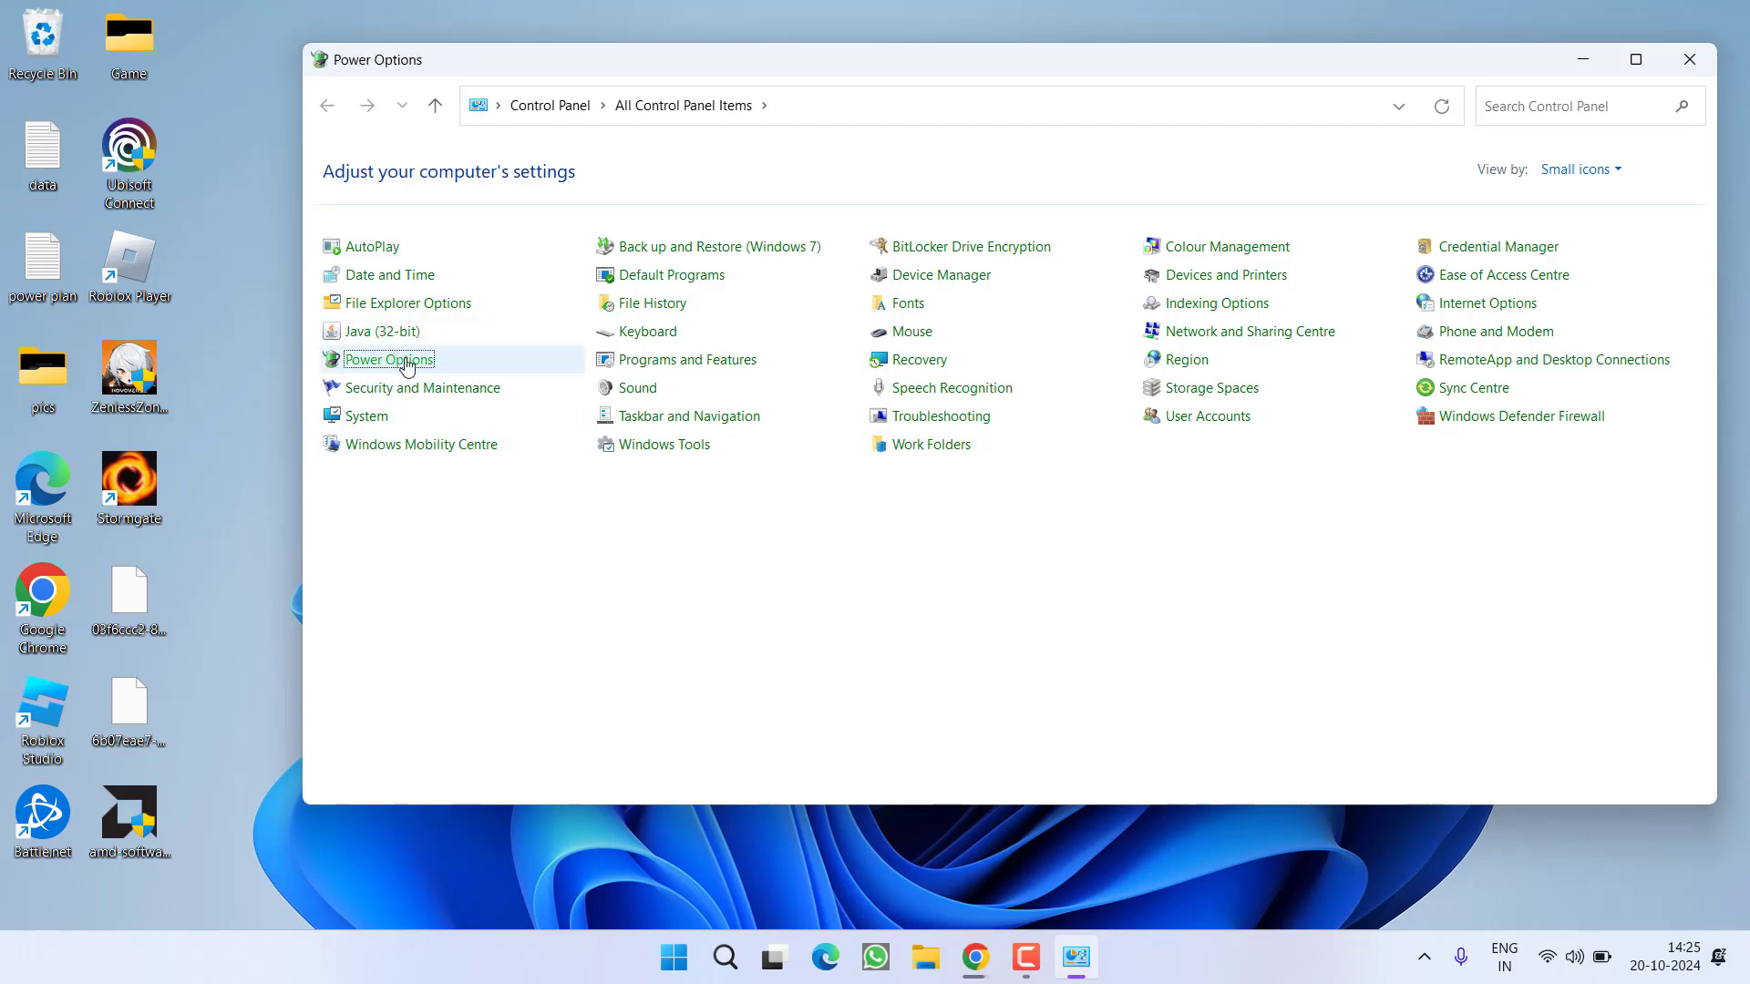
pyautogui.doubleClick(388, 359)
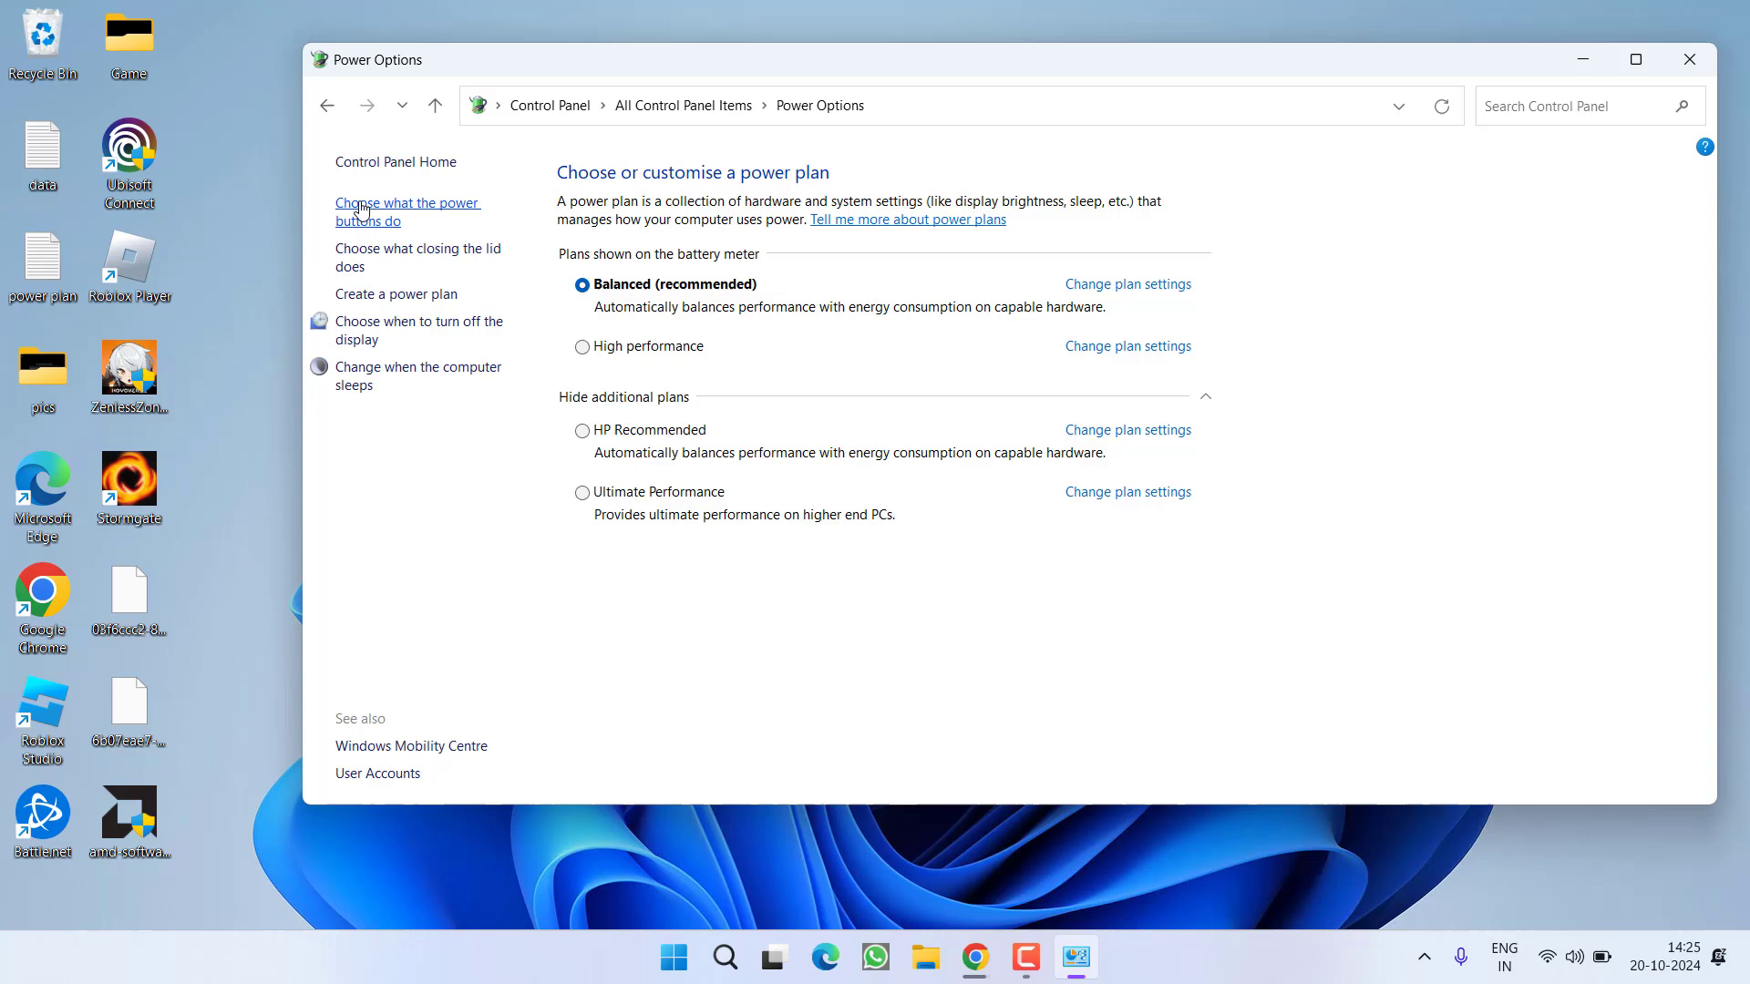
pyautogui.click(407, 211)
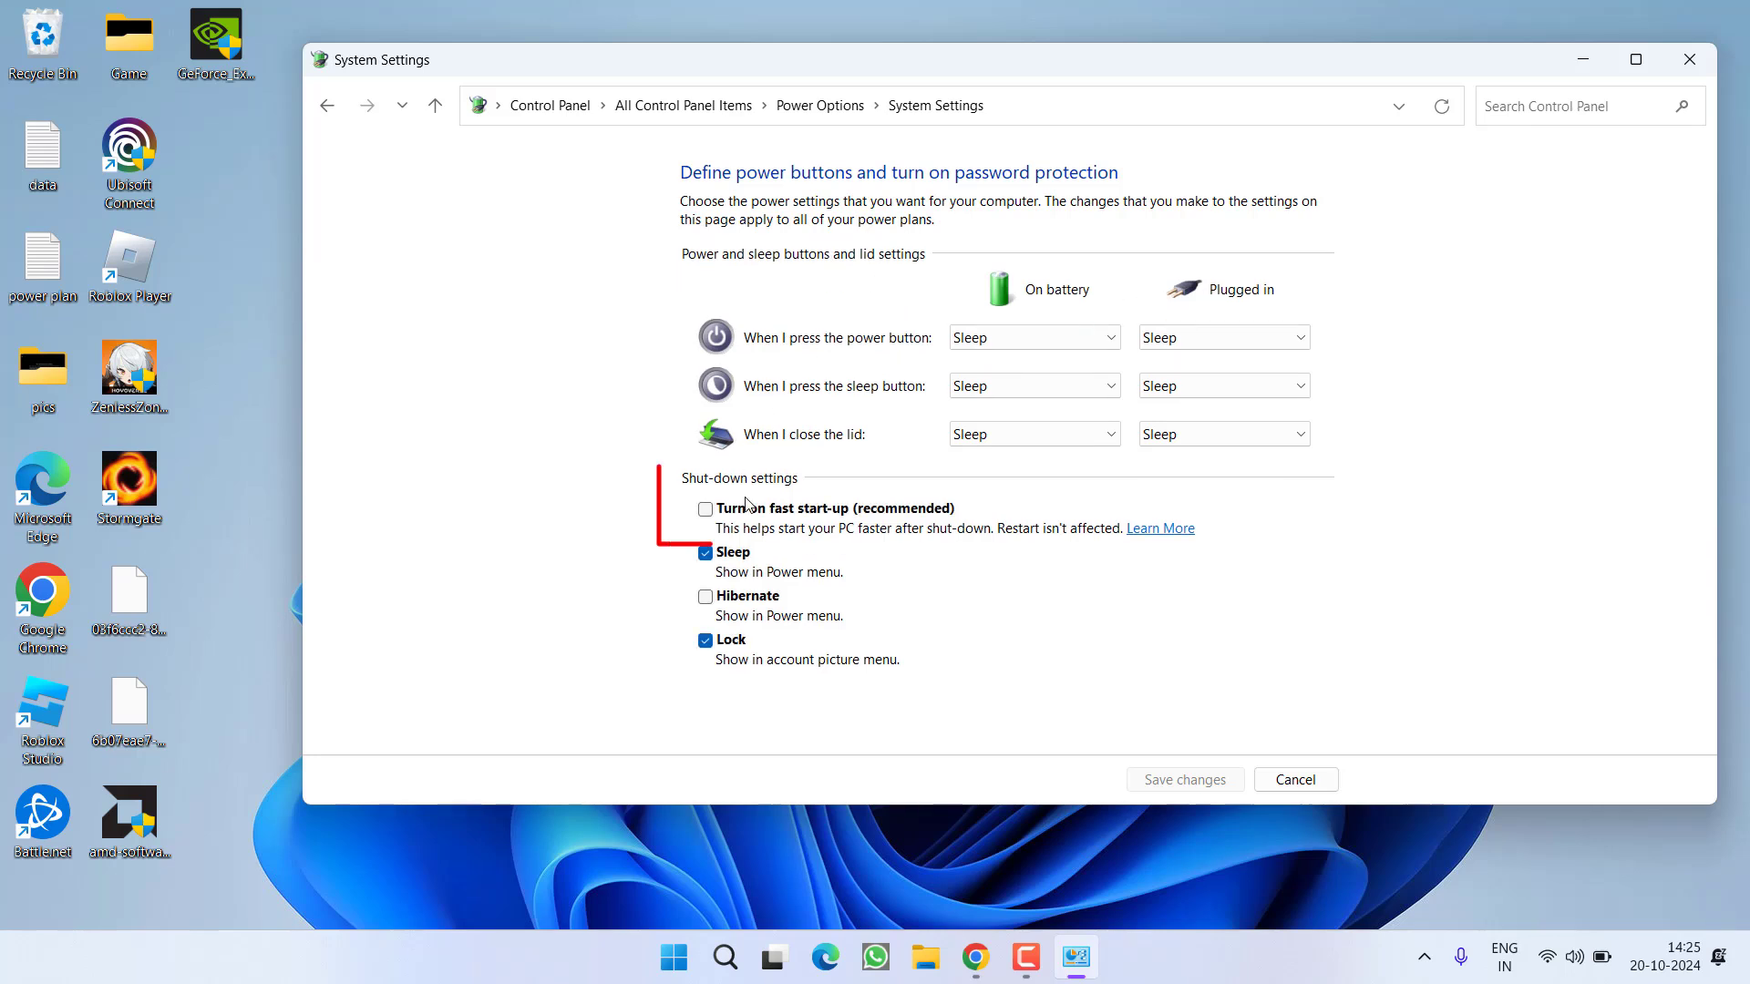
pyautogui.click(704, 509)
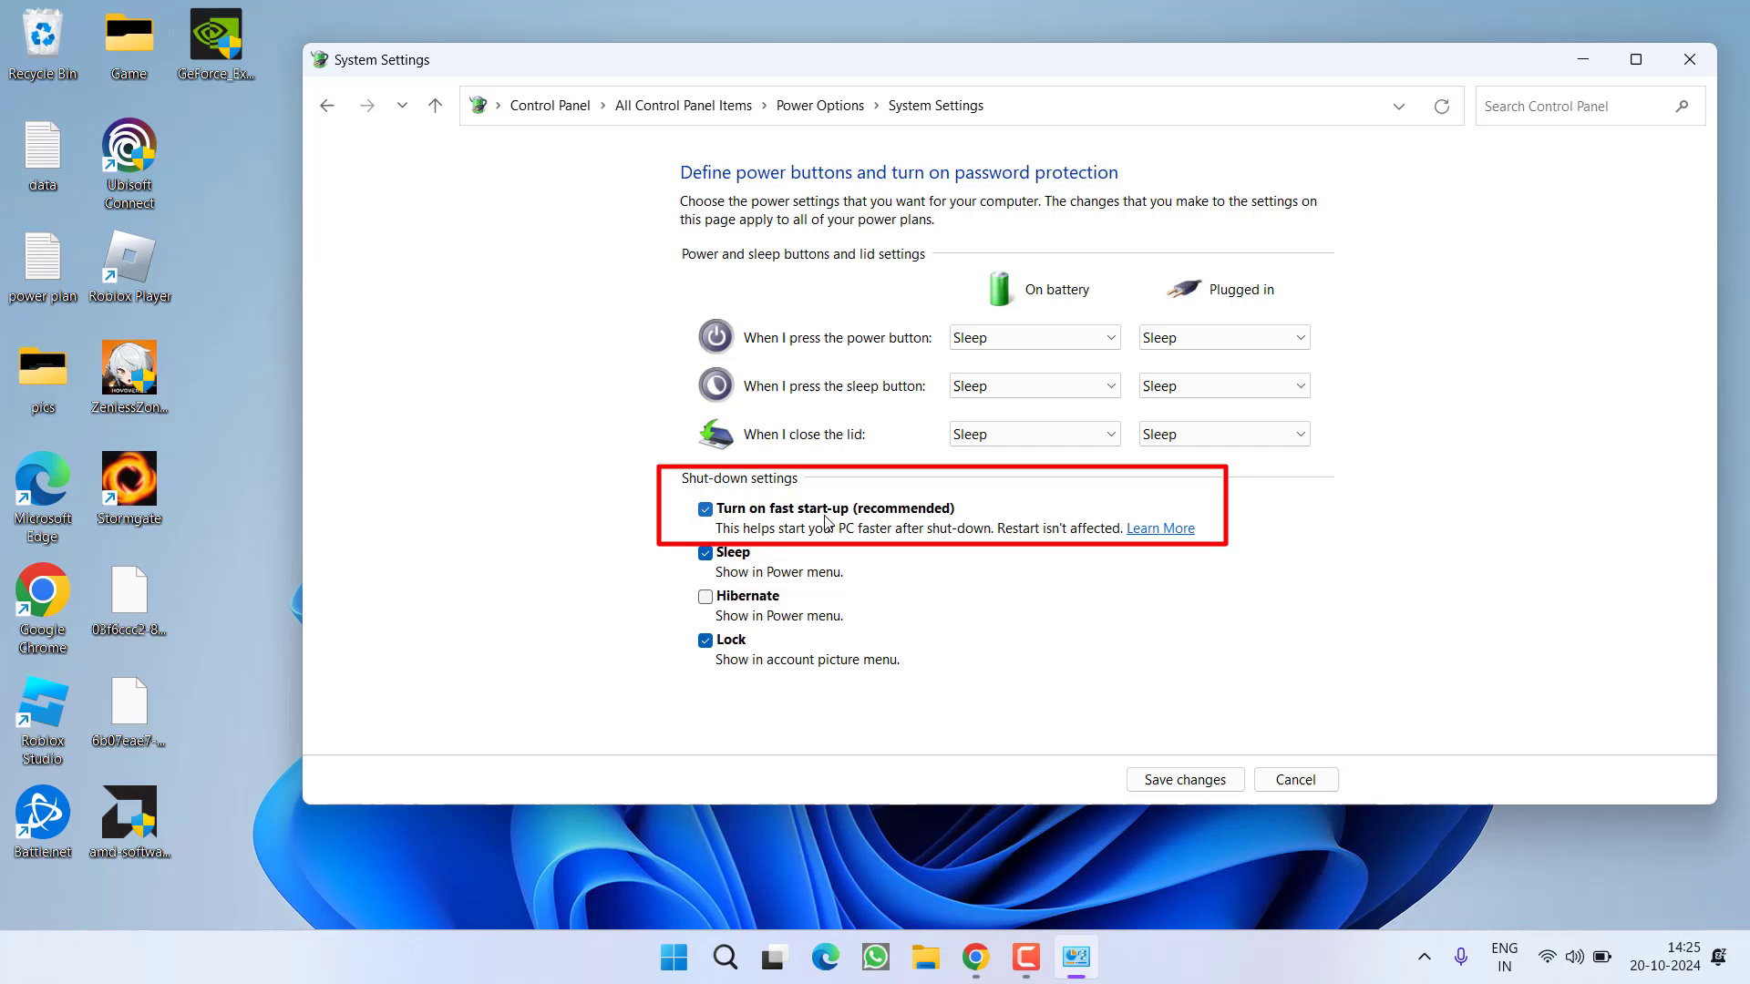
pyautogui.click(704, 508)
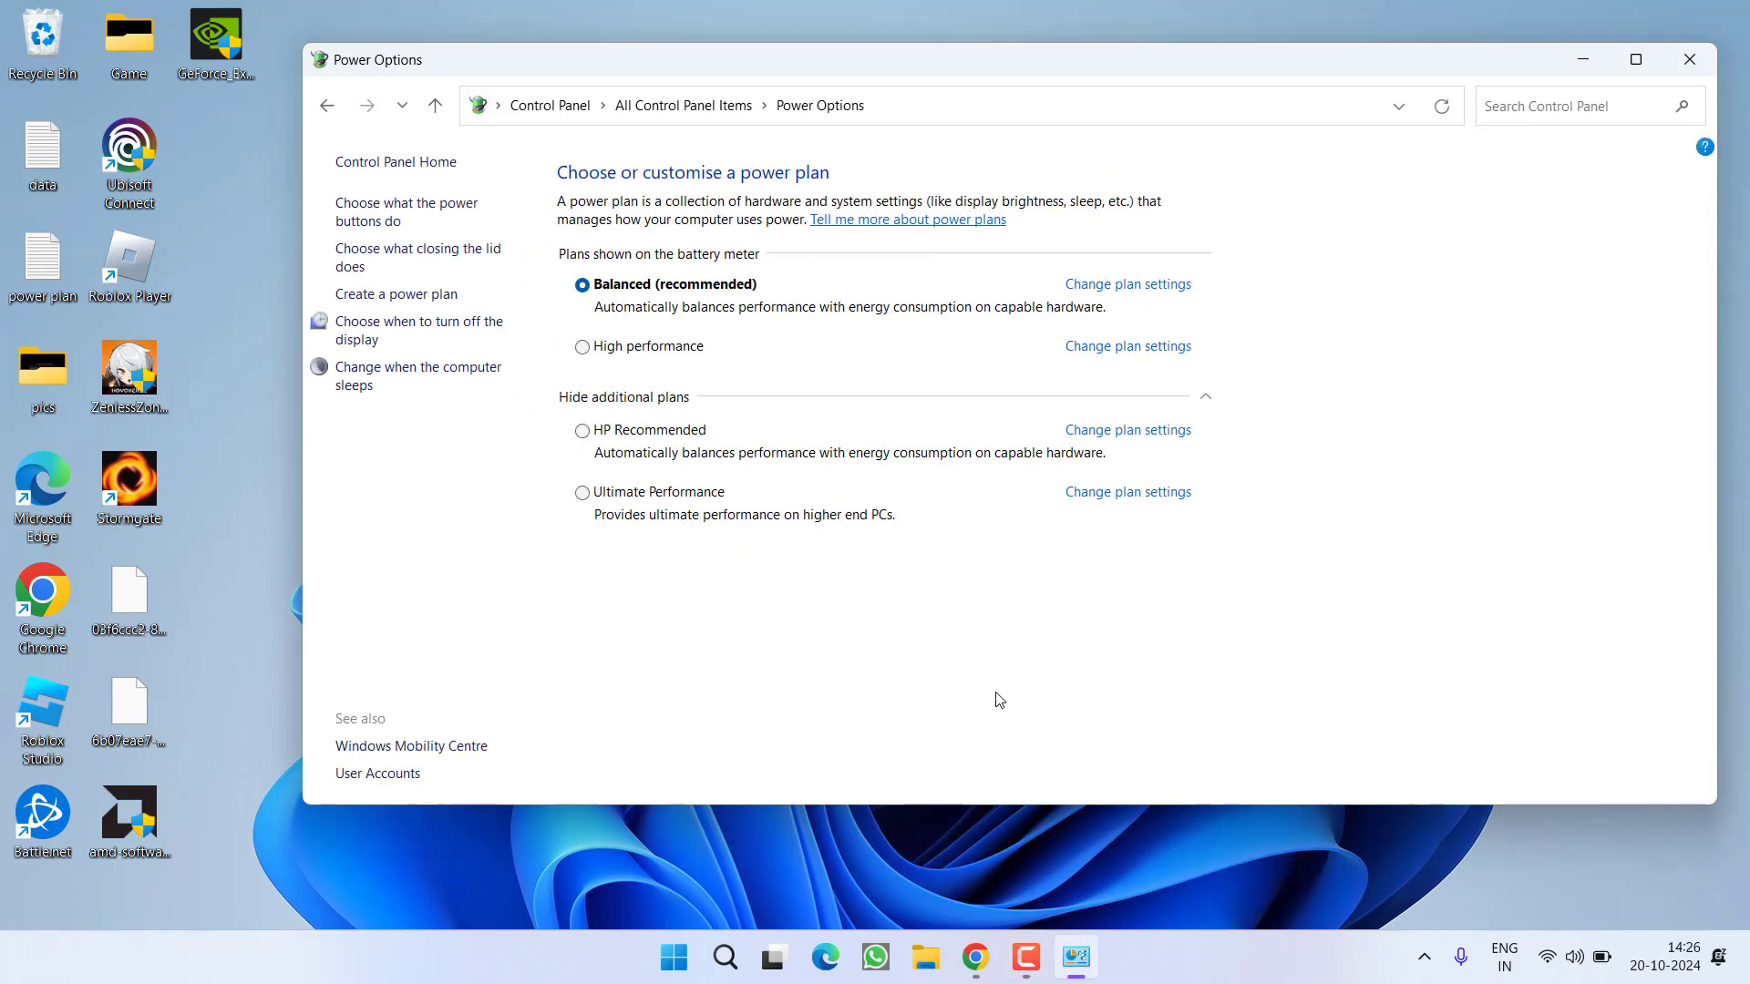
pyautogui.click(1688, 58)
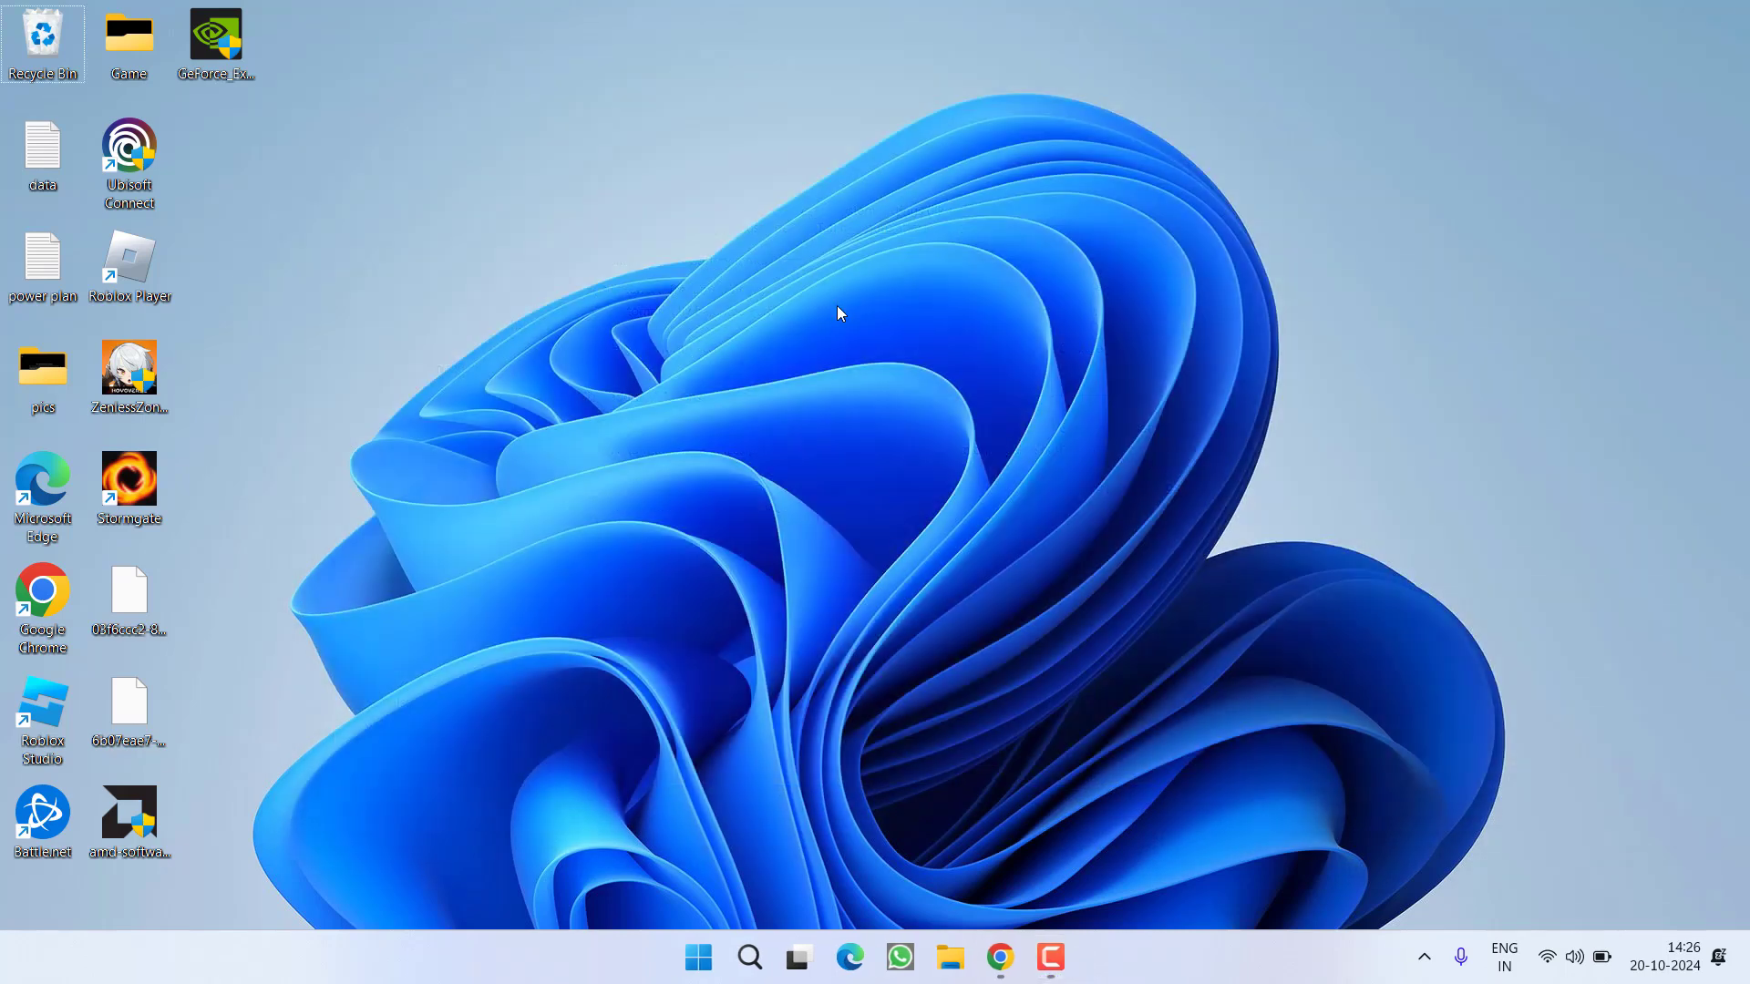
pyautogui.click(1075, 956)
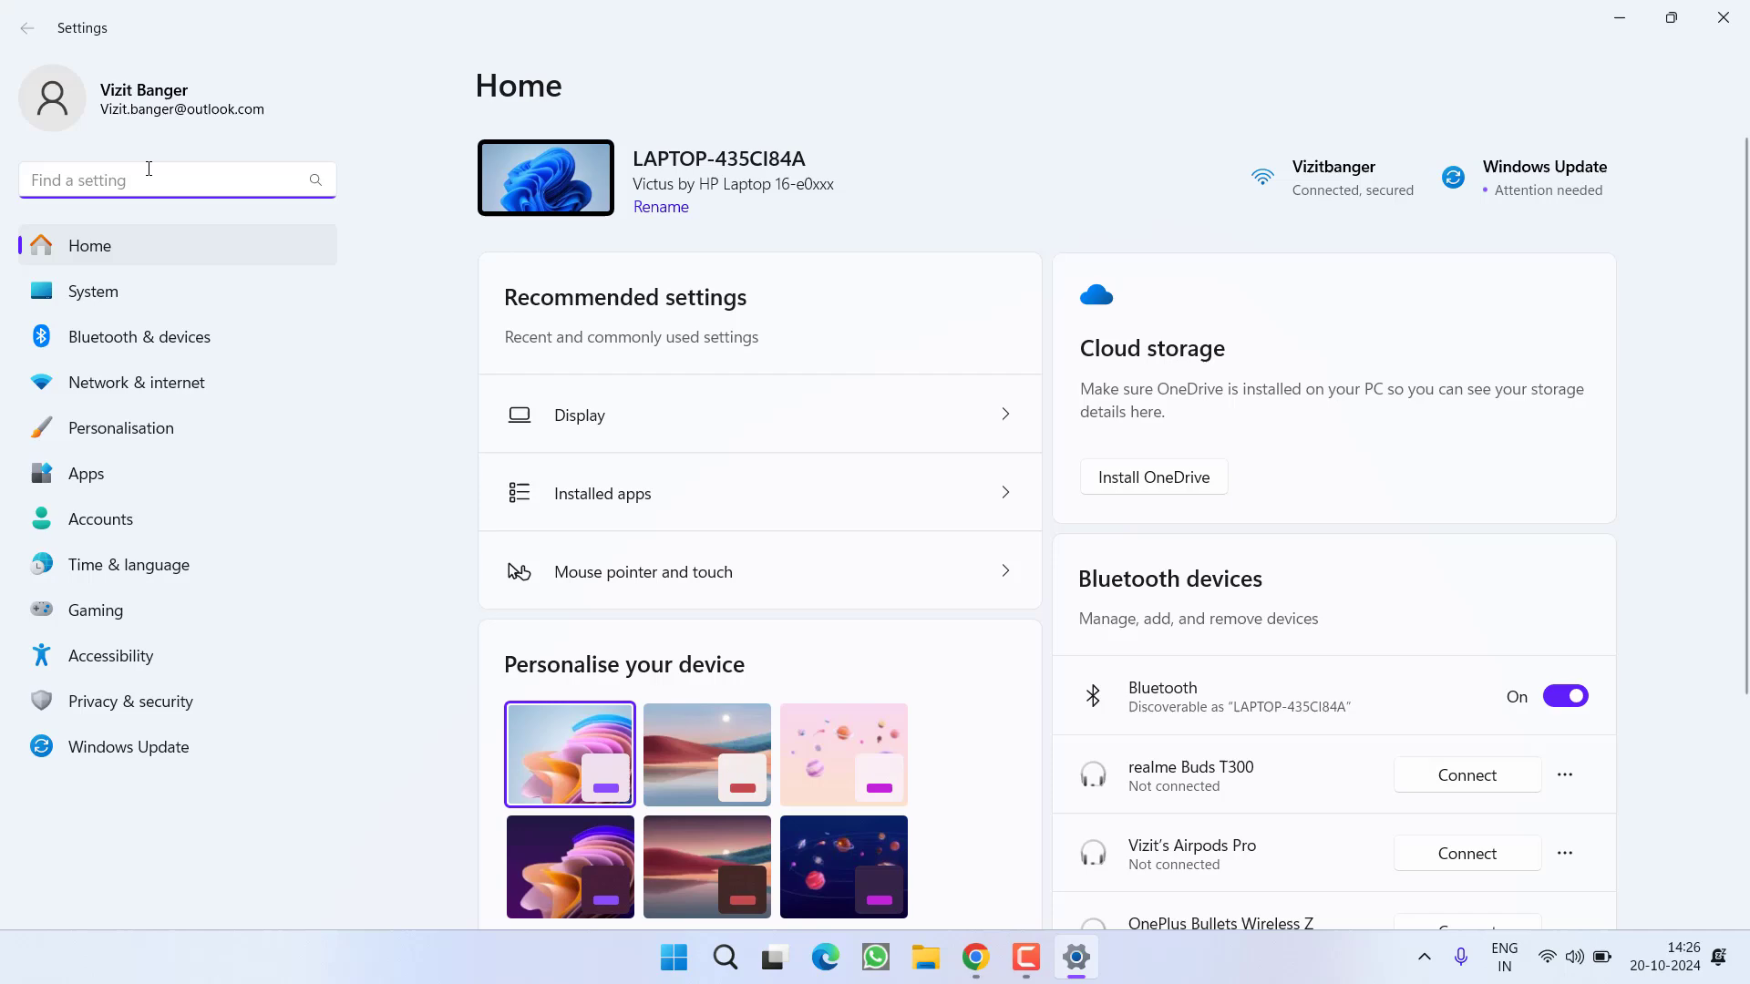
pyautogui.click(93, 291)
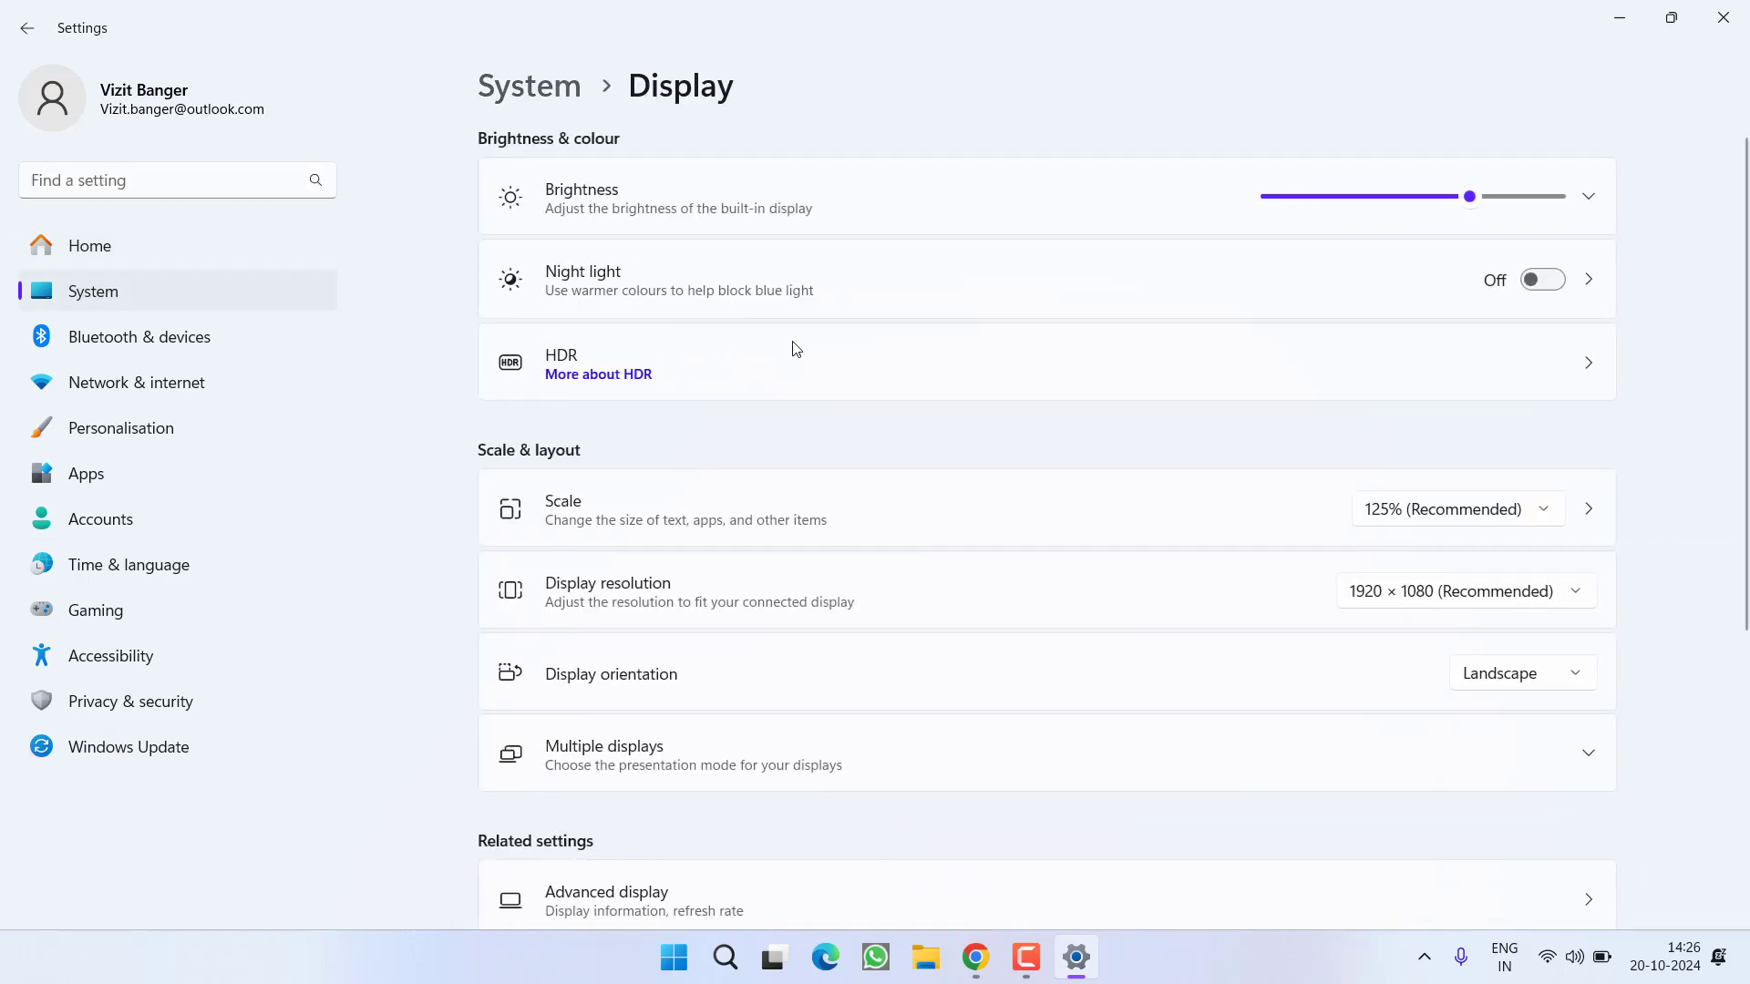
pyautogui.scroll(-3)
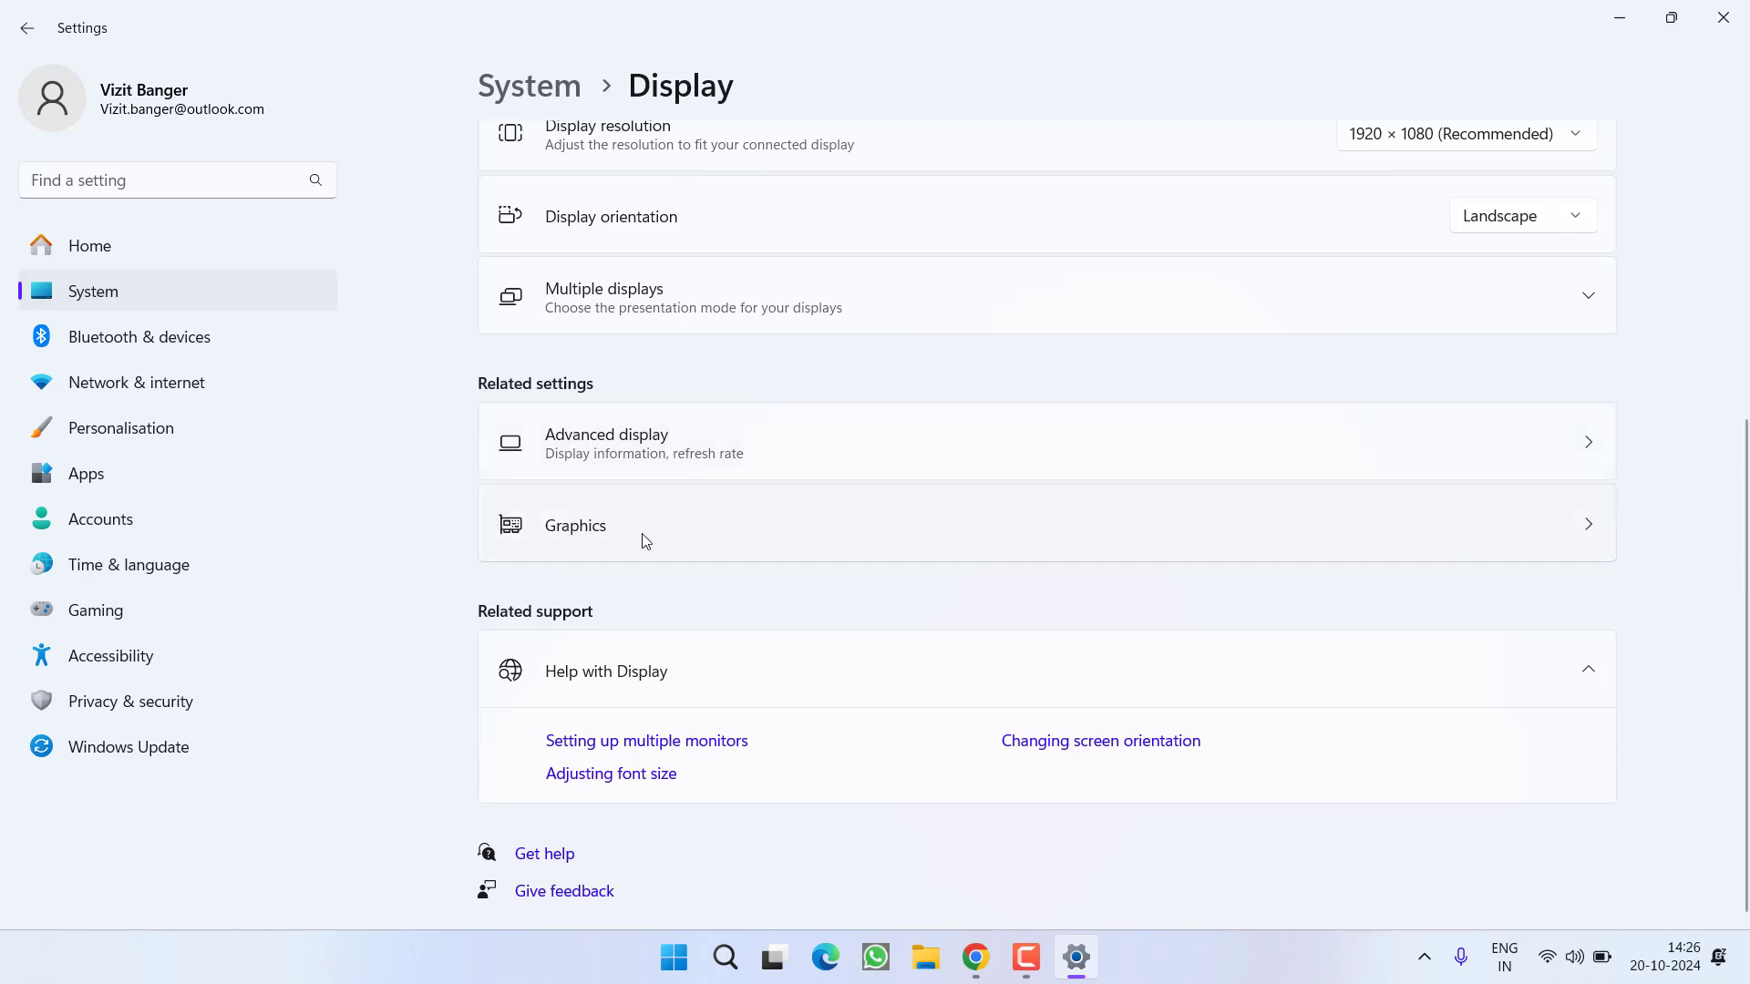
pyautogui.click(610, 525)
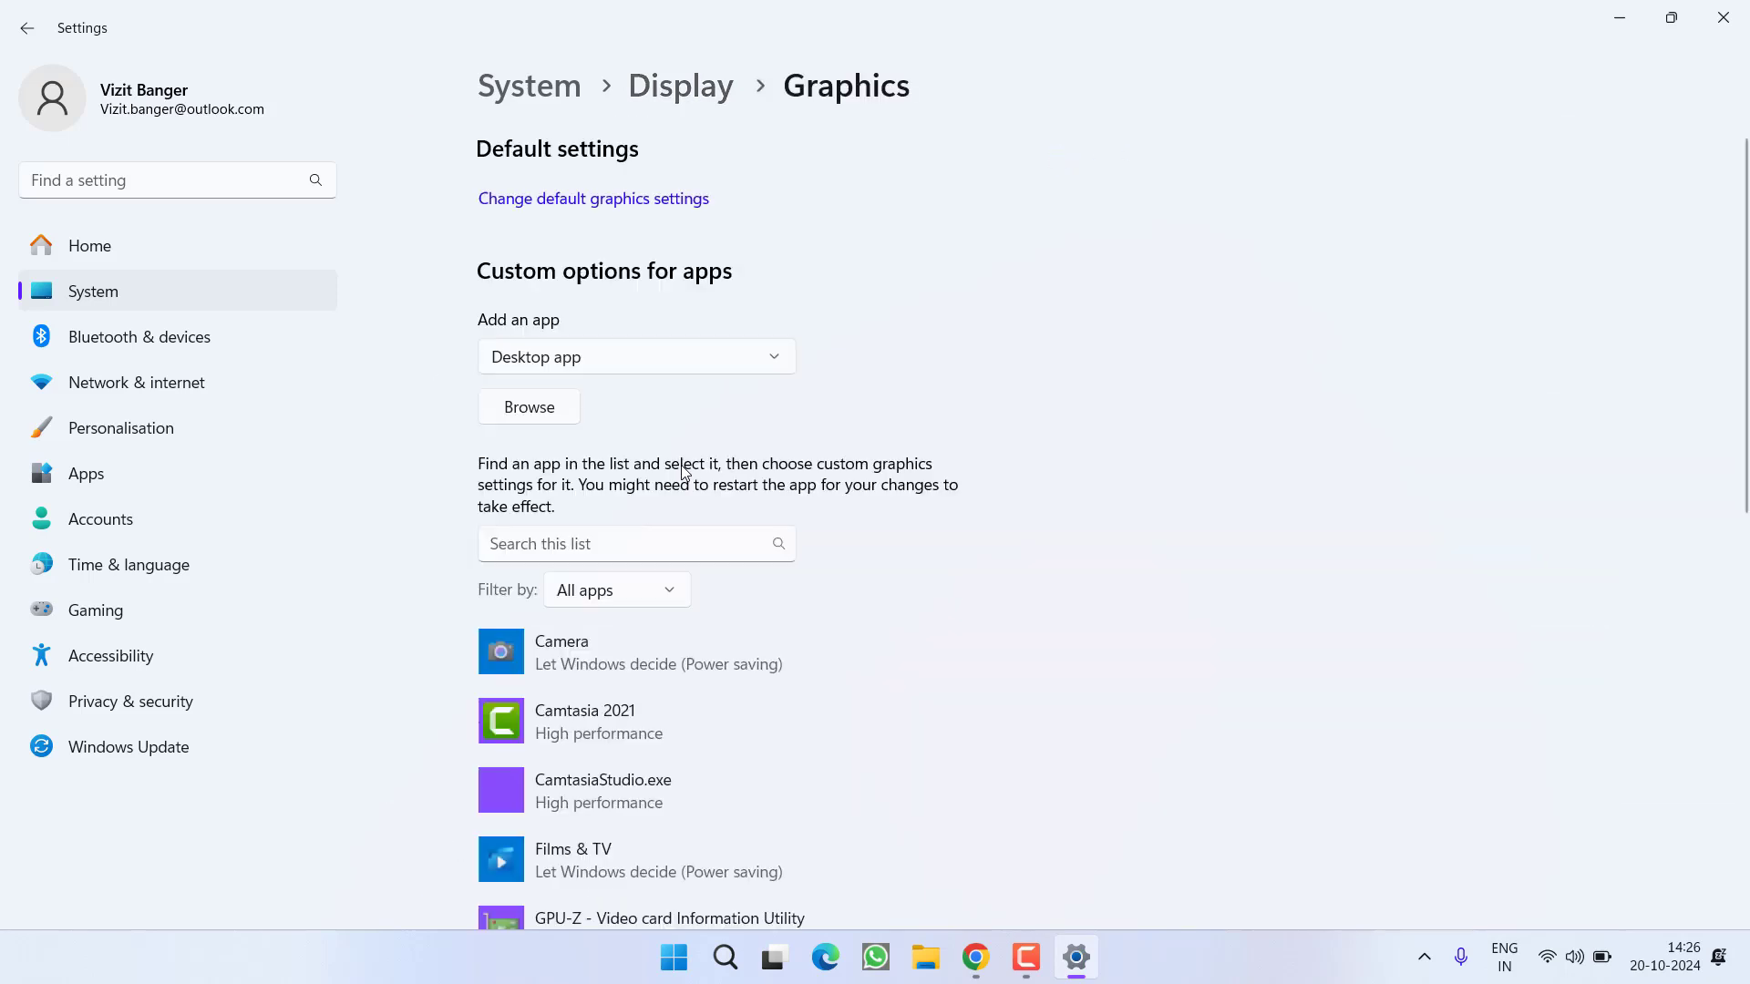
pyautogui.moveTo(1348, 563)
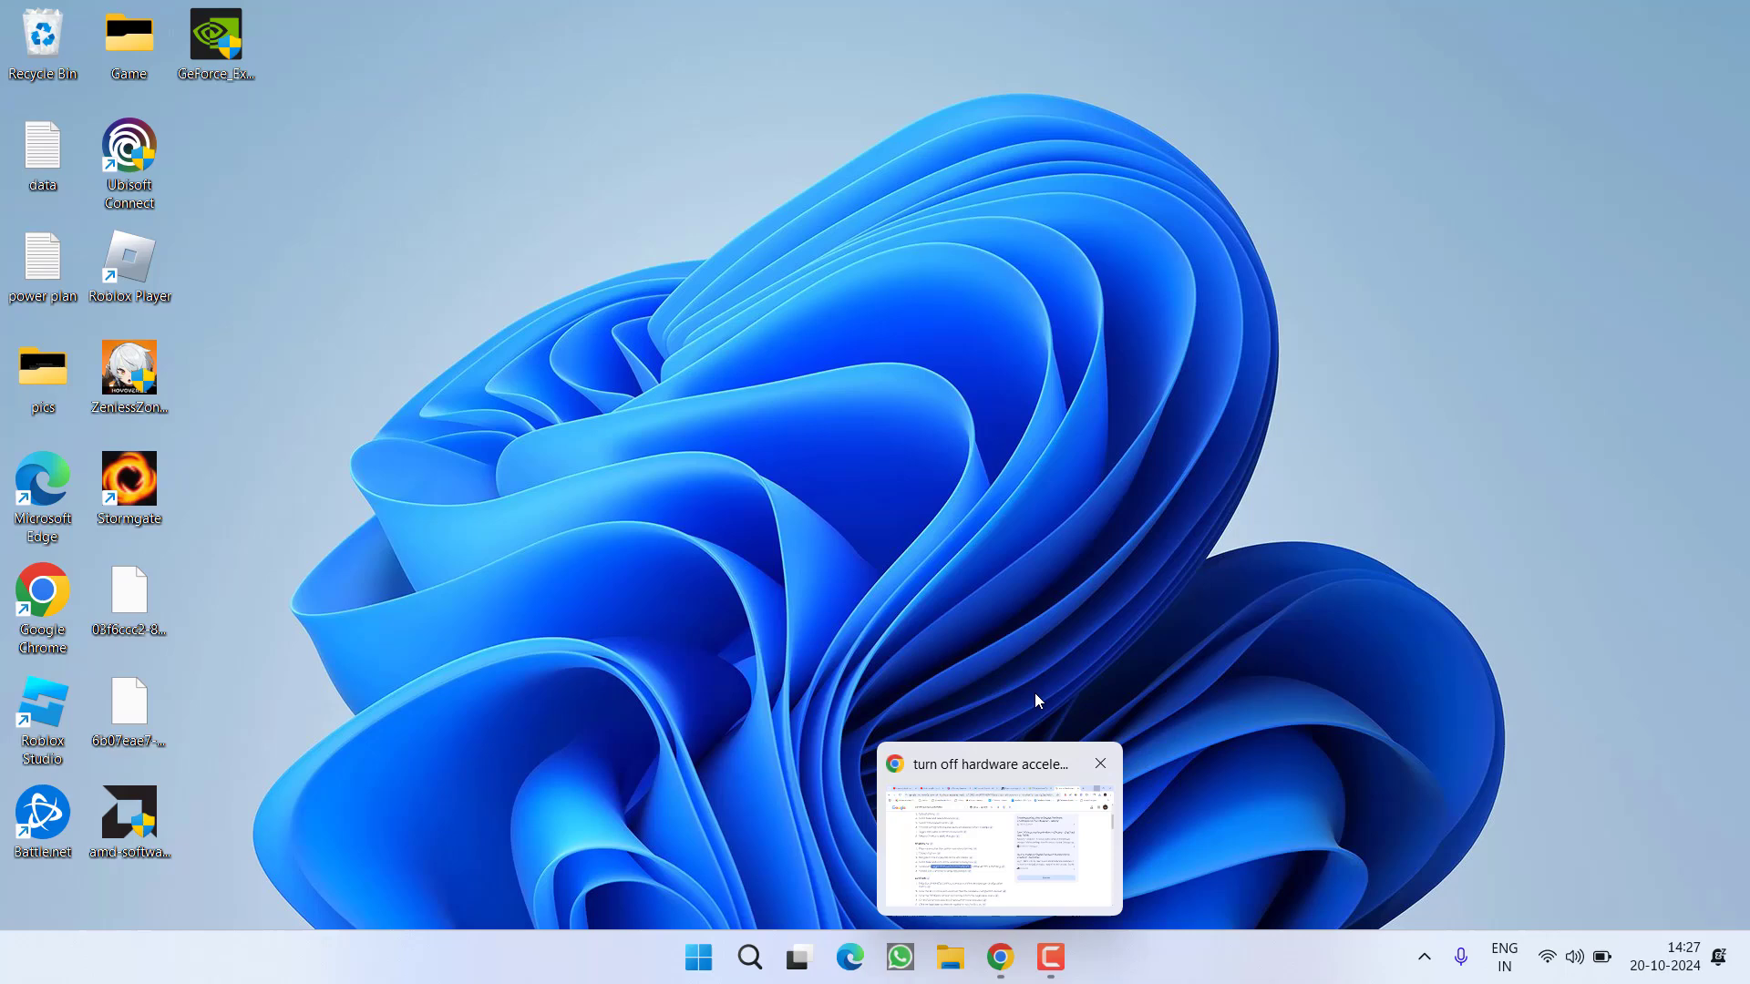
pyautogui.click(1100, 762)
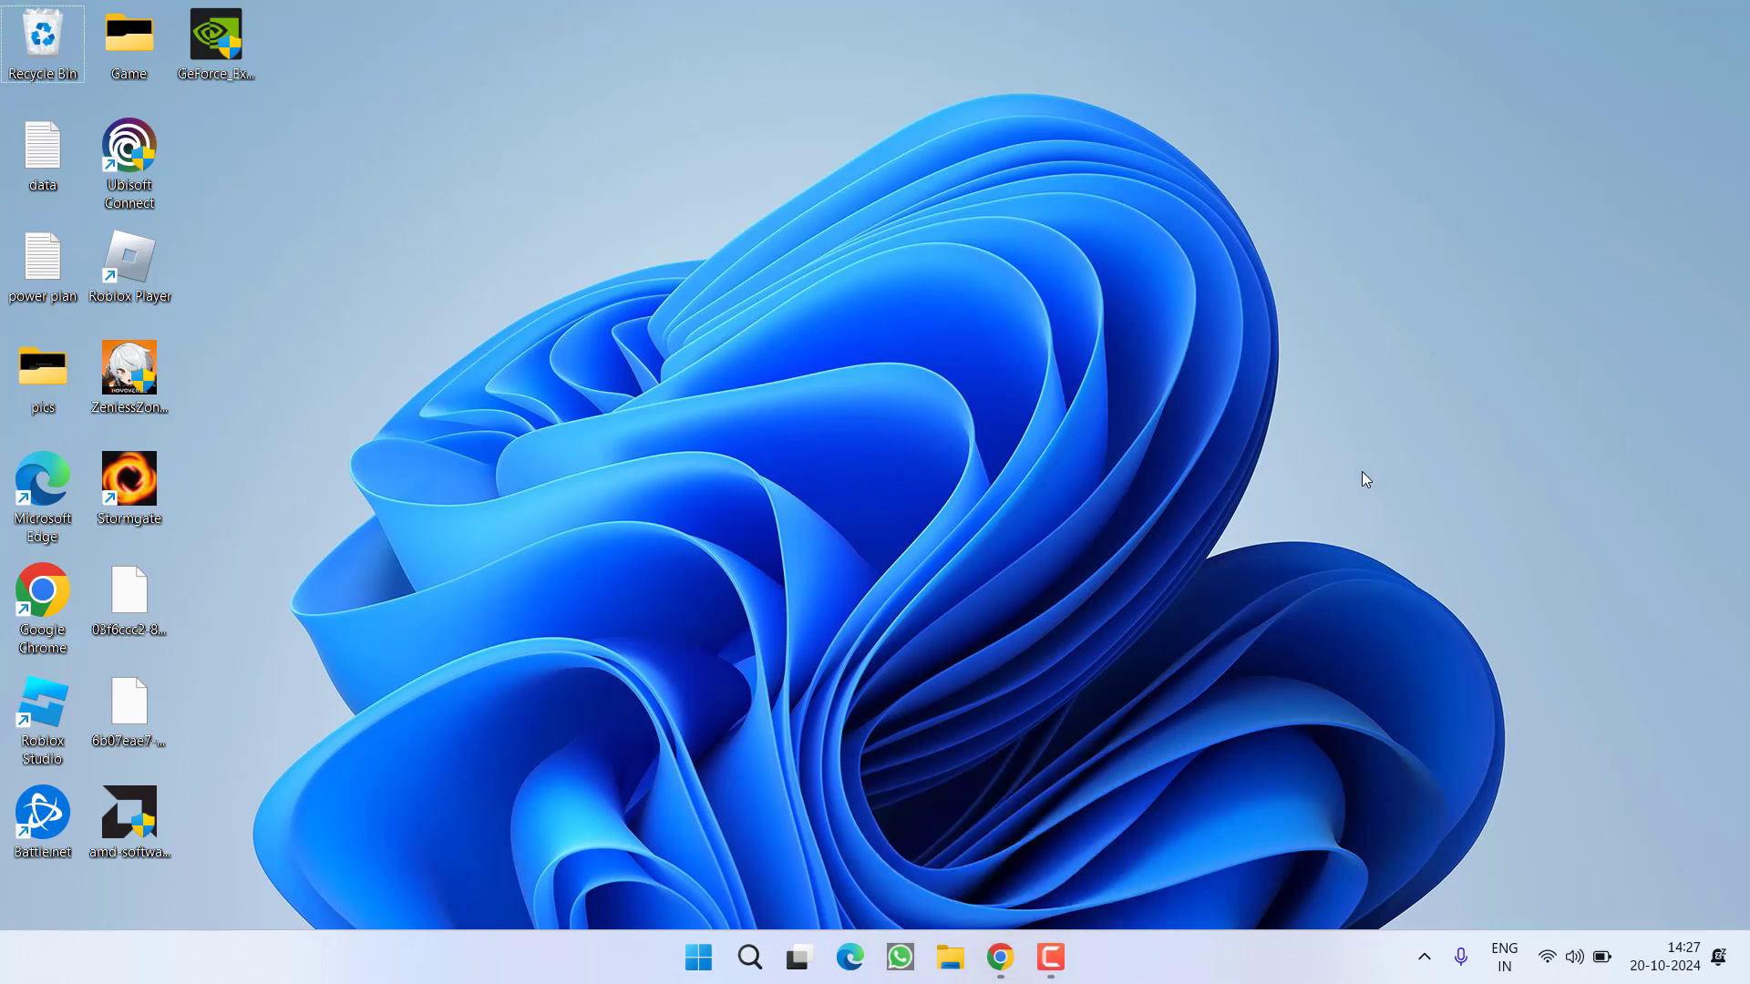
pyautogui.moveTo(1075, 572)
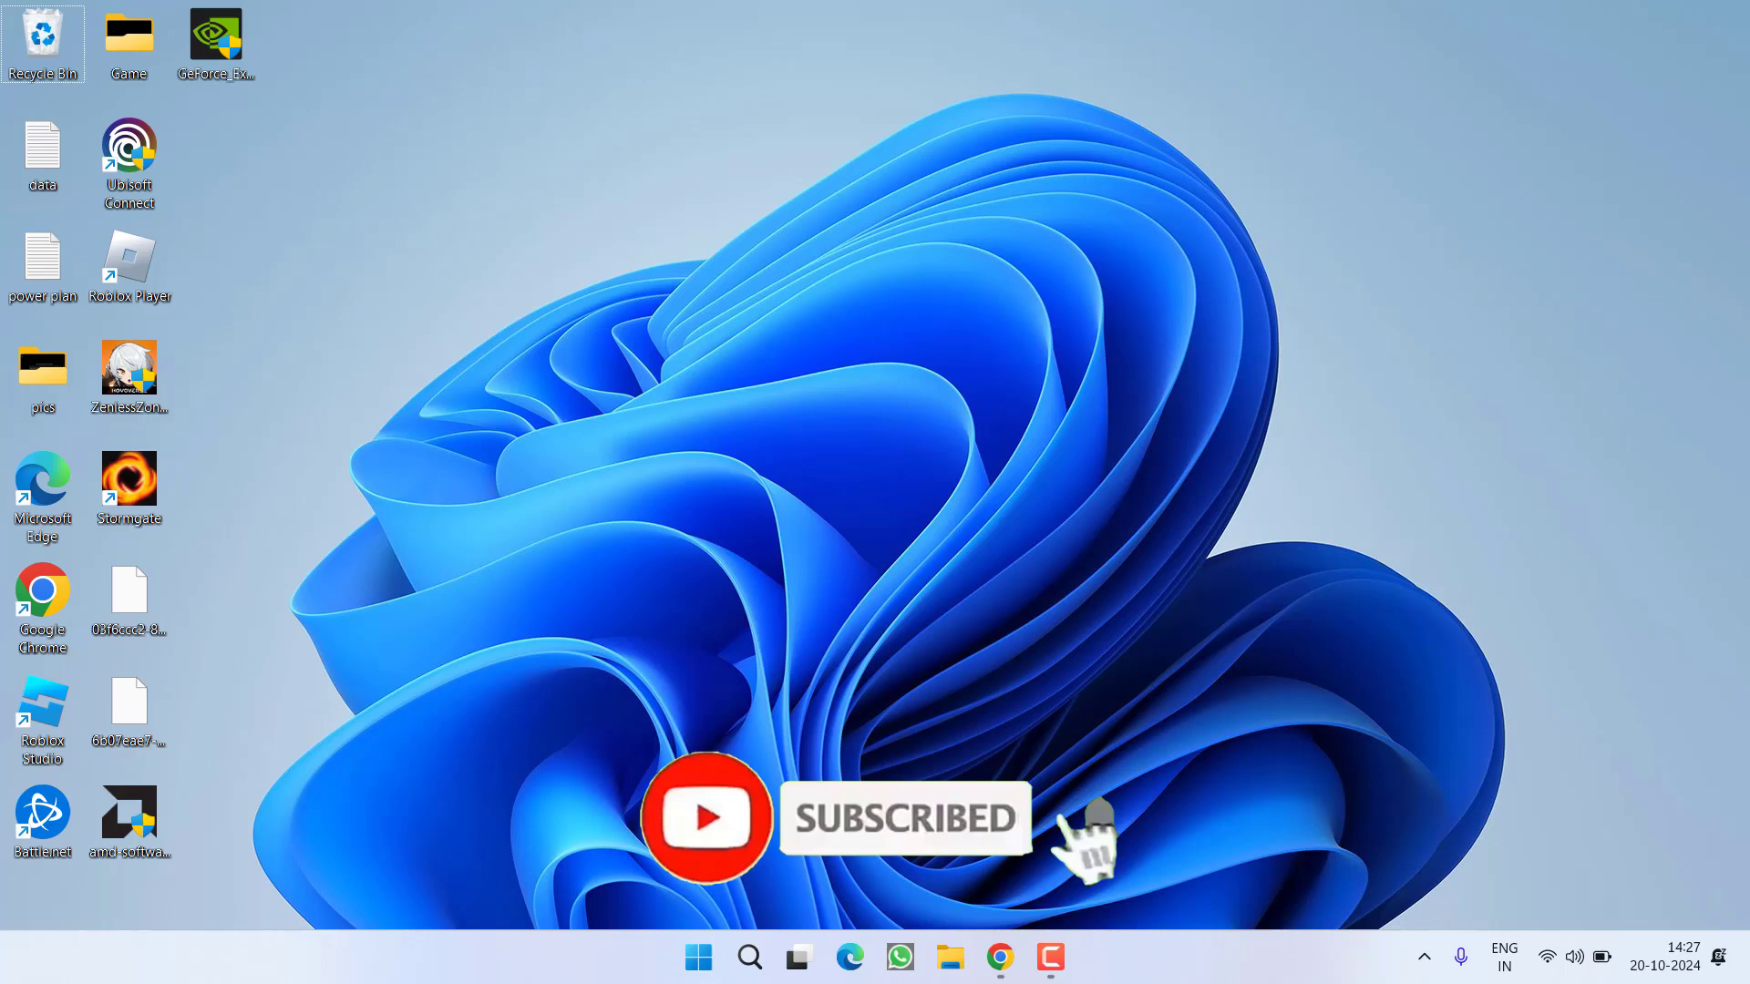
# - Bring up the Start menu from the taskbar
pyautogui.click(698, 957)
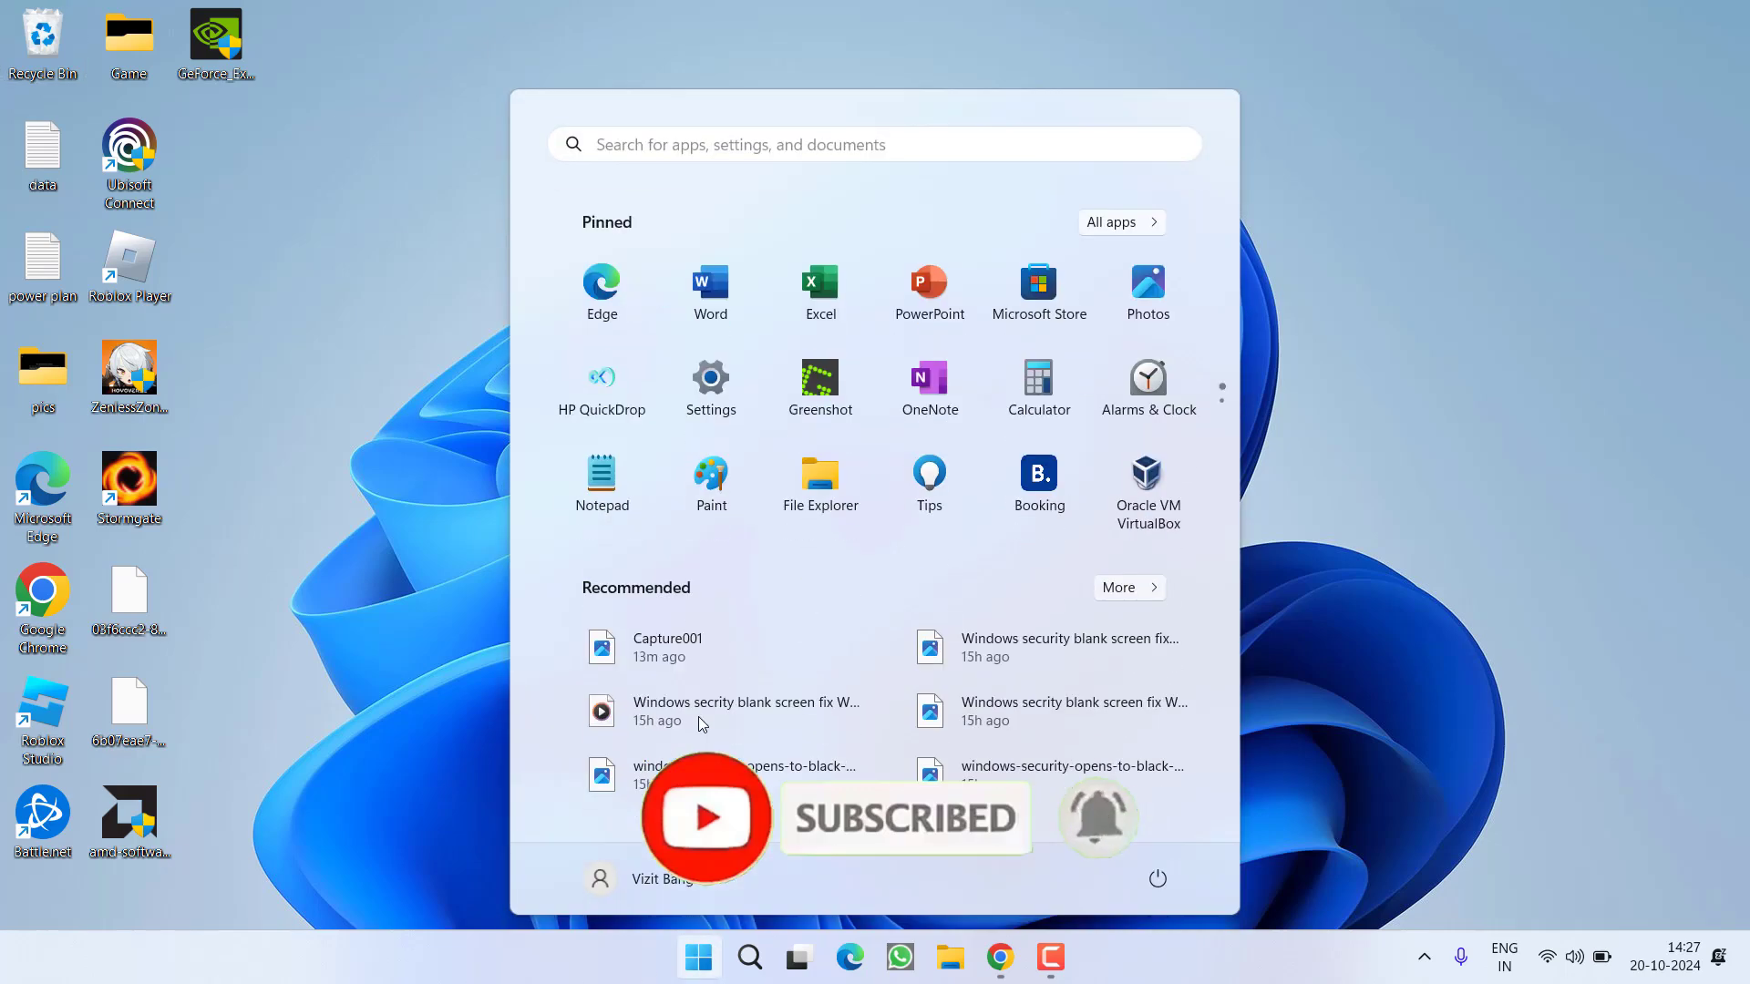
# - Launch Event Viewer from Start search and open the Windows Logs > System log
pyautogui.write('event viewer')
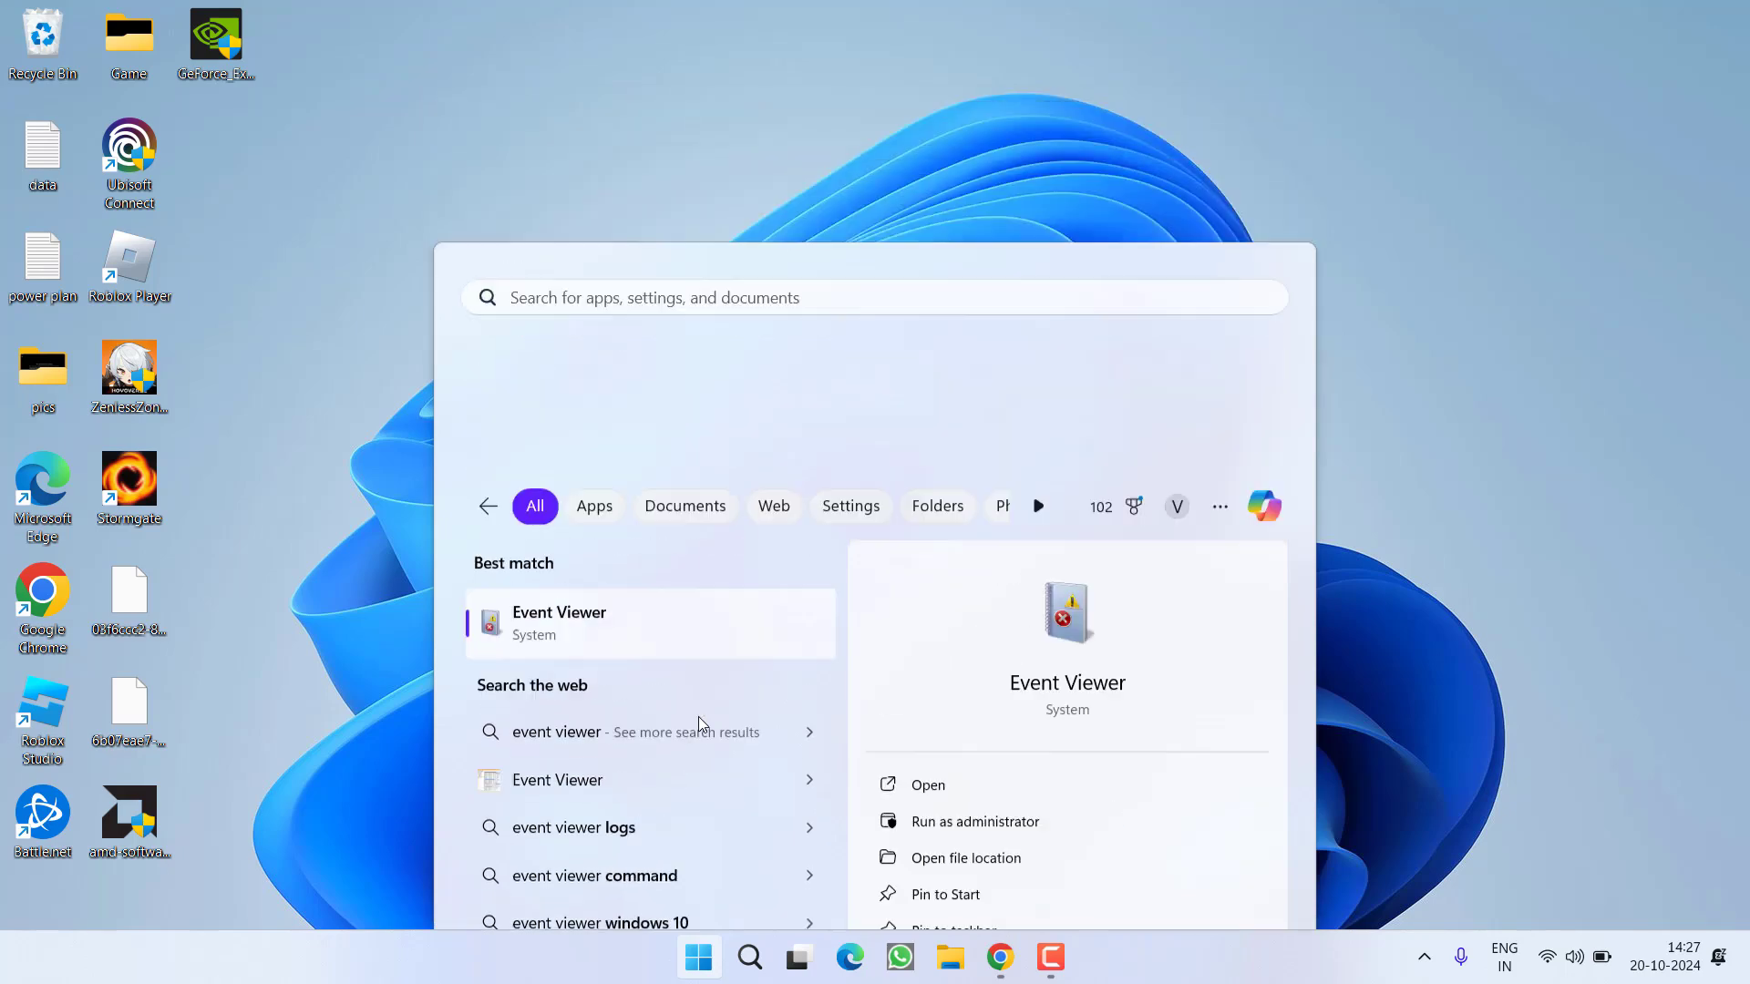
pyautogui.click(558, 623)
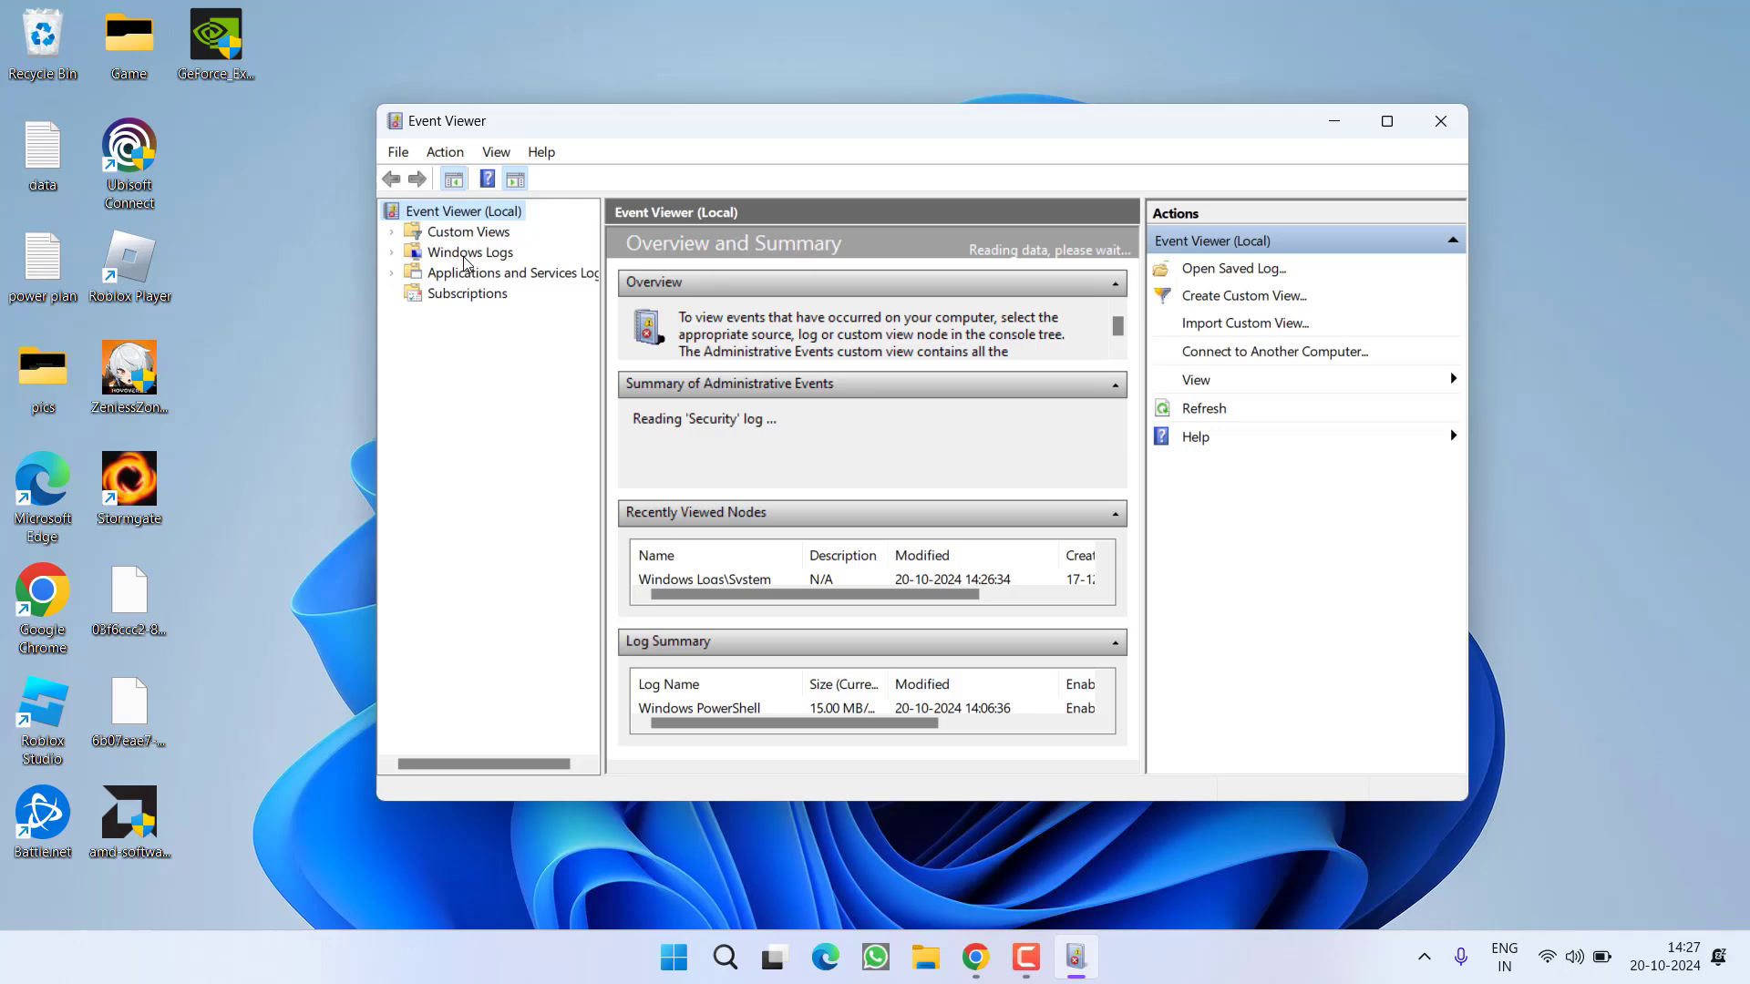
pyautogui.click(472, 252)
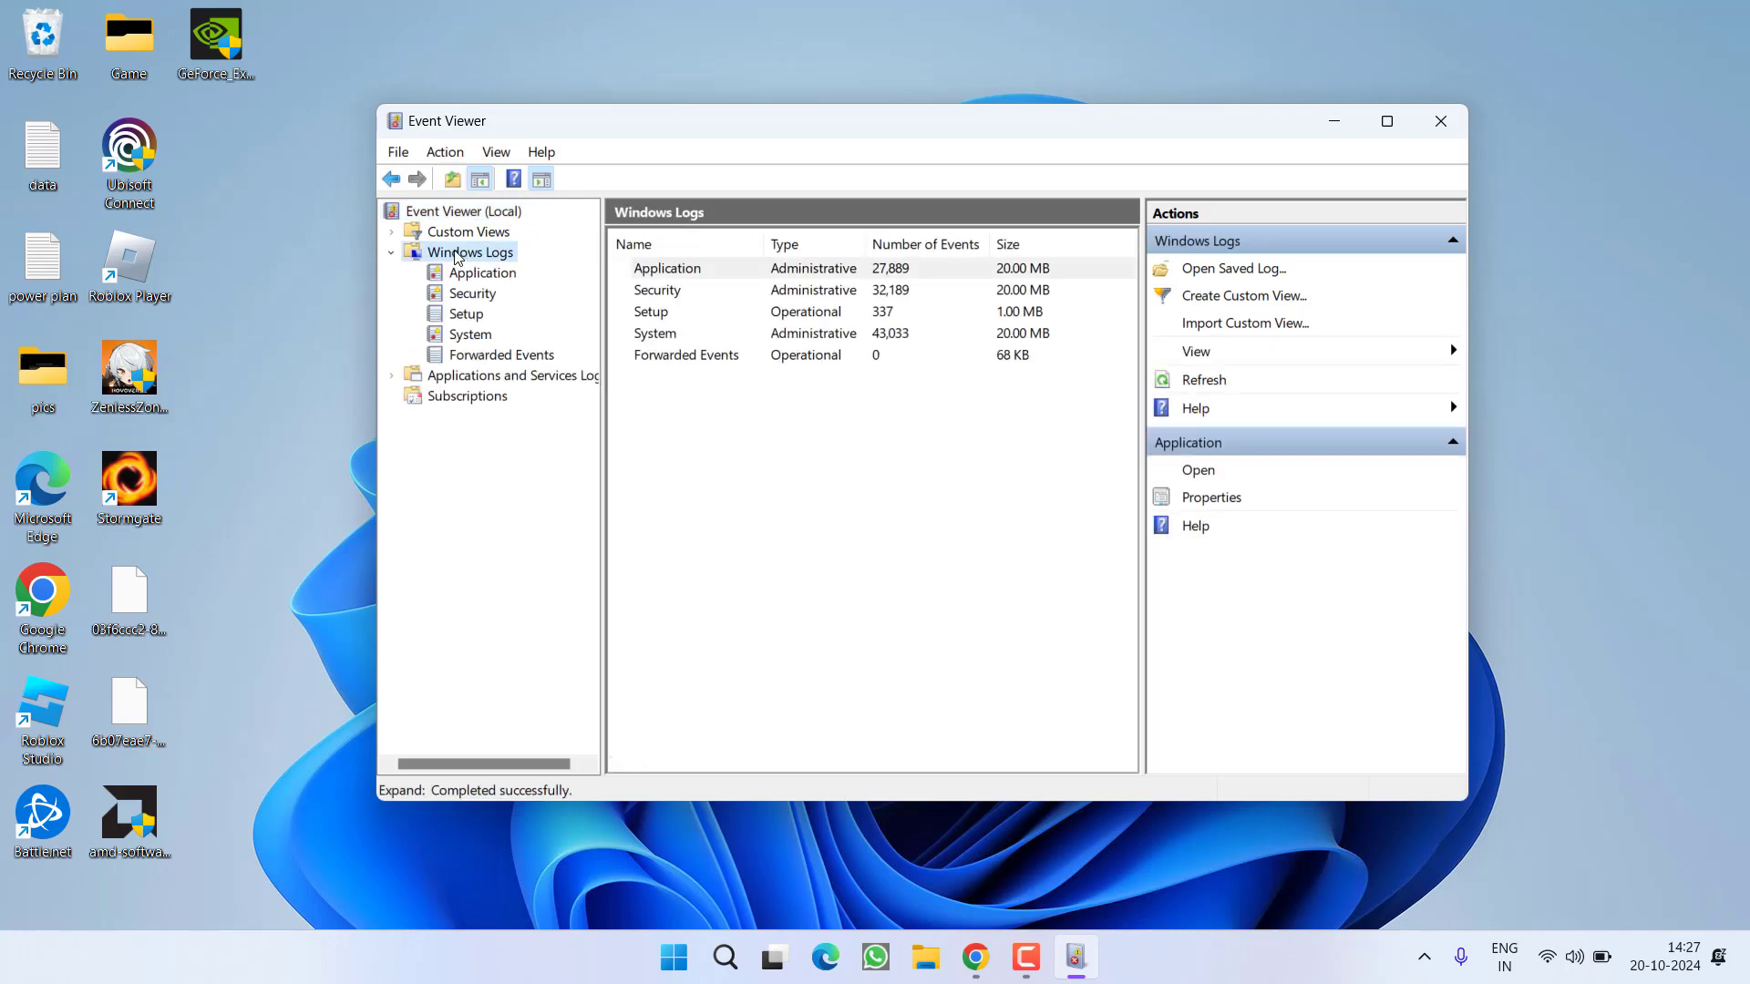
pyautogui.click(470, 334)
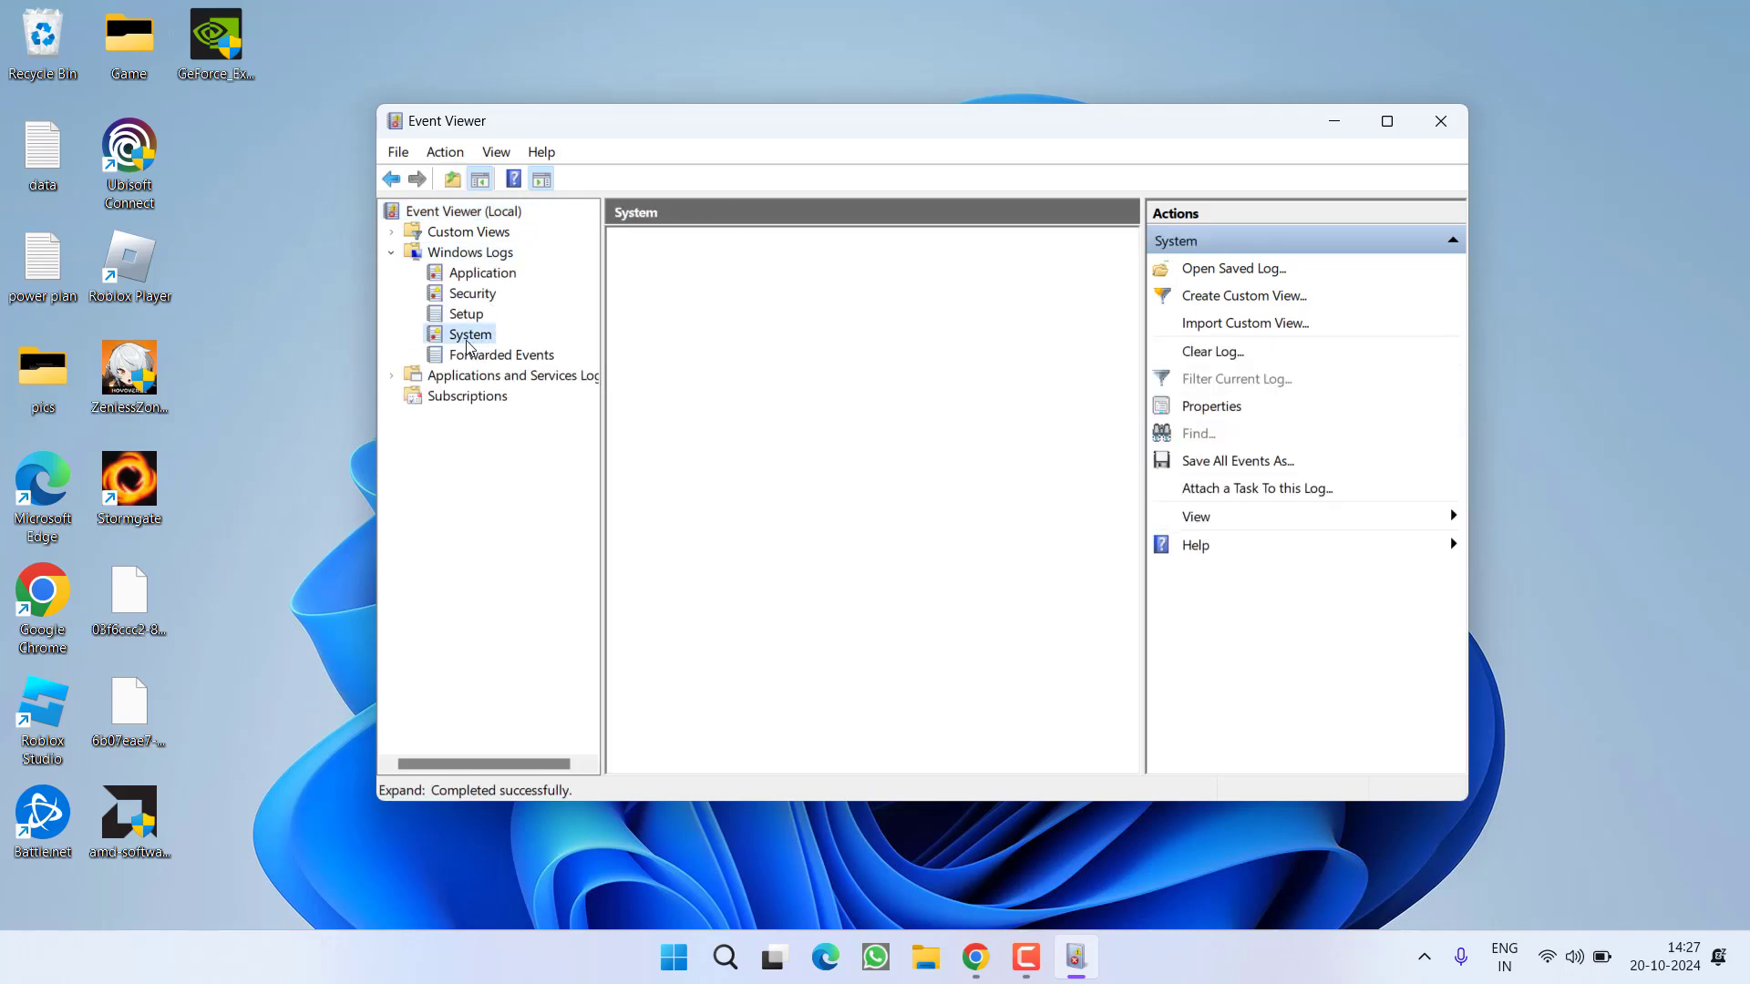
pyautogui.click(470, 335)
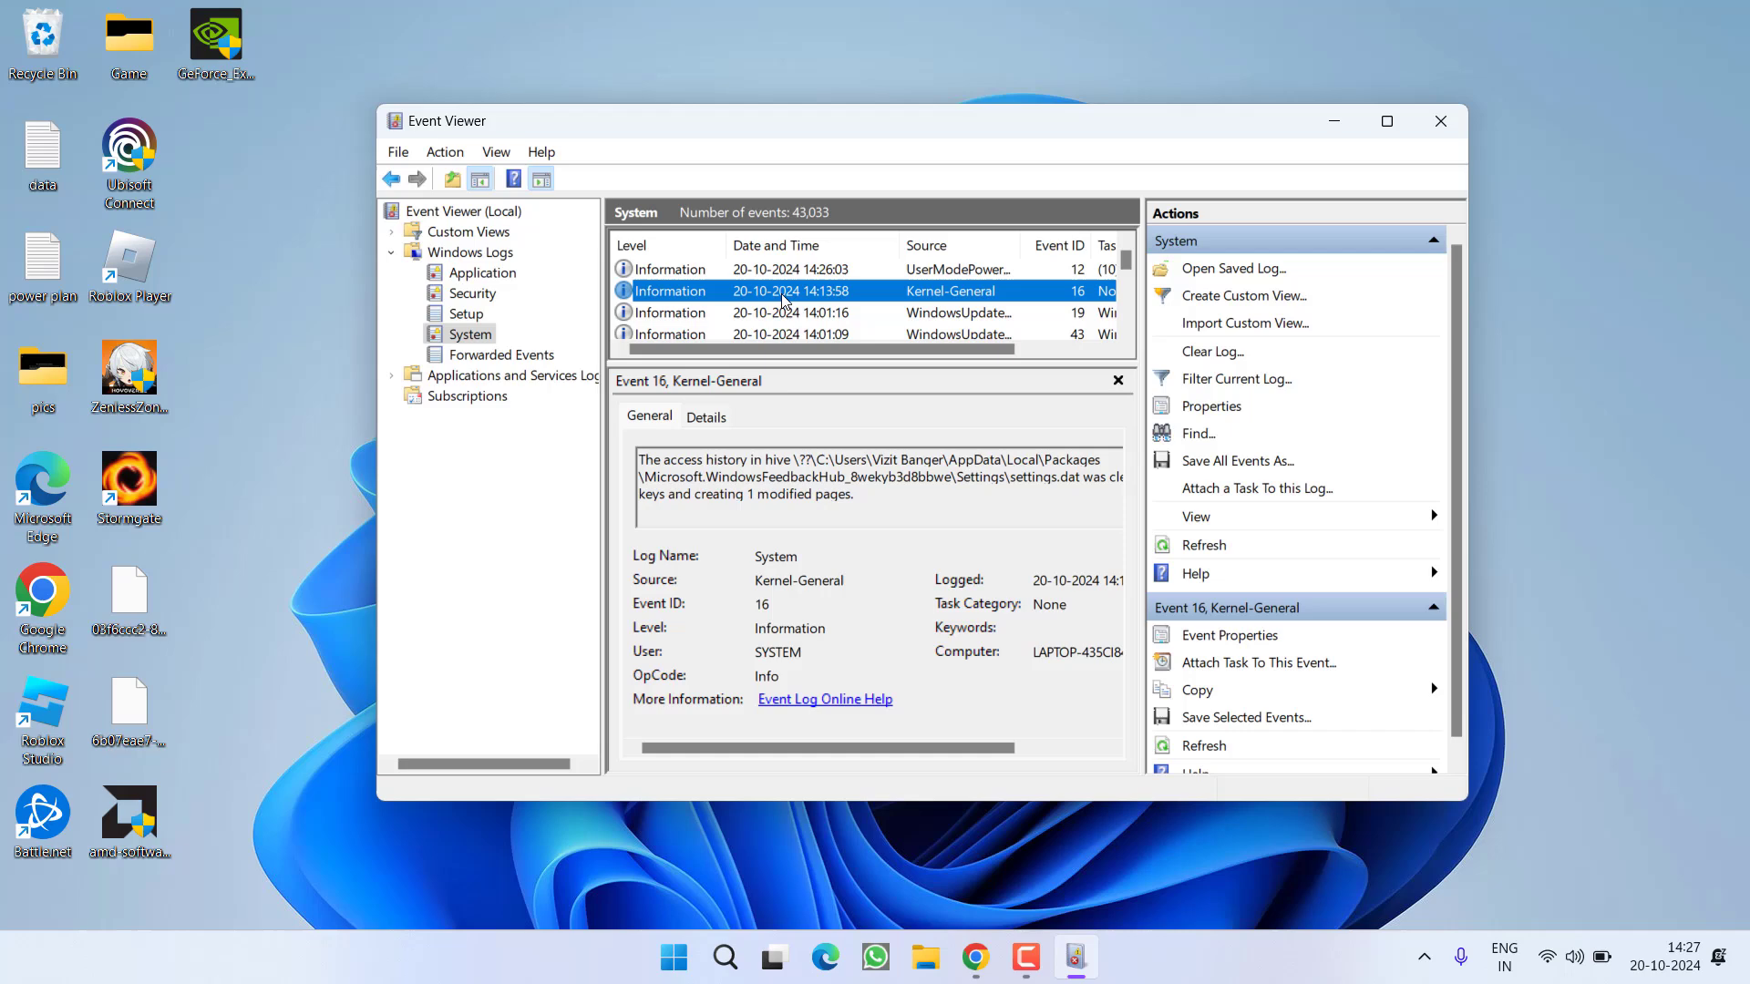
# - Find 'realtek pcie gbe family controller' in the System log, then cancel the Find dialog
pyautogui.click(1198, 433)
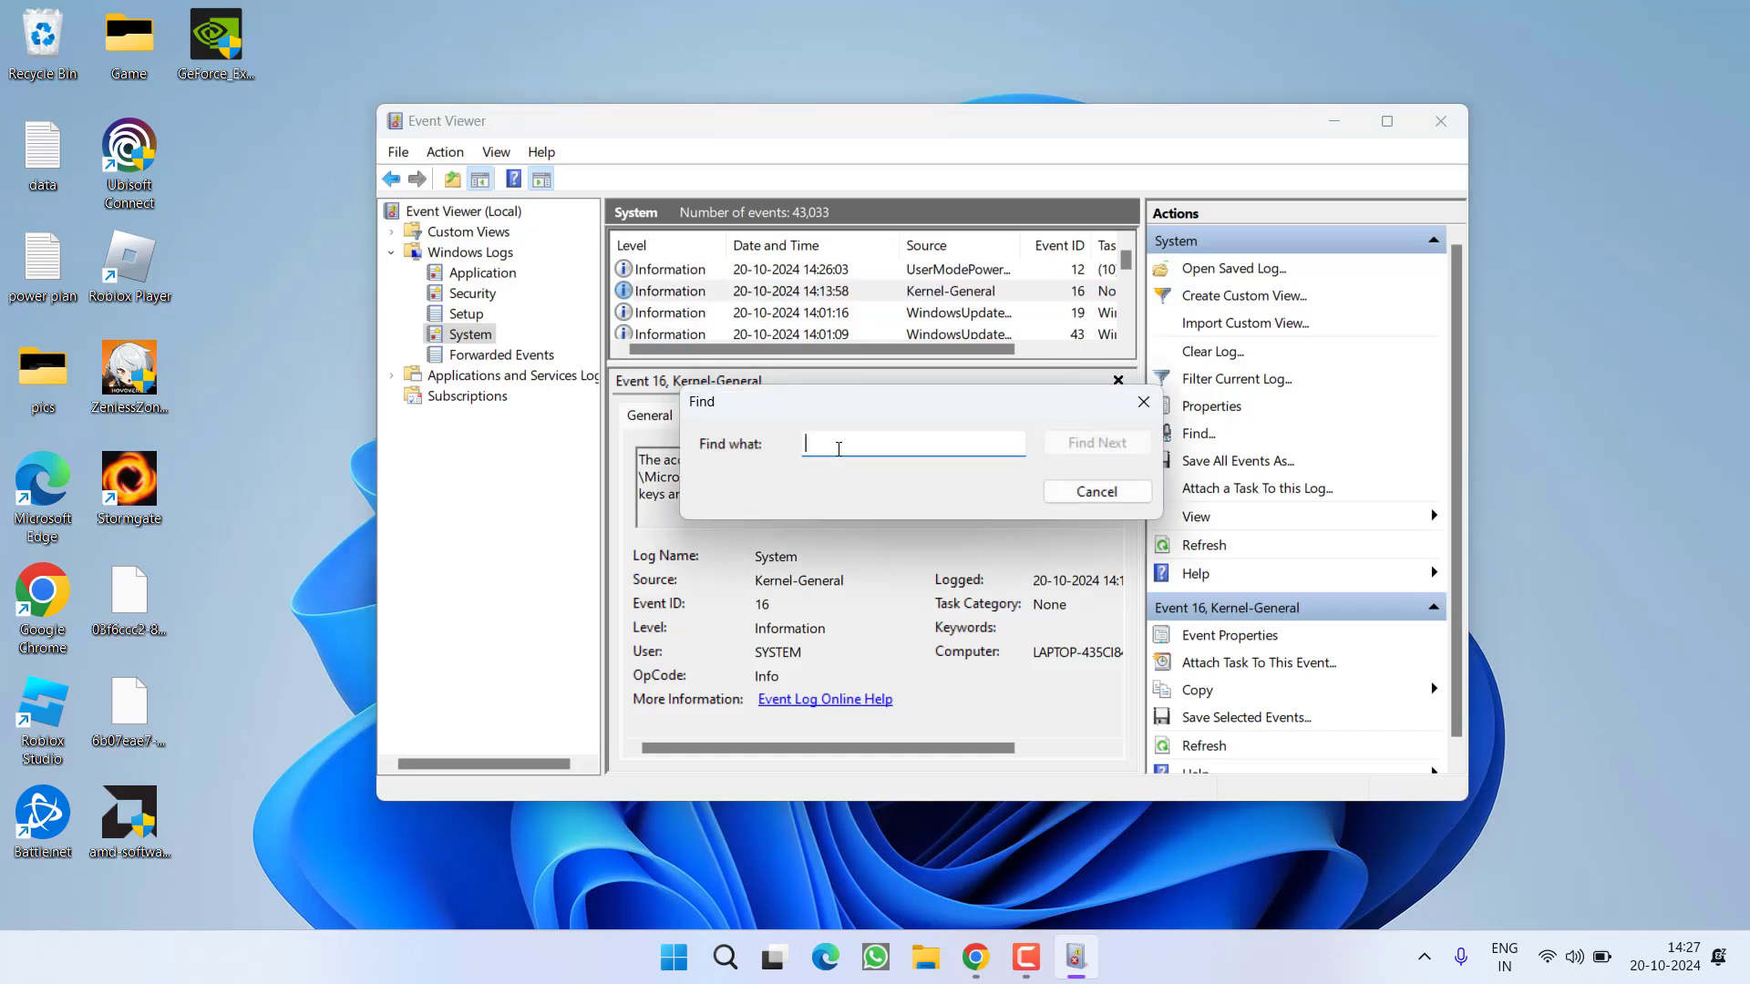
pyautogui.write('realtek pcie gbe')
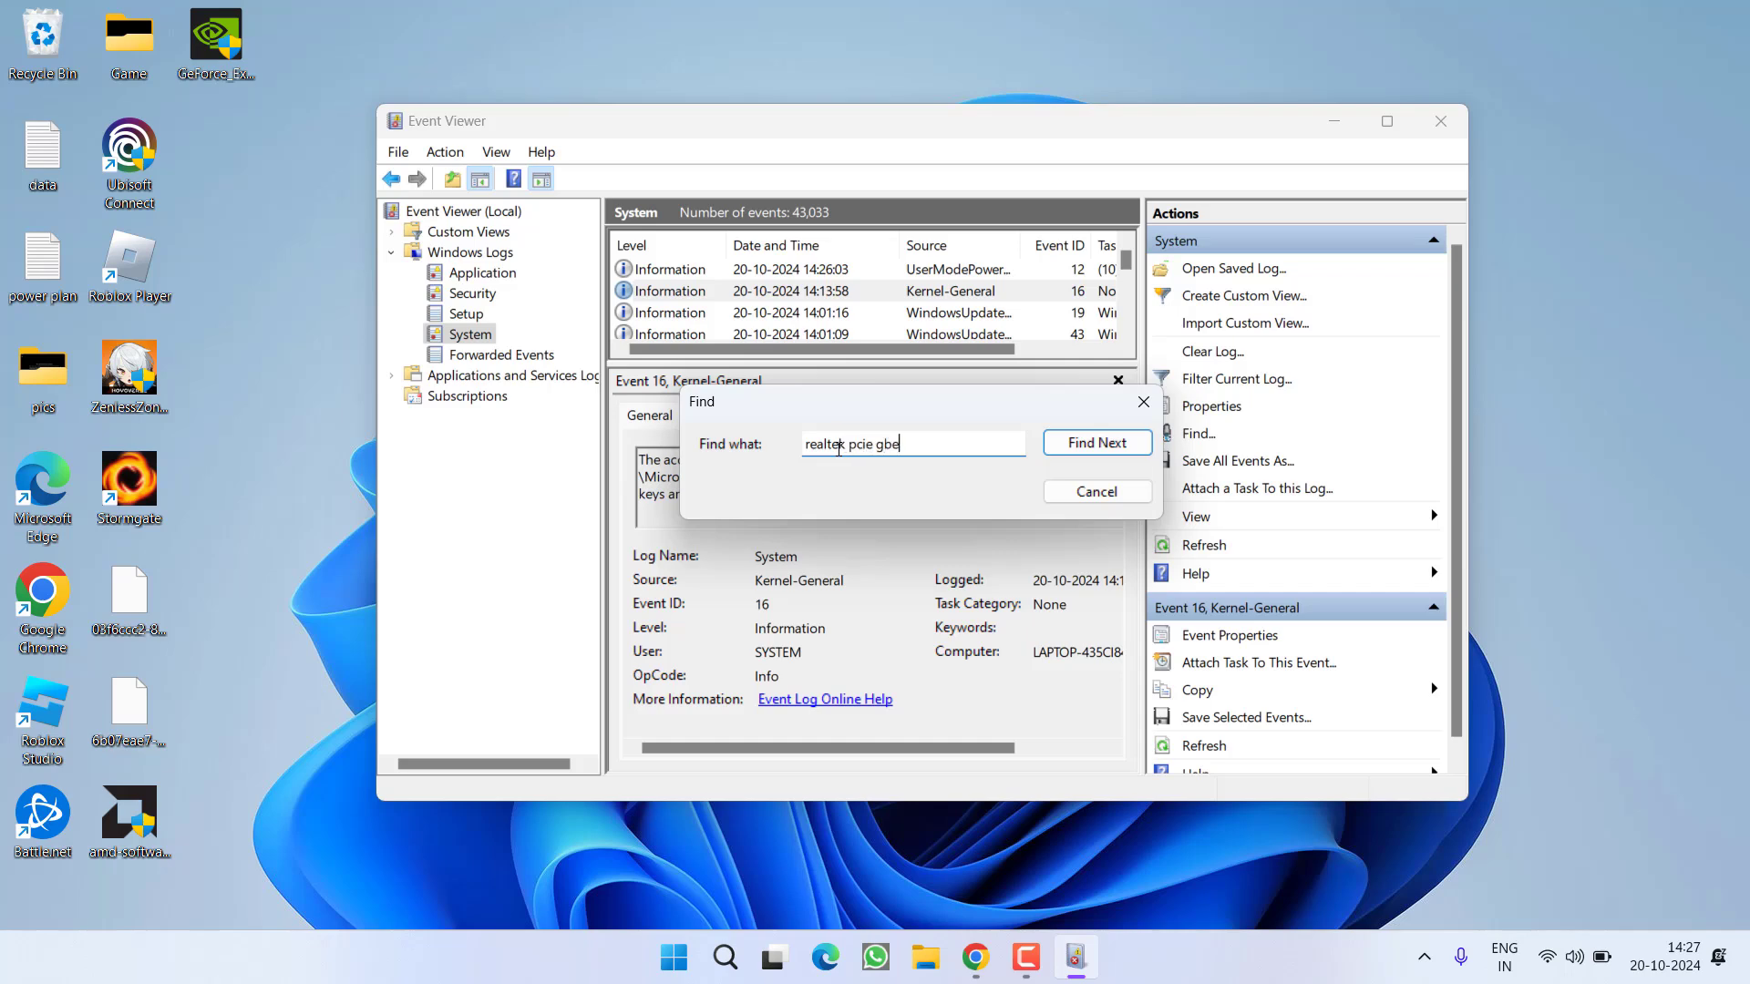
pyautogui.write('family contro')
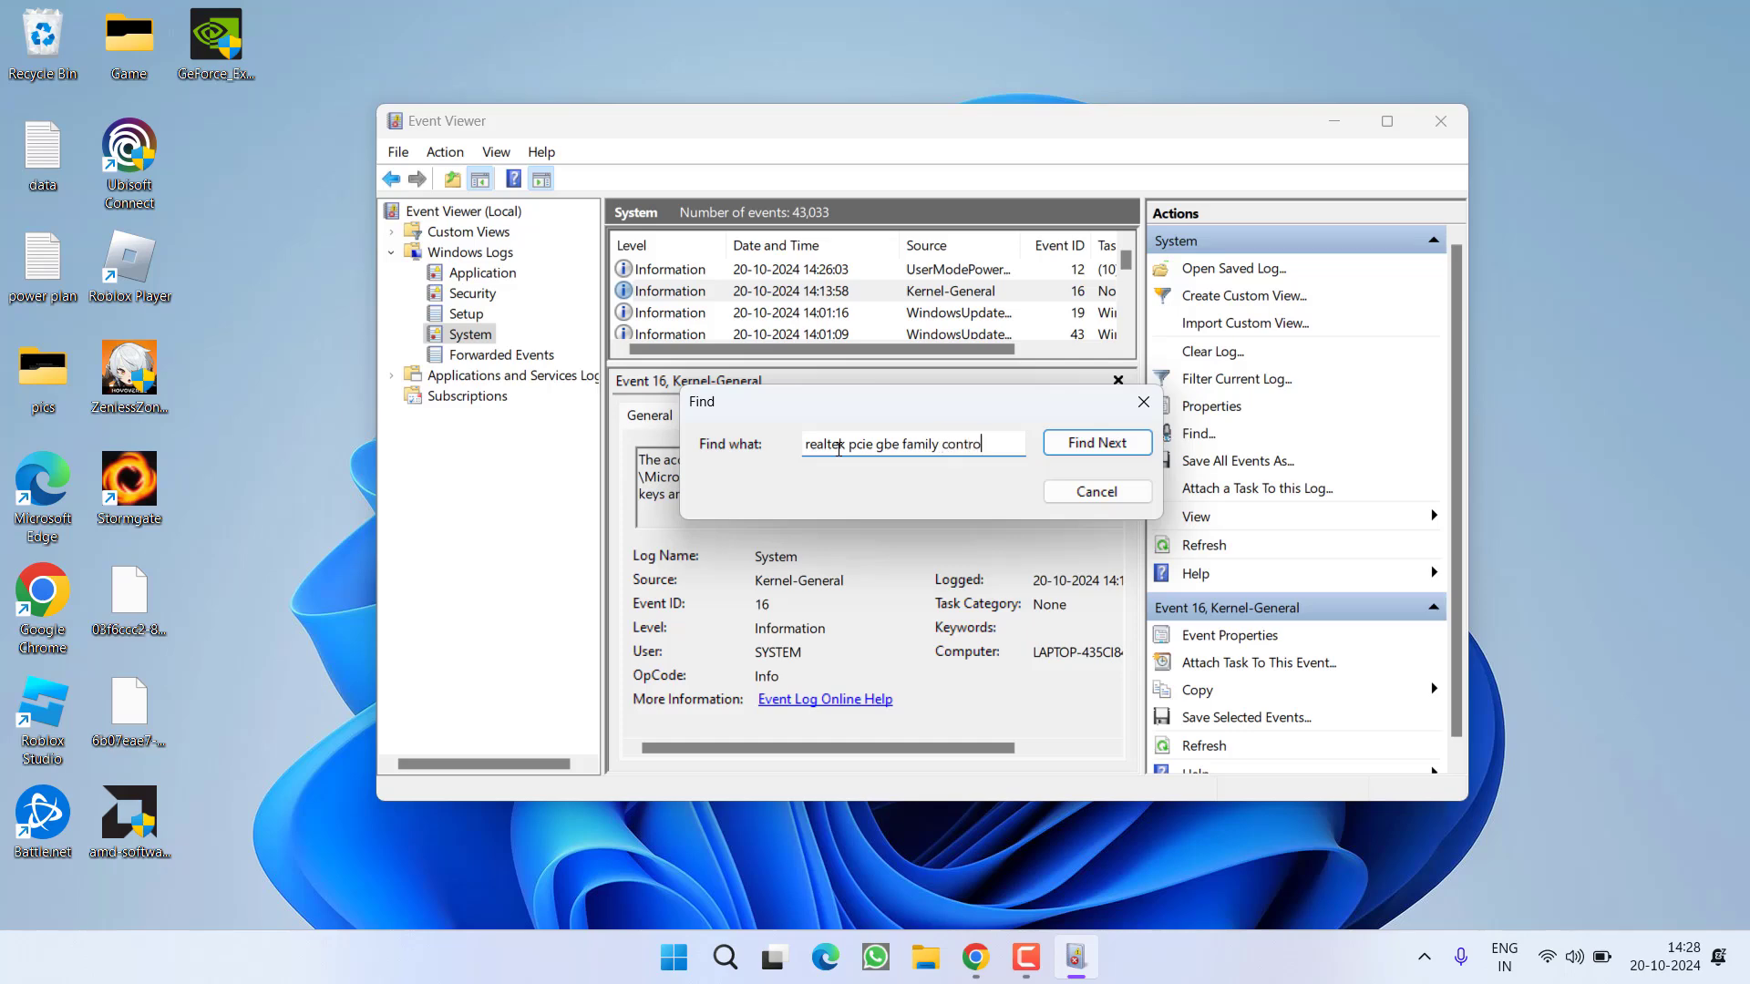
pyautogui.write('ler')
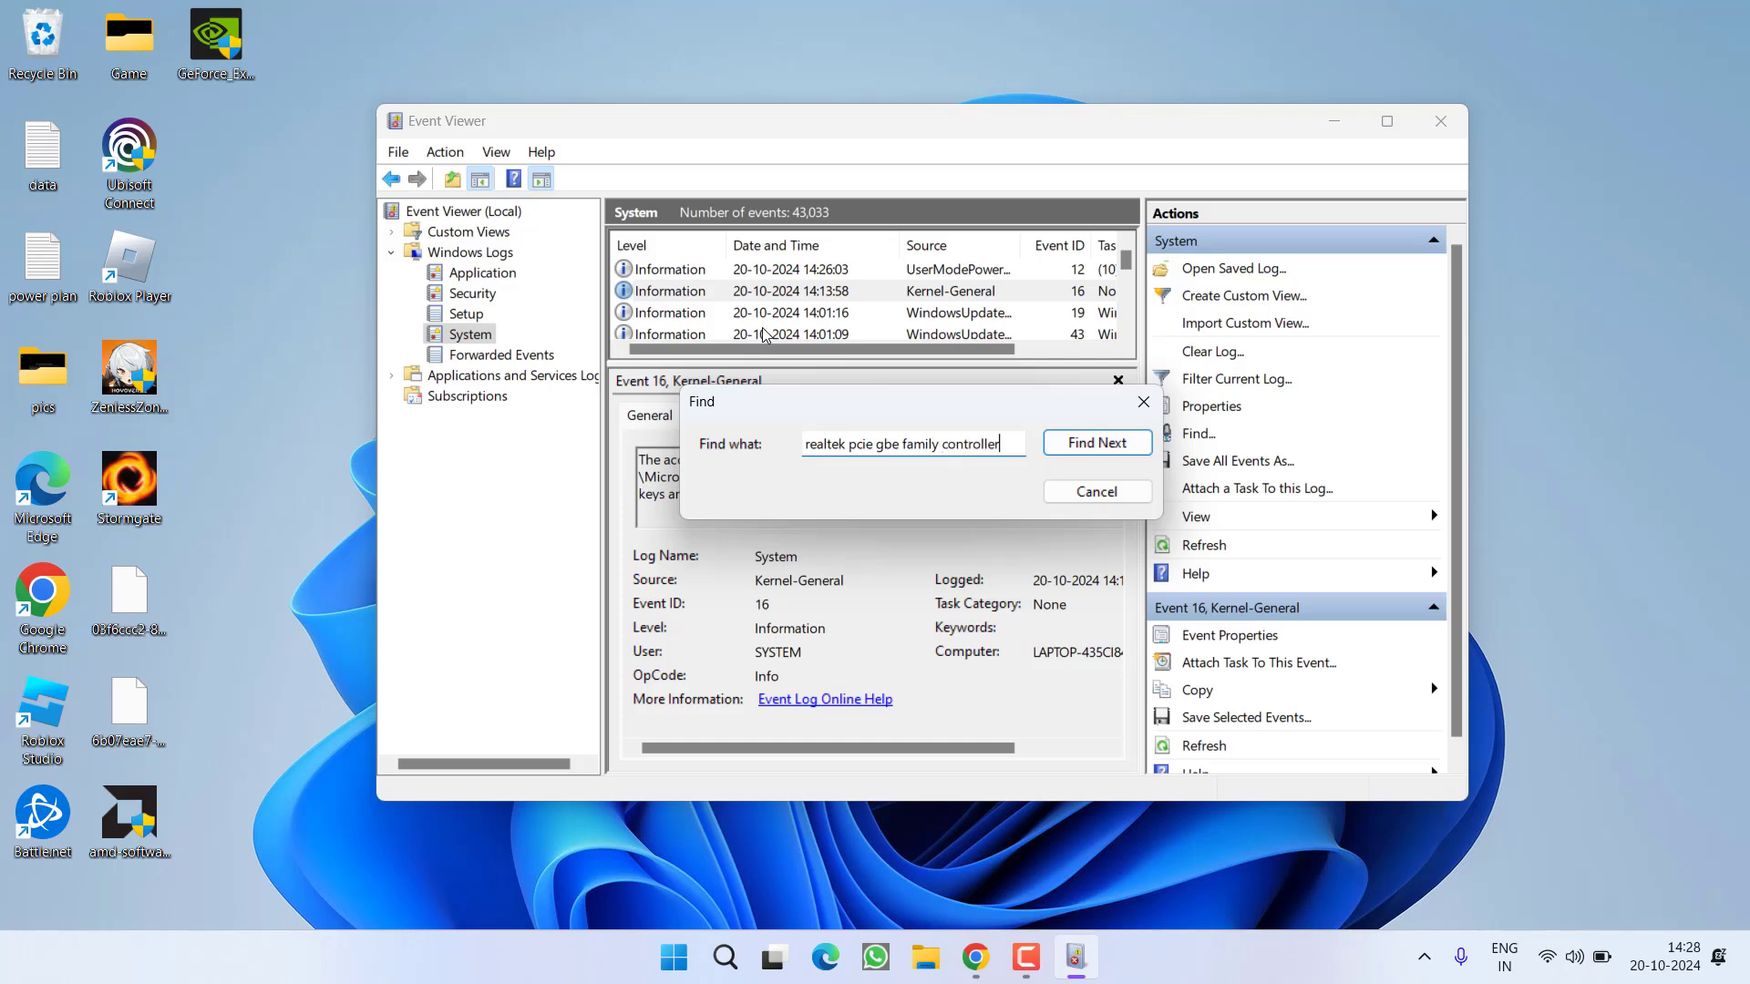
pyautogui.click(1097, 442)
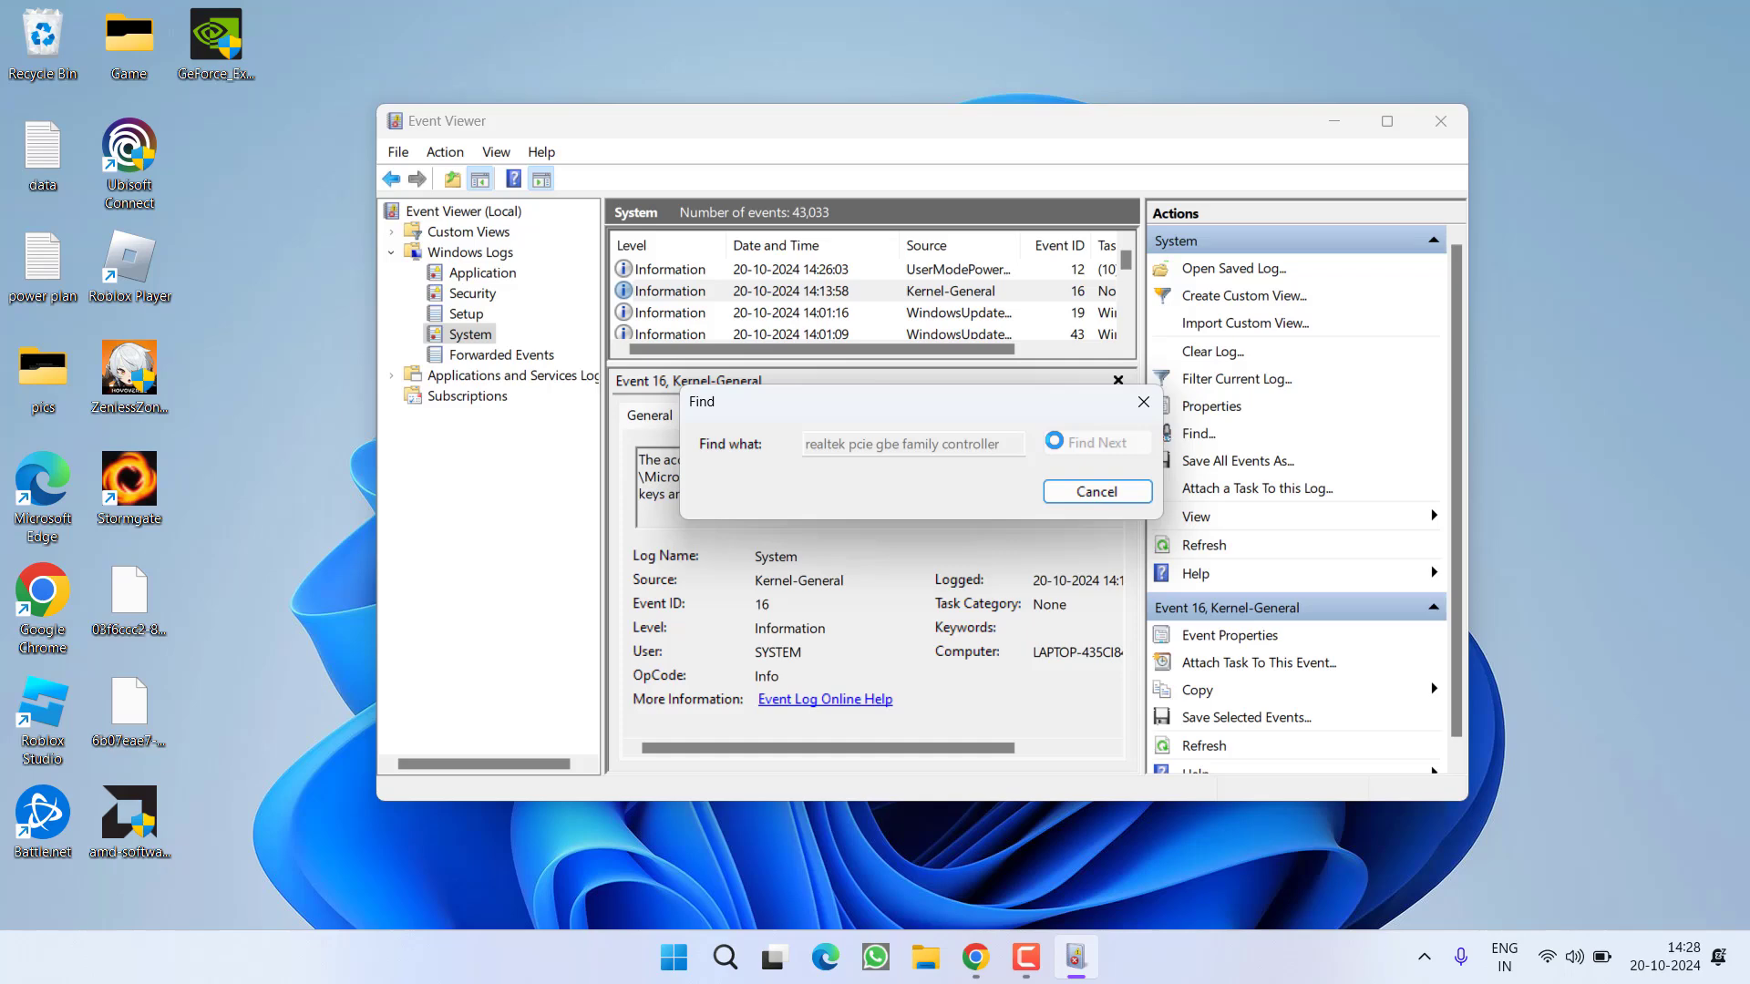
pyautogui.click(1096, 442)
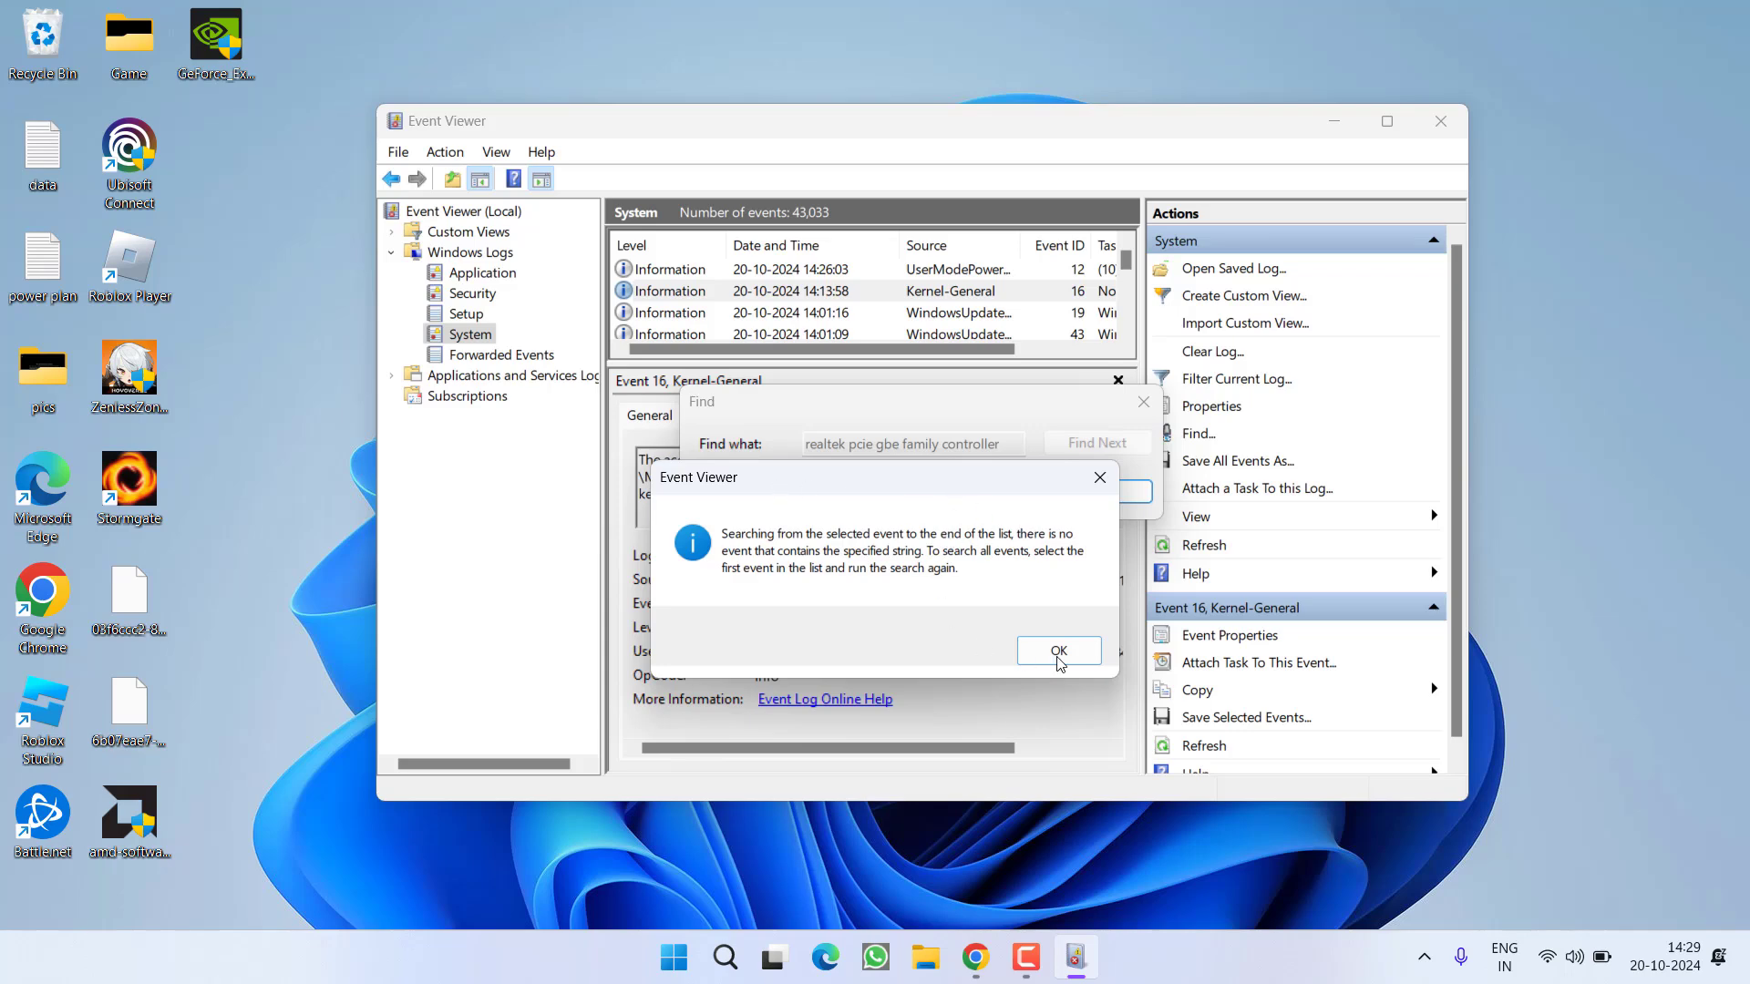
pyautogui.click(1059, 650)
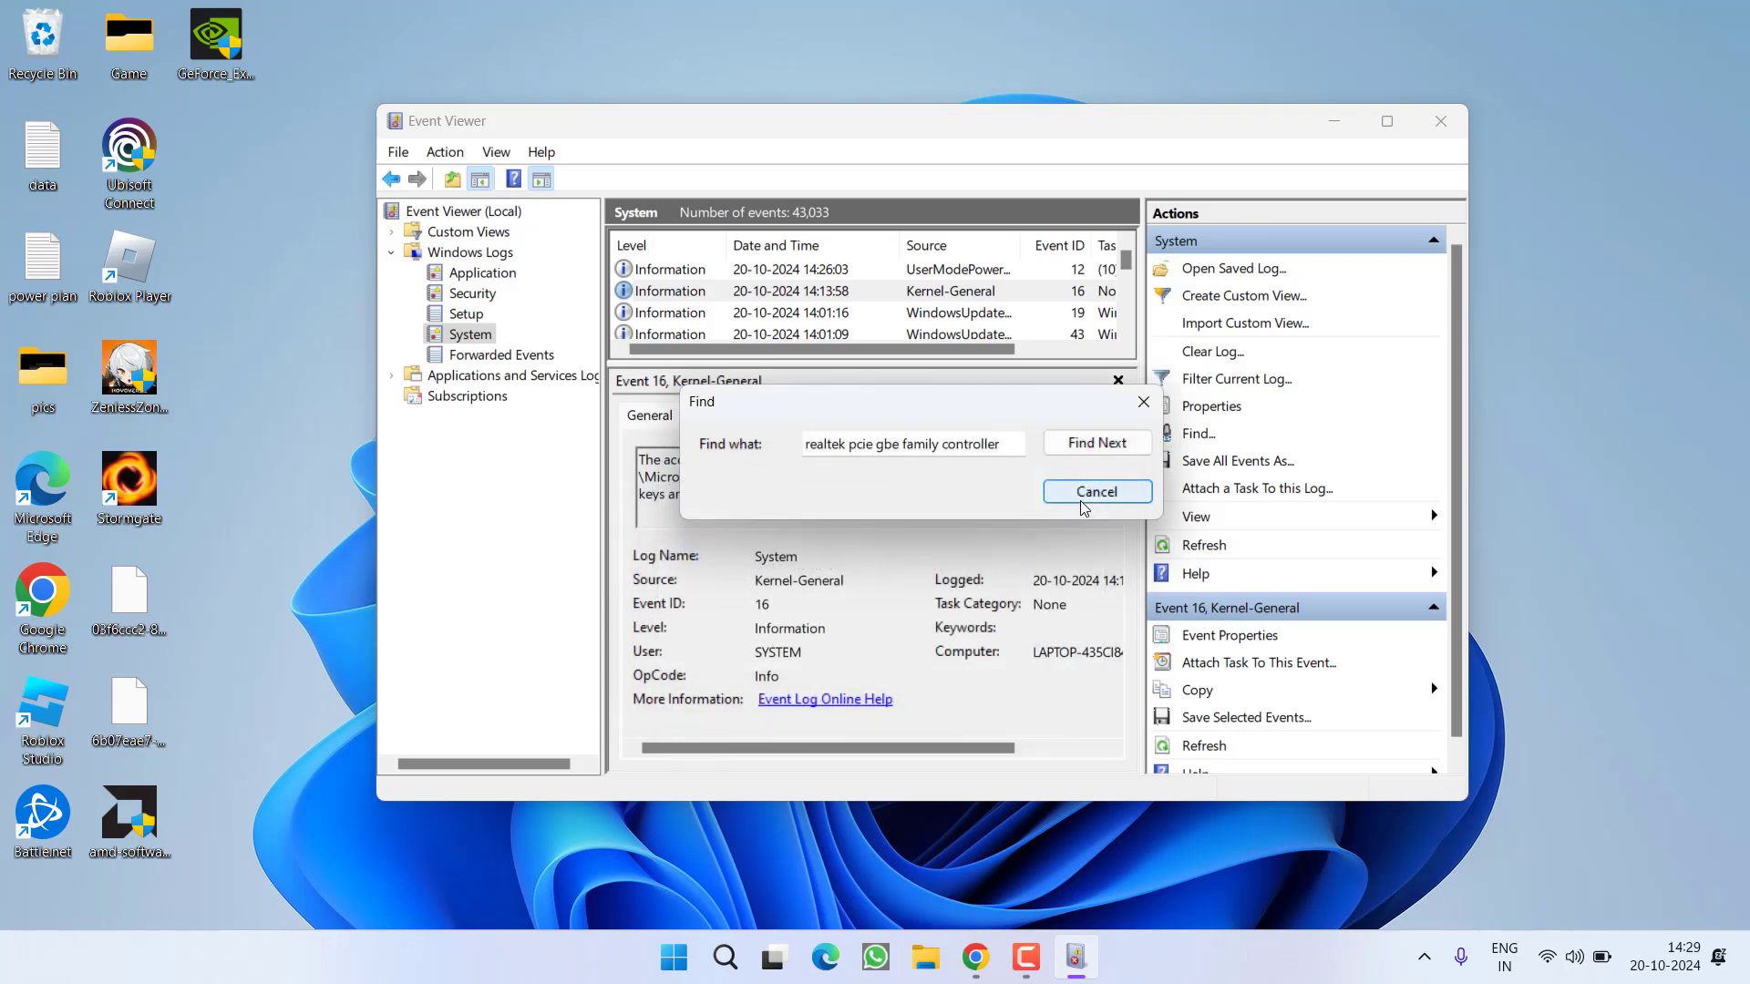
pyautogui.click(1098, 491)
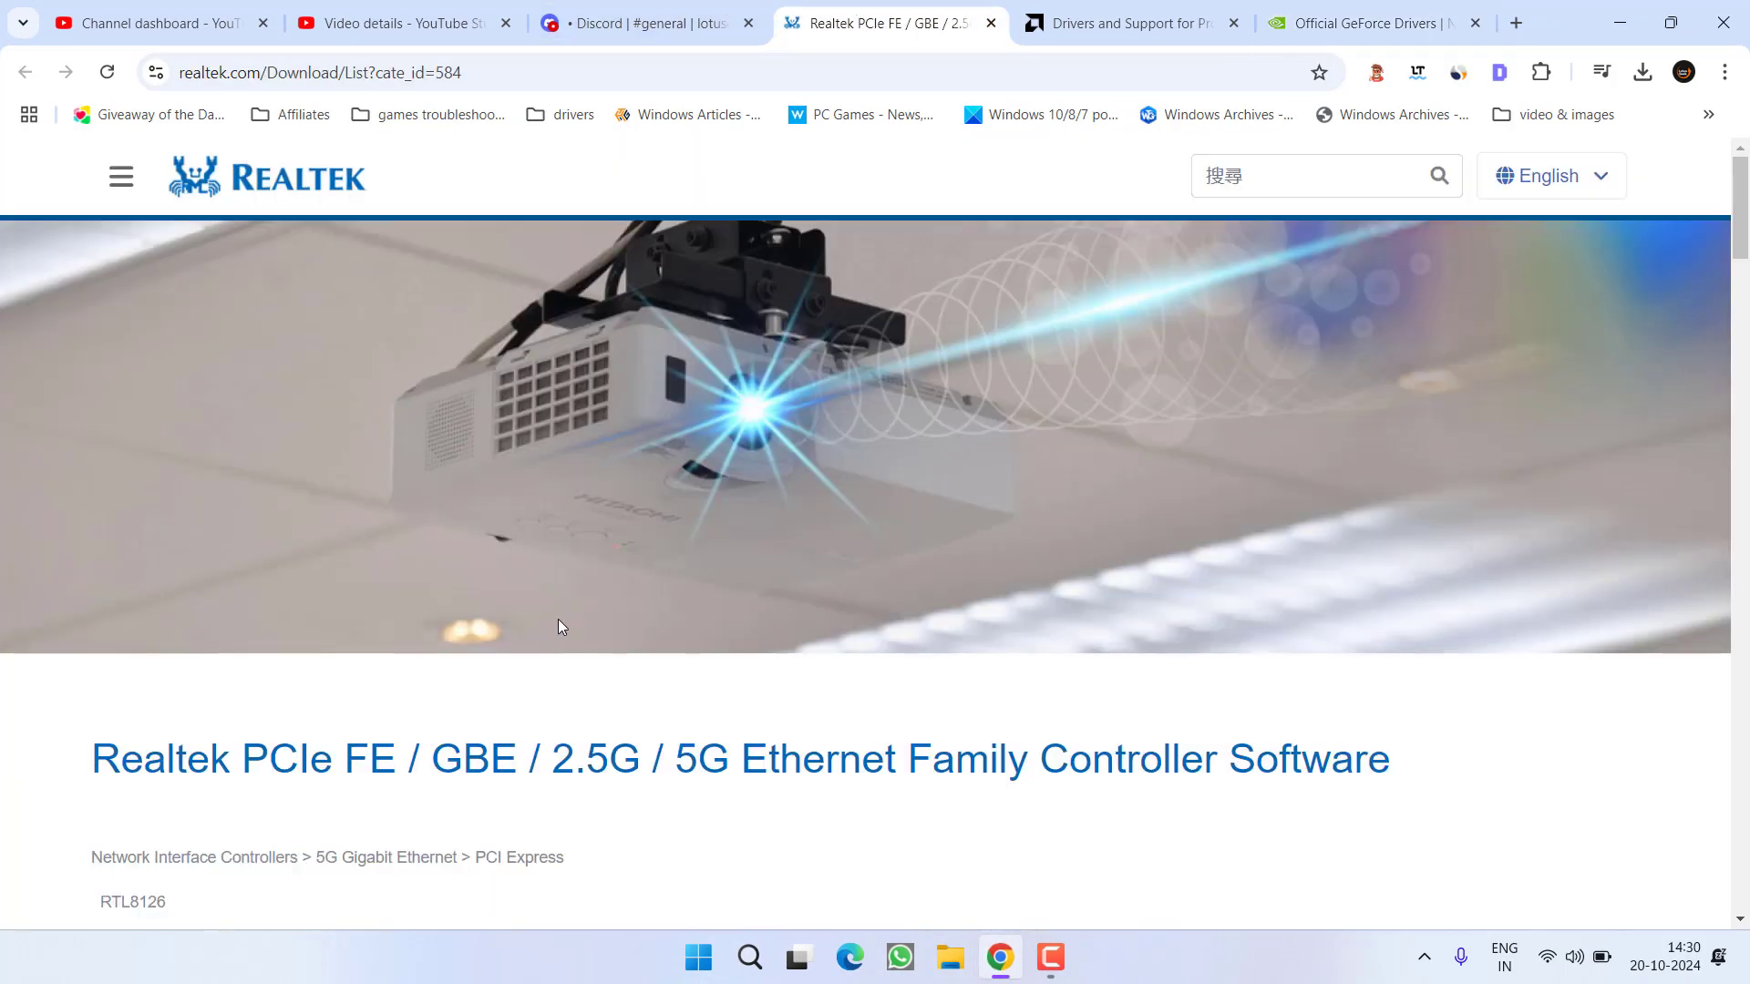
# - Select the Win10/Win11 Auto Installation Program (NDIS) driver under the Windows downloads
pyautogui.scroll(-3)
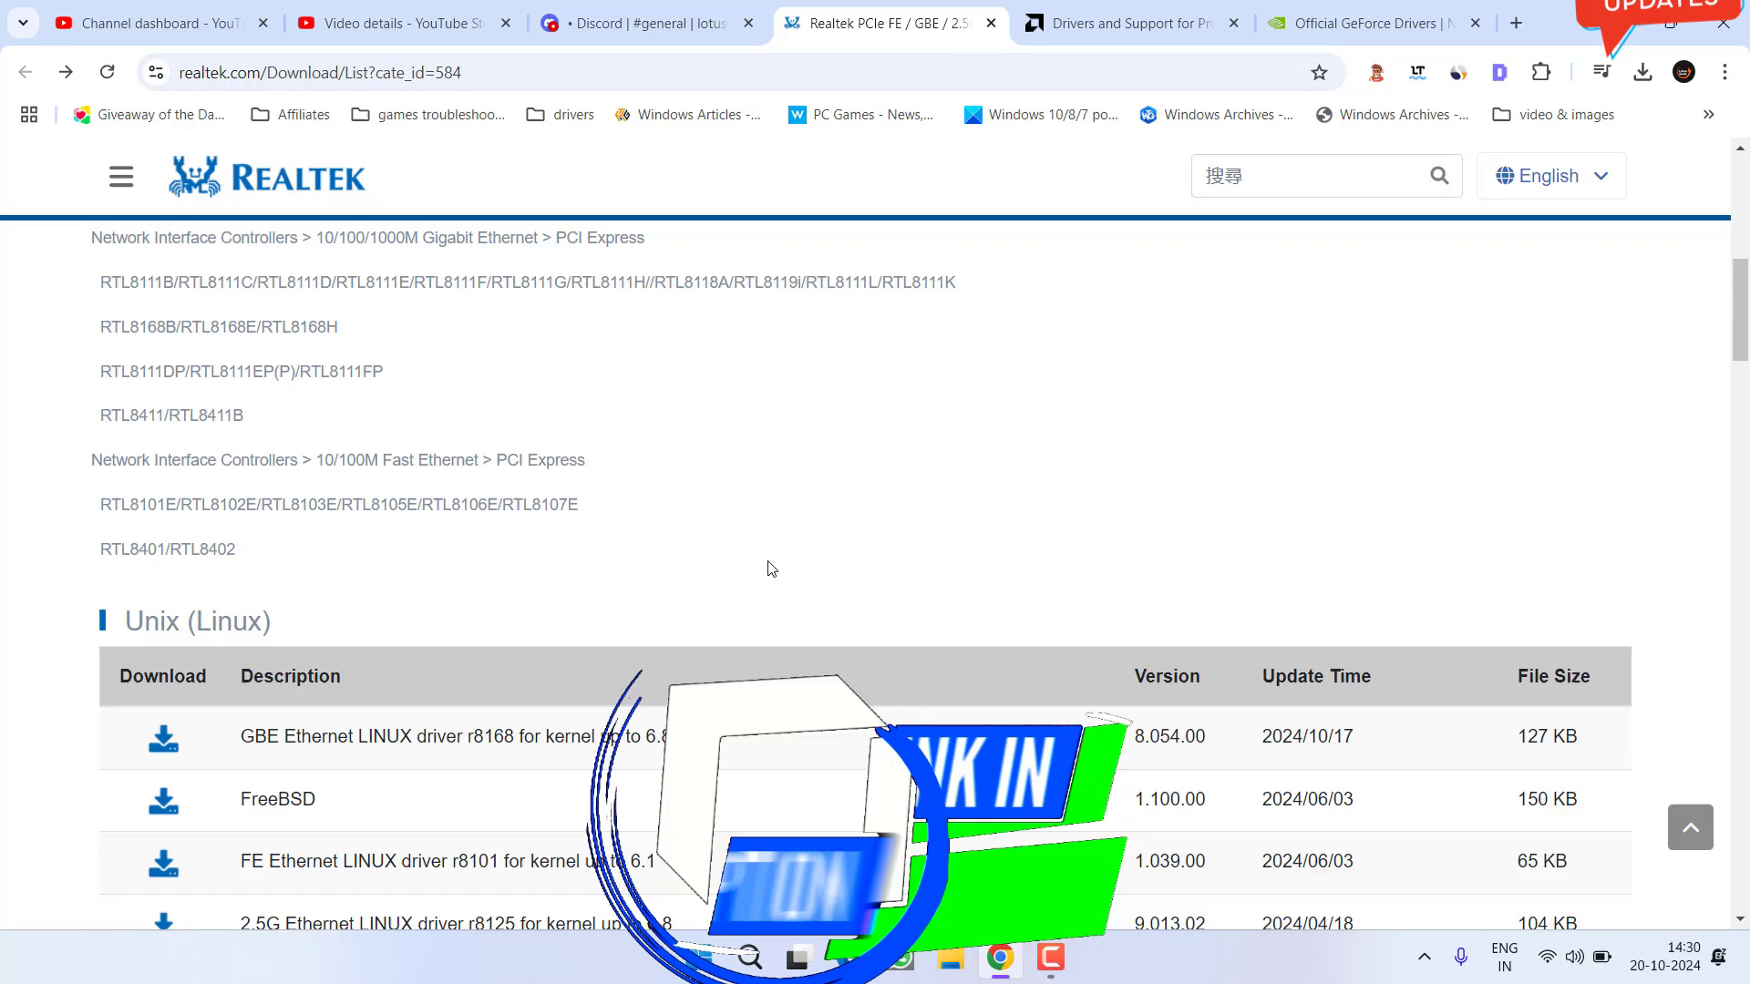
pyautogui.scroll(-3)
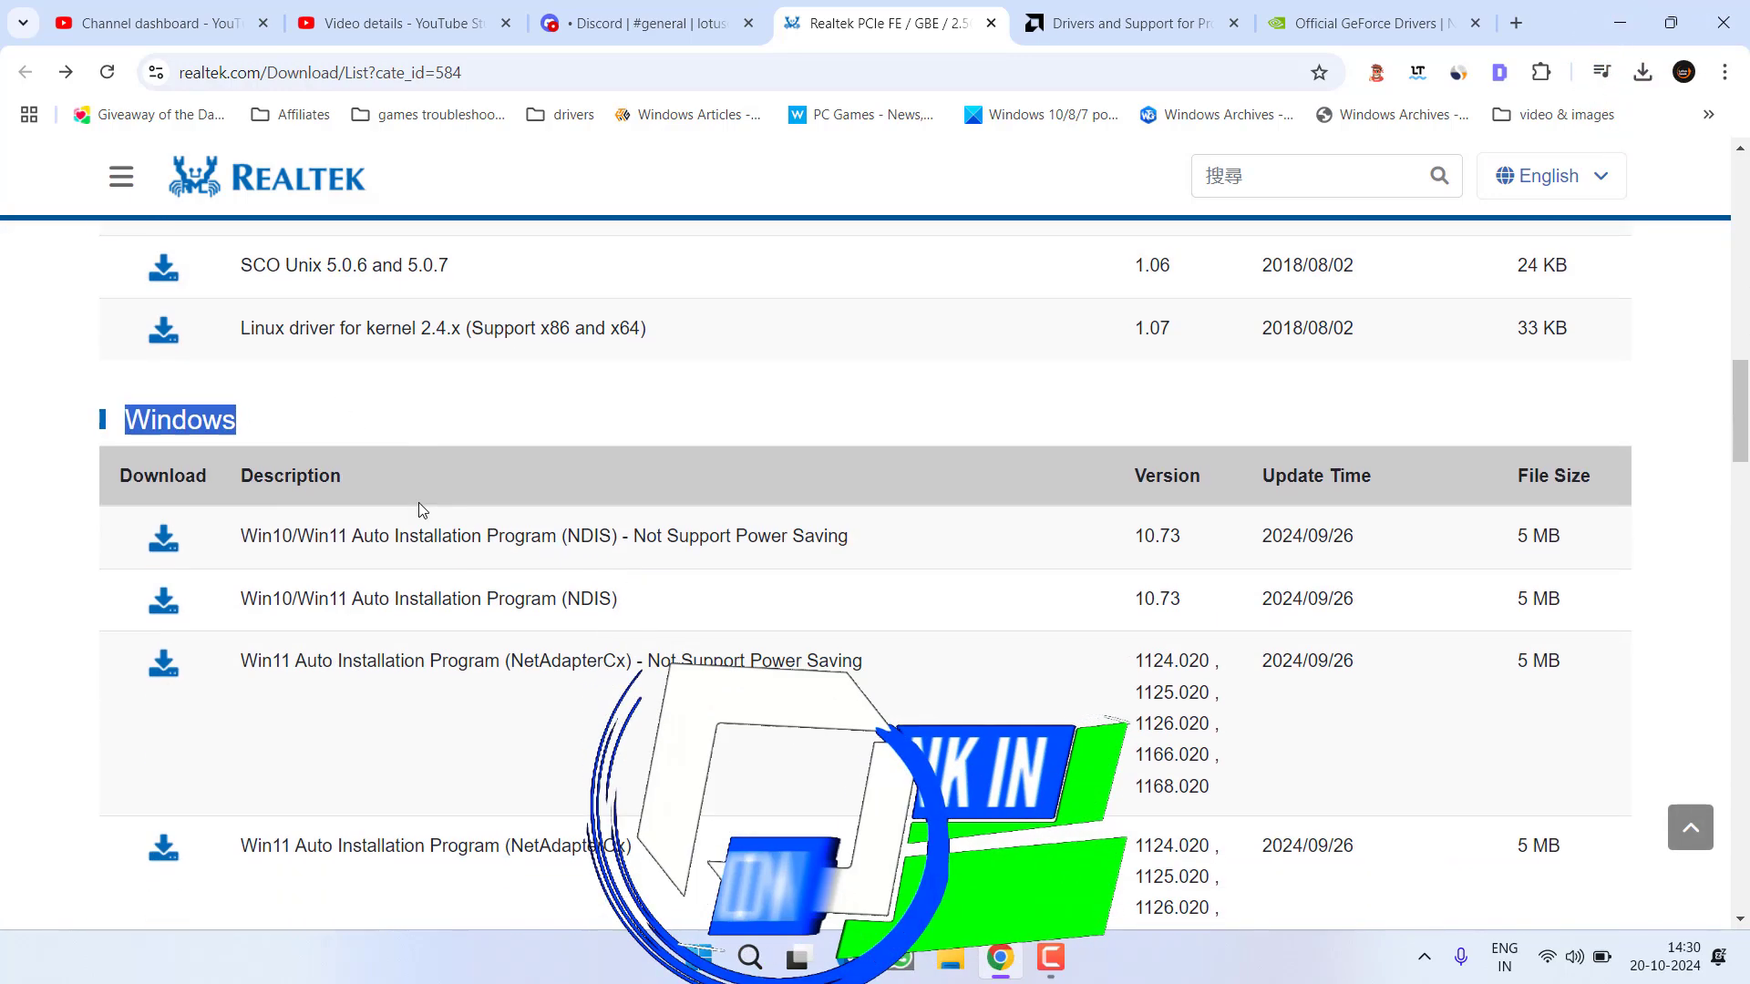
pyautogui.scroll(-3)
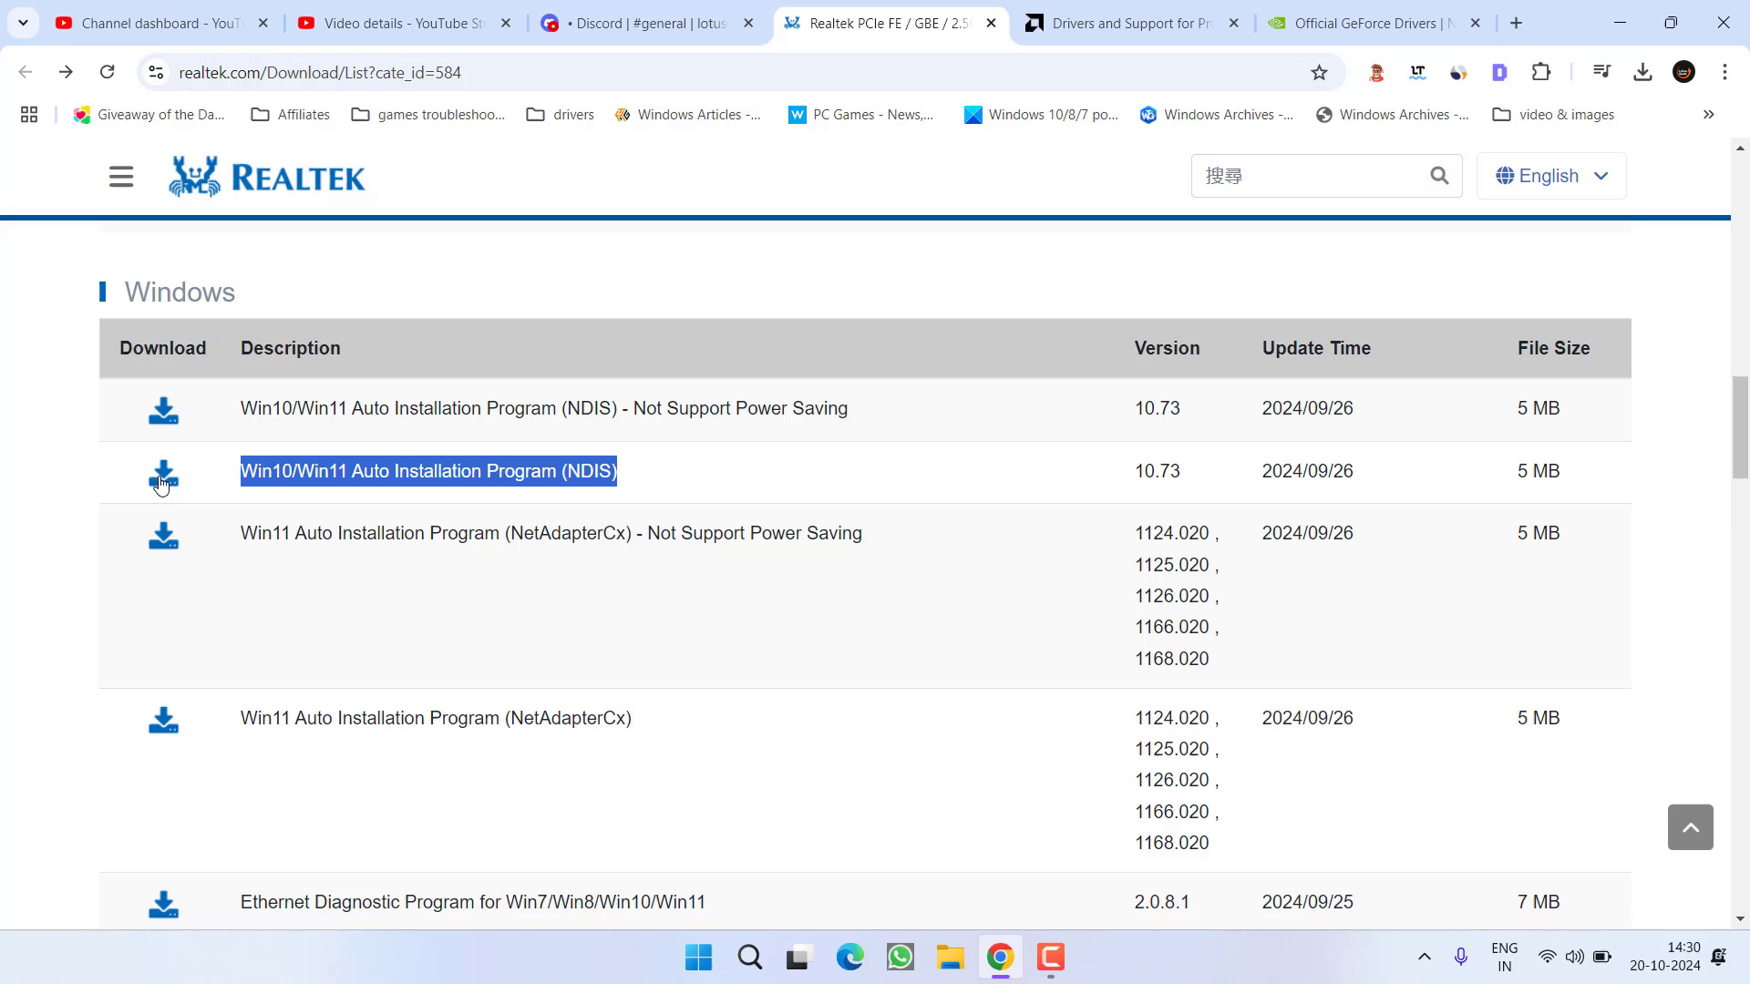
pyautogui.click(162, 478)
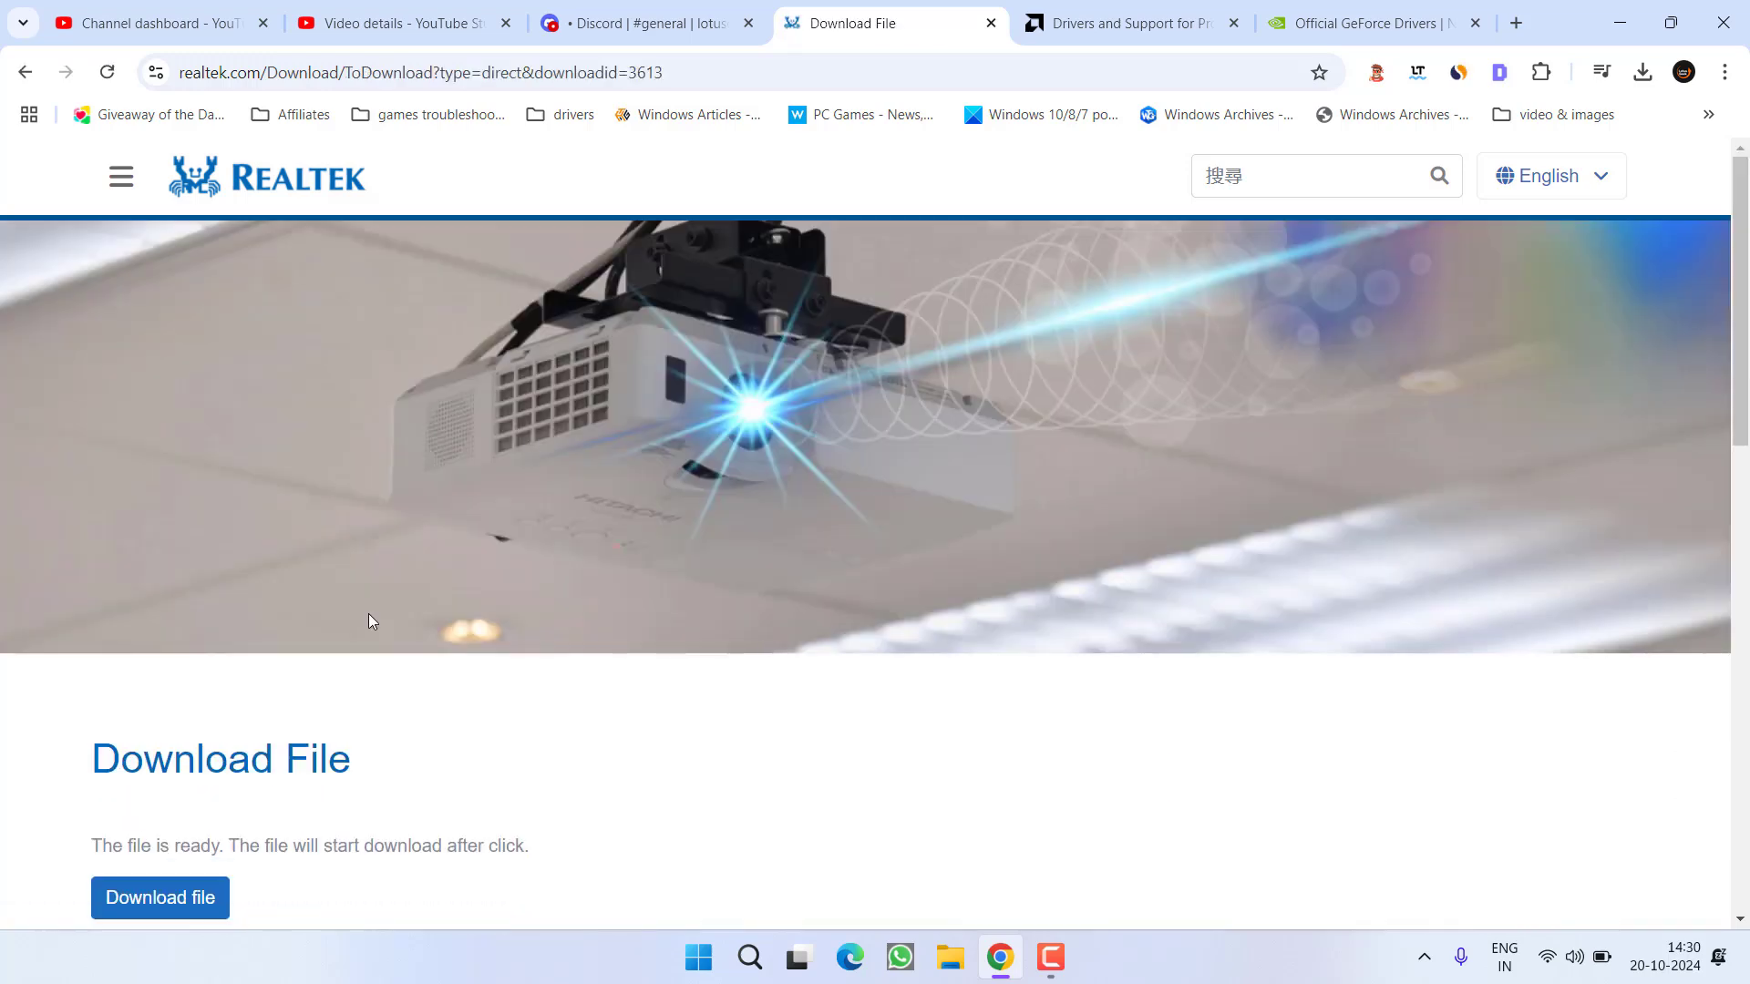
pyautogui.scroll(-3)
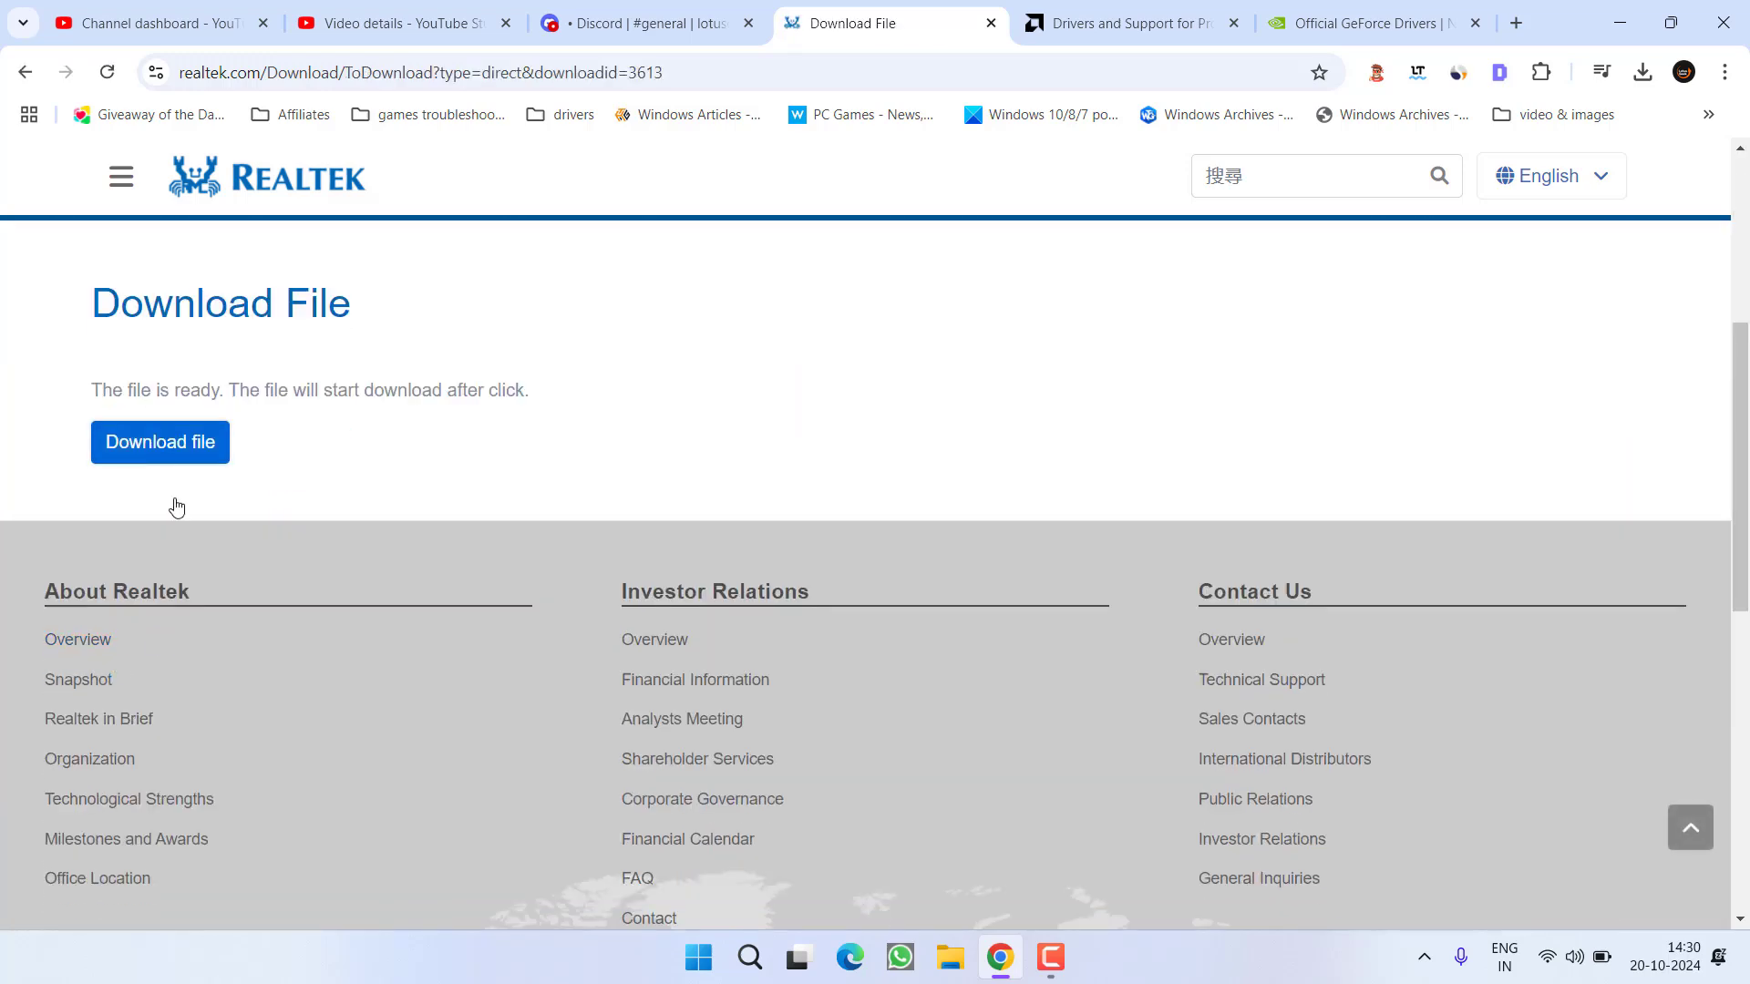
# - Download the driver zip, entering captcha 'DRdXs9', and save it to the Desktop
pyautogui.click(160, 442)
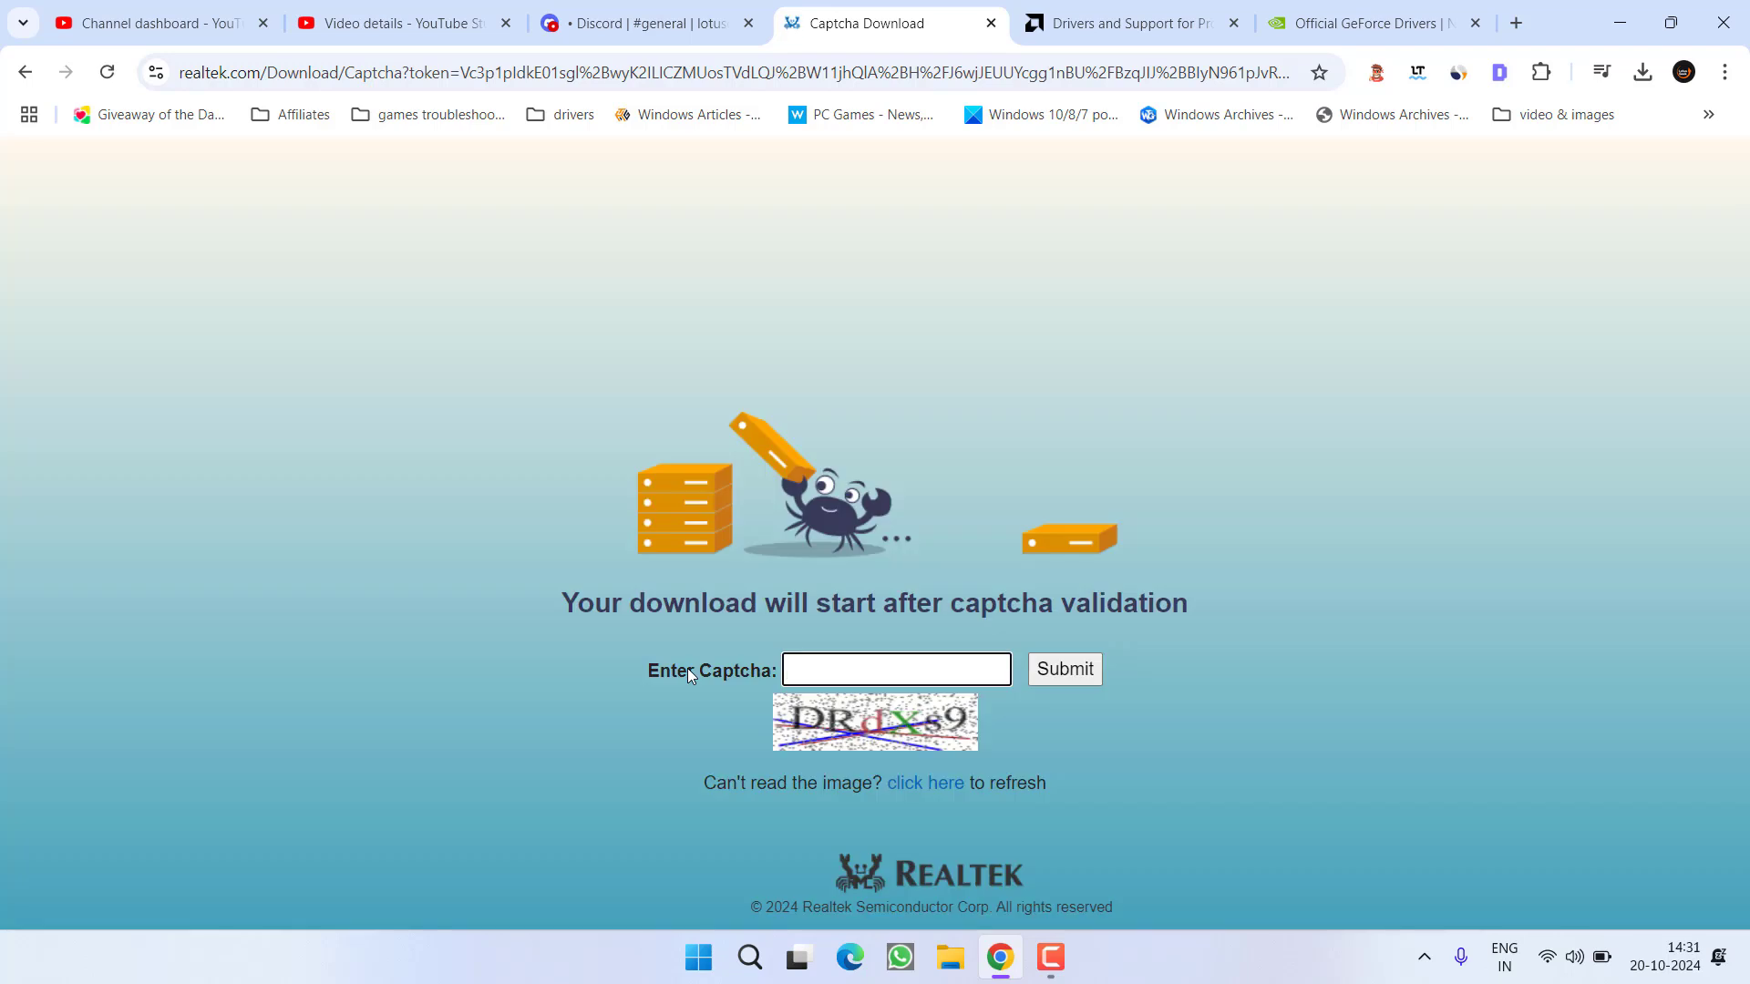
pyautogui.write('DRdXs9')
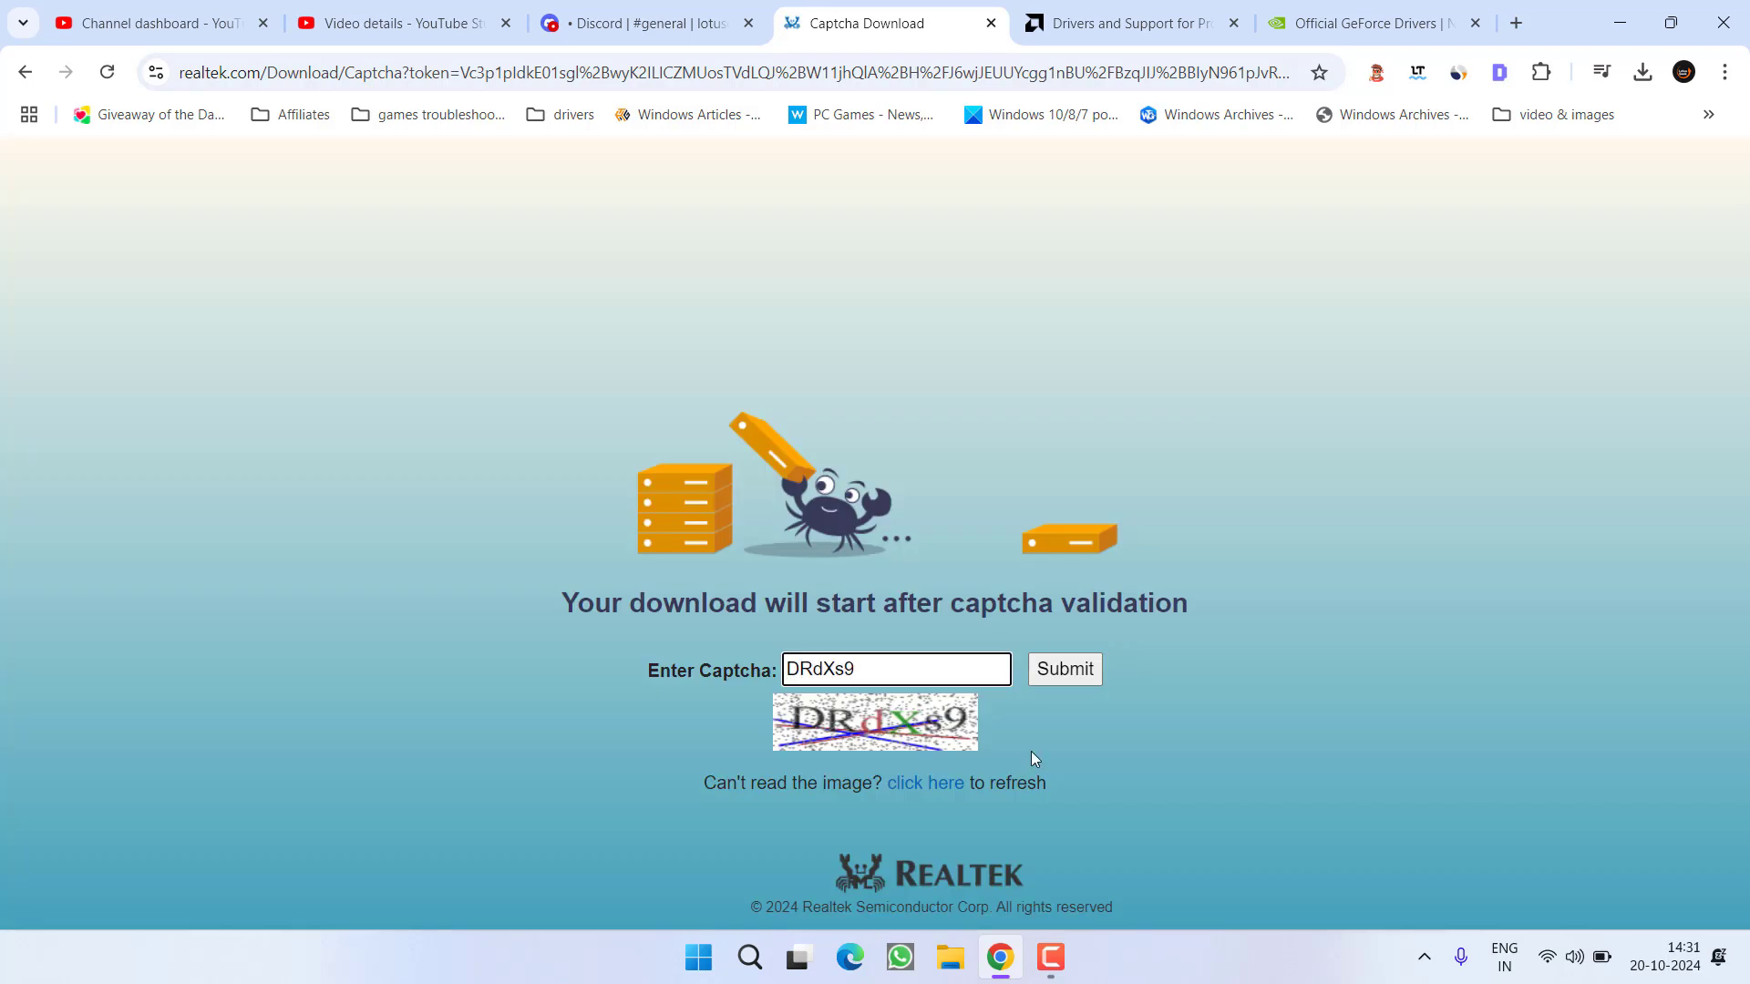
pyautogui.click(1064, 668)
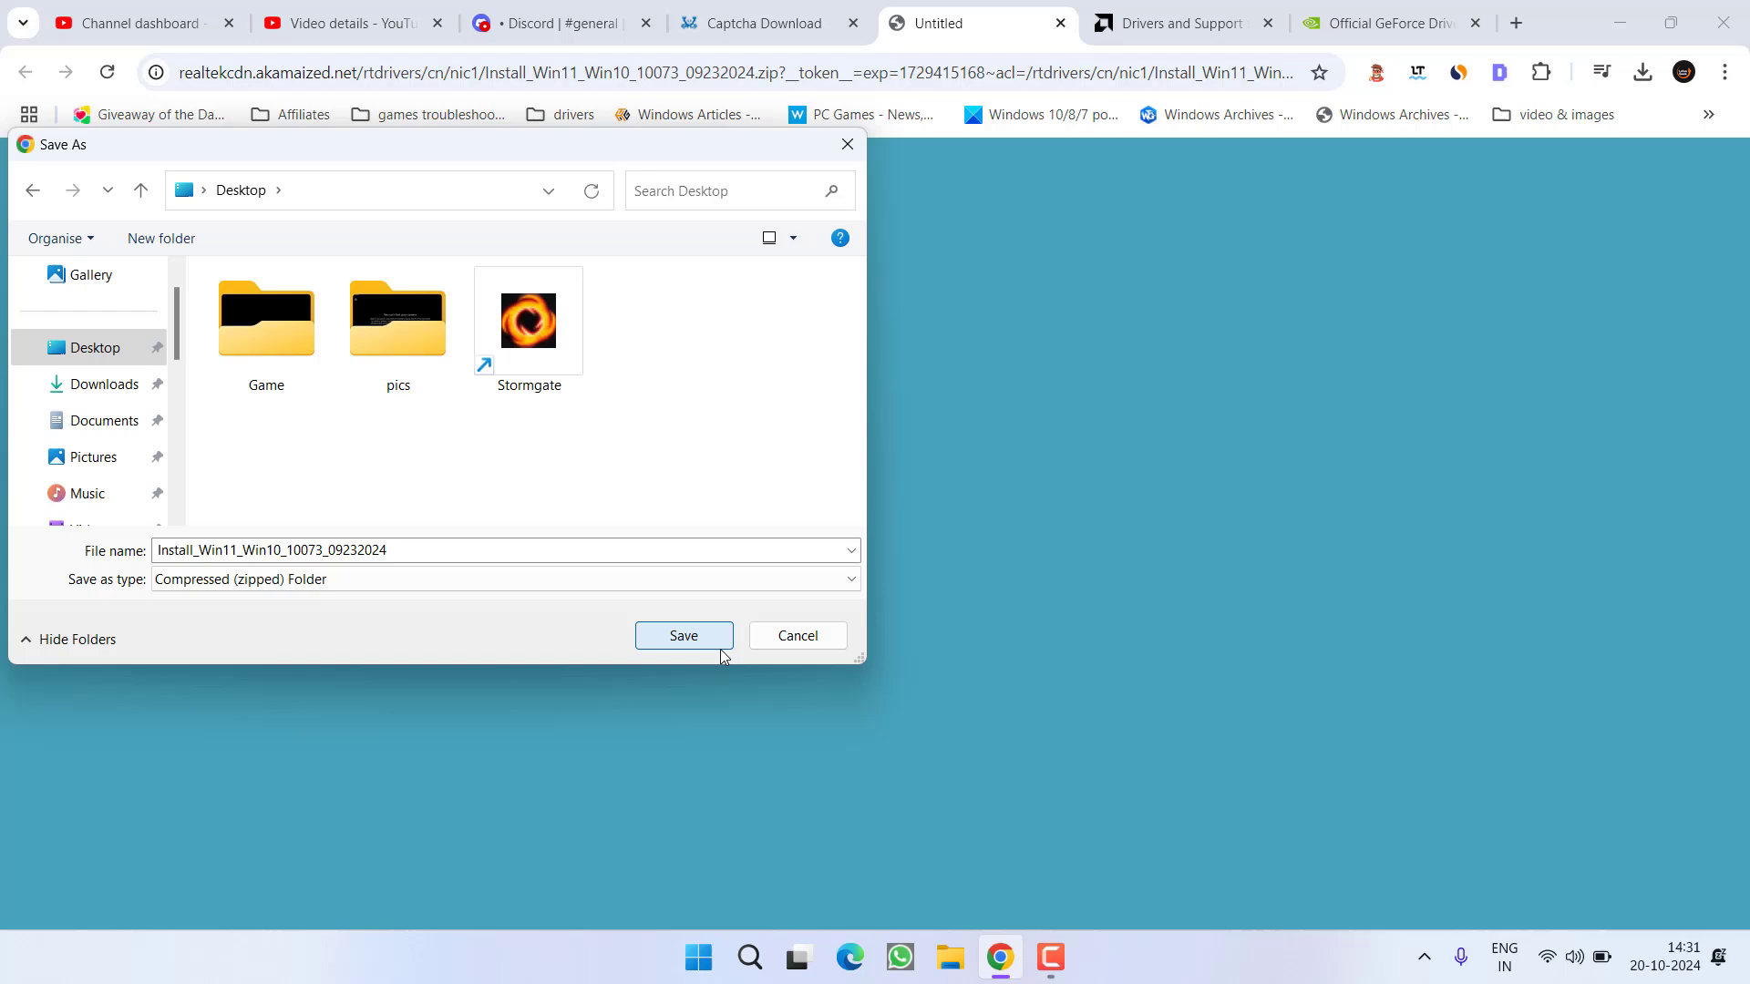
pyautogui.click(683, 635)
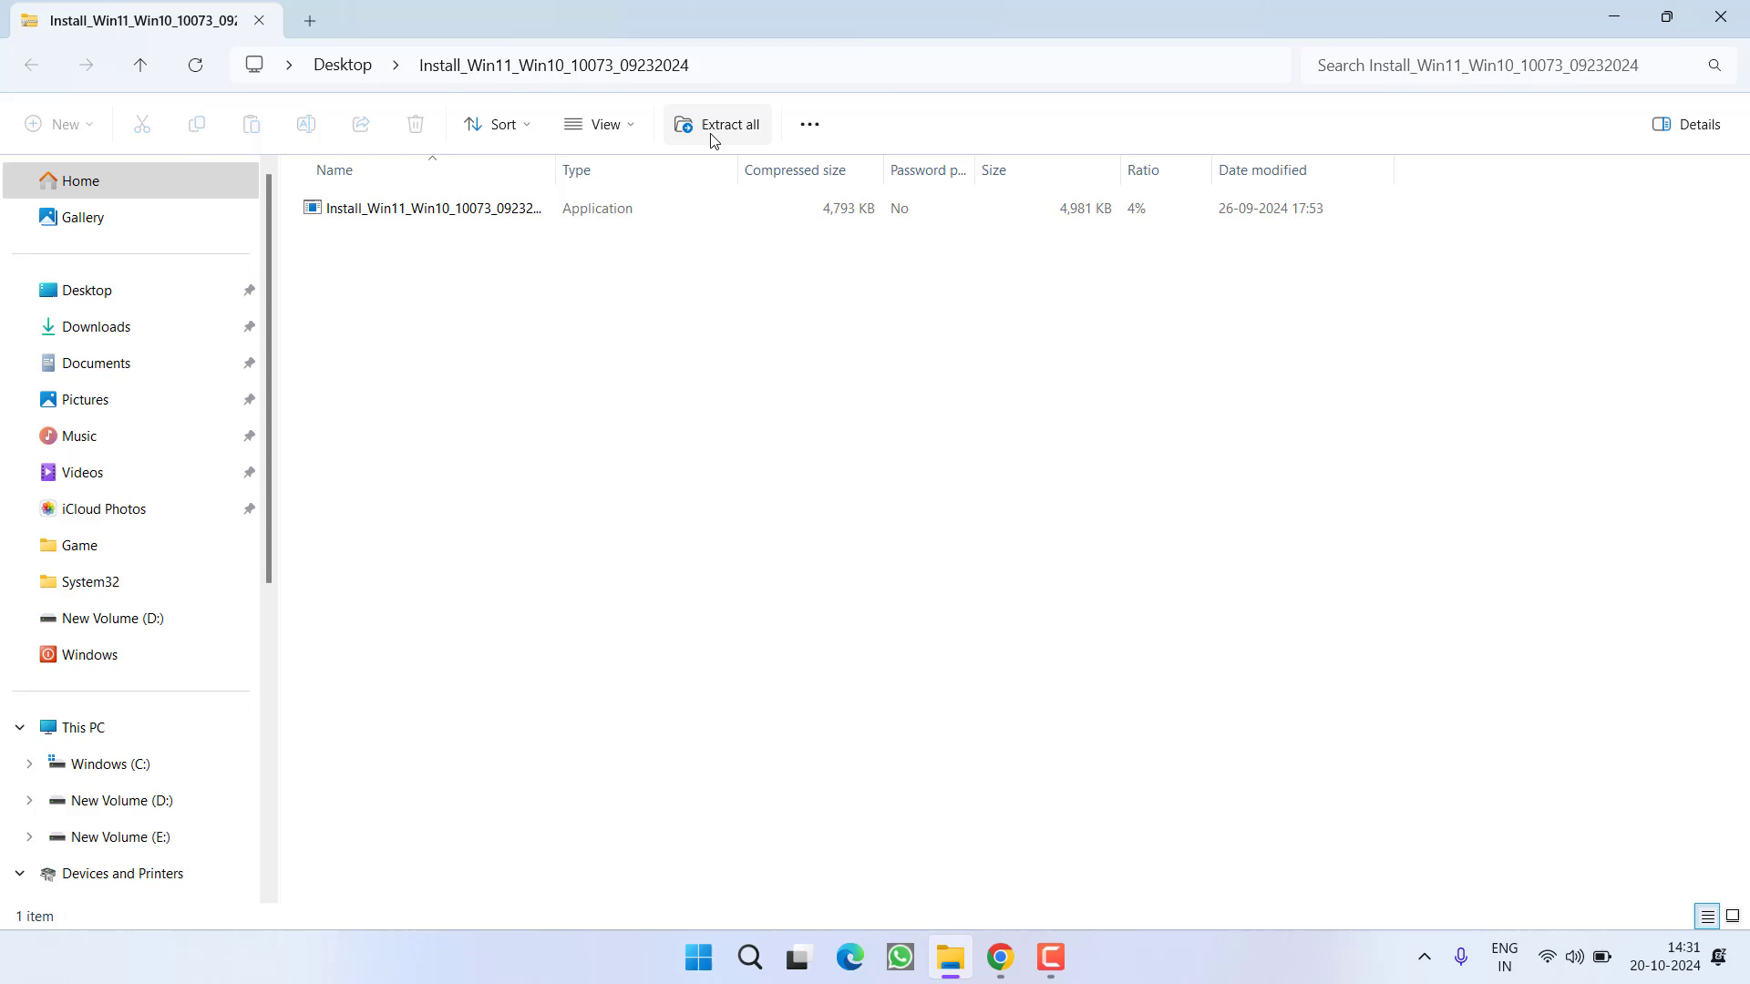
# - Extract the Realtek zip into a Desktop folder and close both Explorer windows
pyautogui.click(730, 124)
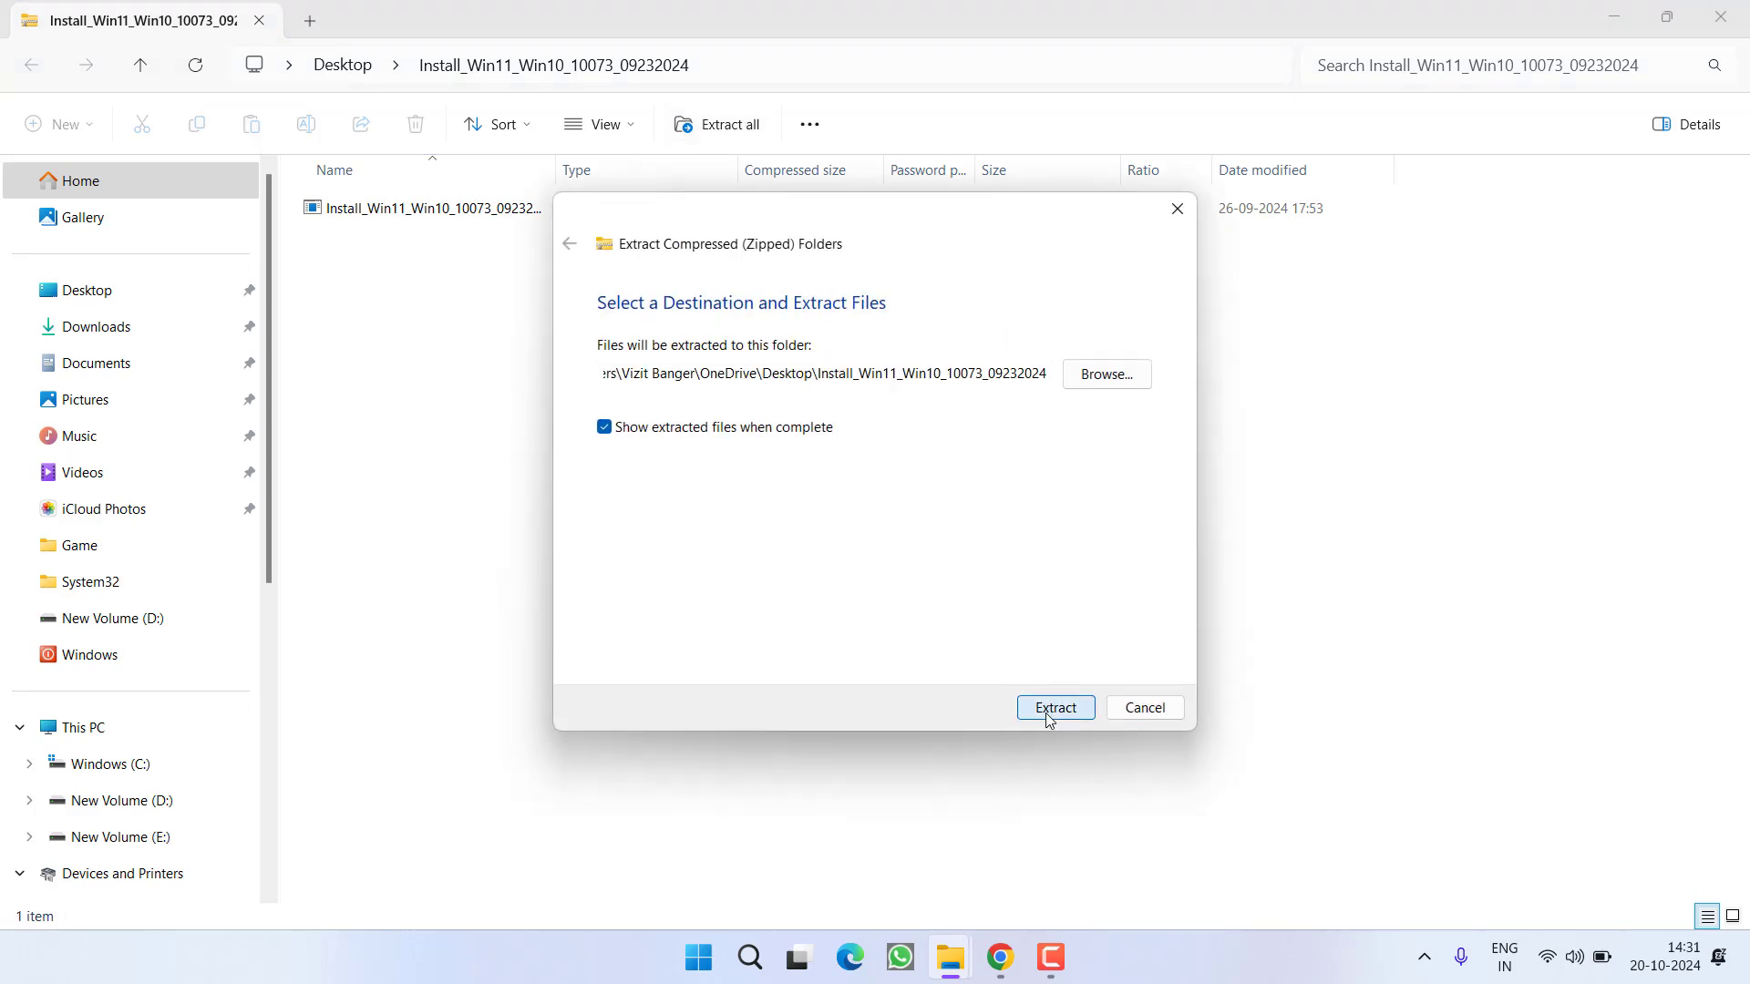
pyautogui.click(1054, 707)
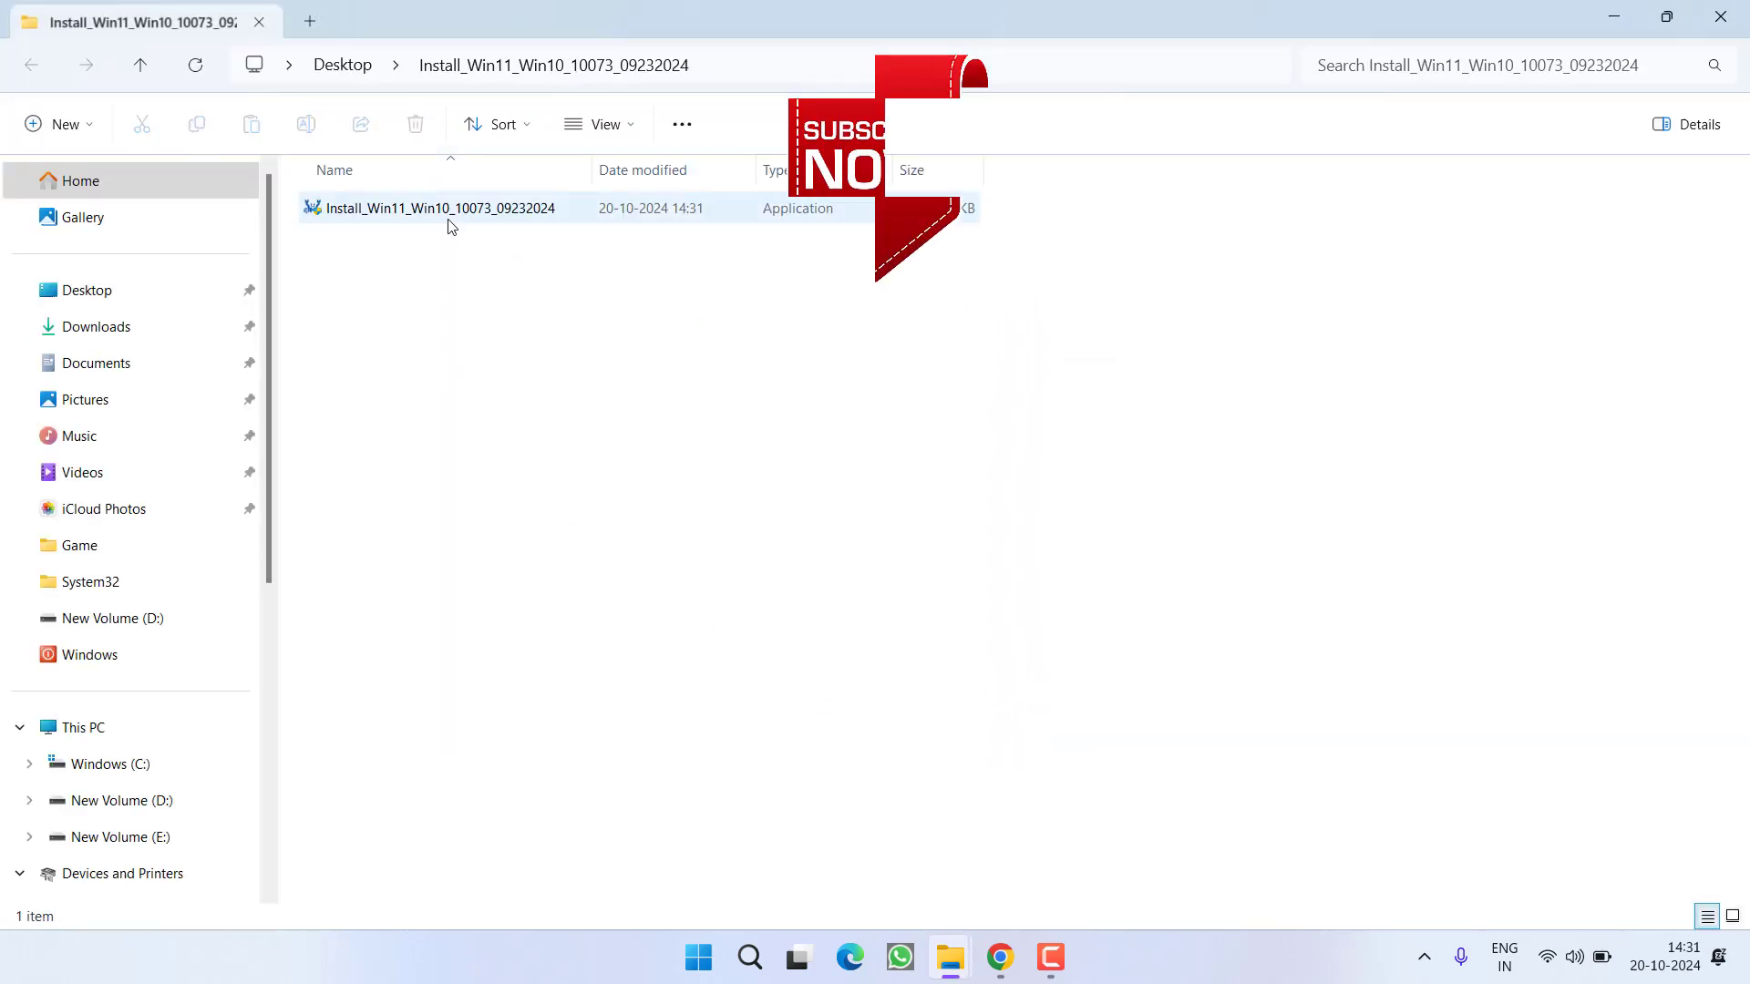
pyautogui.click(439, 208)
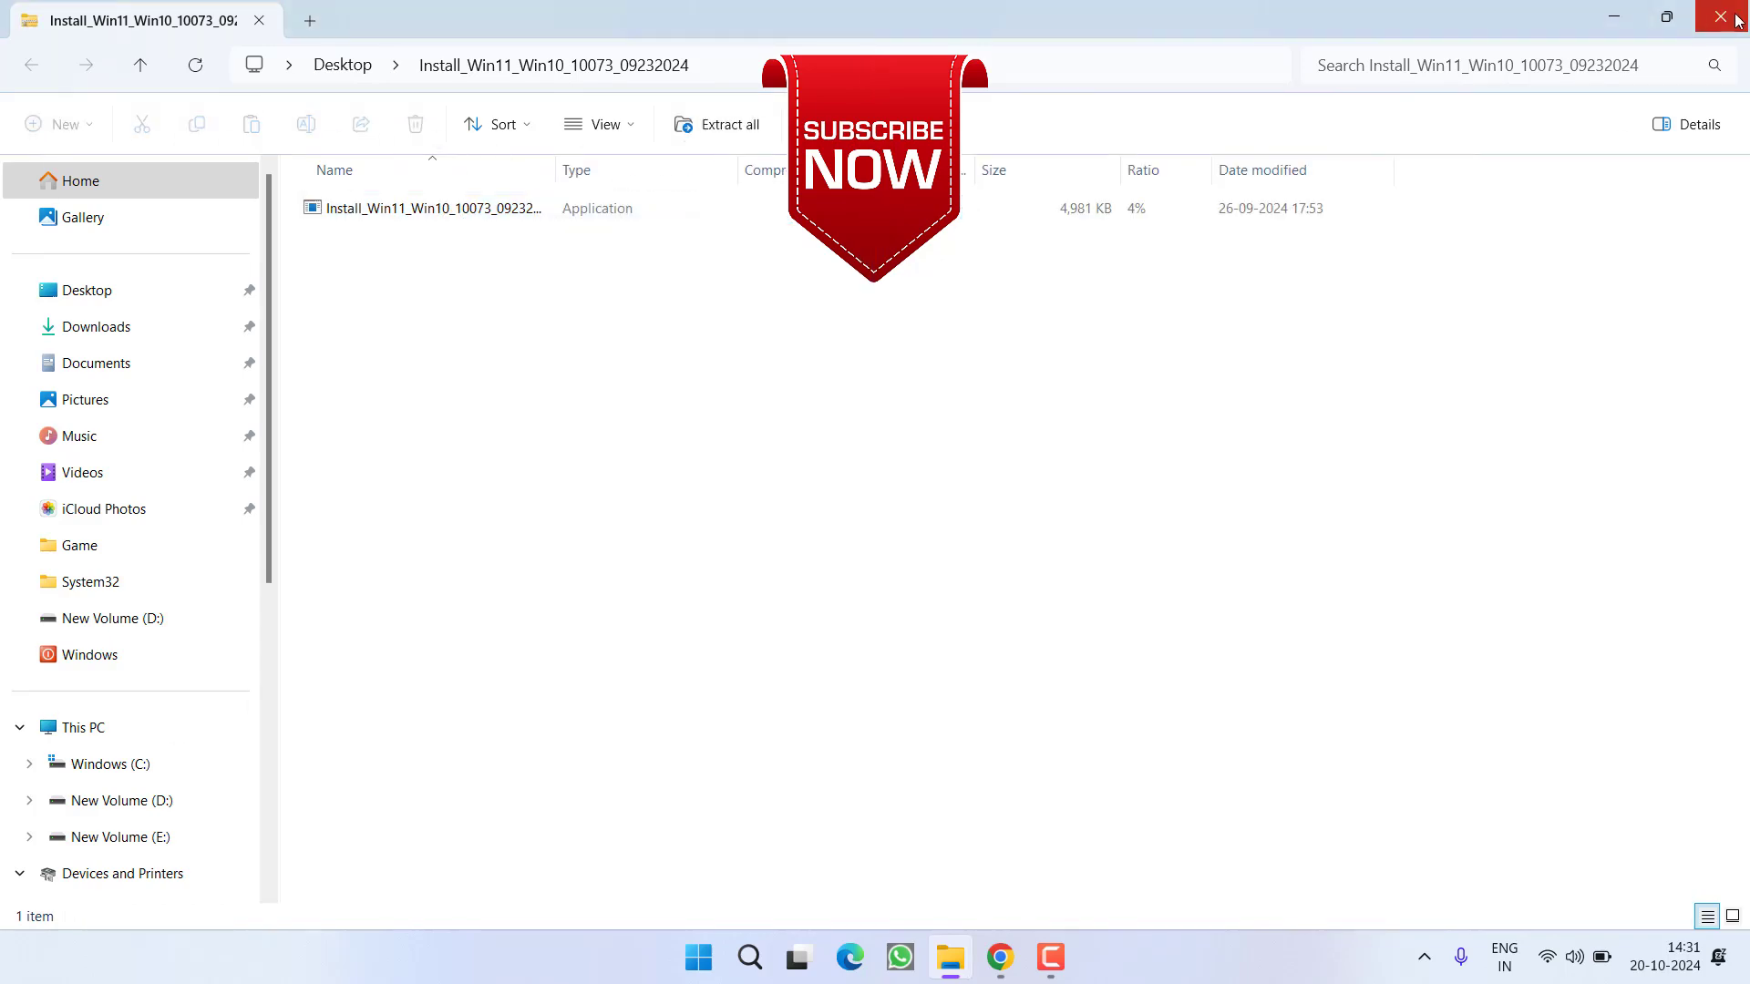
pyautogui.click(1721, 15)
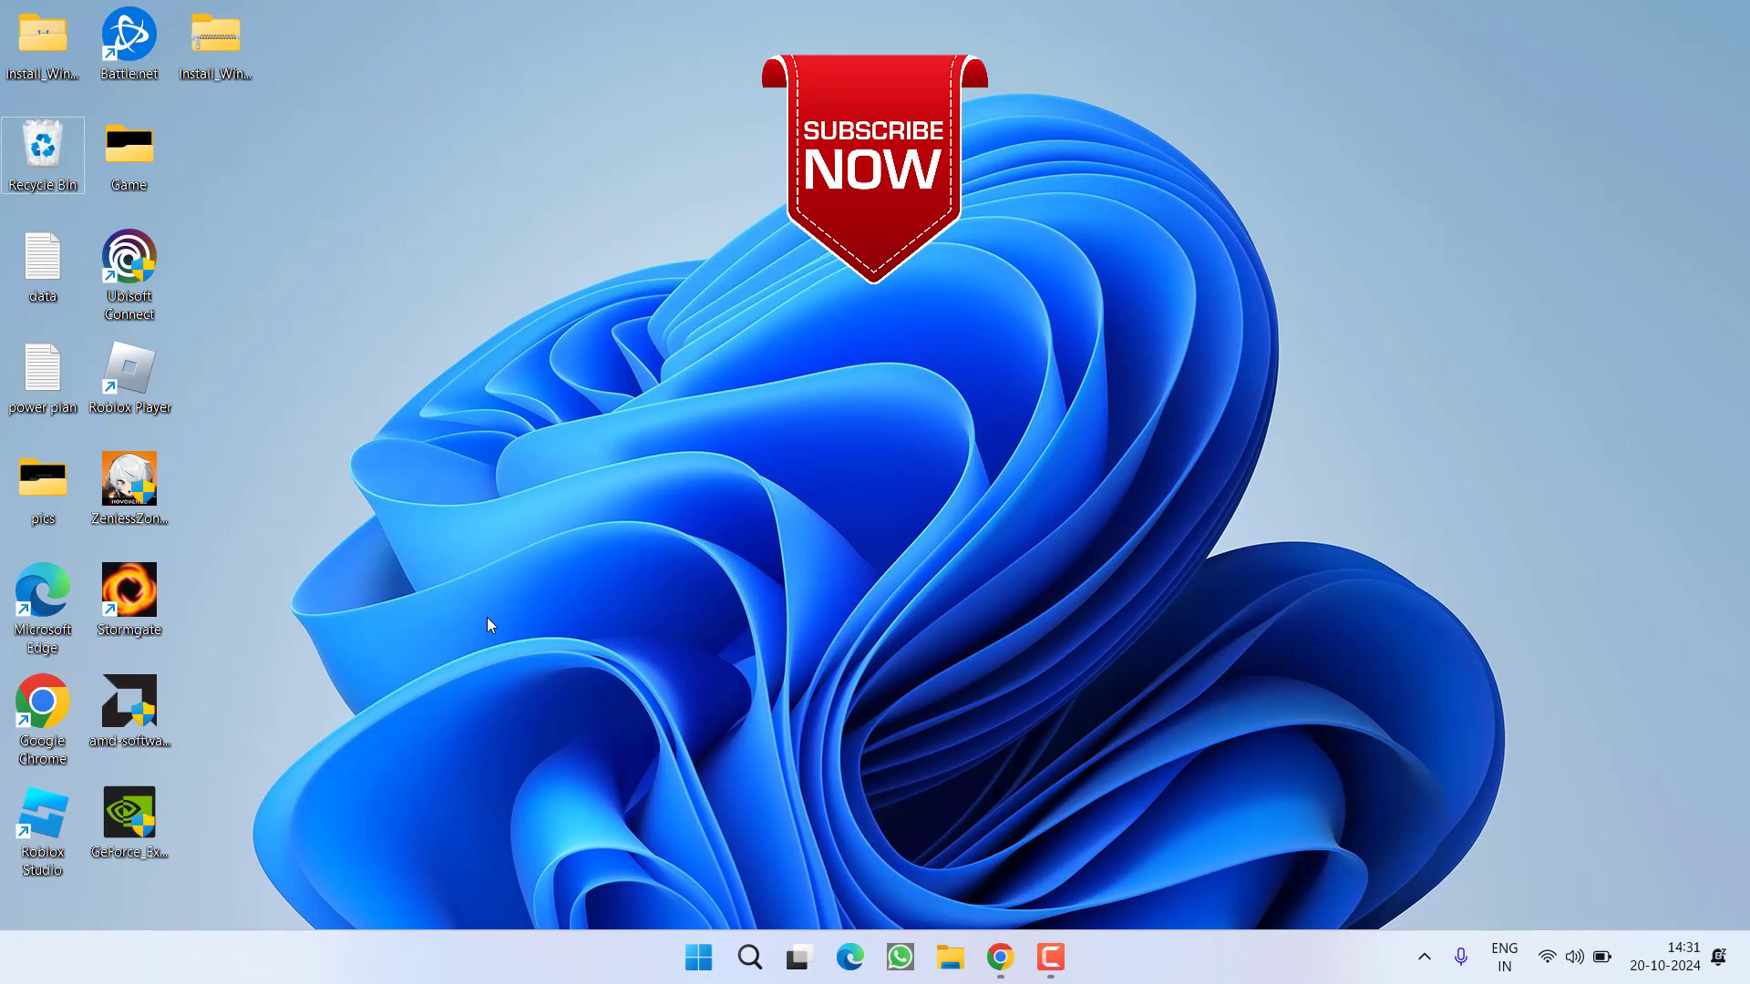
pyautogui.moveTo(548, 598)
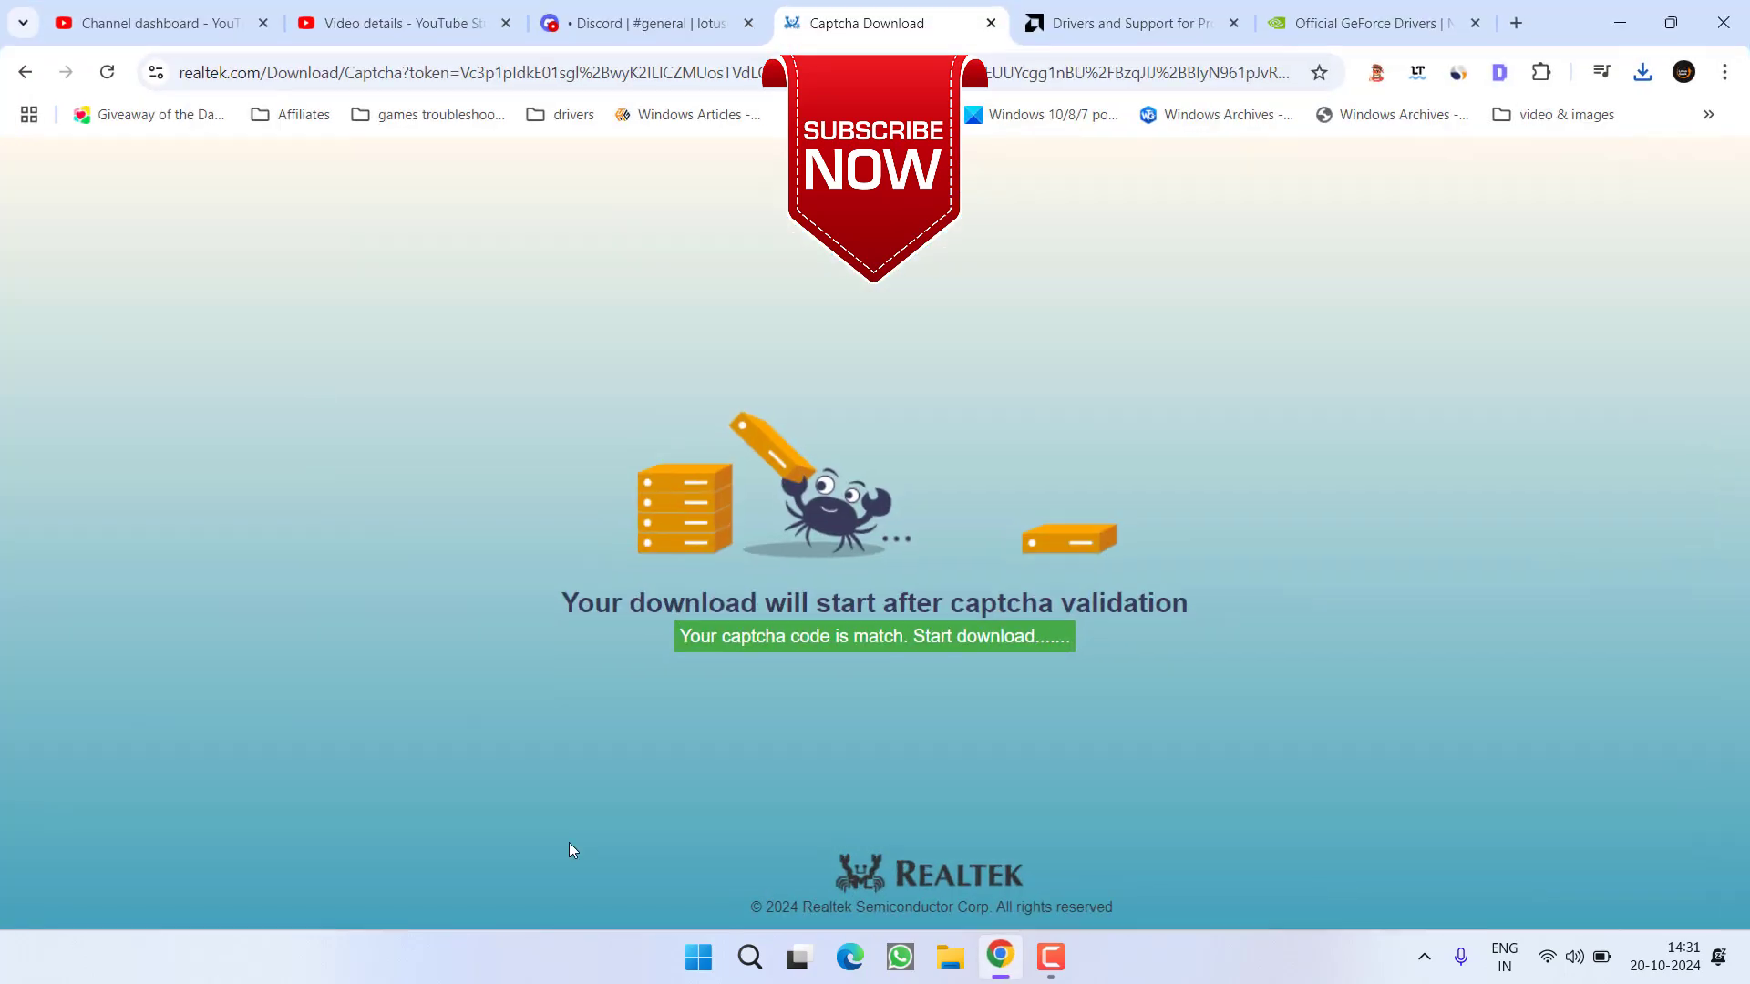
# - View the gaming-support channel on lotusgeek's server, briefly checking the YouTube Studio tab
pyautogui.click(651, 24)
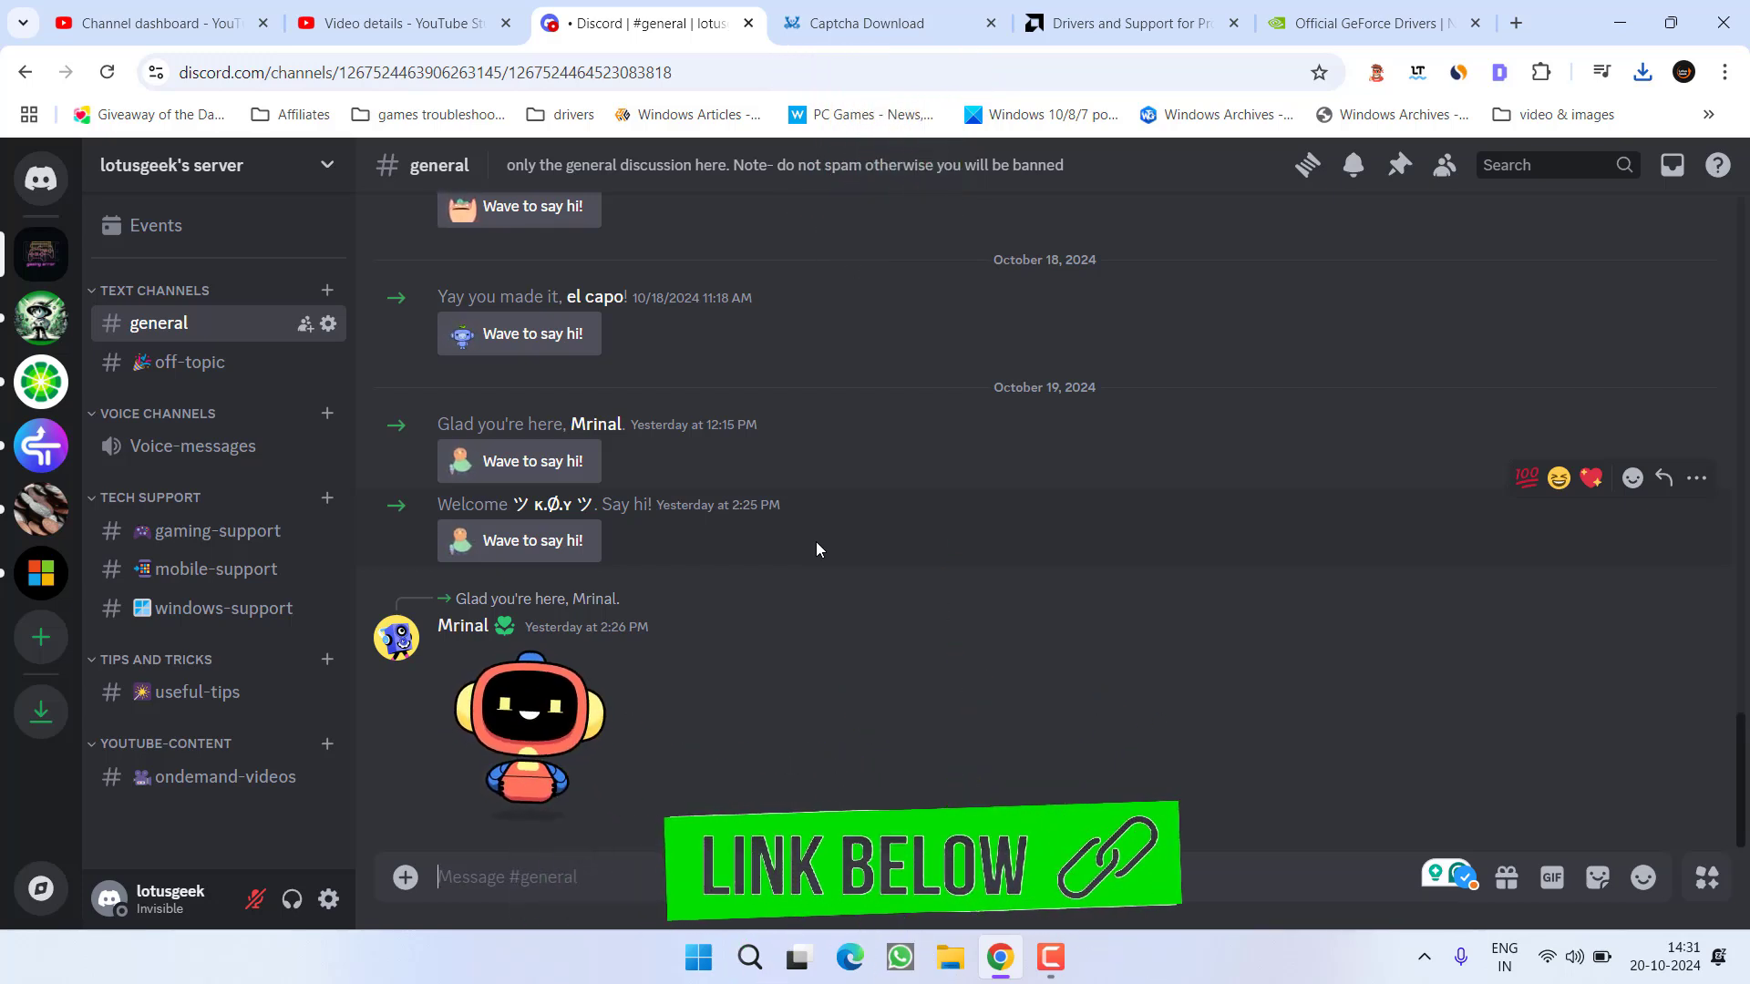
pyautogui.moveTo(247, 353)
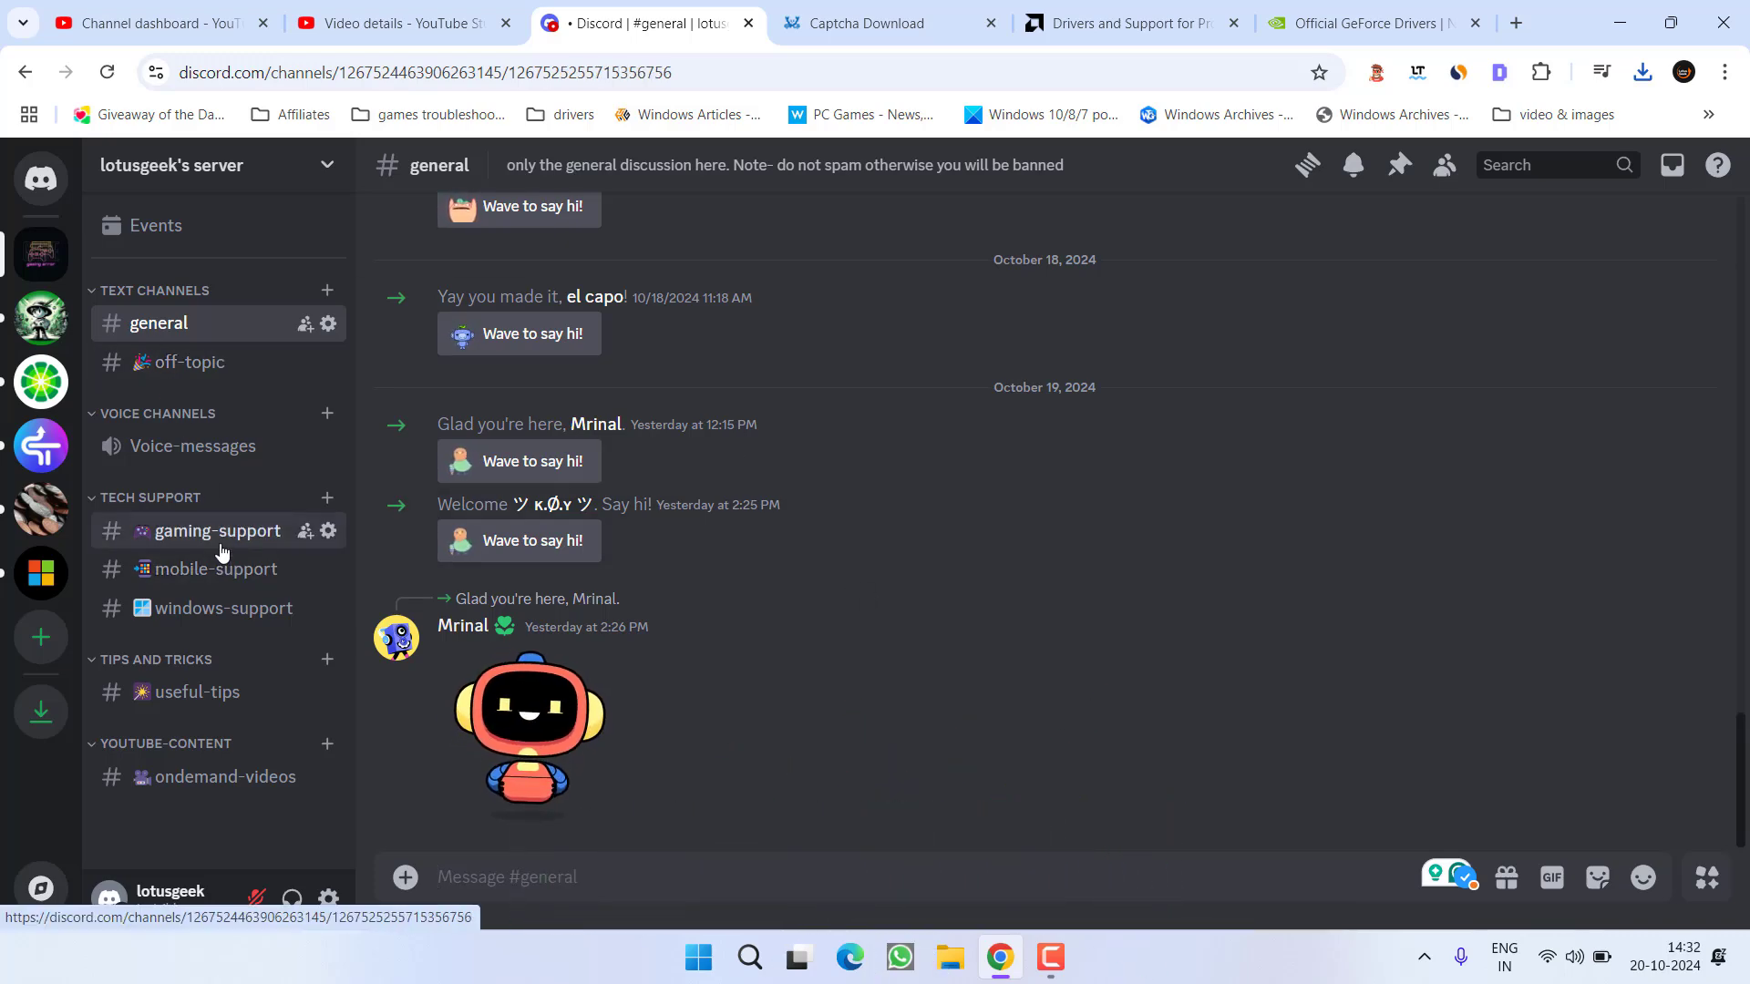
pyautogui.click(217, 531)
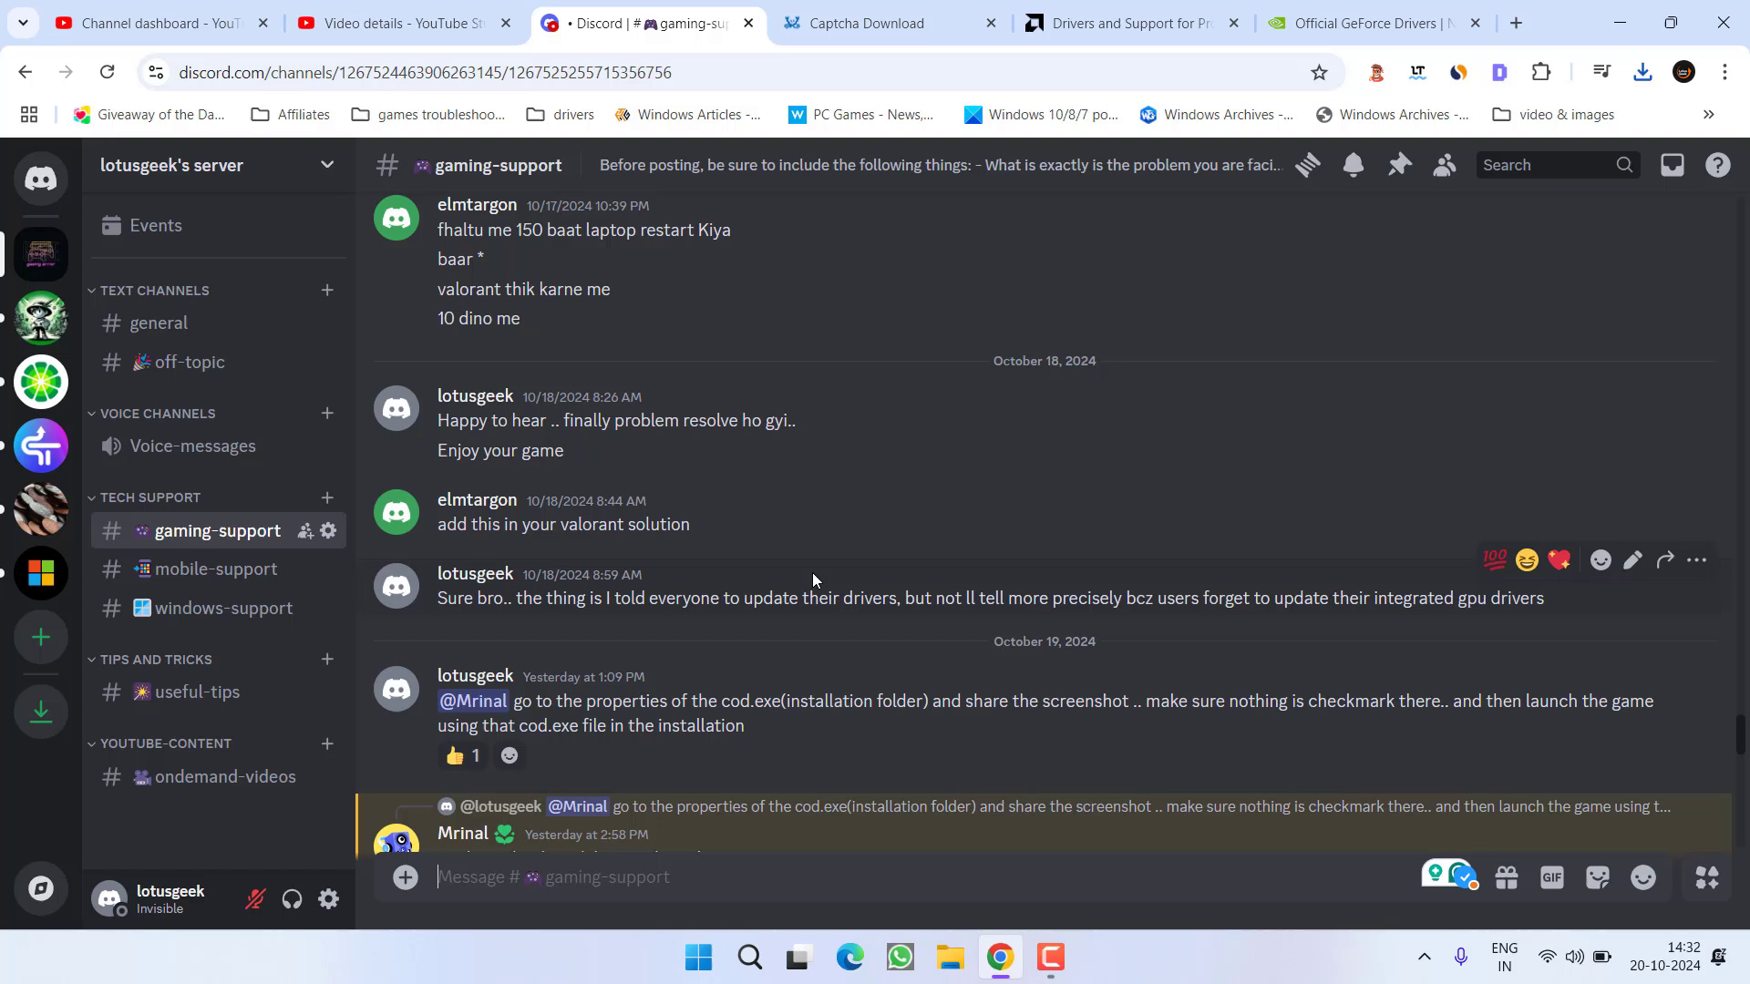
pyautogui.moveTo(816, 573)
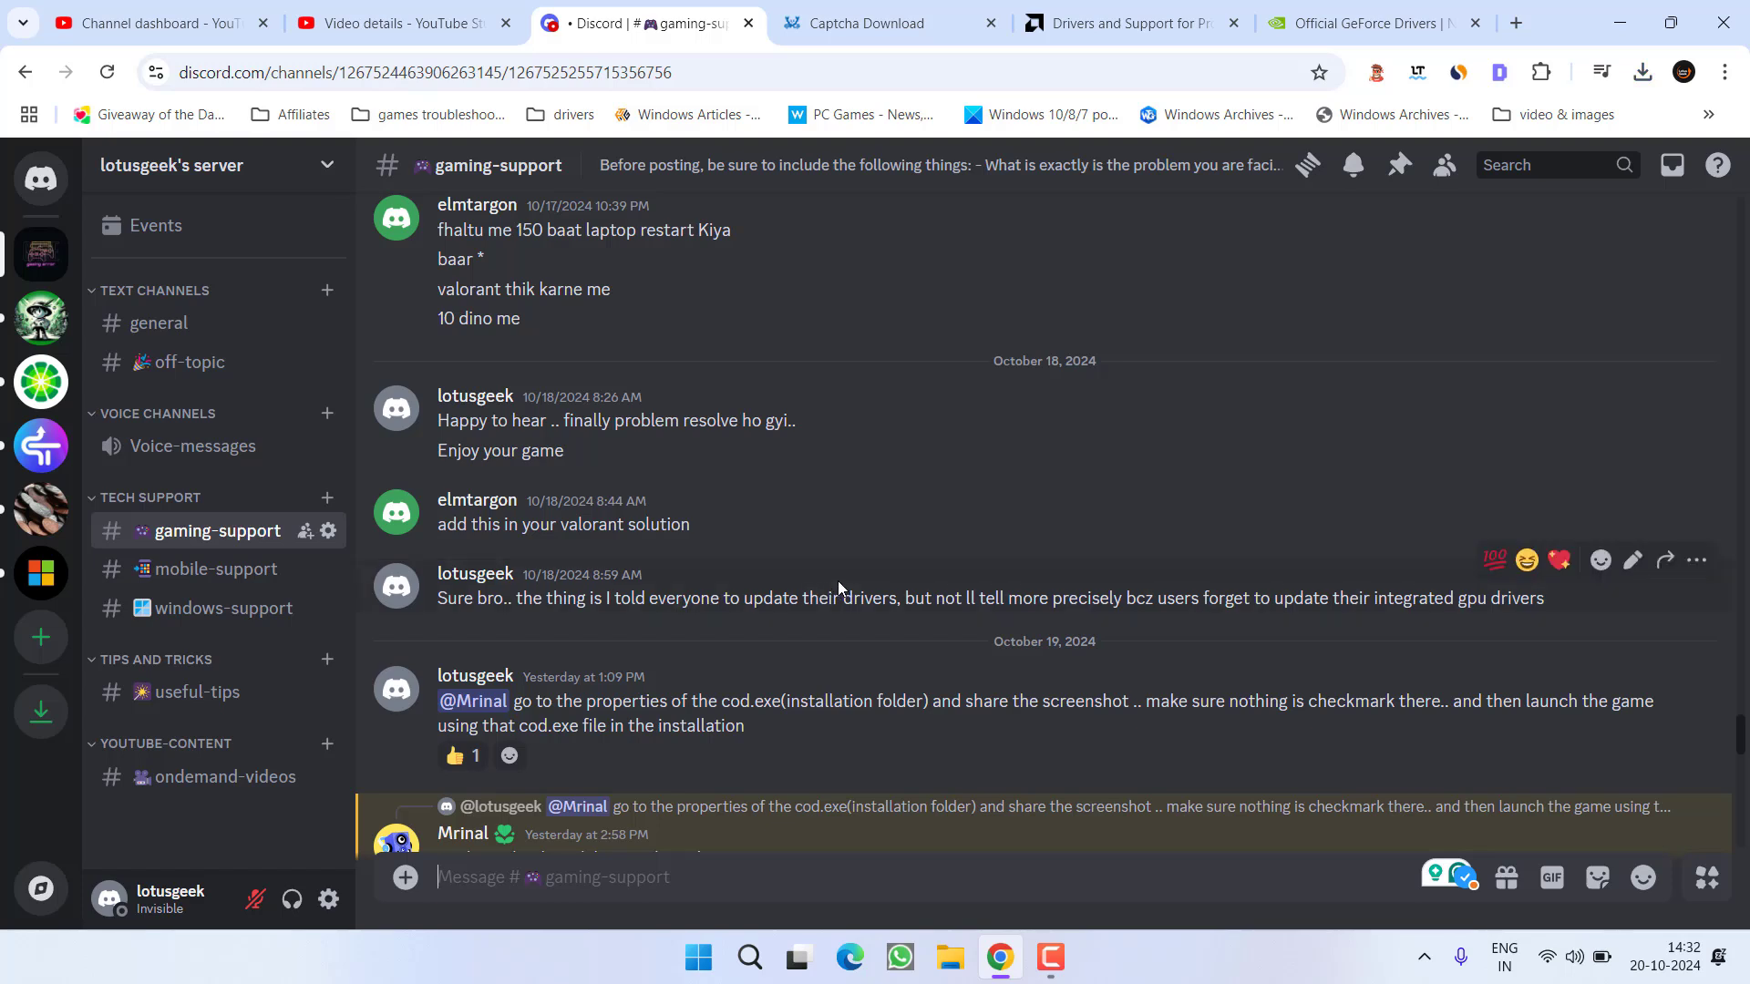
pyautogui.moveTo(703, 630)
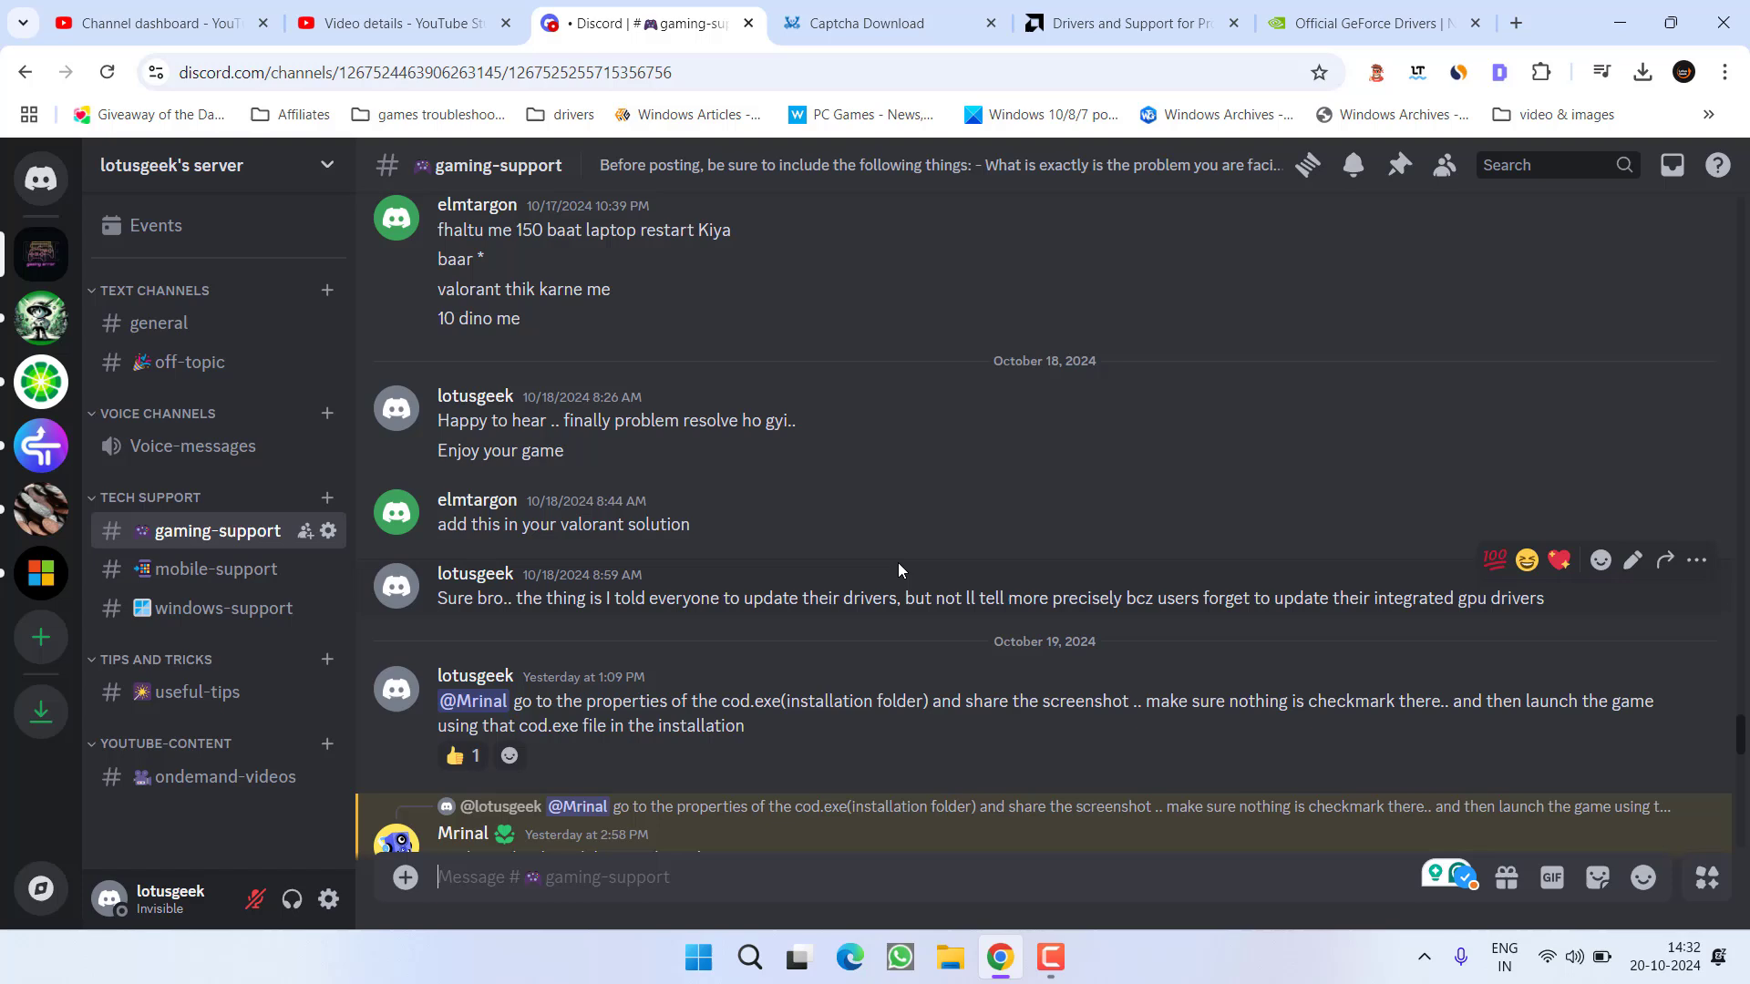
pyautogui.moveTo(906, 583)
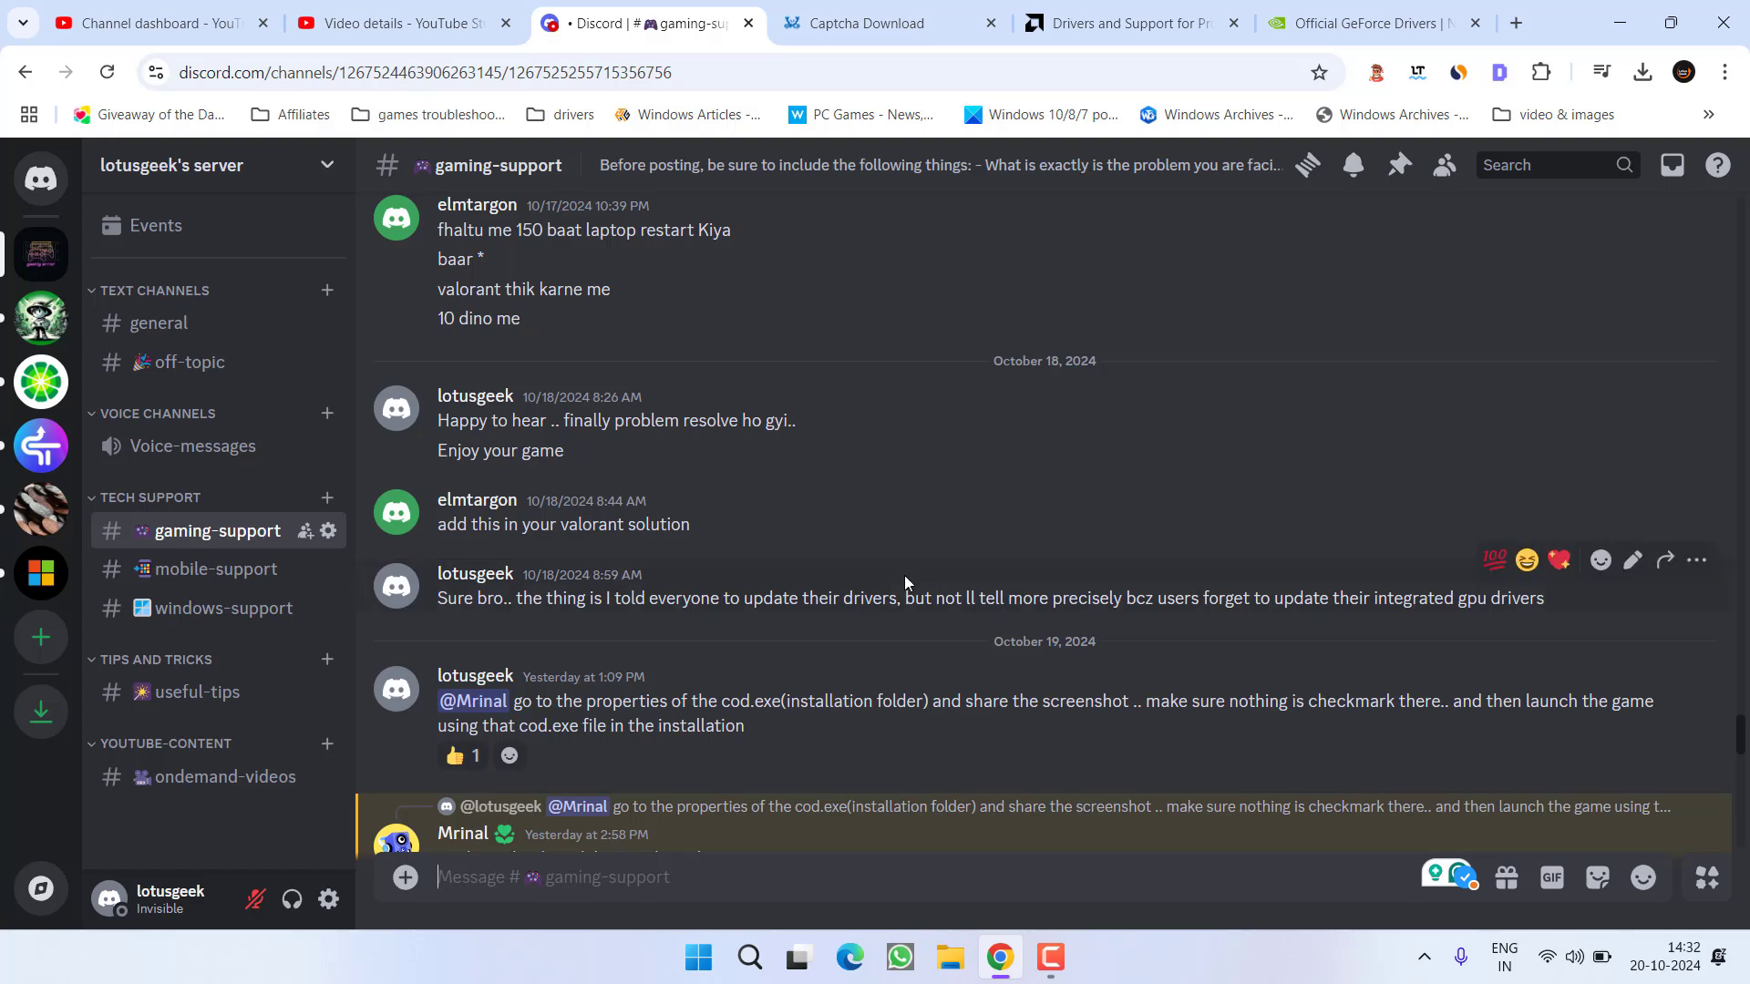
pyautogui.moveTo(867, 550)
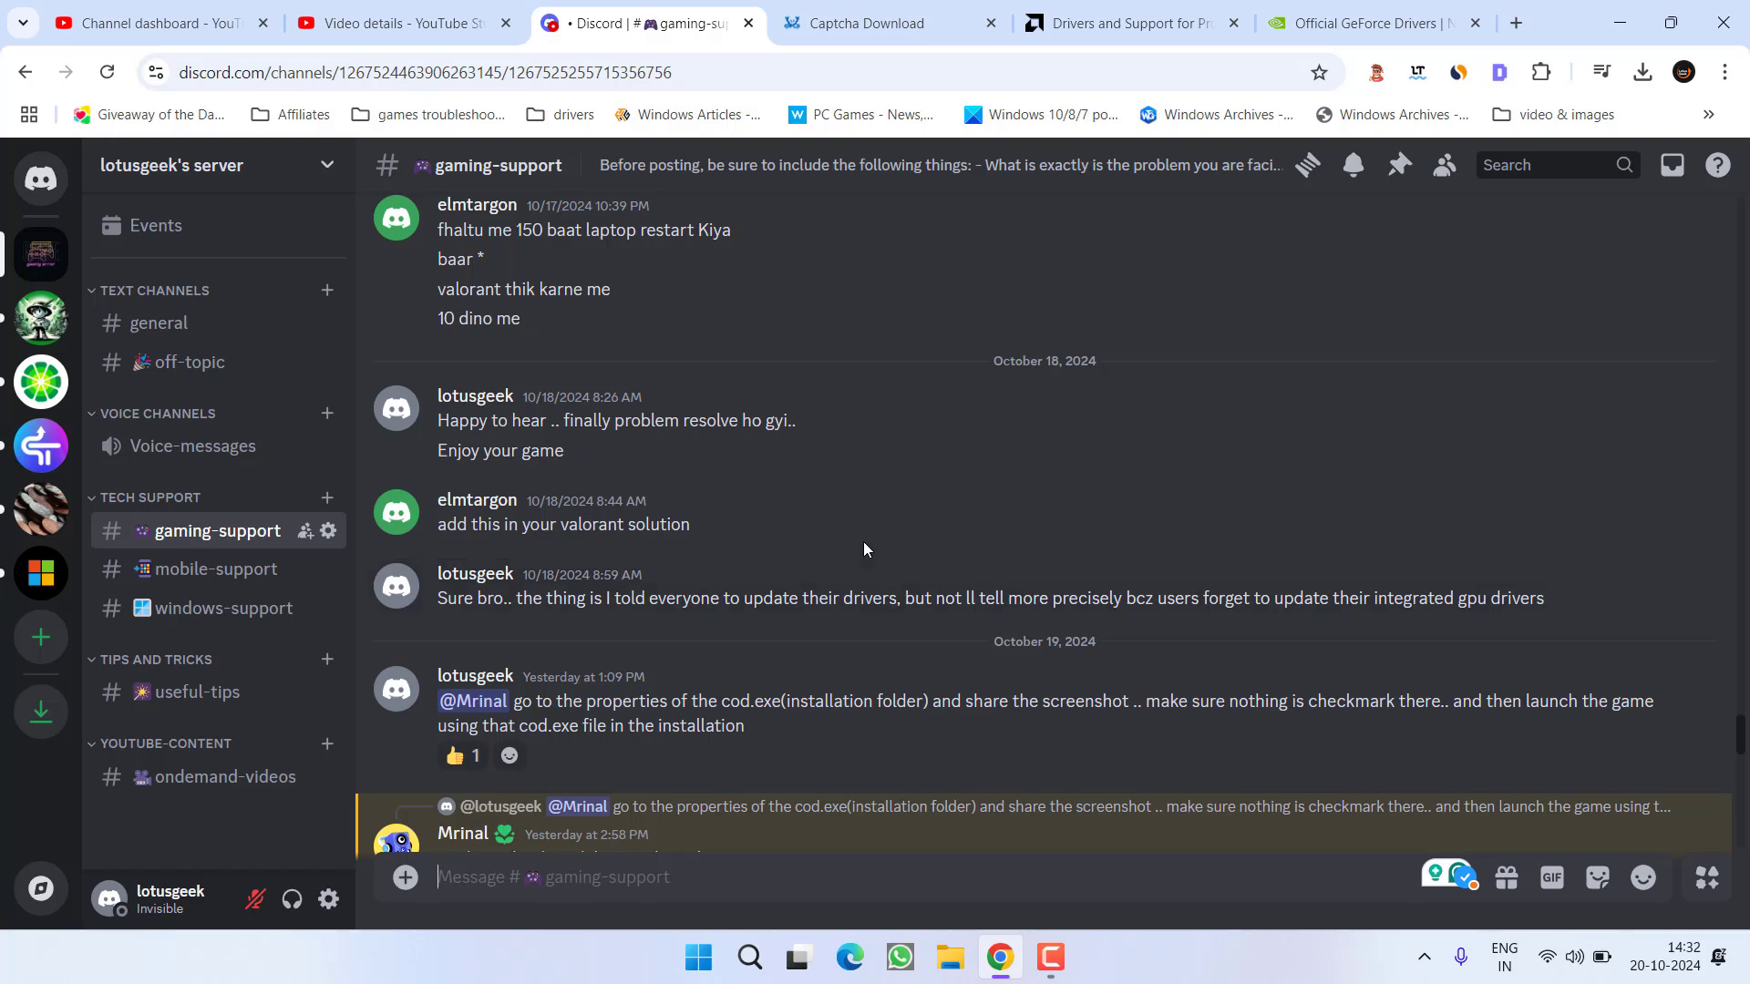
pyautogui.moveTo(743, 491)
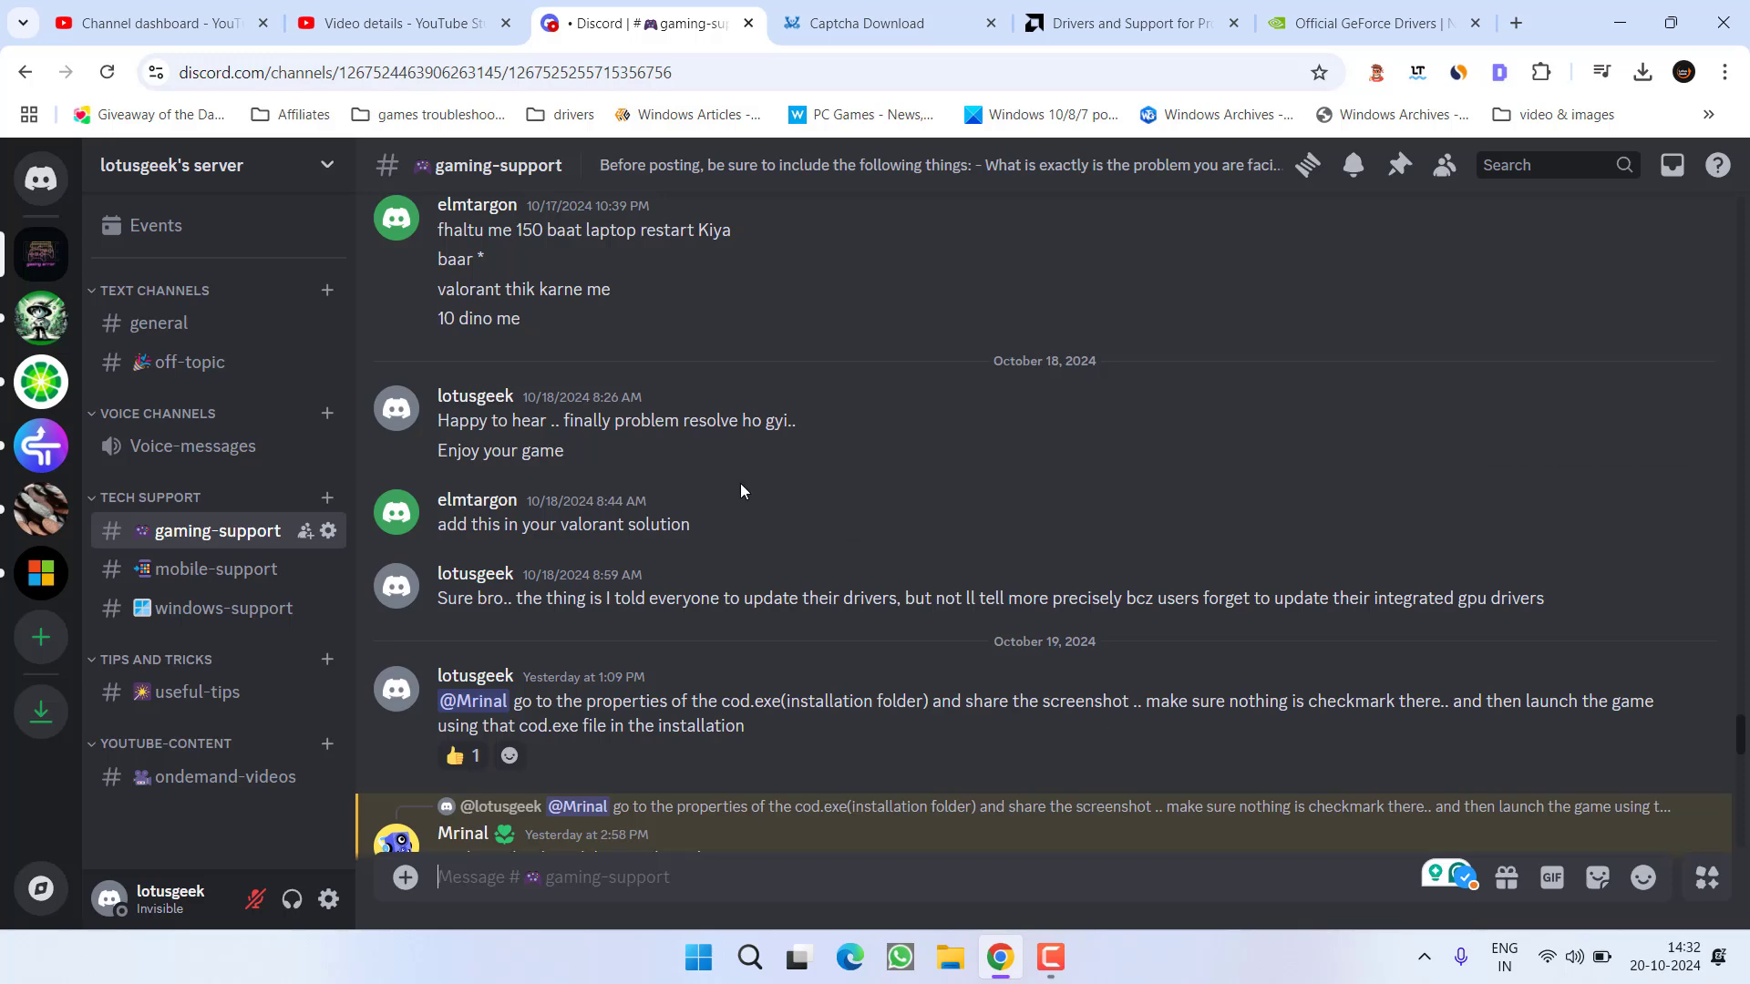
pyautogui.click(399, 24)
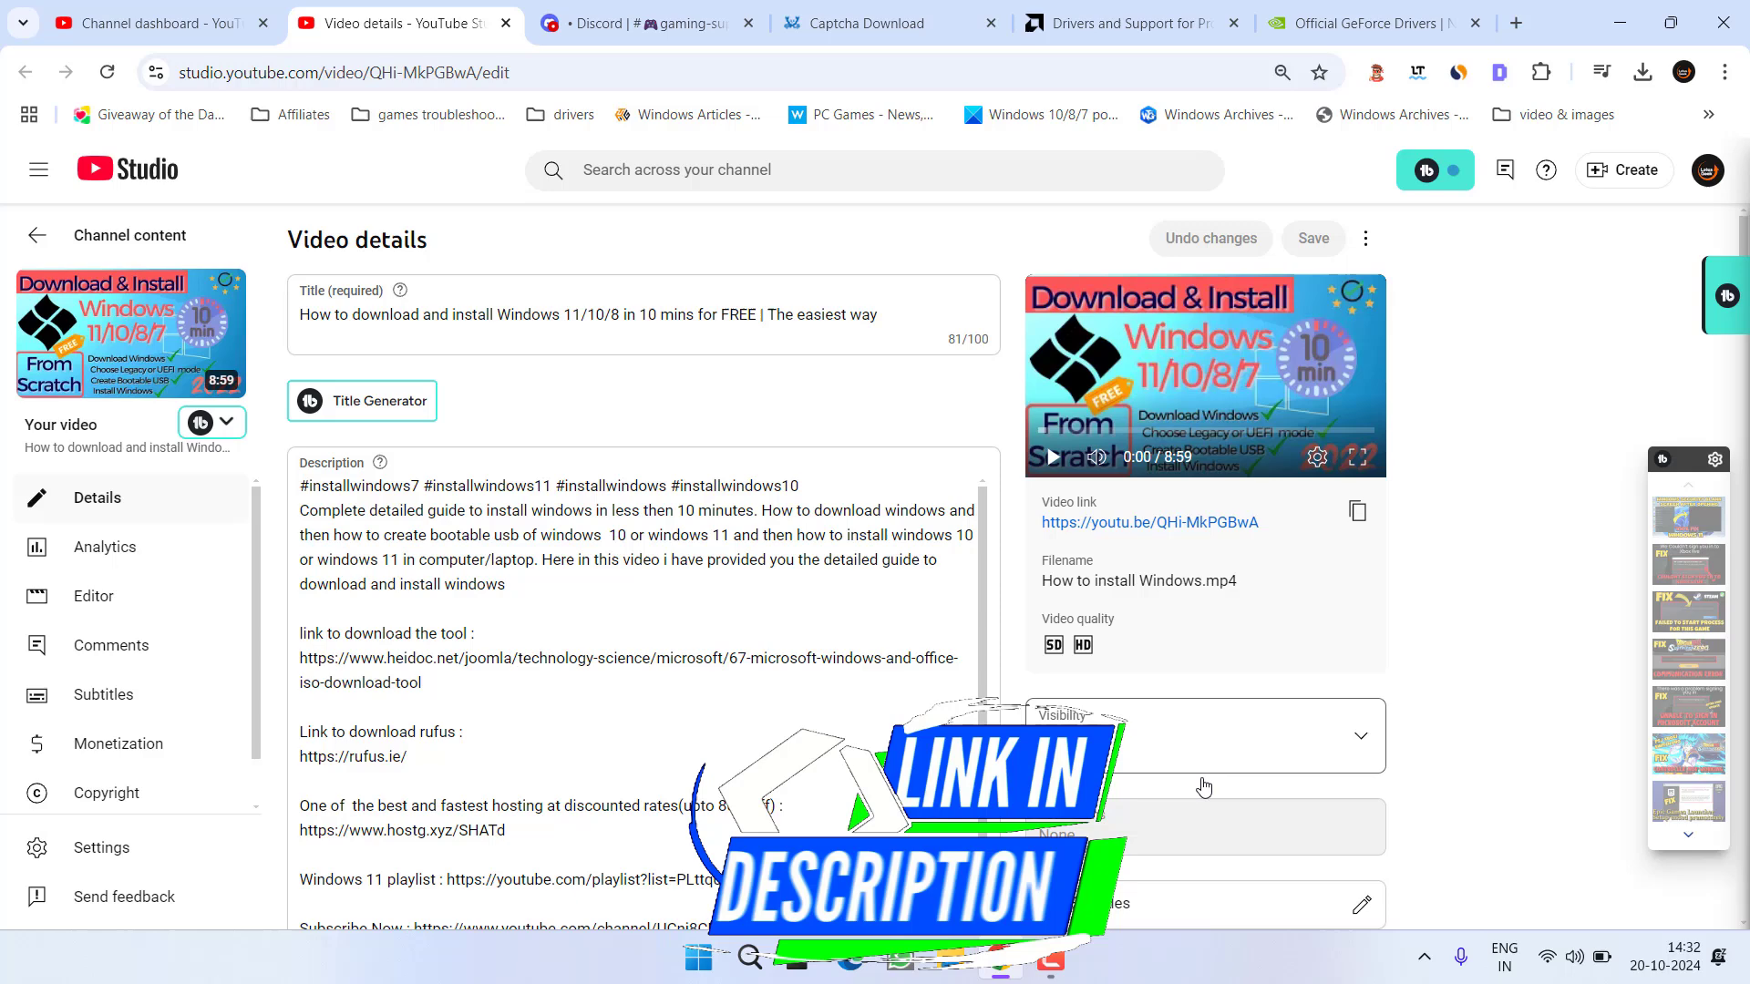
pyautogui.click(650, 24)
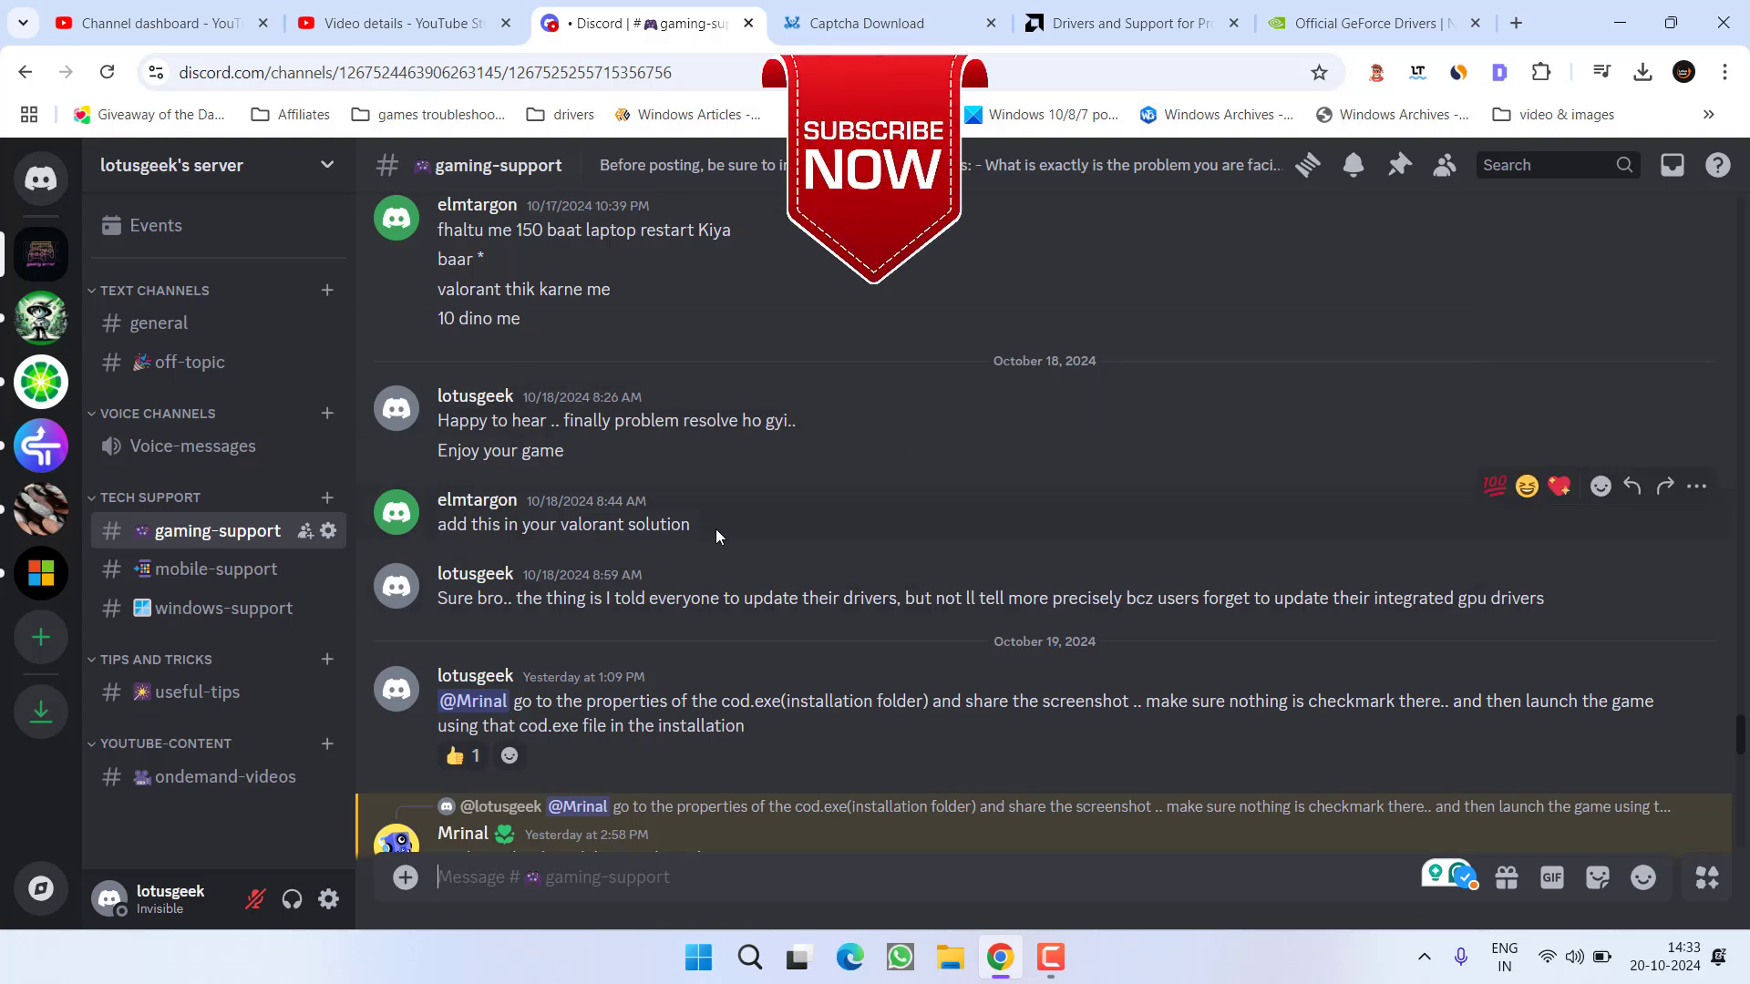
pyautogui.moveTo(845, 608)
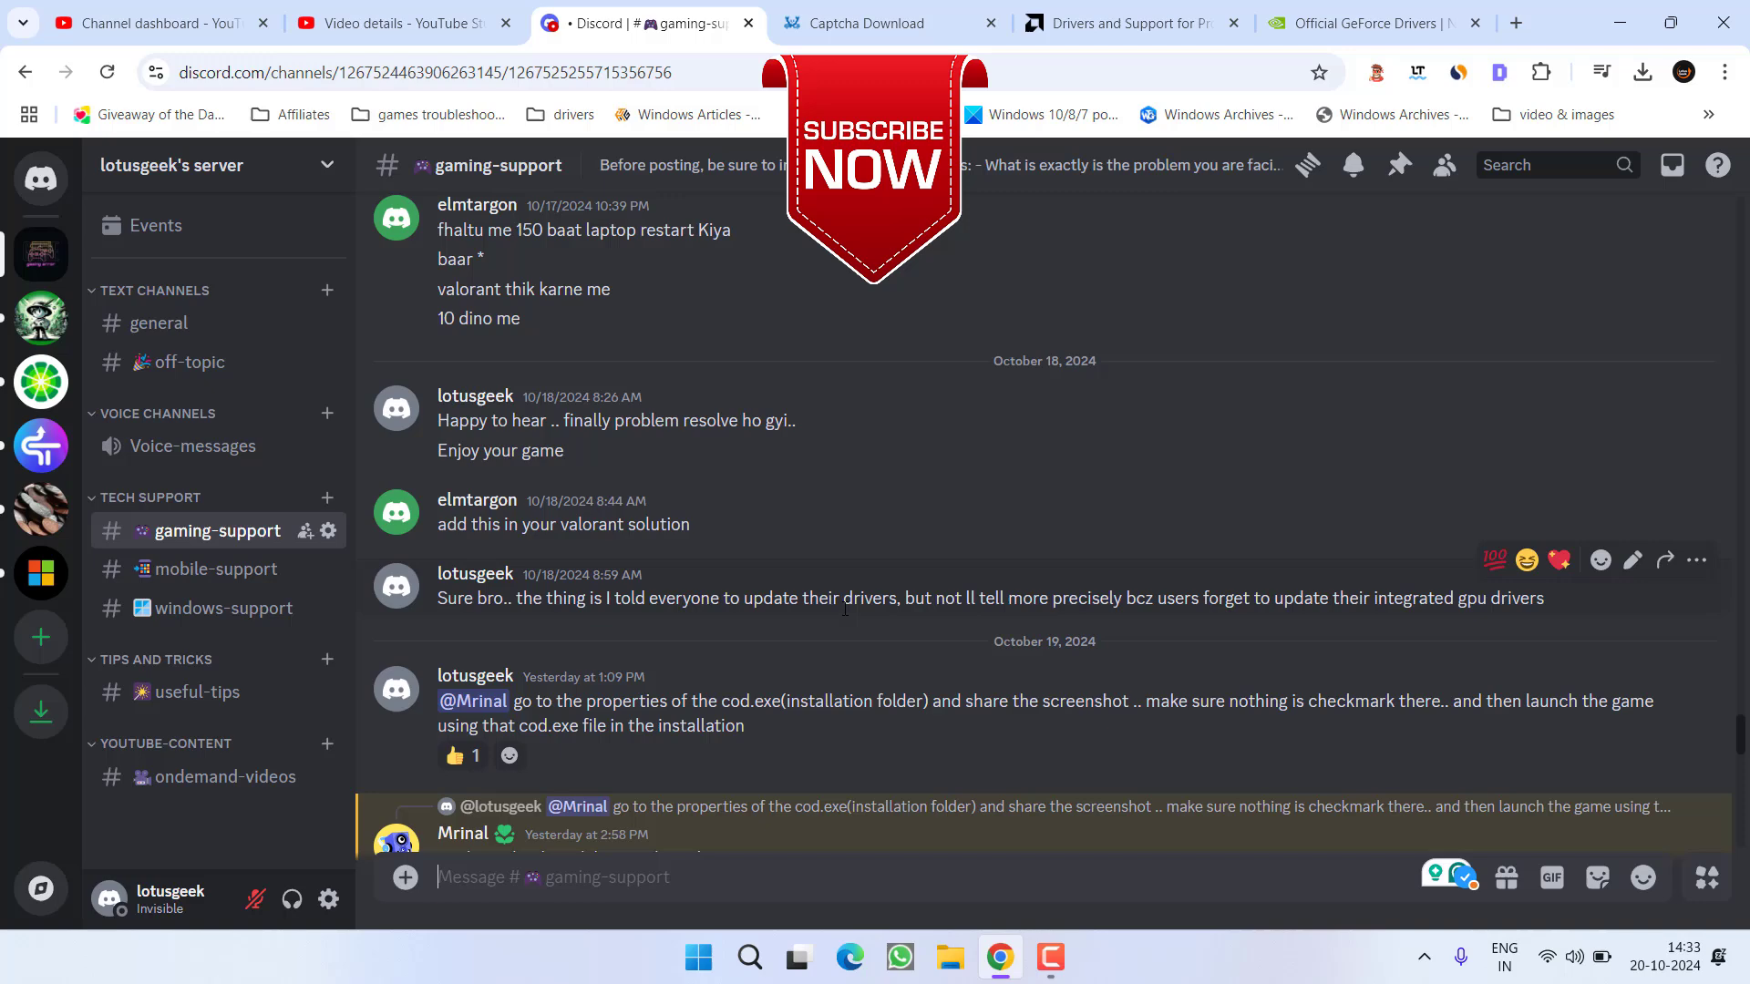